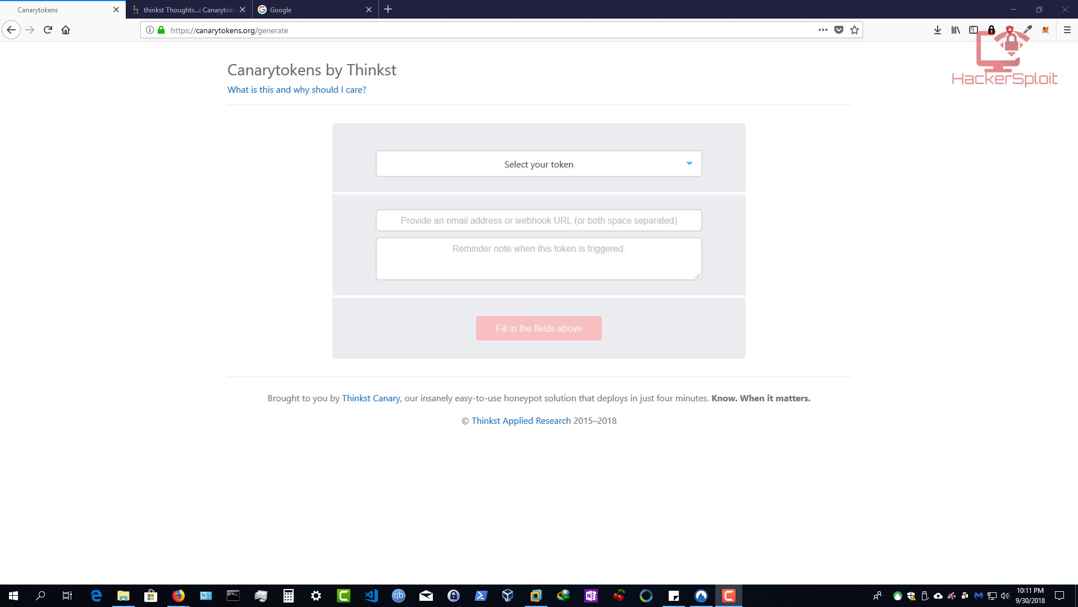
{"action": "mouse_move", "coordinate": [254, 144]}
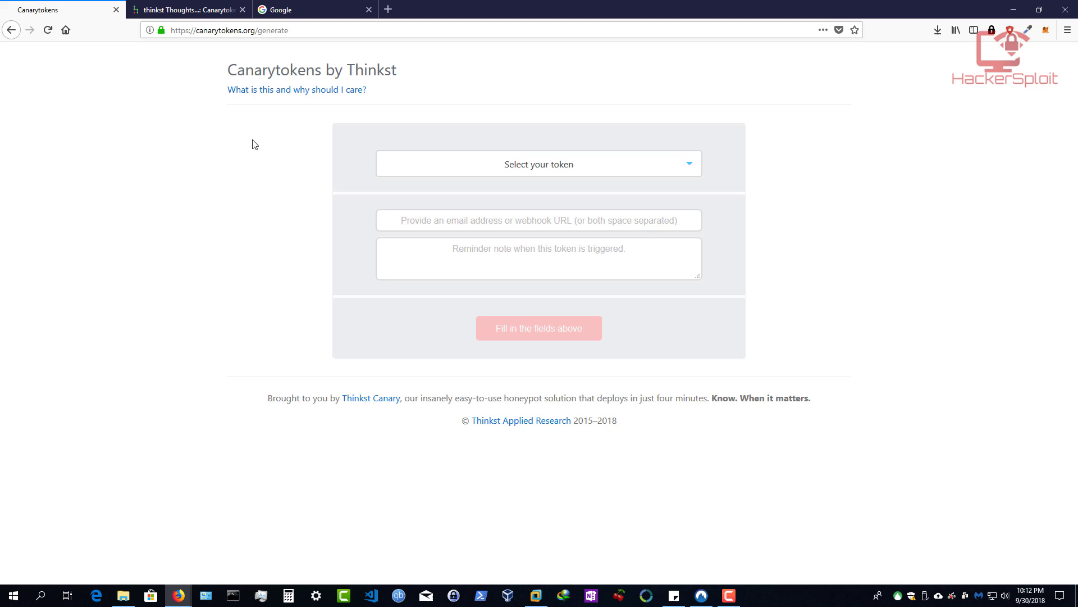
{"action": "mouse_move", "coordinate": [417, 70]}
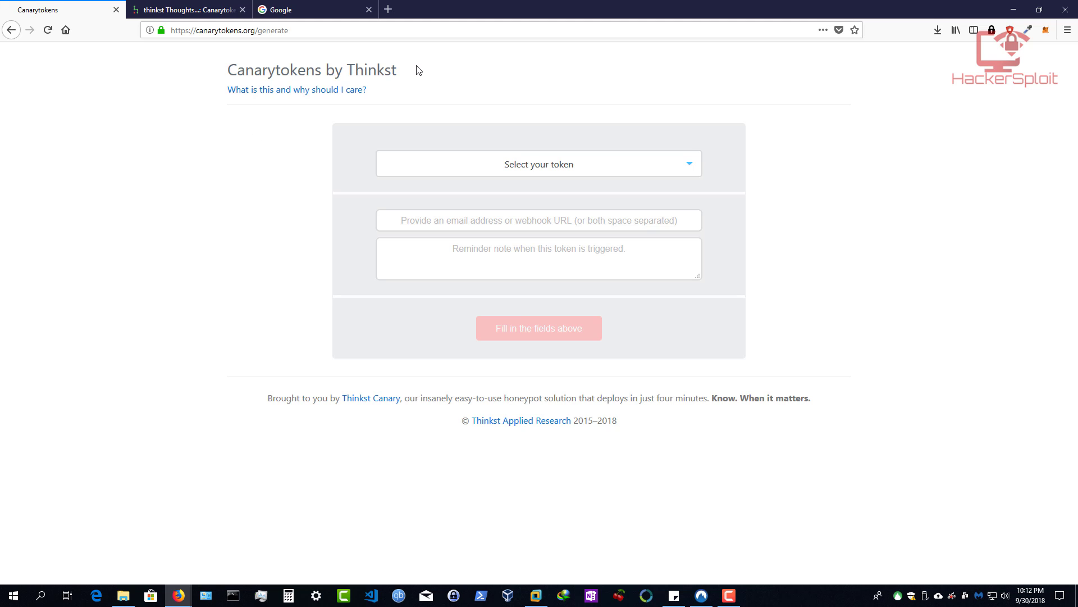
{"action": "mouse_move", "coordinate": [350, 81]}
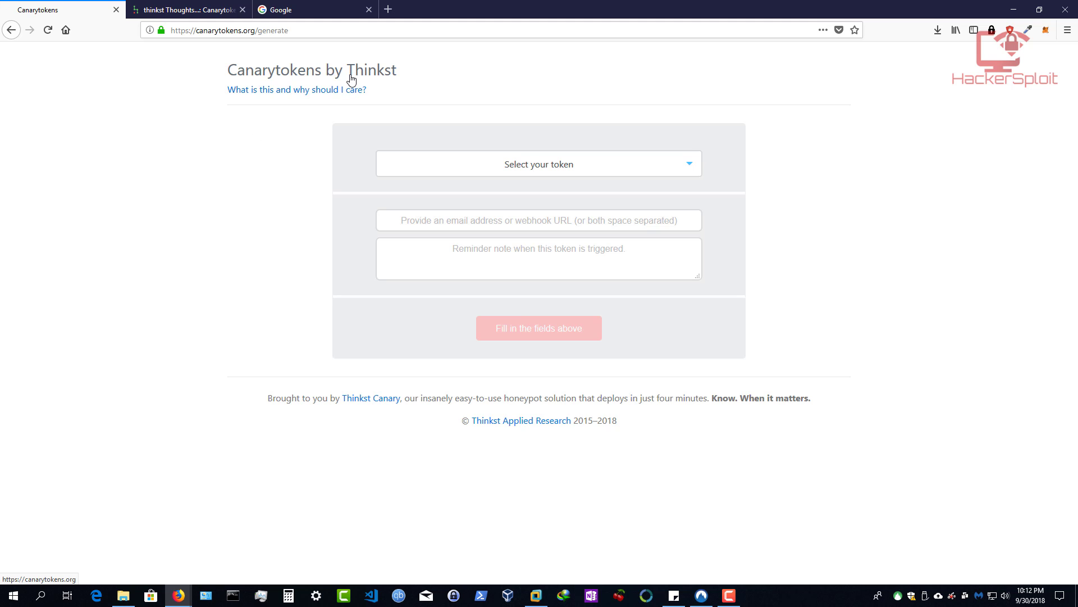
{"action": "mouse_move", "coordinate": [260, 110]}
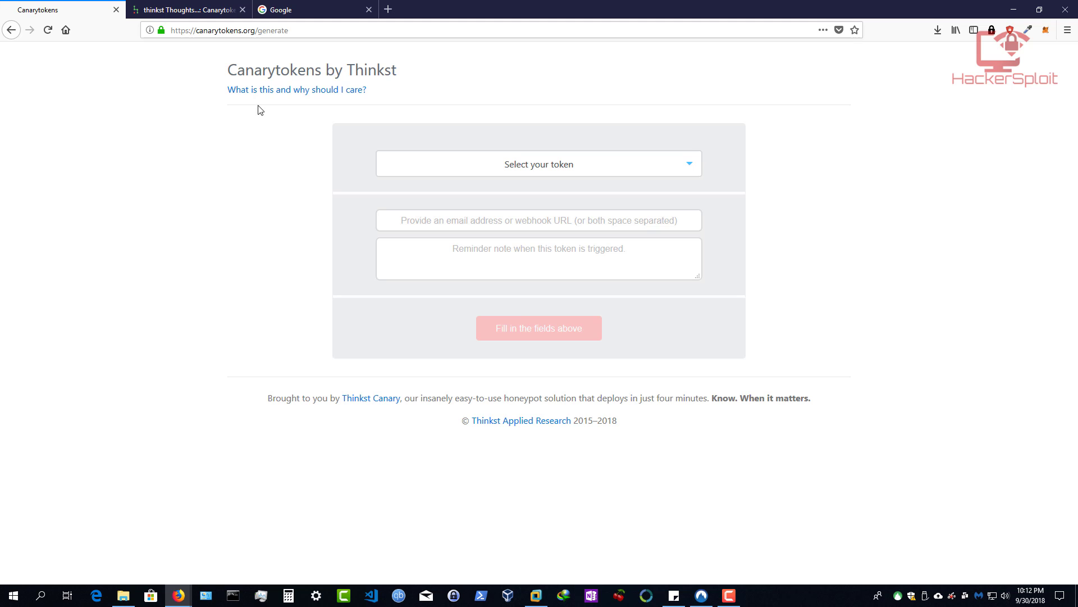
{"action": "mouse_move", "coordinate": [699, 282]}
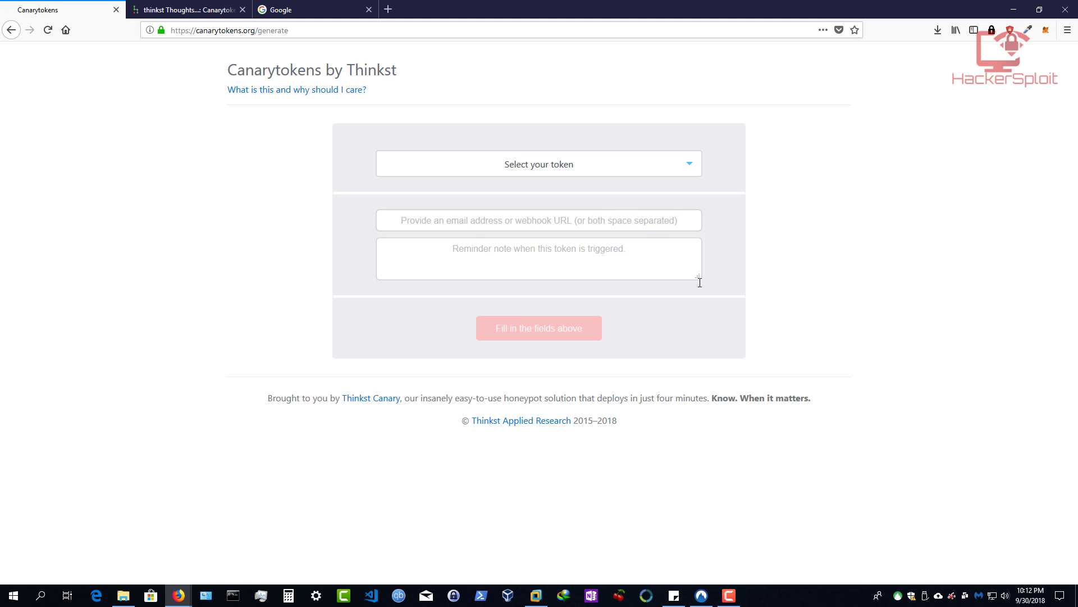
{"action": "mouse_move", "coordinate": [638, 293]}
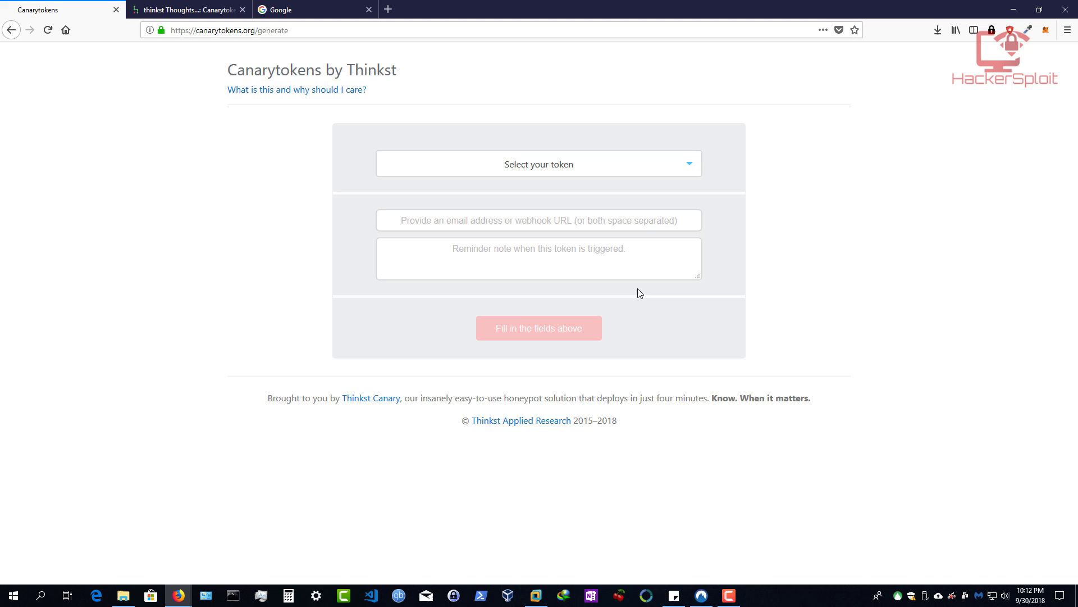
{"action": "mouse_move", "coordinate": [478, 377]}
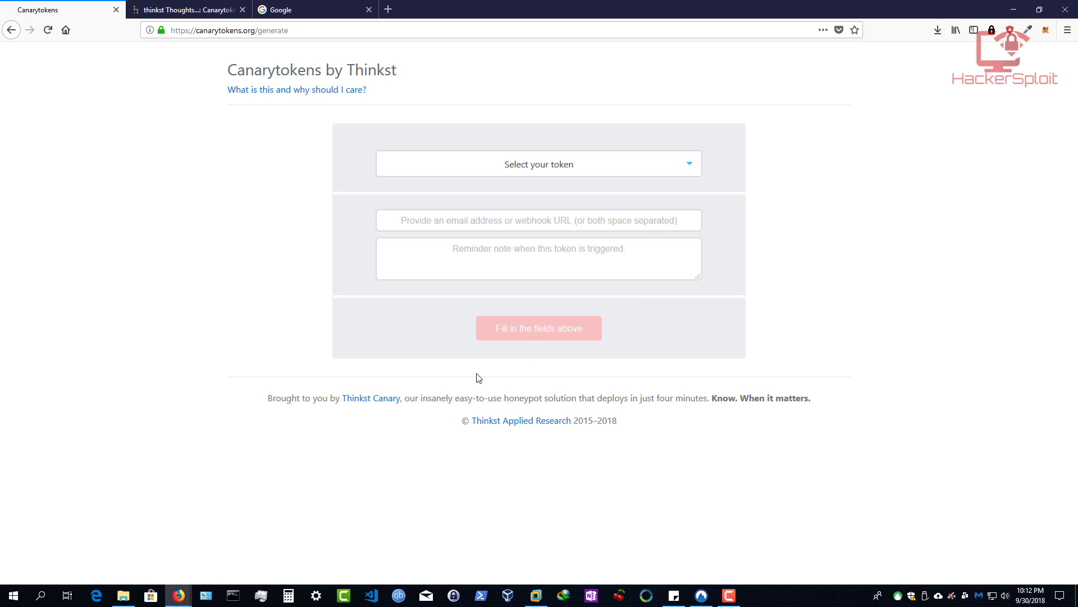
{"action": "mouse_move", "coordinate": [267, 399]}
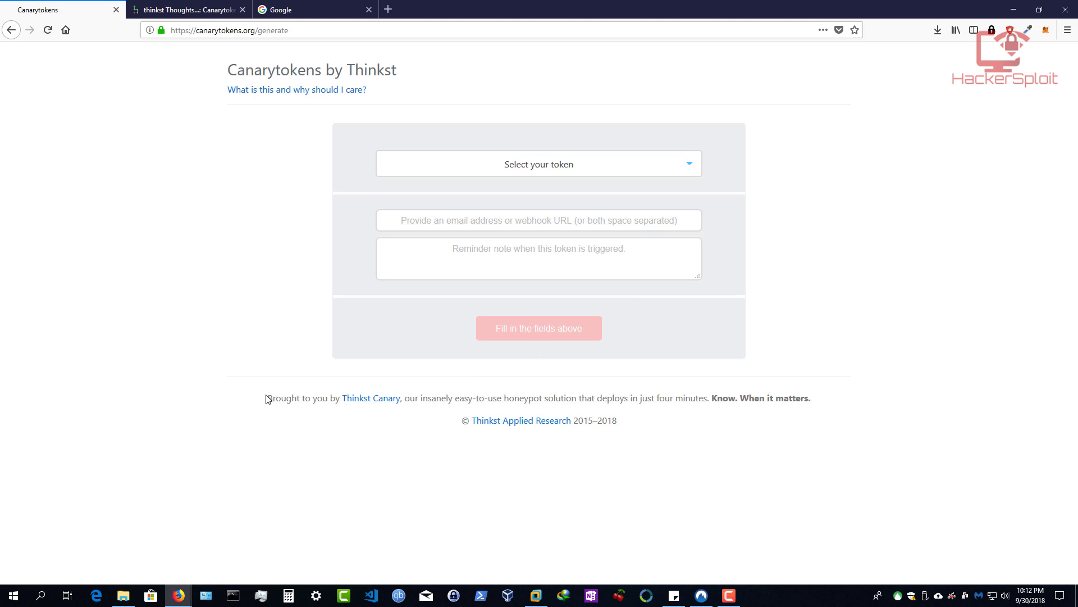
{"action": "mouse_move", "coordinate": [350, 402]}
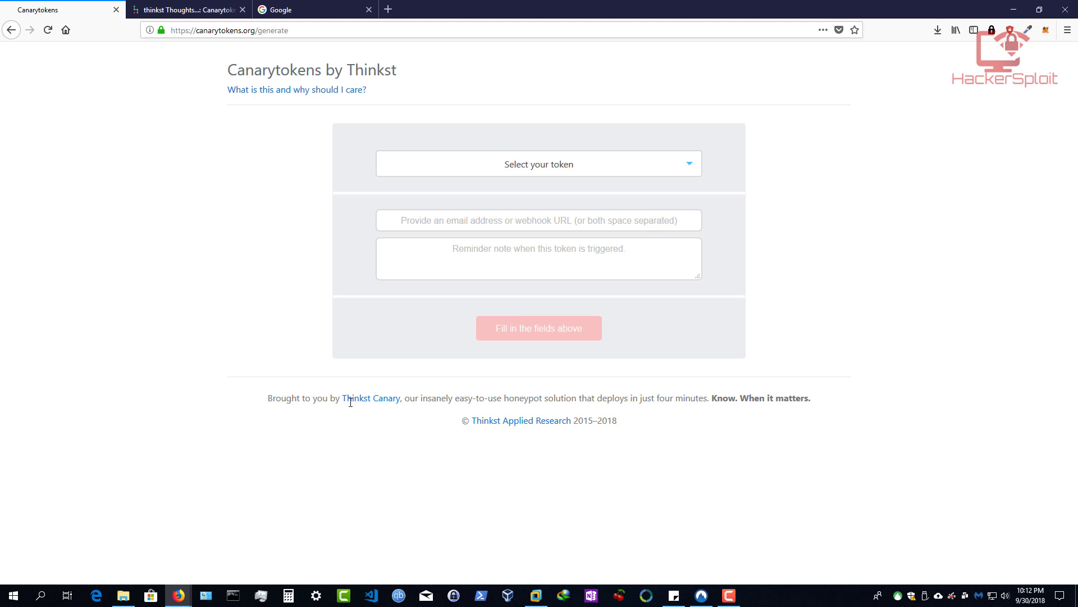
{"action": "mouse_move", "coordinate": [476, 402]}
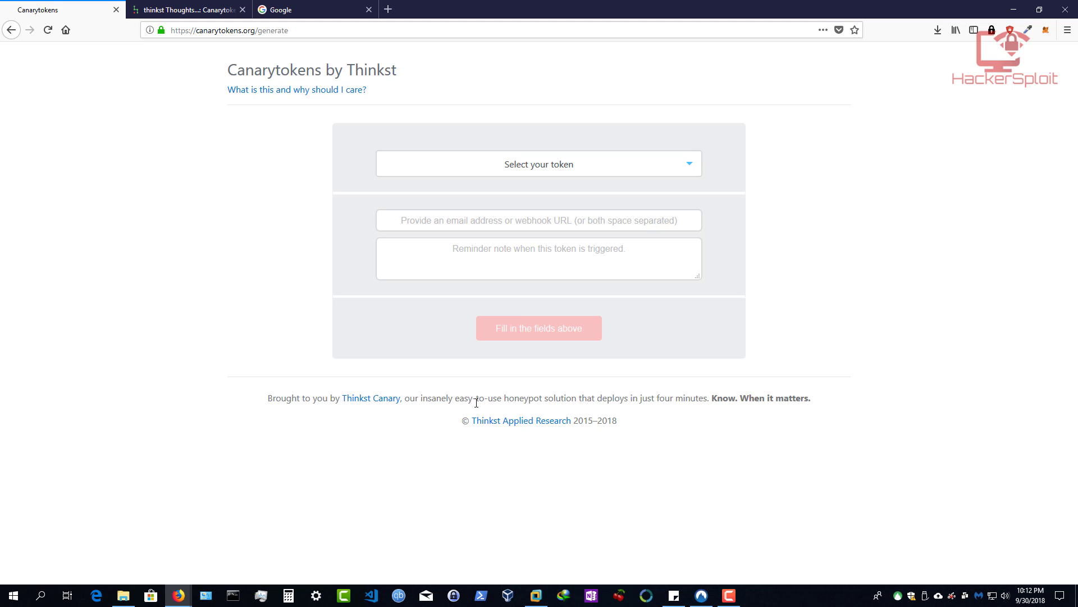
{"action": "mouse_move", "coordinate": [555, 399]}
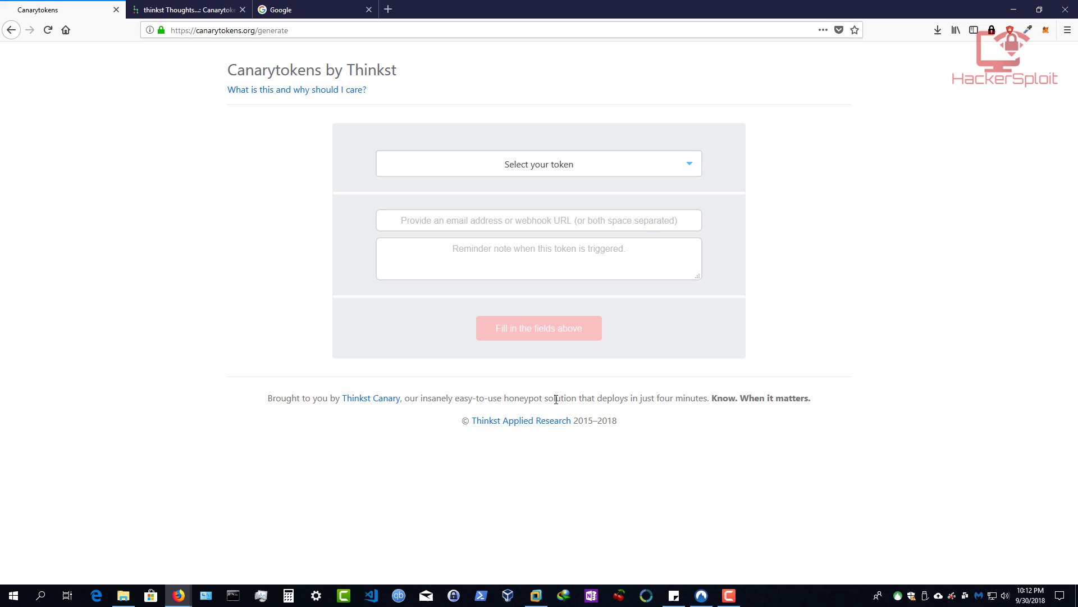
{"action": "mouse_move", "coordinate": [714, 398]}
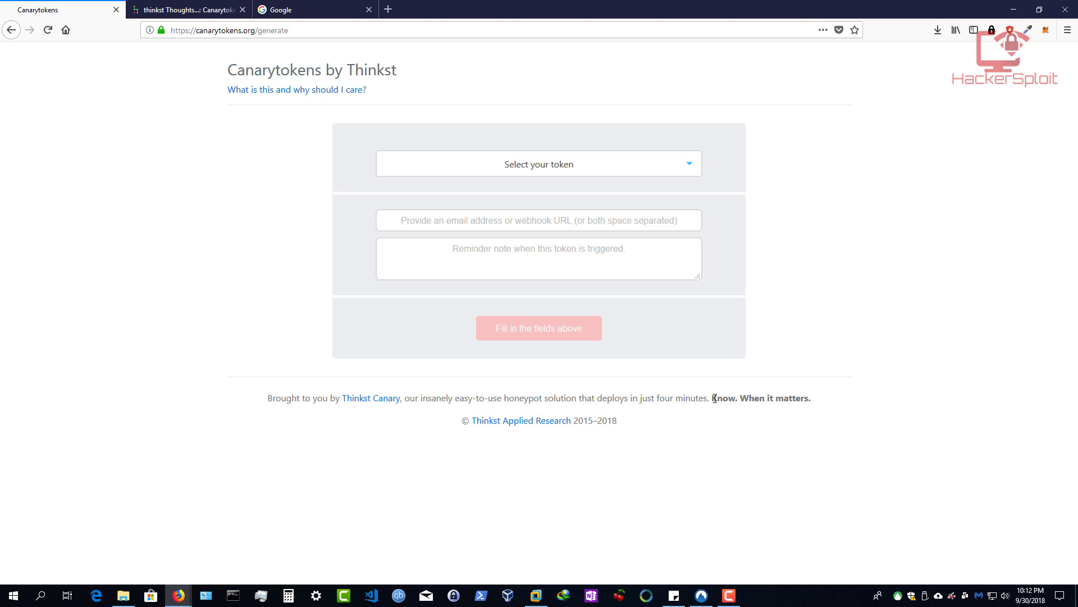
{"action": "mouse_move", "coordinate": [863, 355]}
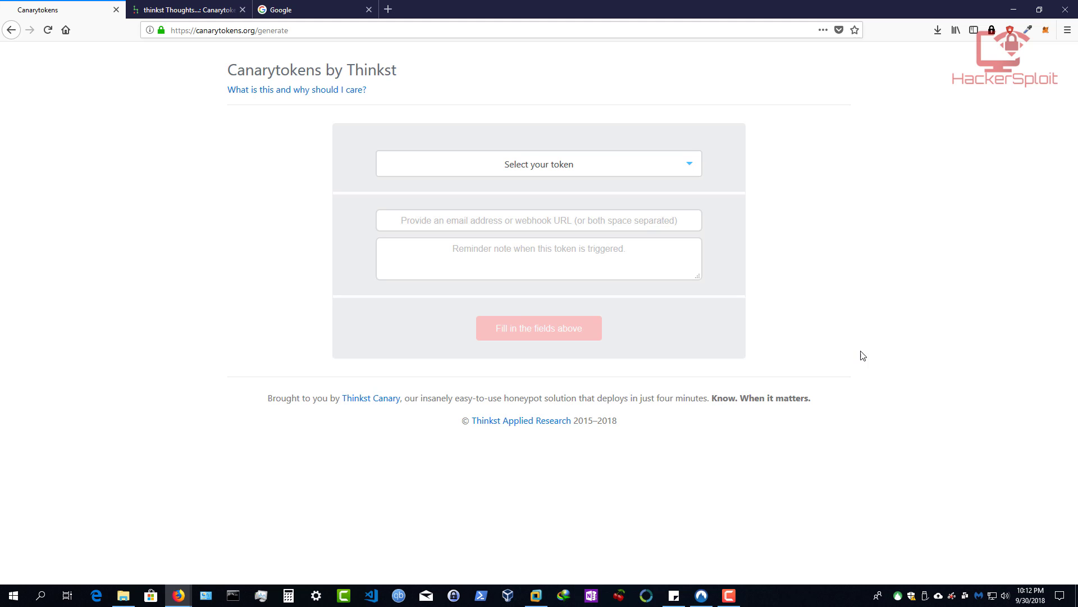
{"action": "mouse_move", "coordinate": [625, 282]}
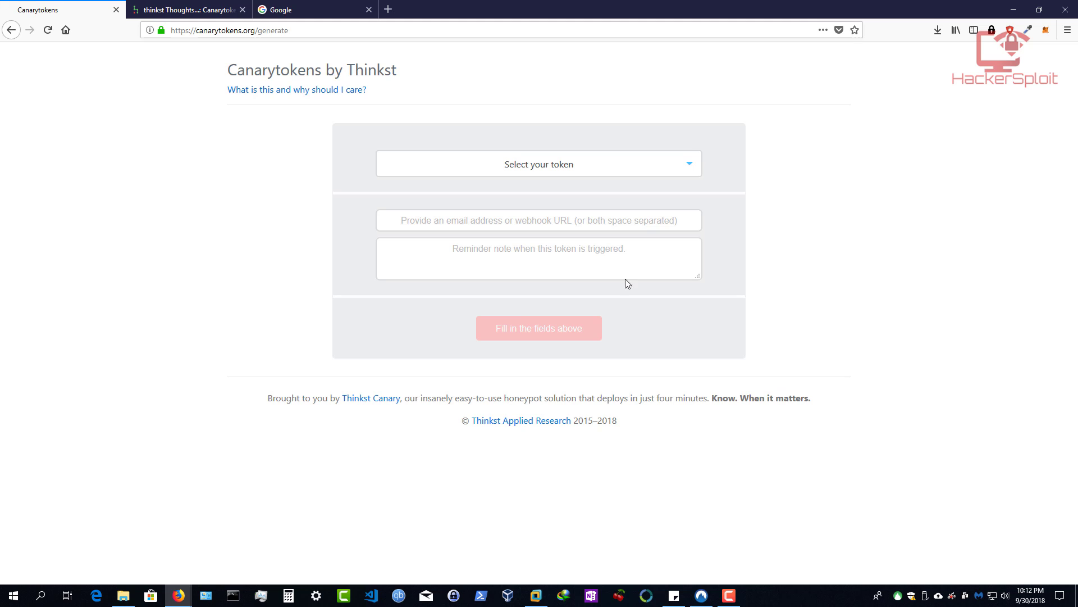
{"action": "mouse_move", "coordinate": [231, 156]}
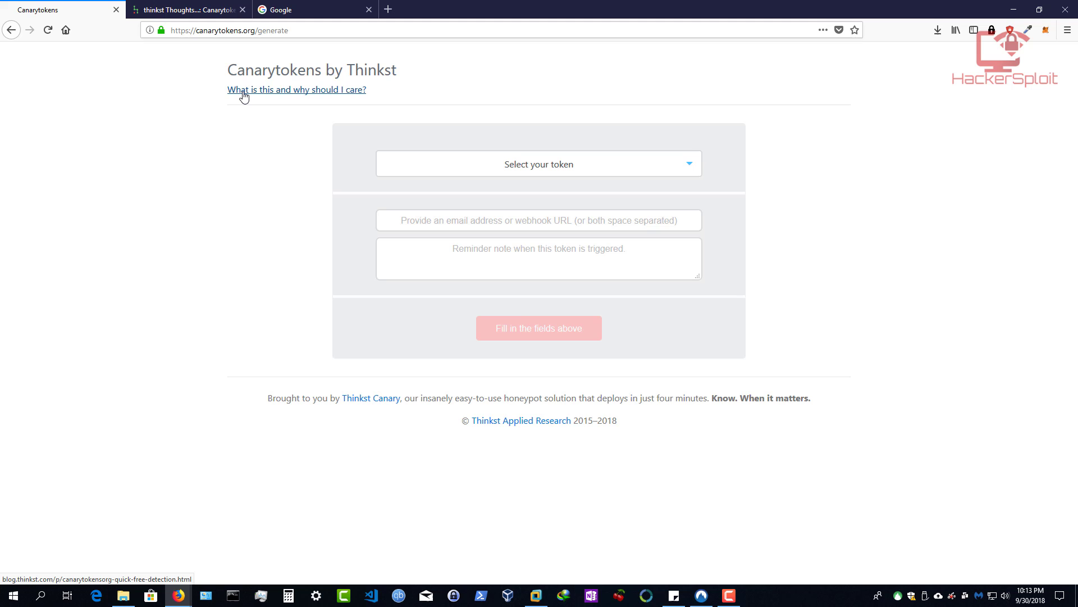
{"action": "mouse_move", "coordinate": [248, 98]}
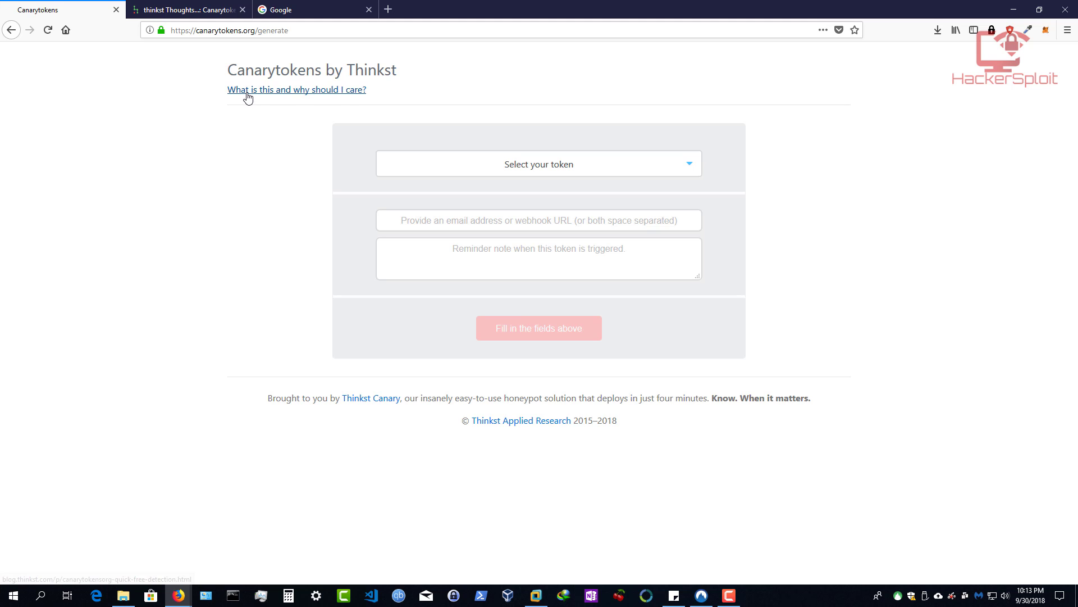
{"action": "mouse_move", "coordinate": [309, 98]}
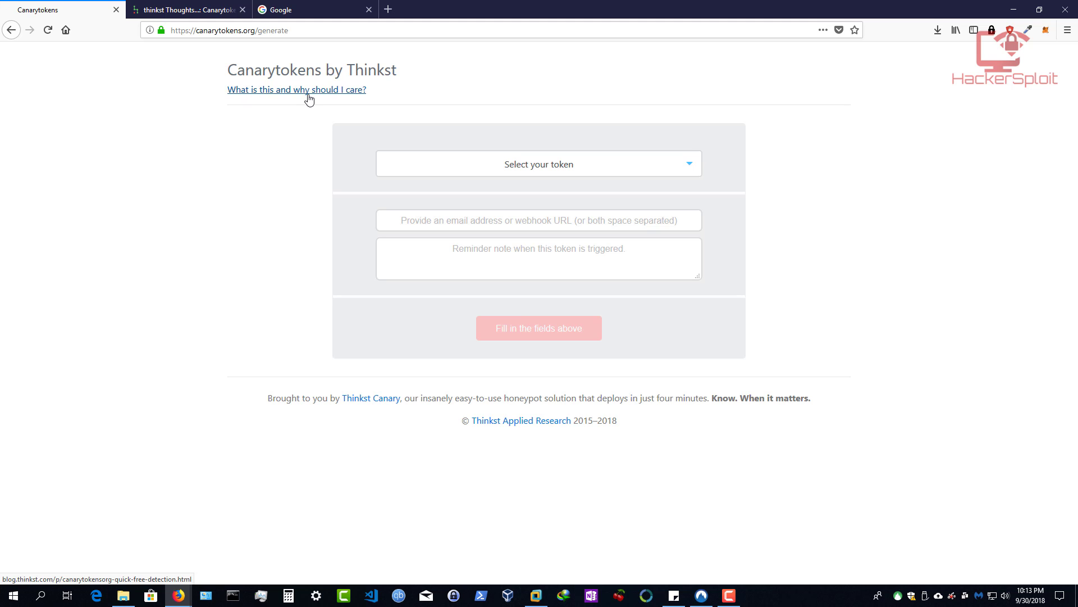
Step: Open the thinkst blog post explaining Canarytokens and start reading down the page
{"action": "left_click", "coordinate": [296, 90]}
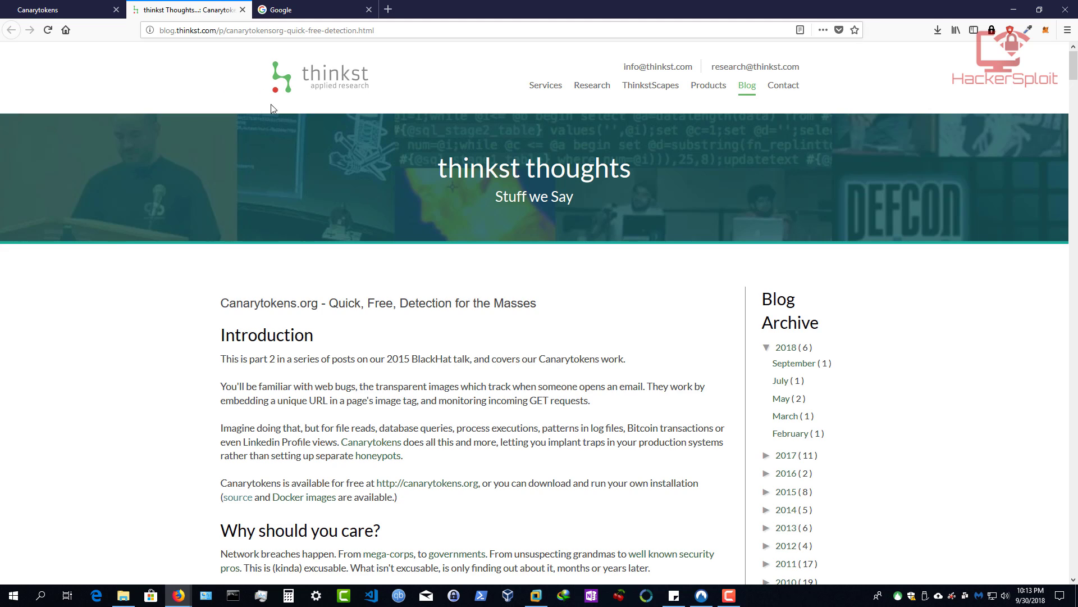
{"action": "scroll", "scroll_direction": "down", "scroll_amount": 3}
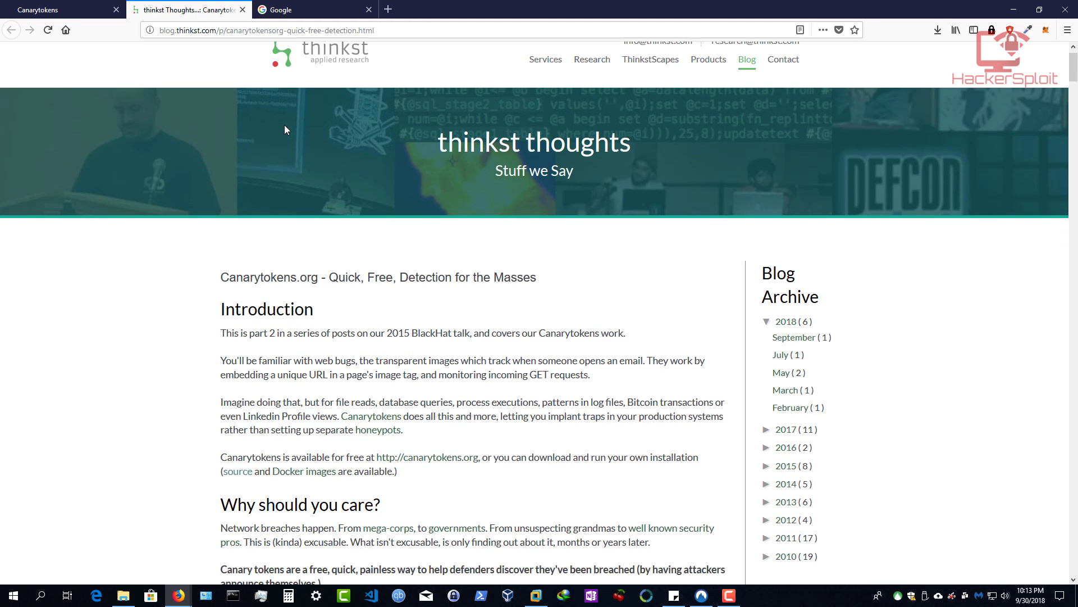
{"action": "scroll", "scroll_direction": "down", "scroll_amount": 3}
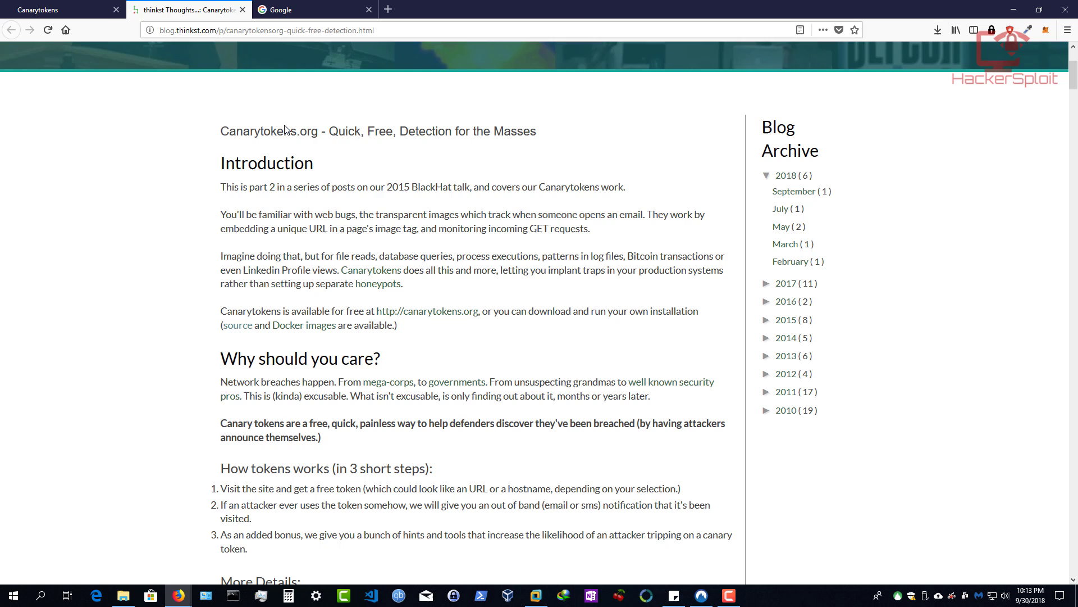
{"action": "mouse_move", "coordinate": [236, 186]}
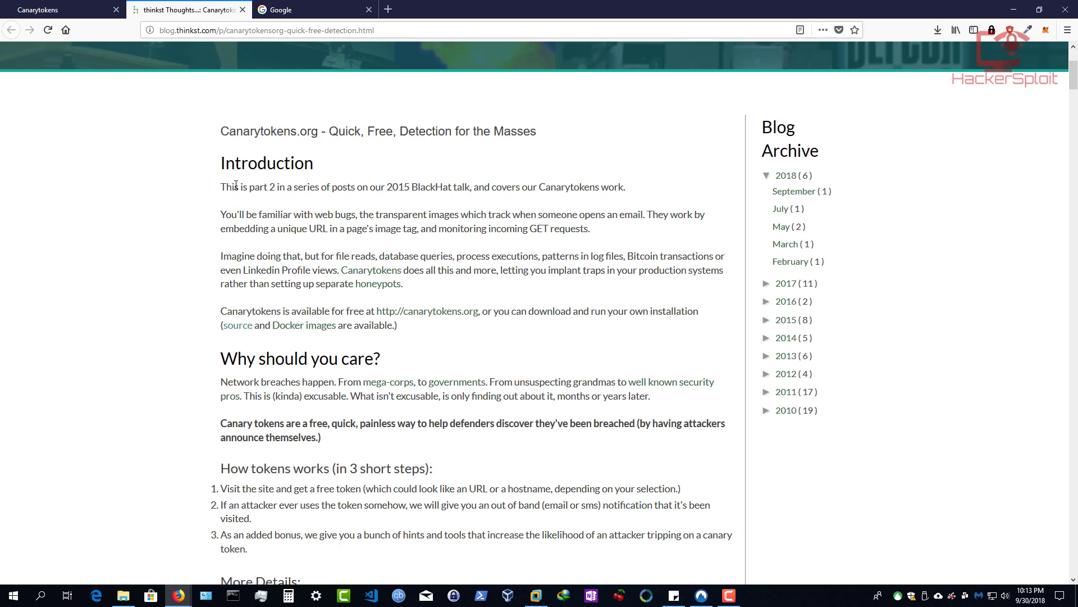
{"action": "mouse_move", "coordinate": [503, 224]}
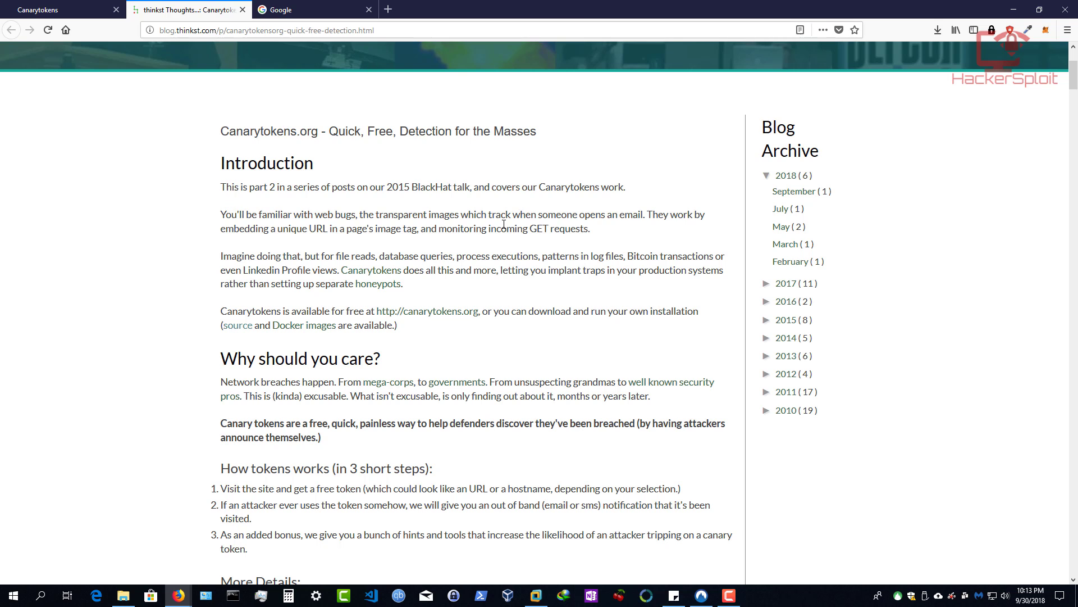
{"action": "mouse_move", "coordinate": [314, 254]}
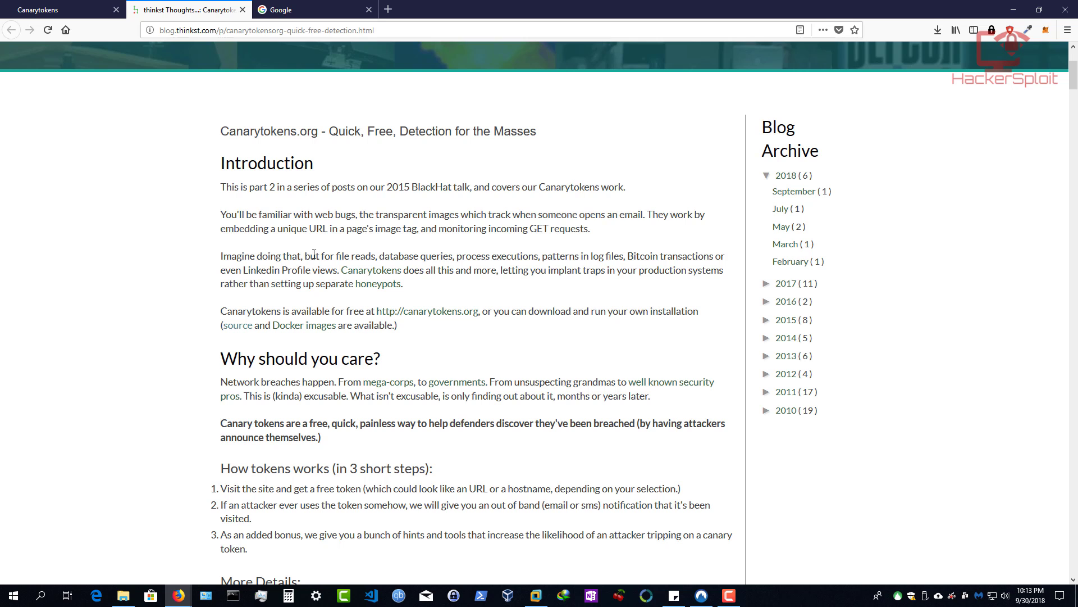
{"action": "mouse_move", "coordinate": [480, 249]}
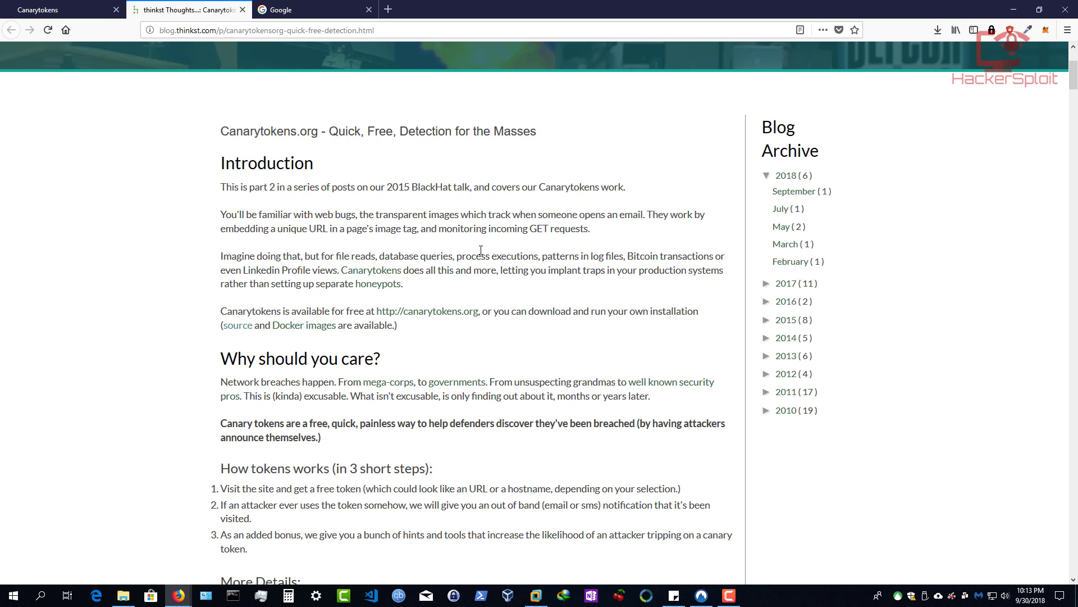
{"action": "scroll", "scroll_direction": "down", "scroll_amount": 3}
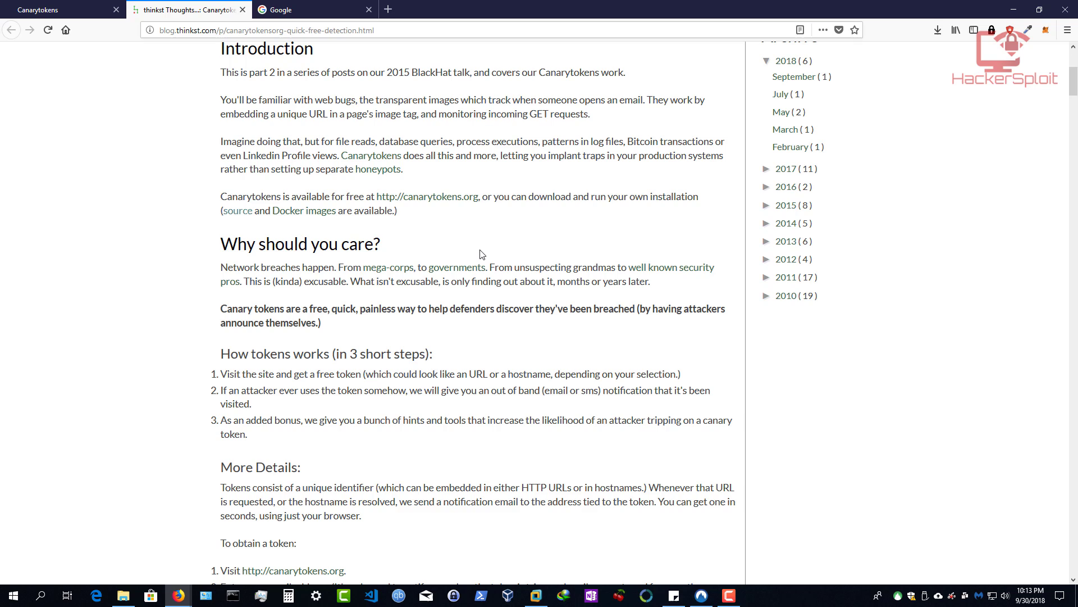
{"action": "mouse_move", "coordinate": [463, 250]}
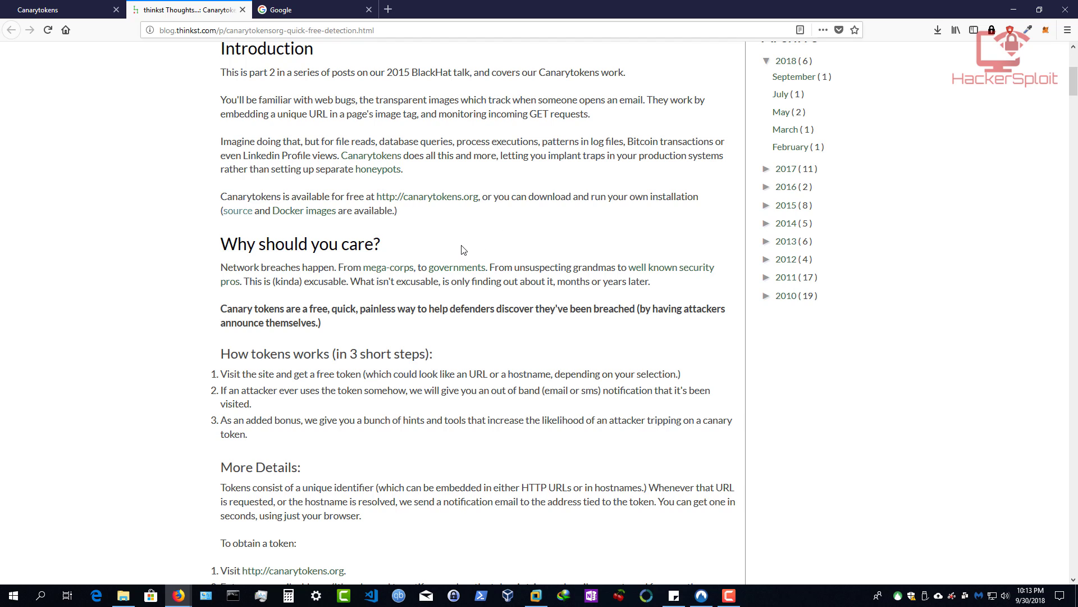
{"action": "mouse_move", "coordinate": [301, 157]}
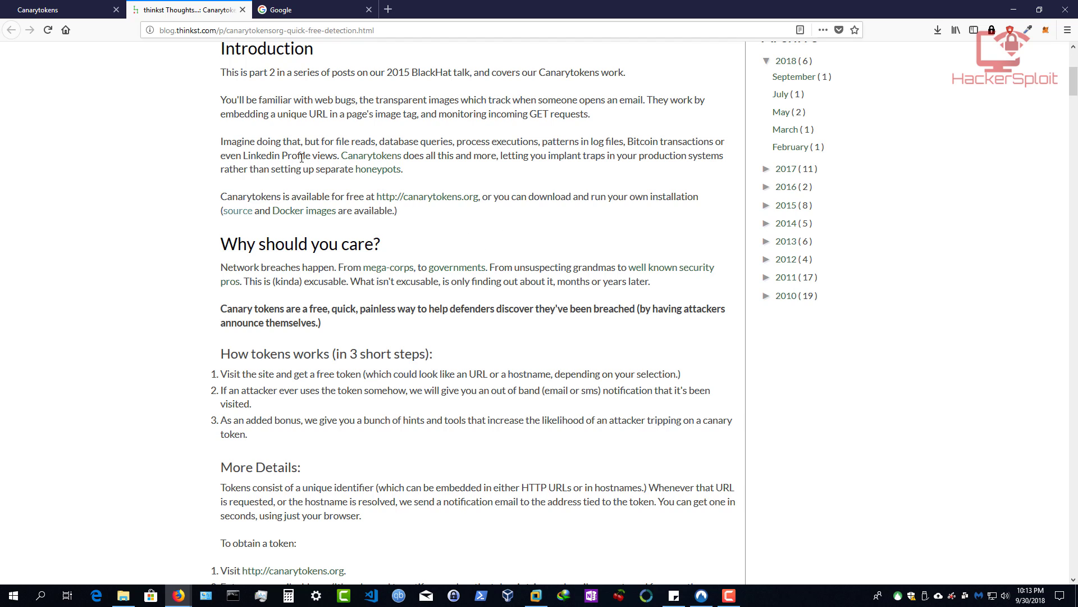
{"action": "mouse_move", "coordinate": [300, 123]}
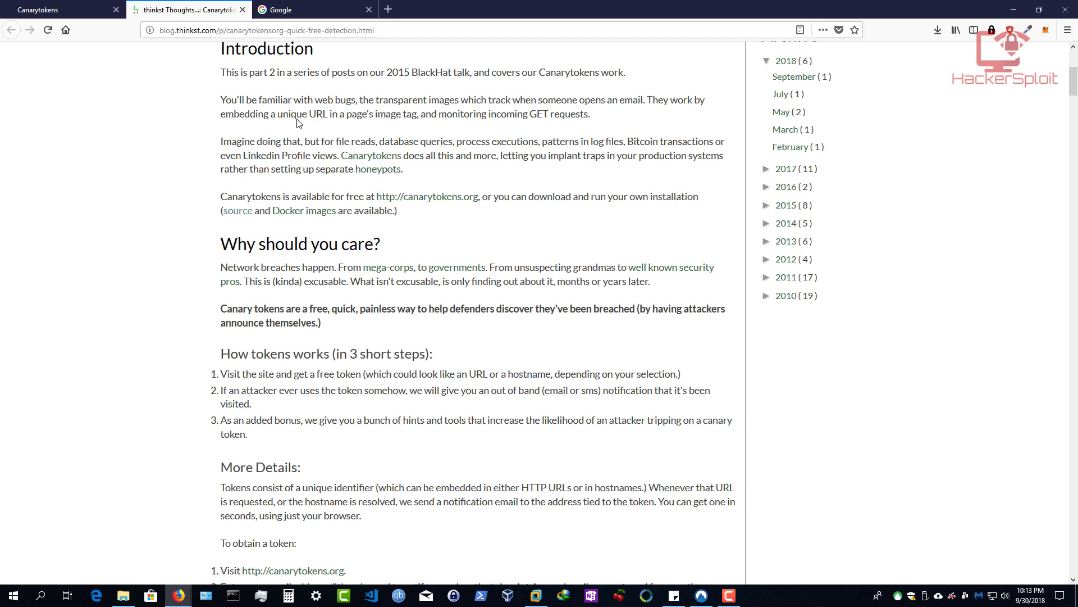
{"action": "mouse_move", "coordinate": [225, 108]}
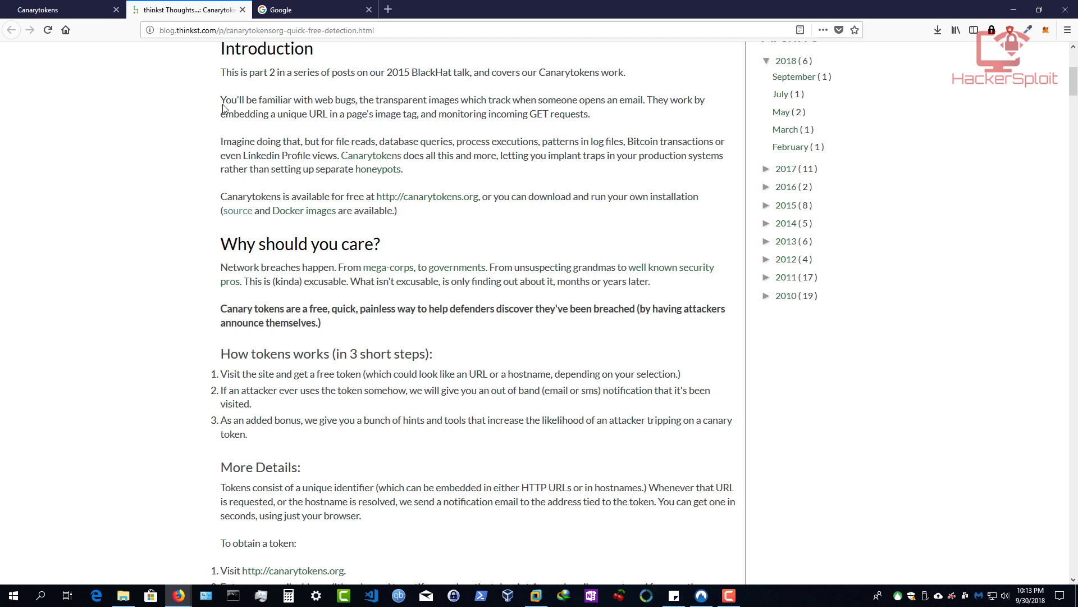
{"action": "mouse_move", "coordinate": [377, 102]}
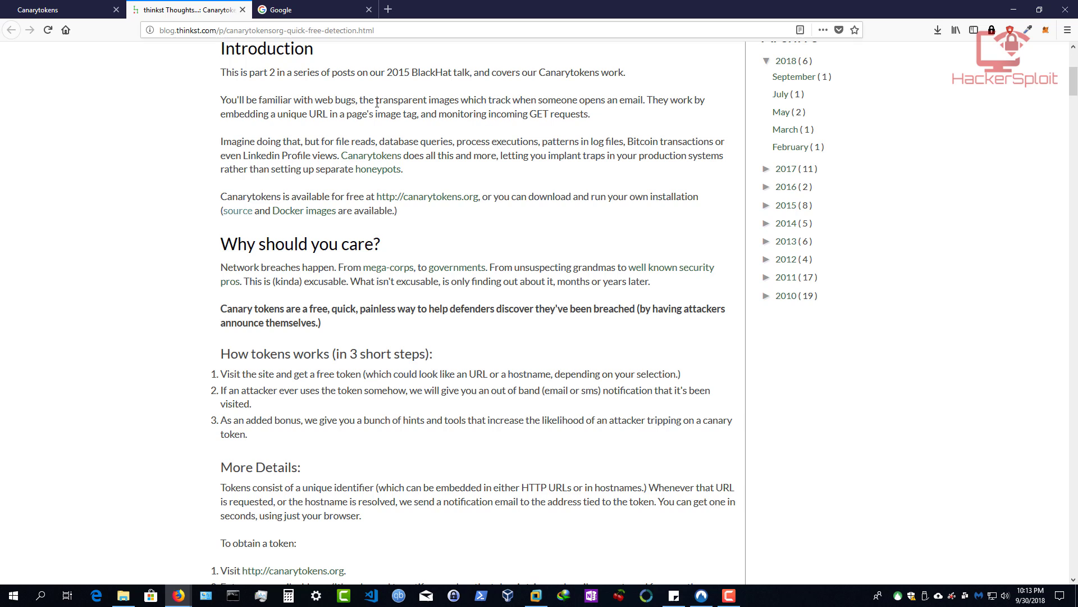
{"action": "mouse_move", "coordinate": [536, 102]}
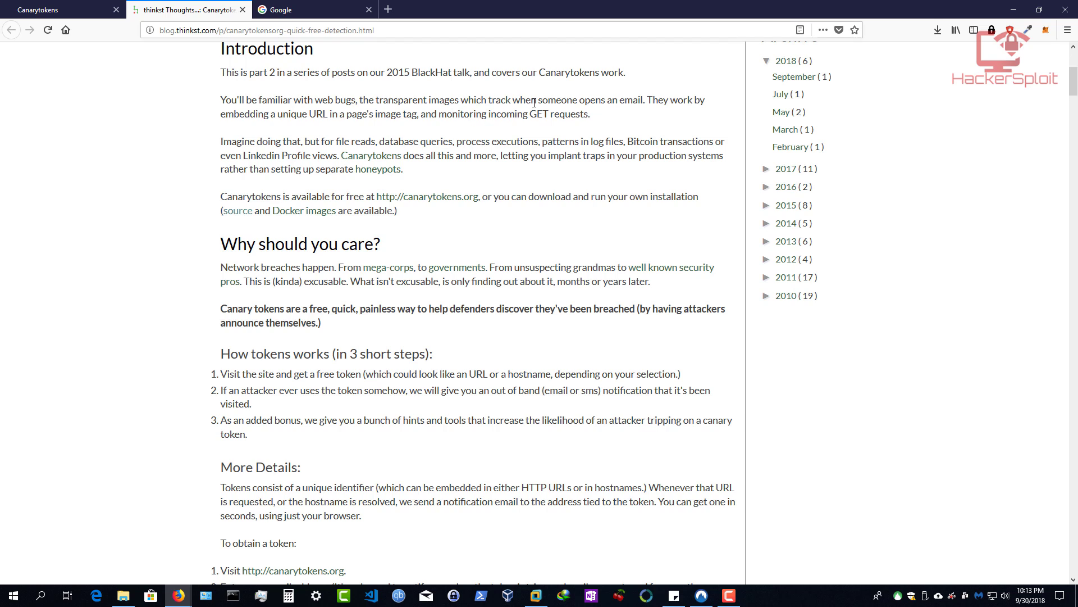
{"action": "mouse_move", "coordinate": [300, 137]}
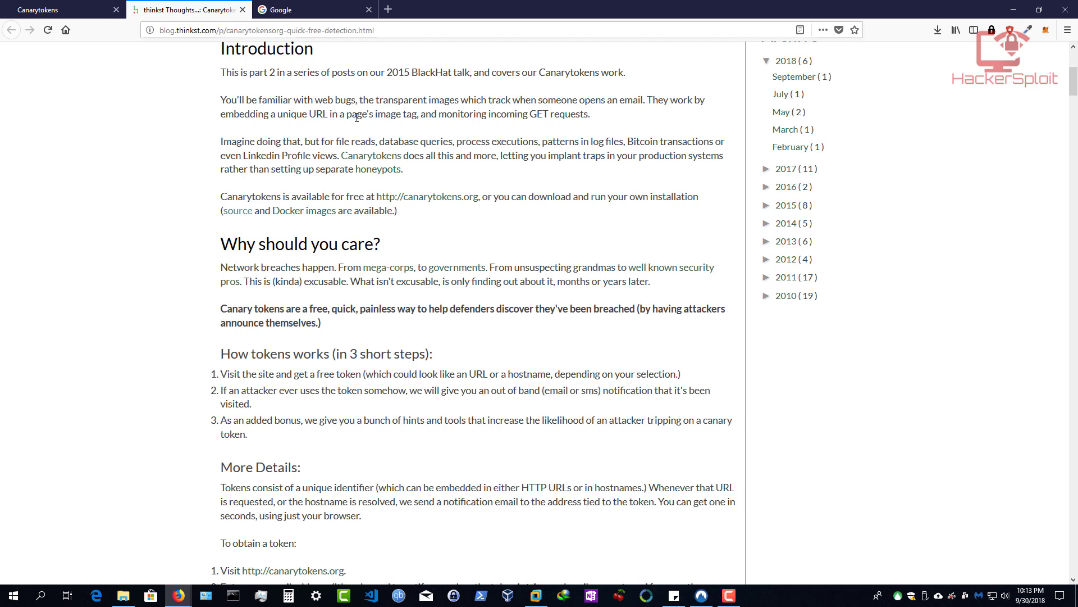
{"action": "mouse_move", "coordinate": [499, 114]}
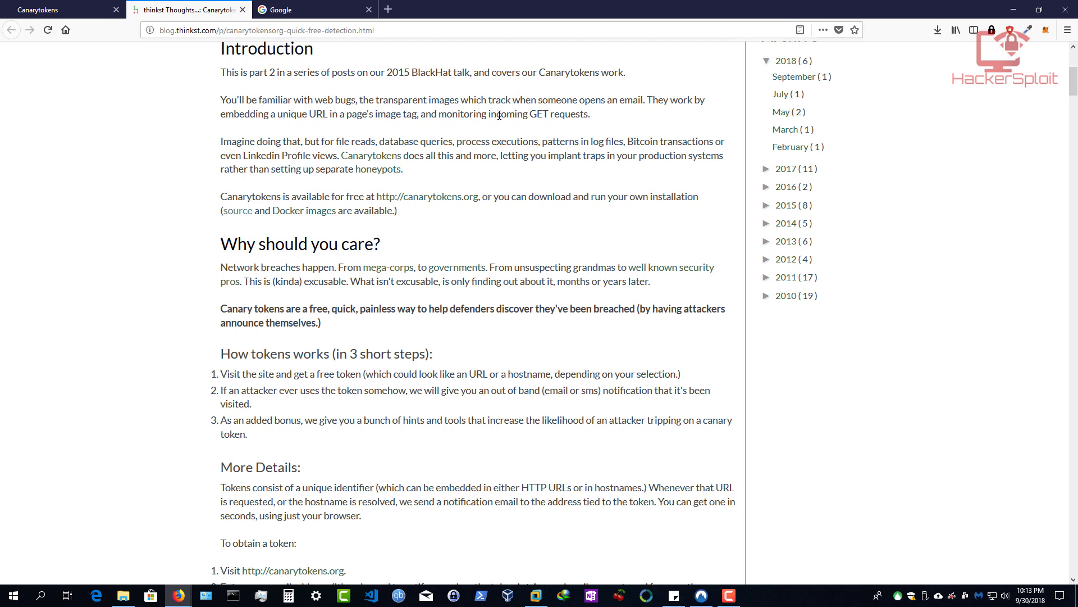
{"action": "mouse_move", "coordinate": [598, 125]}
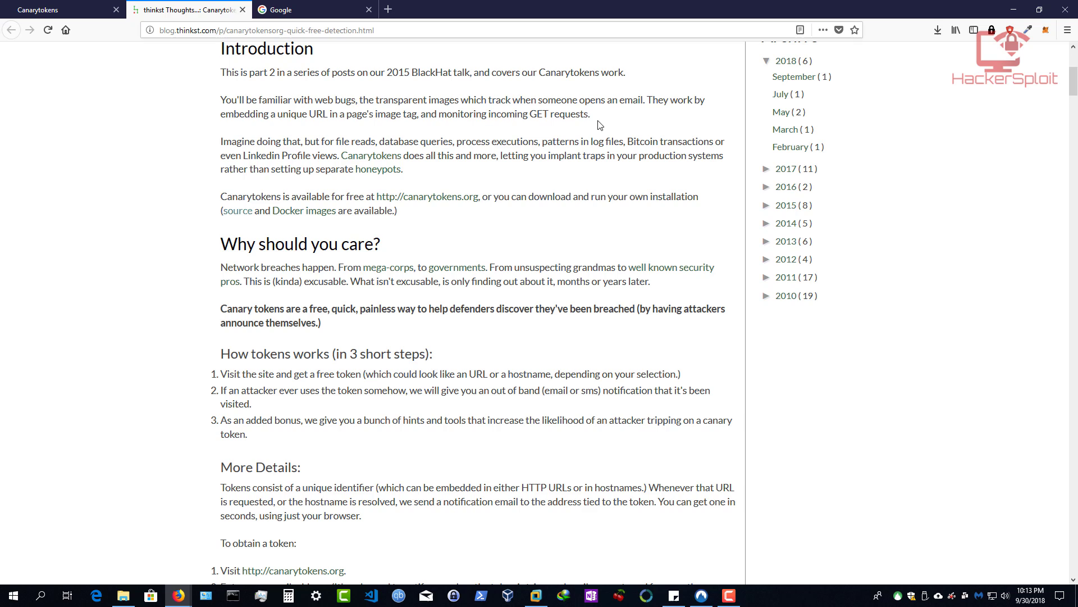
{"action": "mouse_move", "coordinate": [591, 116]}
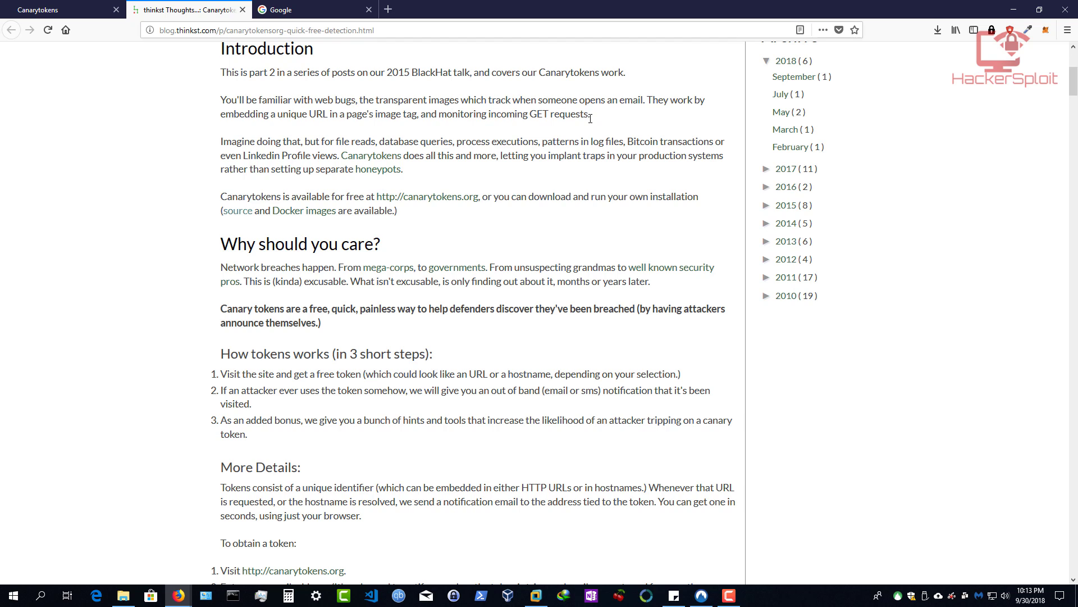
{"action": "mouse_move", "coordinate": [571, 126]}
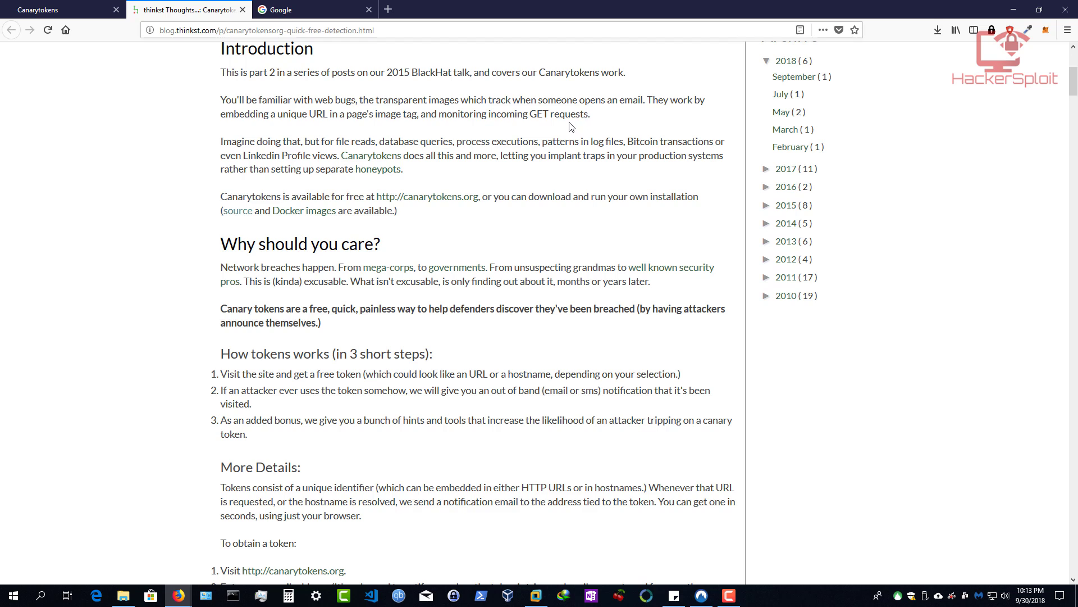
{"action": "mouse_move", "coordinate": [304, 141]}
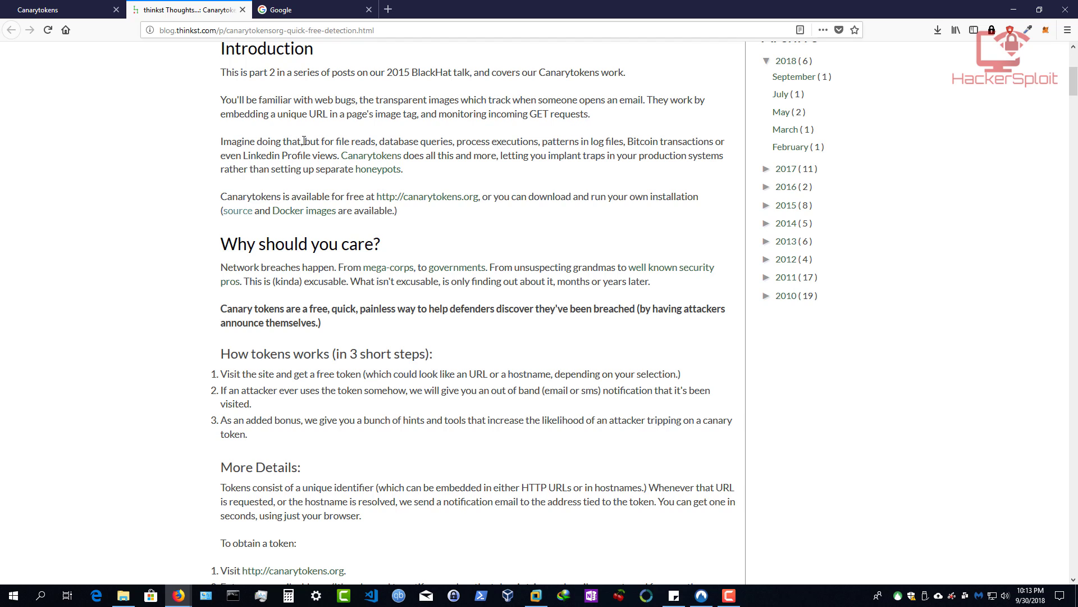
{"action": "mouse_move", "coordinate": [390, 140]}
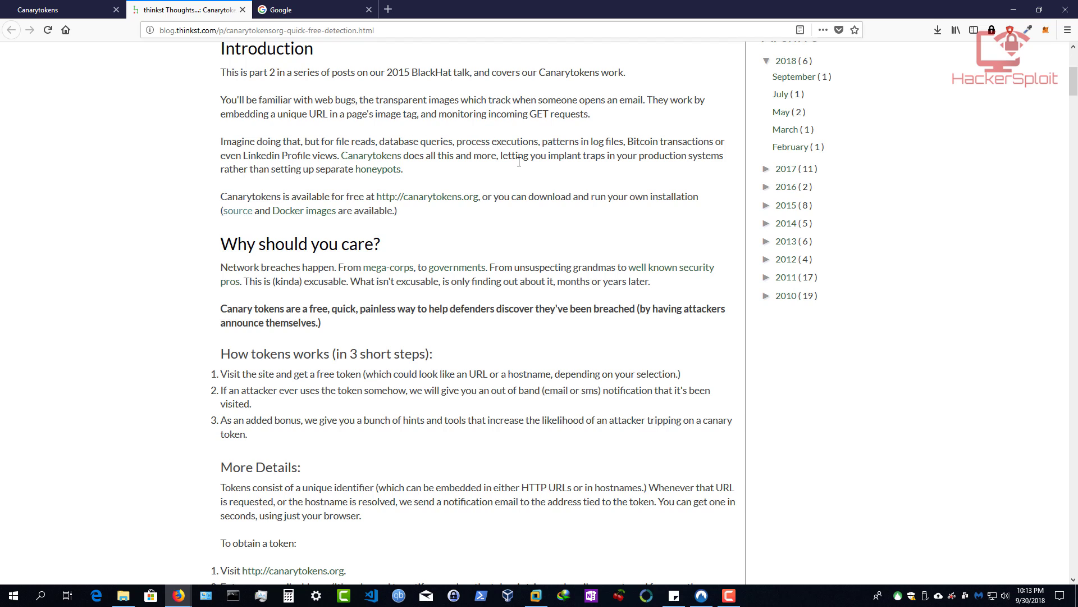
{"action": "mouse_move", "coordinate": [674, 136]}
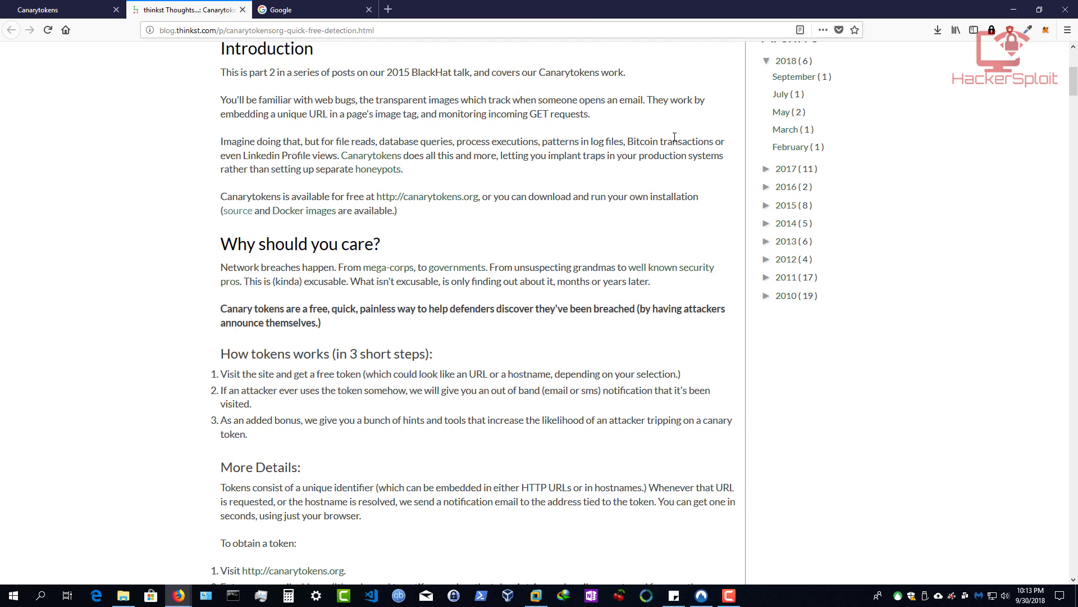
{"action": "mouse_move", "coordinate": [581, 175]}
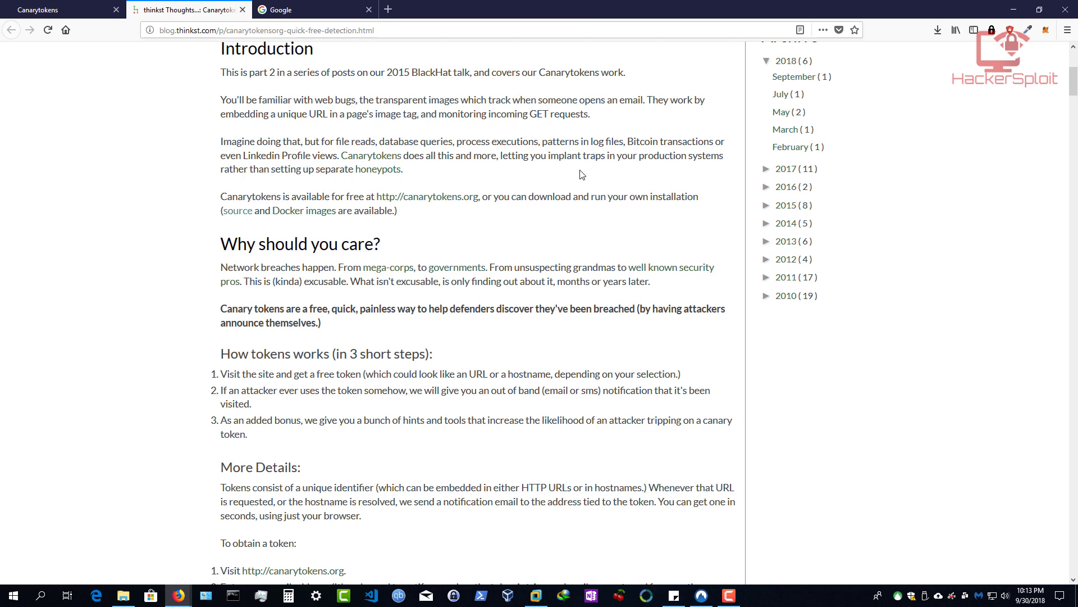
{"action": "mouse_move", "coordinate": [426, 166]}
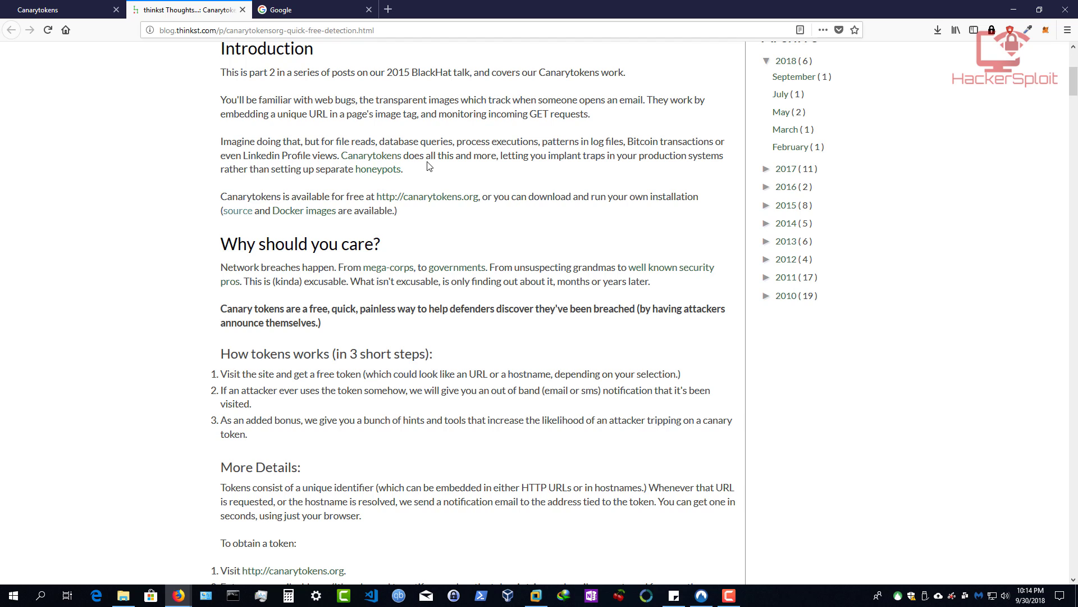
{"action": "mouse_move", "coordinate": [578, 159]}
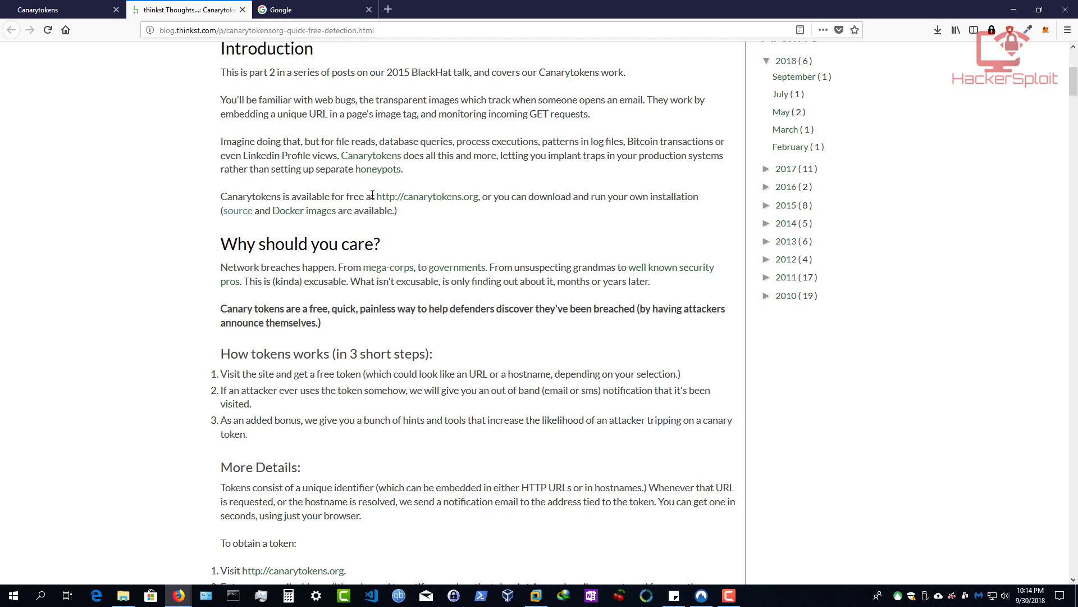
{"action": "mouse_move", "coordinate": [215, 204]}
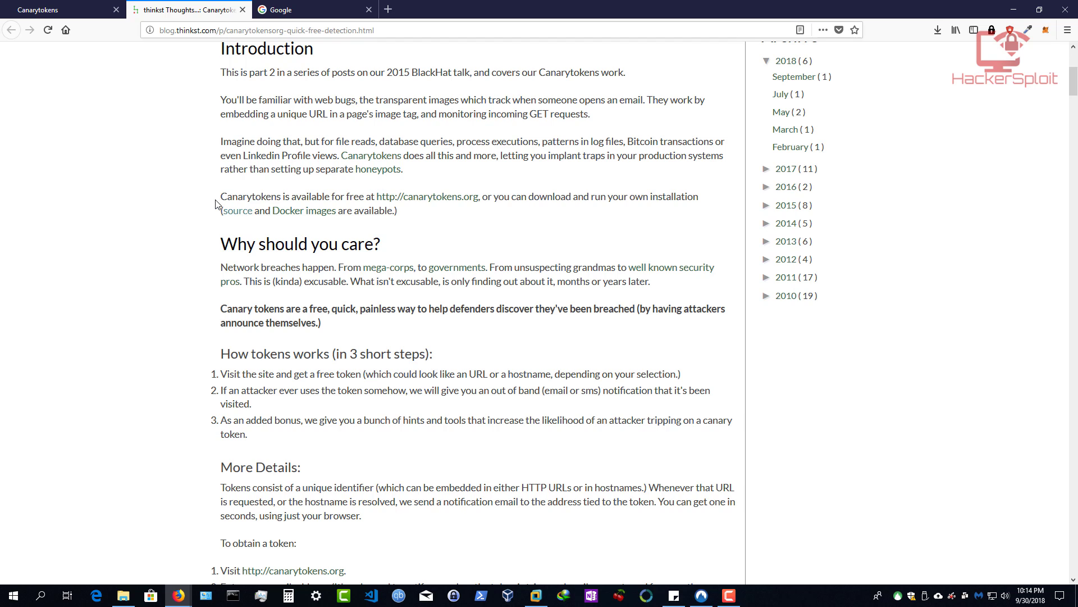
{"action": "mouse_move", "coordinate": [371, 205]}
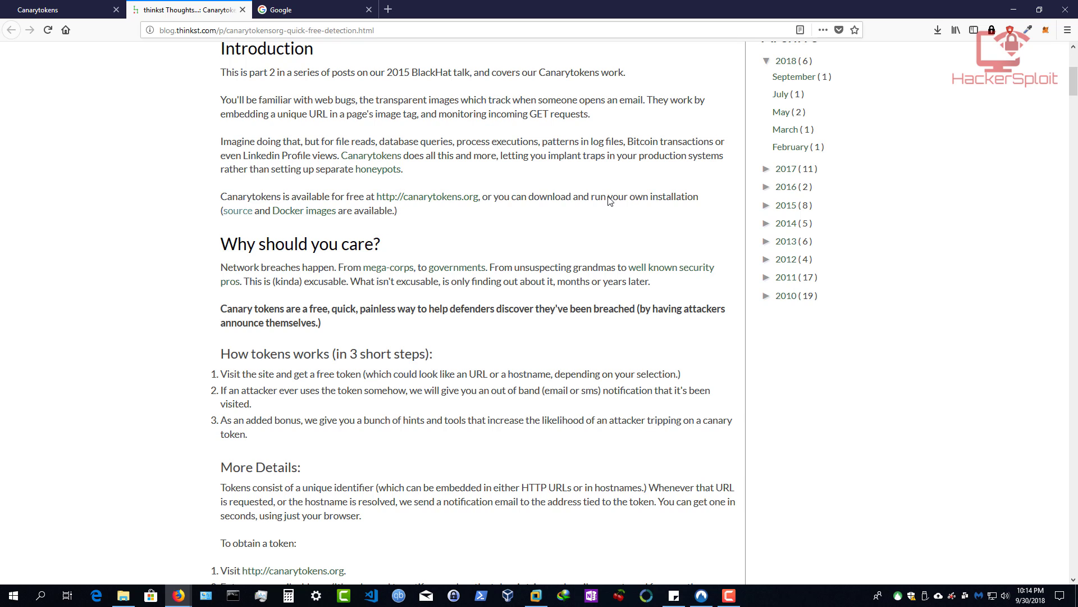
{"action": "mouse_move", "coordinate": [708, 140]}
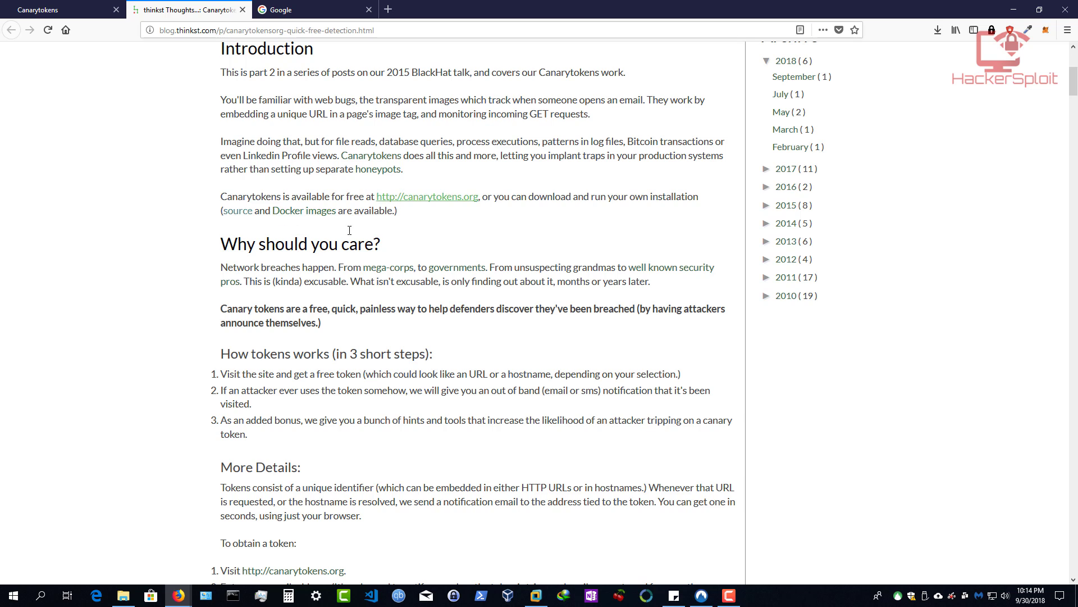
{"action": "mouse_move", "coordinate": [291, 180]}
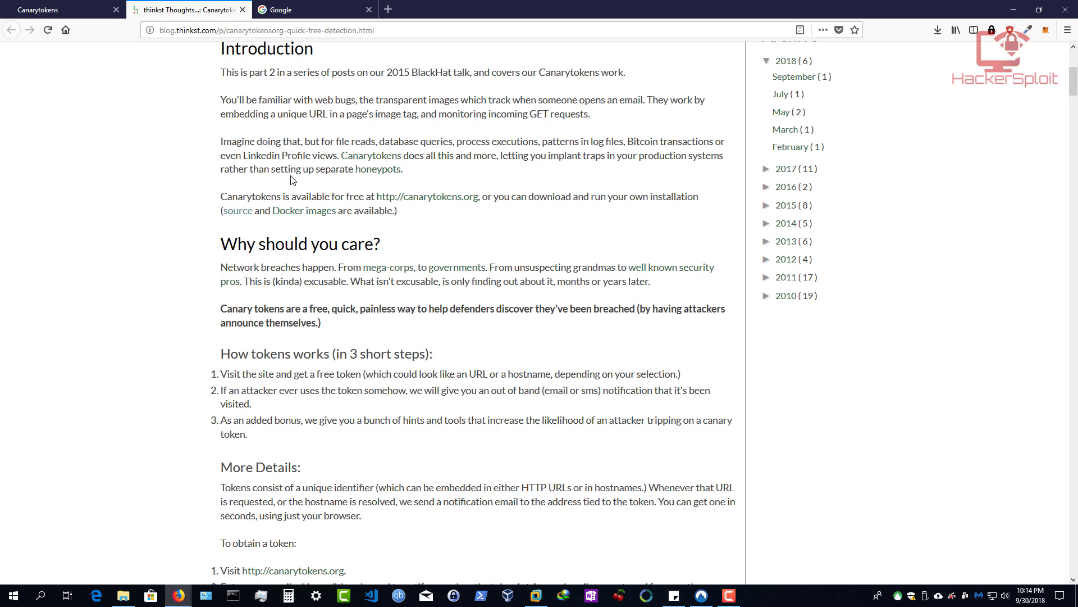
{"action": "mouse_move", "coordinate": [489, 170]}
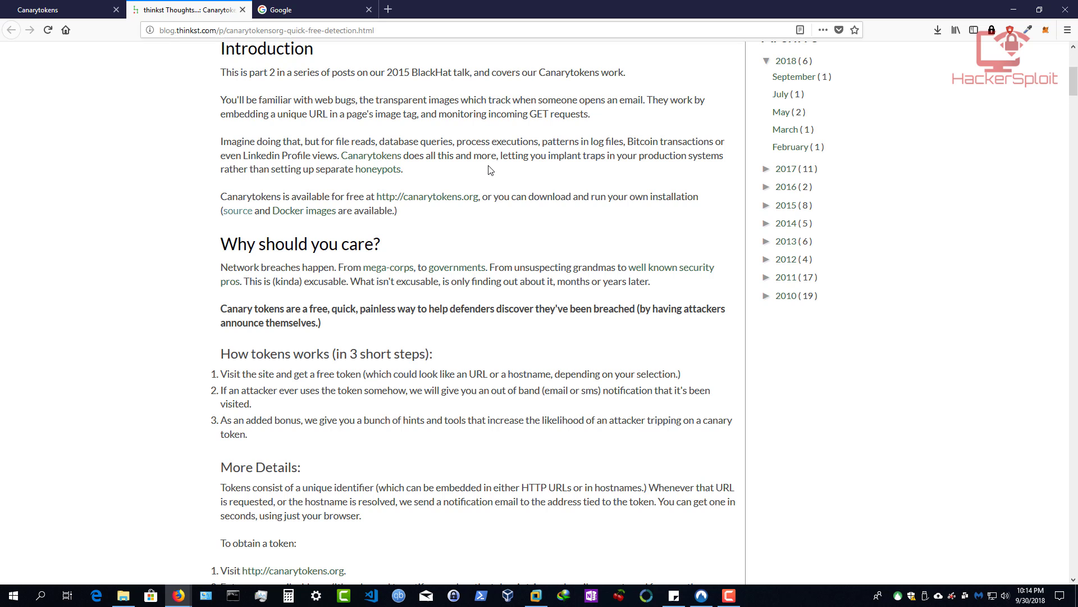
{"action": "scroll", "scroll_direction": "down", "scroll_amount": 3}
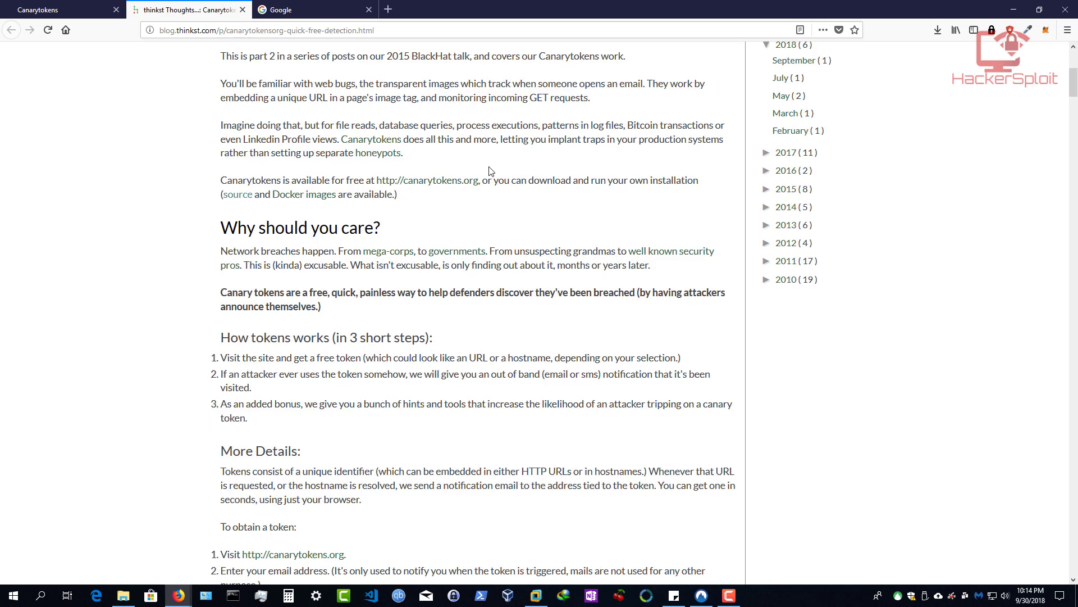
{"action": "scroll", "scroll_direction": "down", "scroll_amount": 3}
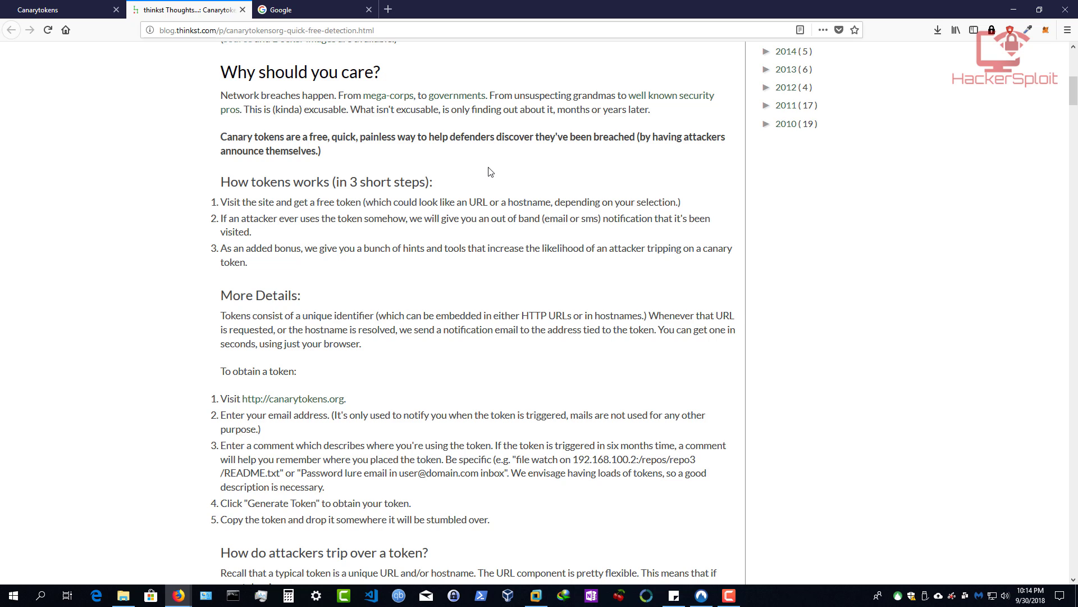
{"action": "mouse_move", "coordinate": [273, 120]}
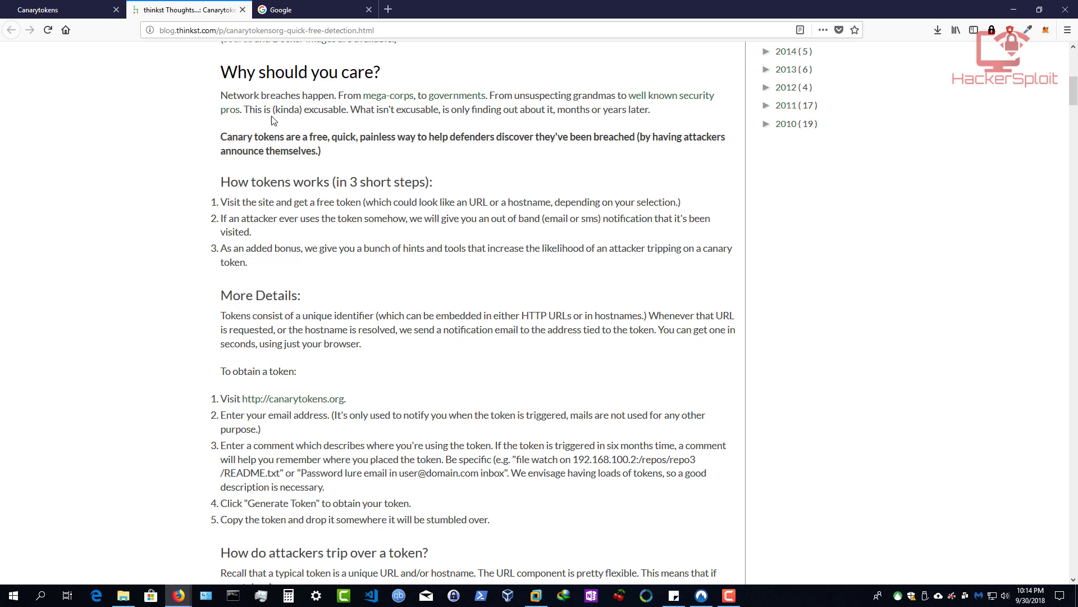
{"action": "mouse_move", "coordinate": [387, 95]}
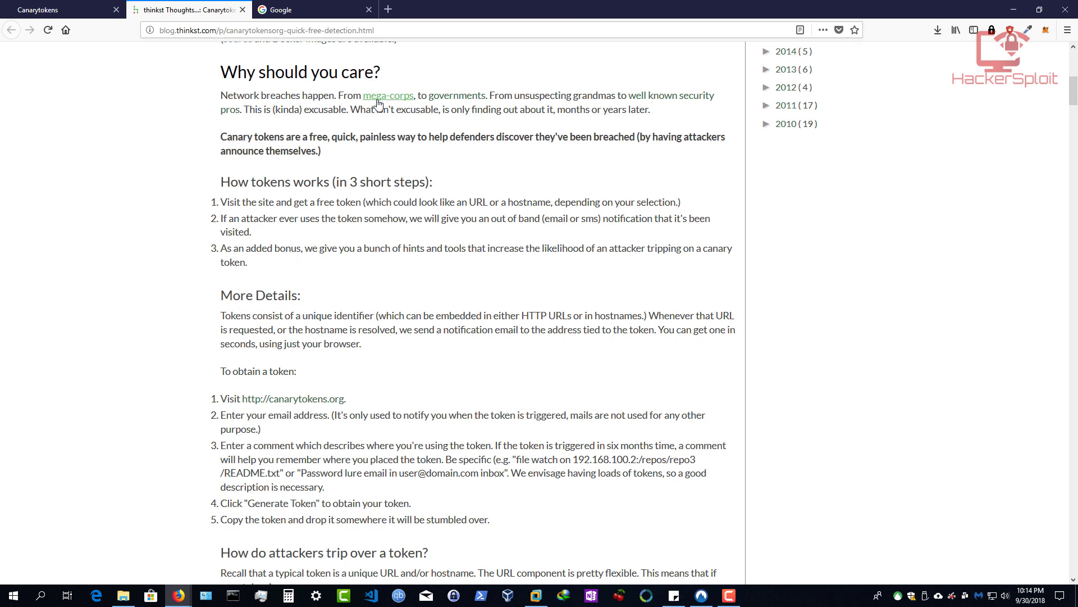
{"action": "mouse_move", "coordinate": [428, 99]}
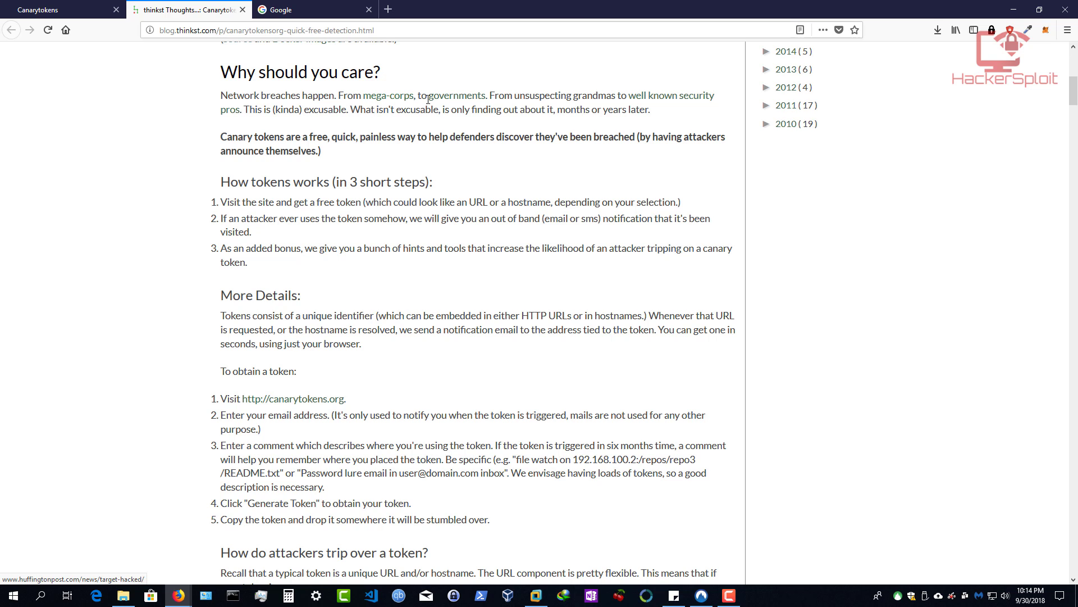
{"action": "mouse_move", "coordinate": [555, 96]}
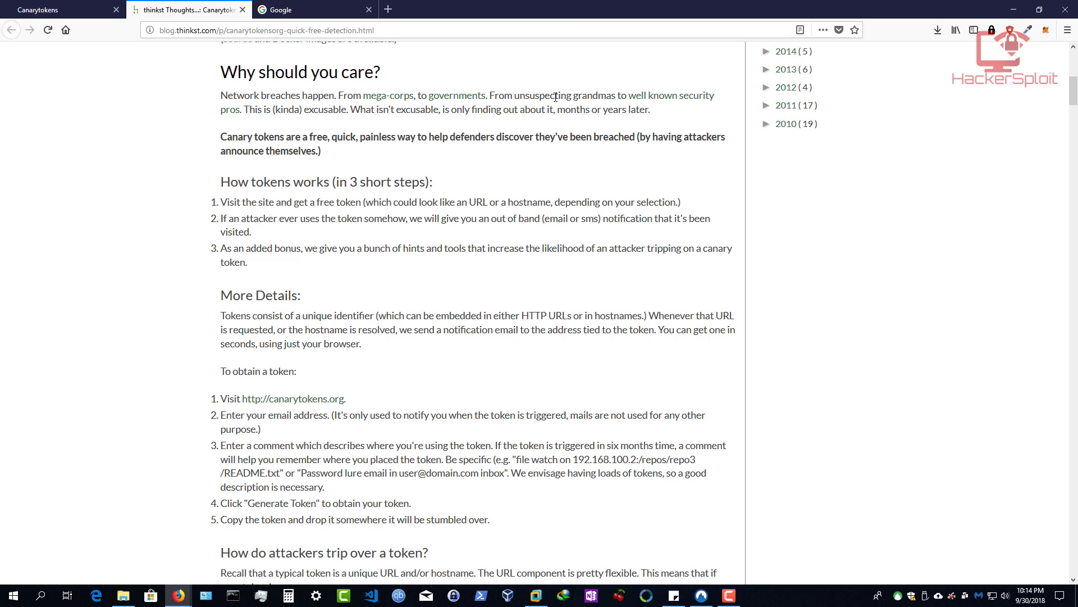
{"action": "mouse_move", "coordinate": [686, 101]}
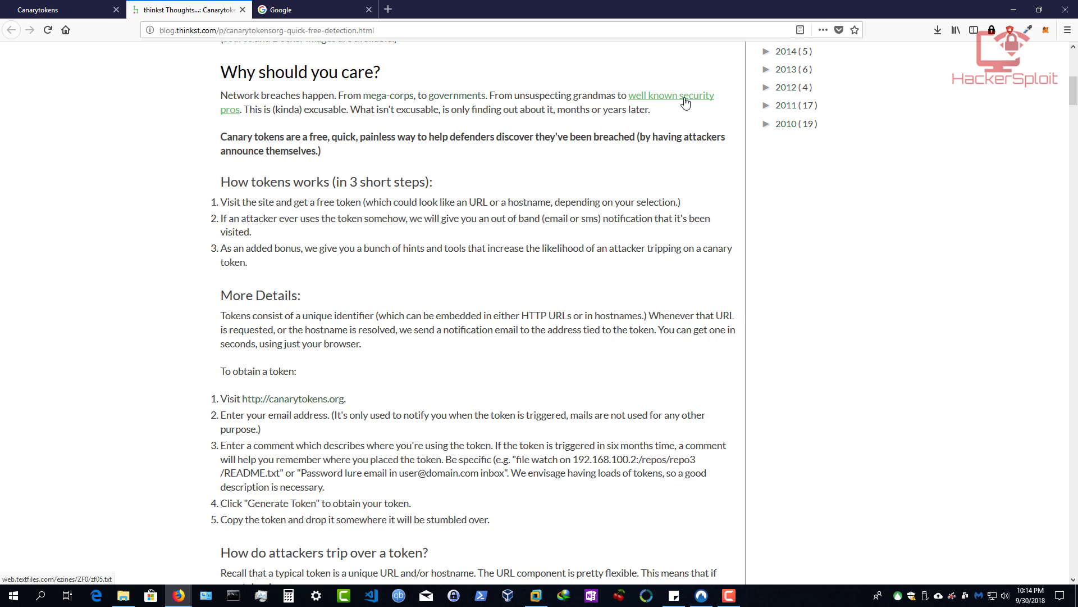
{"action": "mouse_move", "coordinate": [320, 110]}
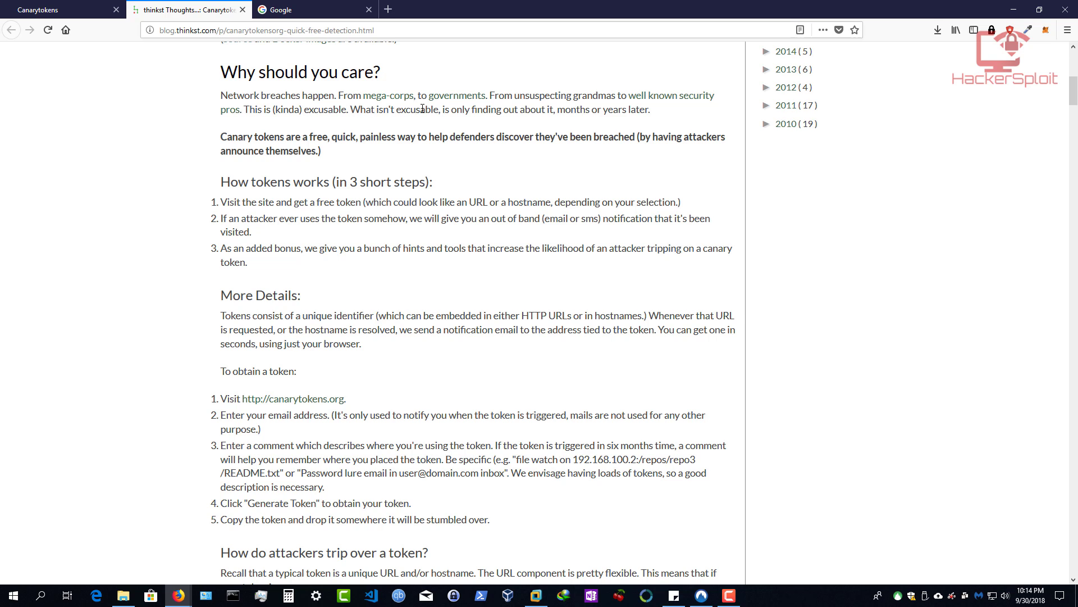
{"action": "mouse_move", "coordinate": [543, 108]}
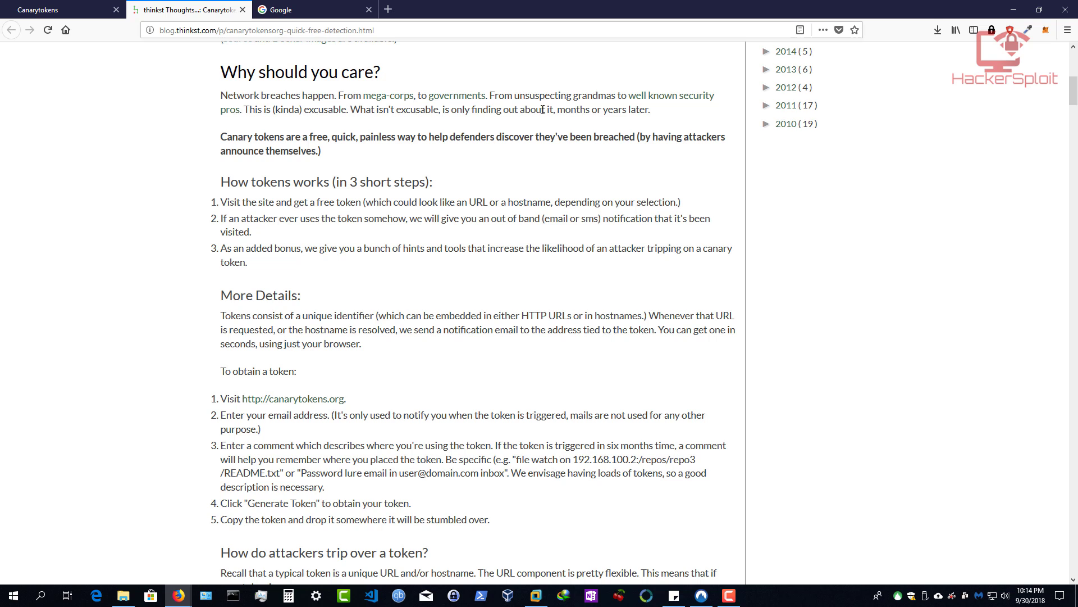
{"action": "mouse_move", "coordinate": [655, 109]}
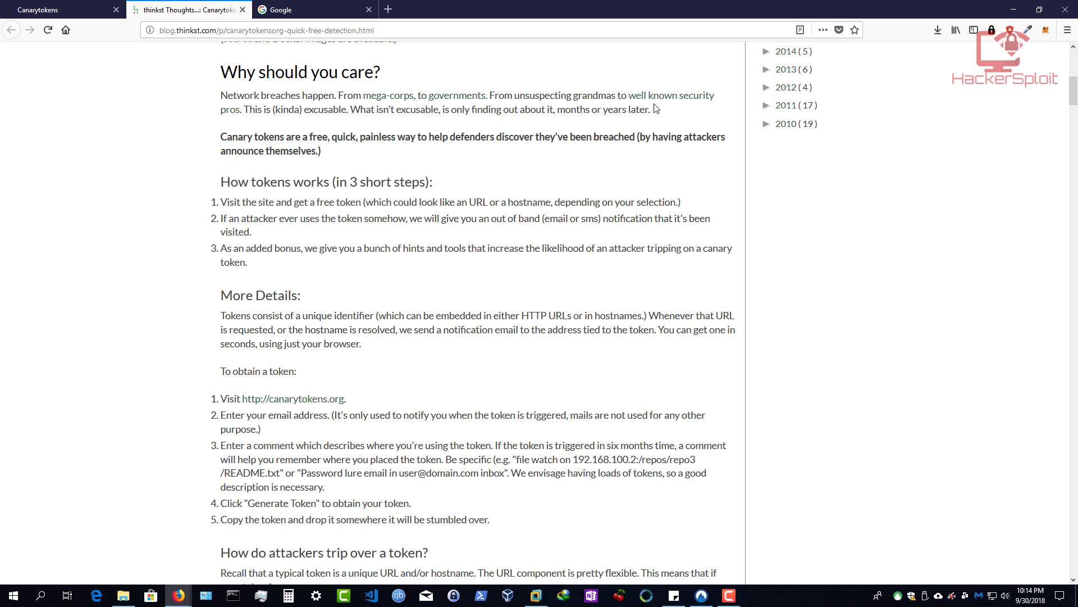
{"action": "mouse_move", "coordinate": [653, 114]}
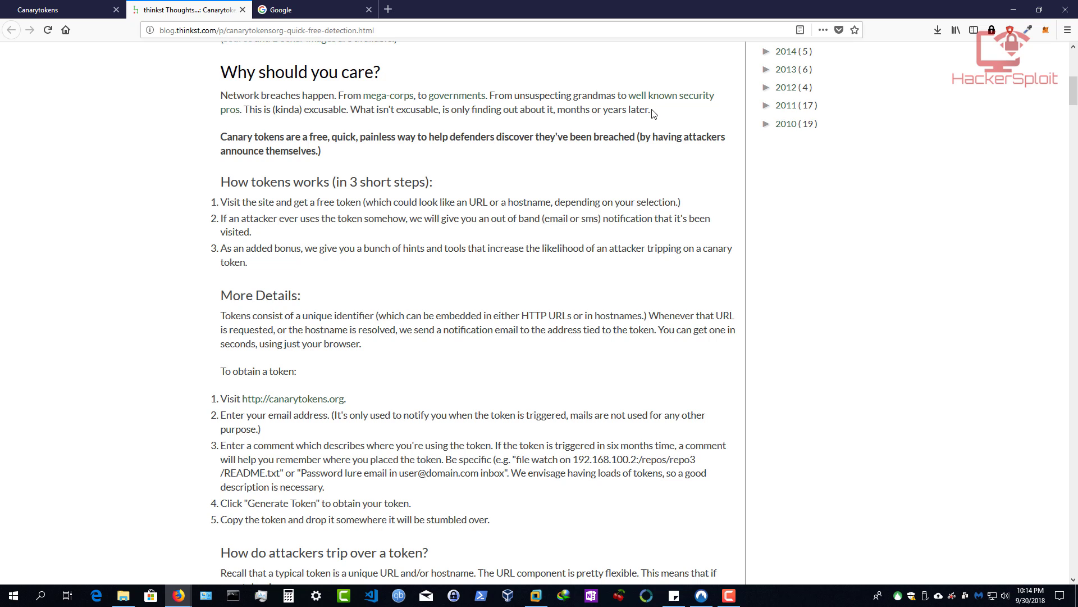
{"action": "mouse_move", "coordinate": [662, 118]}
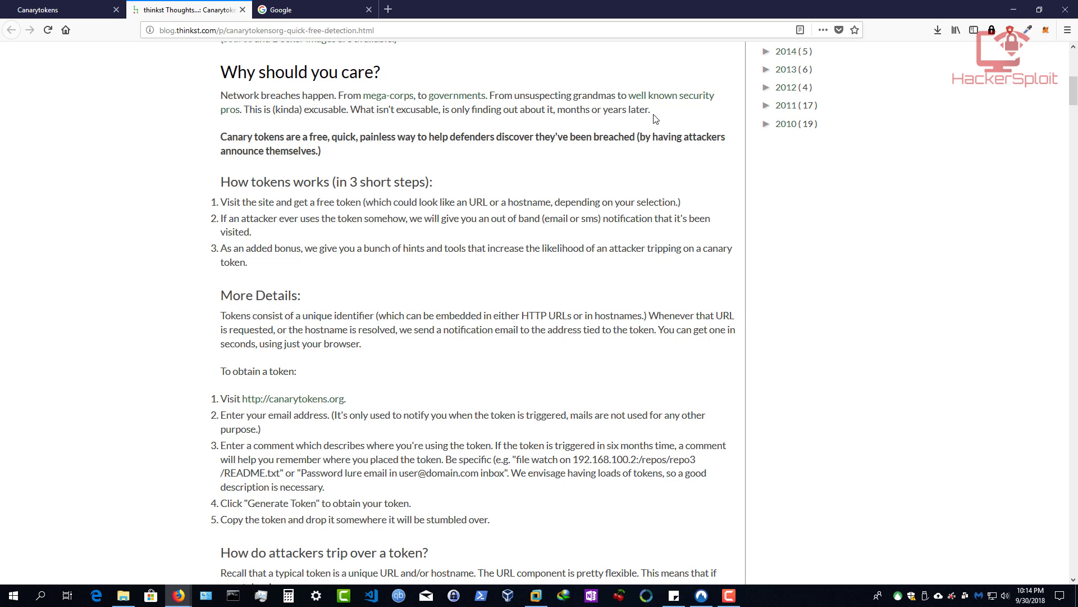
{"action": "mouse_move", "coordinate": [294, 137]}
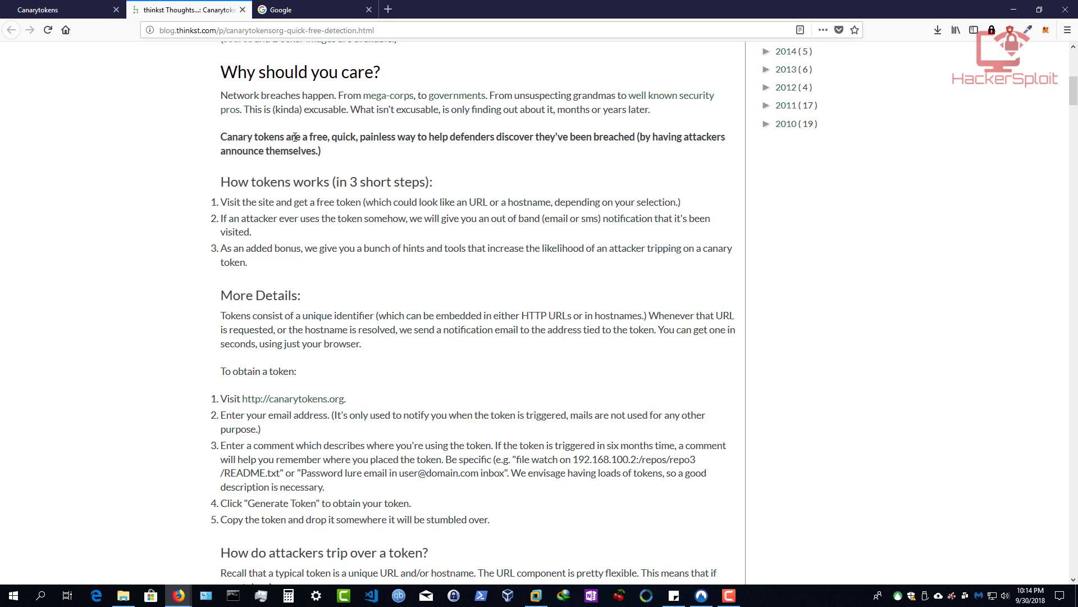
{"action": "mouse_move", "coordinate": [496, 135]}
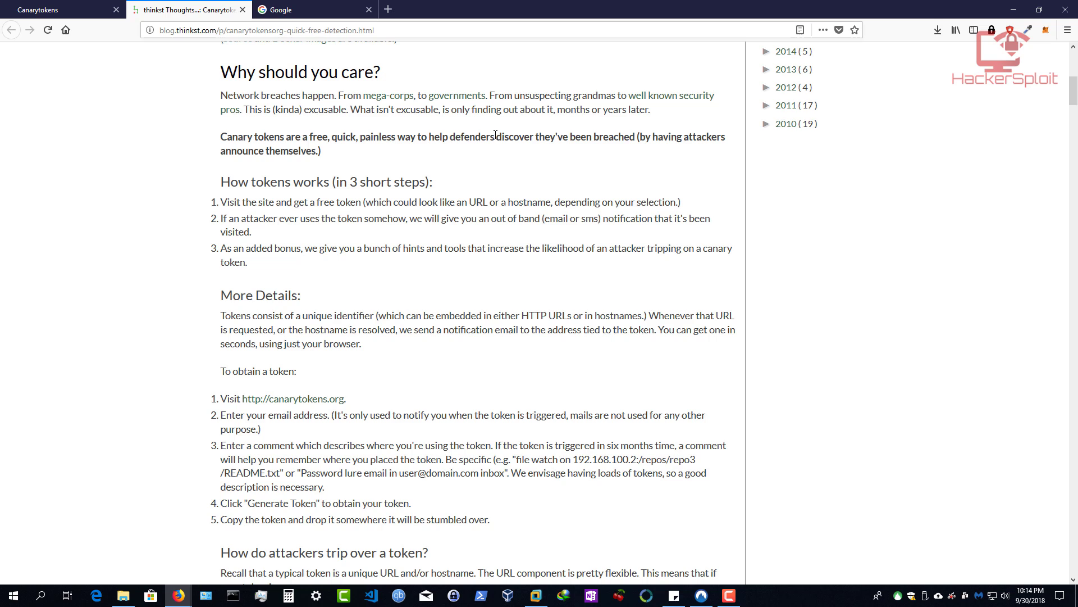
{"action": "mouse_move", "coordinate": [617, 136]}
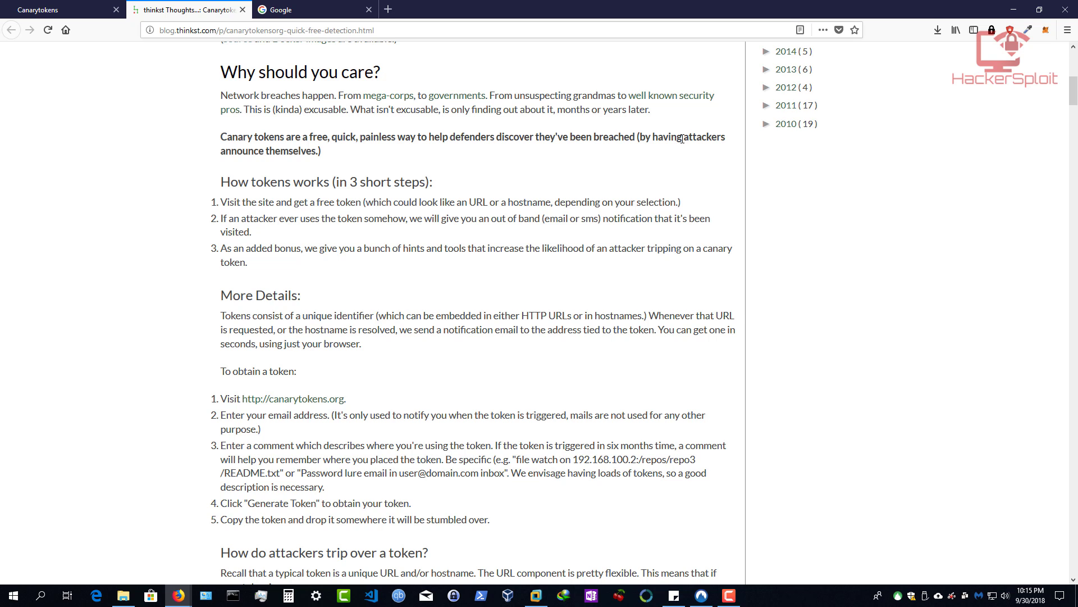
{"action": "mouse_move", "coordinate": [337, 209]}
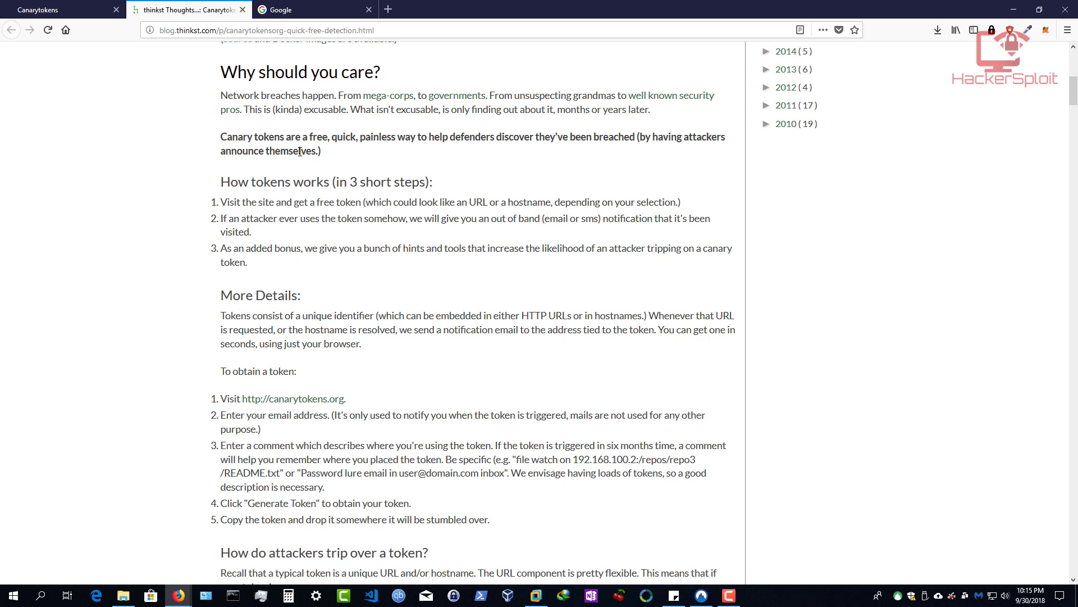
{"action": "mouse_move", "coordinate": [275, 186]}
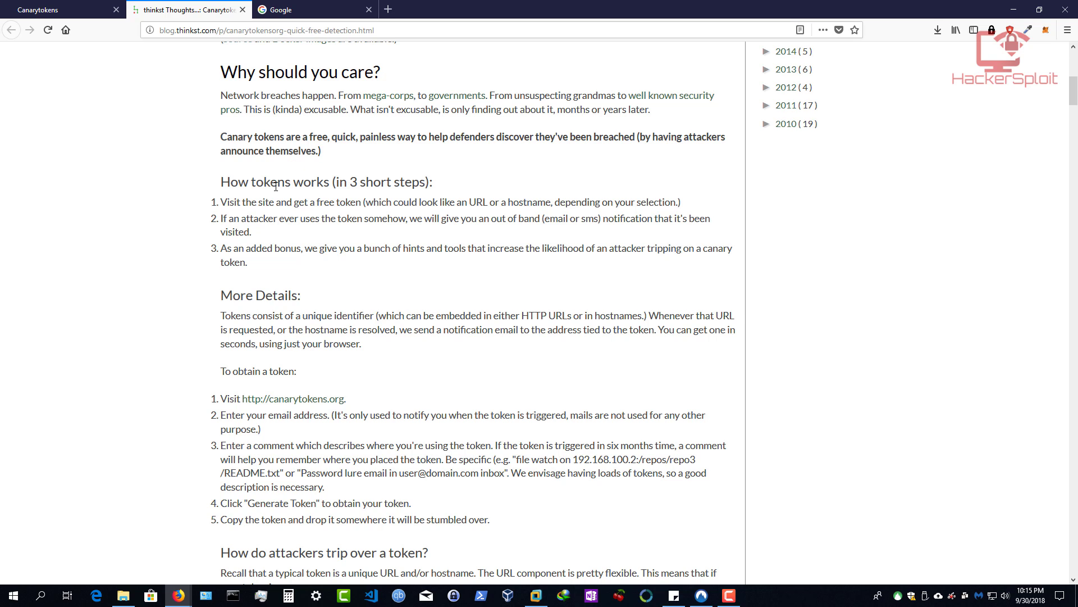
{"action": "mouse_move", "coordinate": [366, 187]}
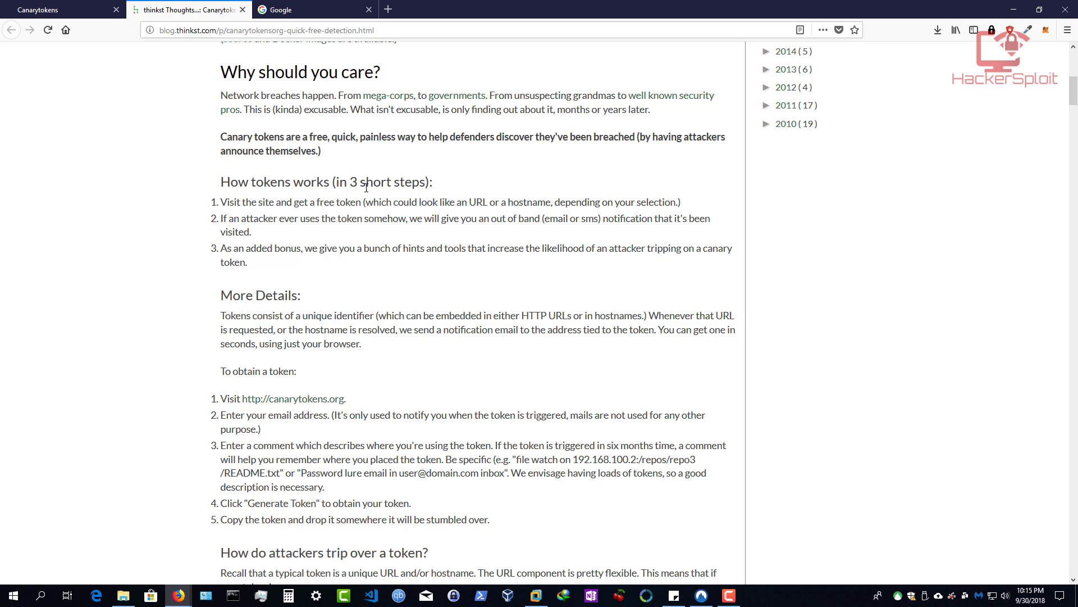
{"action": "mouse_move", "coordinate": [288, 208]}
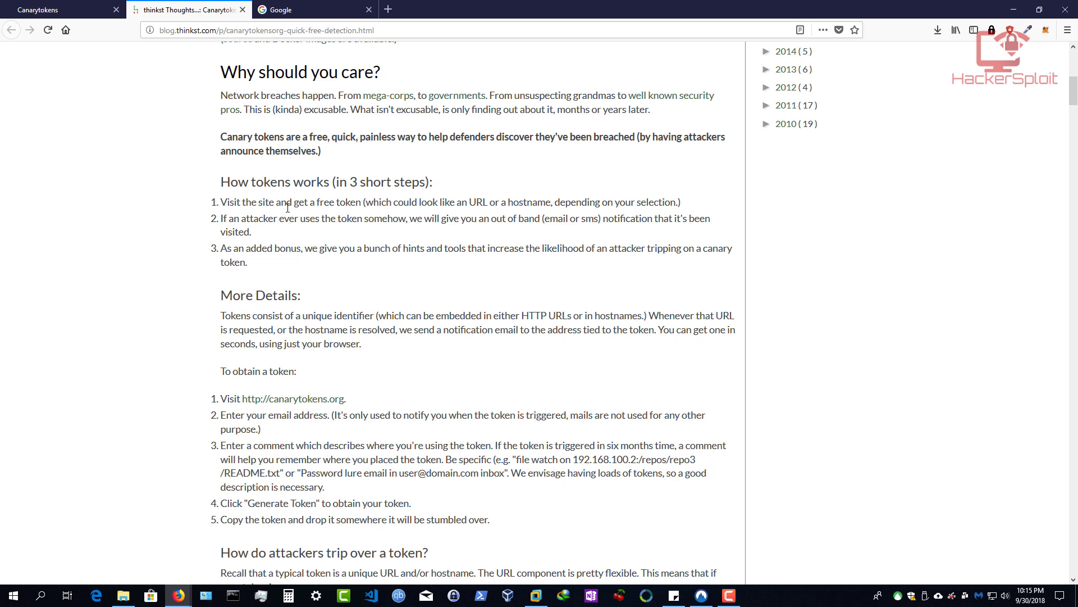
{"action": "mouse_move", "coordinate": [378, 208]}
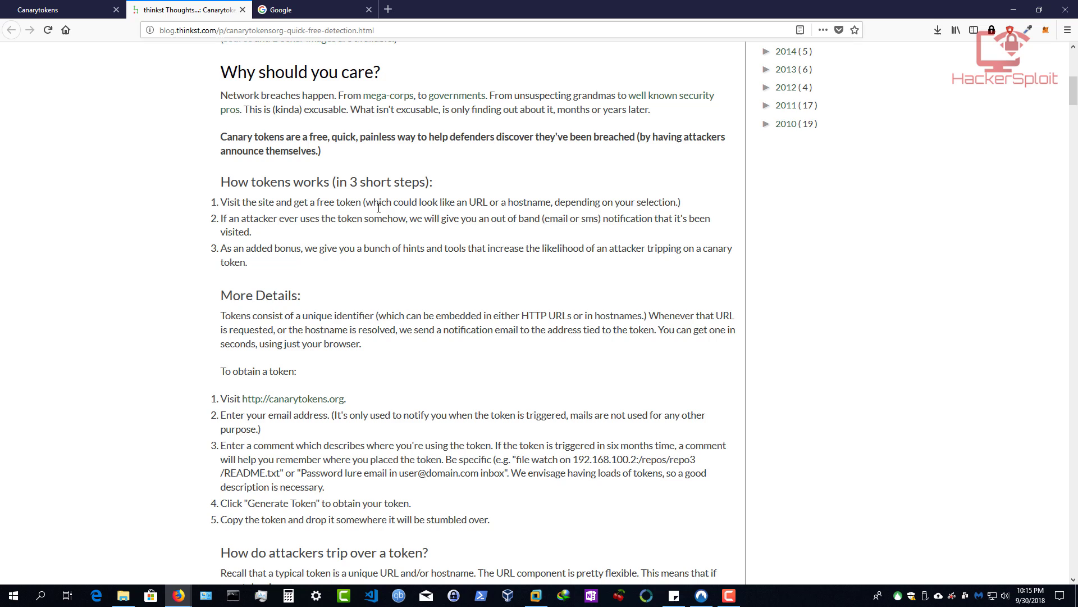
{"action": "mouse_move", "coordinate": [484, 203]}
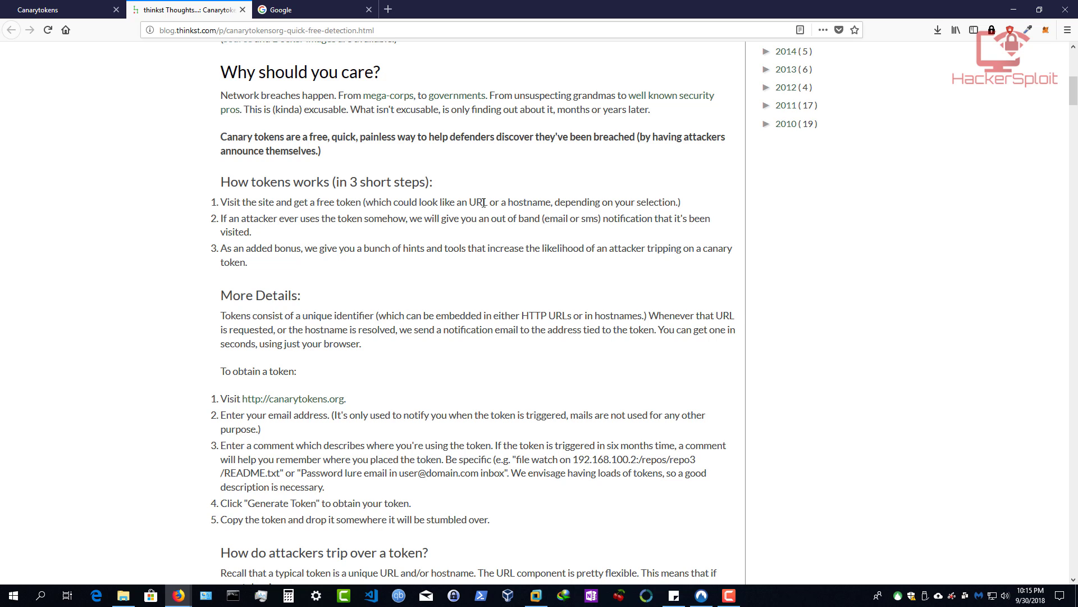
{"action": "mouse_move", "coordinate": [558, 202]}
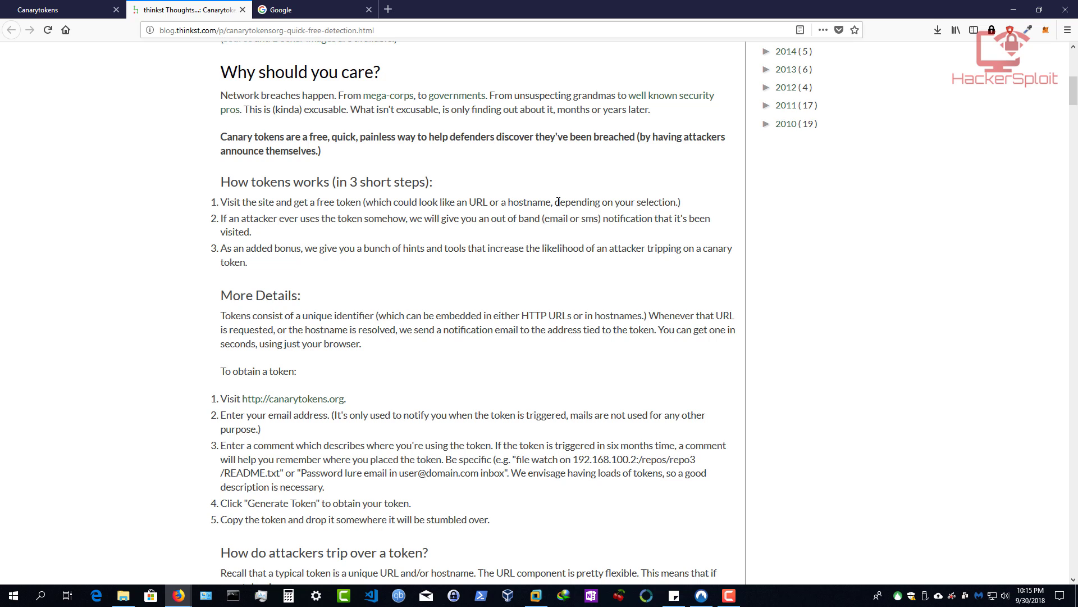
{"action": "mouse_move", "coordinate": [312, 245]}
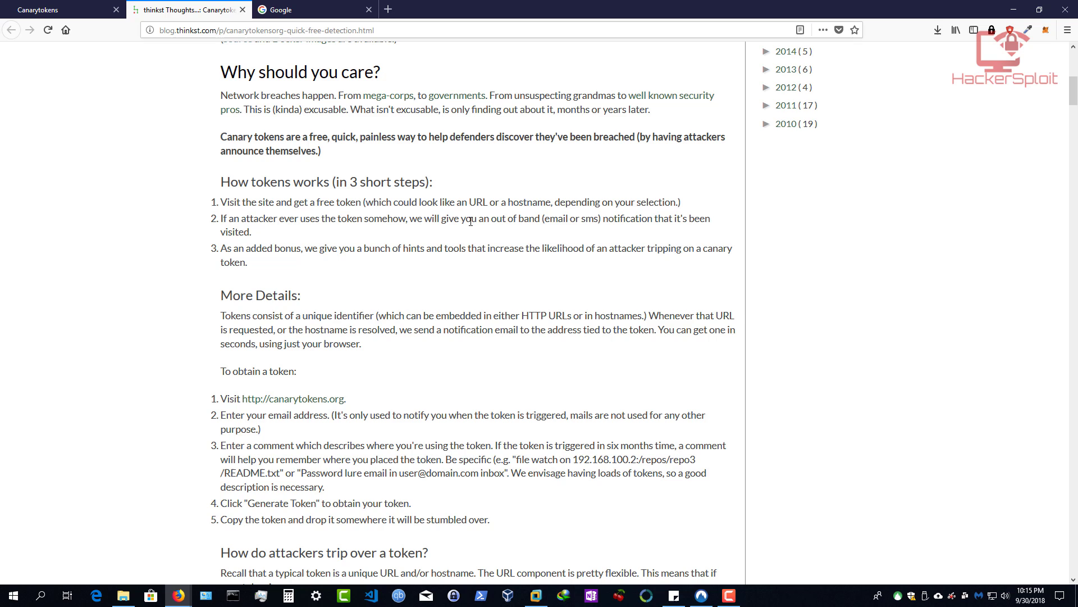
{"action": "mouse_move", "coordinate": [613, 216]}
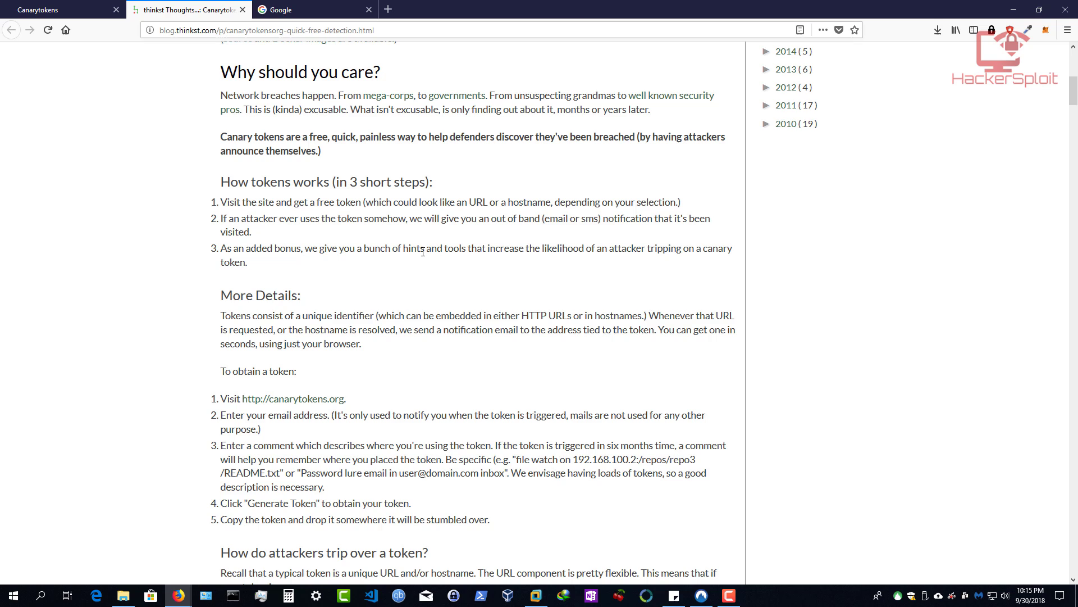
{"action": "mouse_move", "coordinate": [628, 251]}
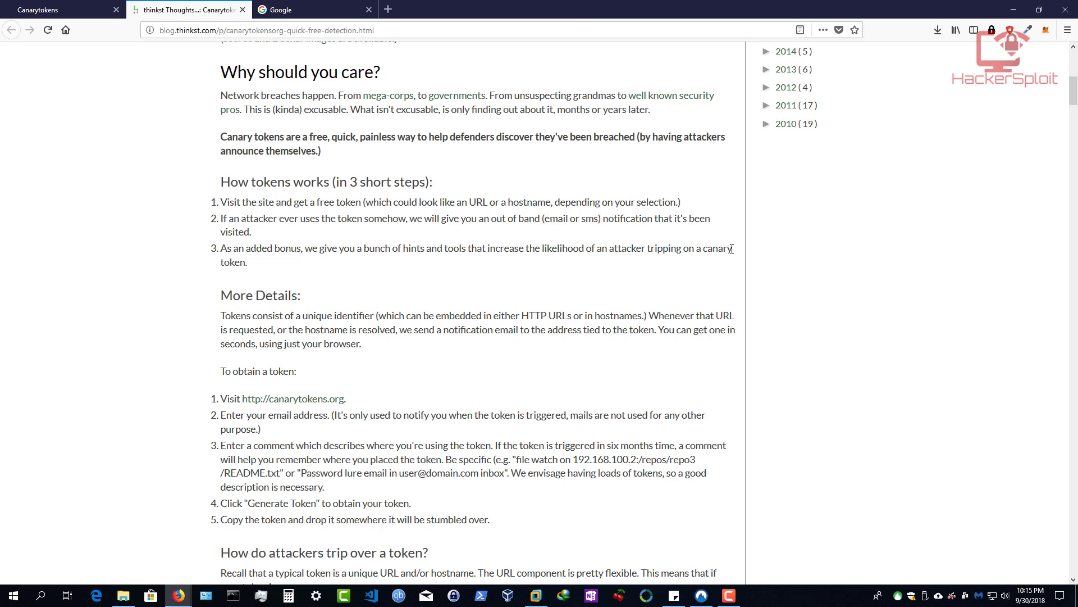
Step: Continue past the MSSQL & MySQL section to Document Open and JS Page copied
{"action": "scroll", "scroll_direction": "down", "scroll_amount": 3}
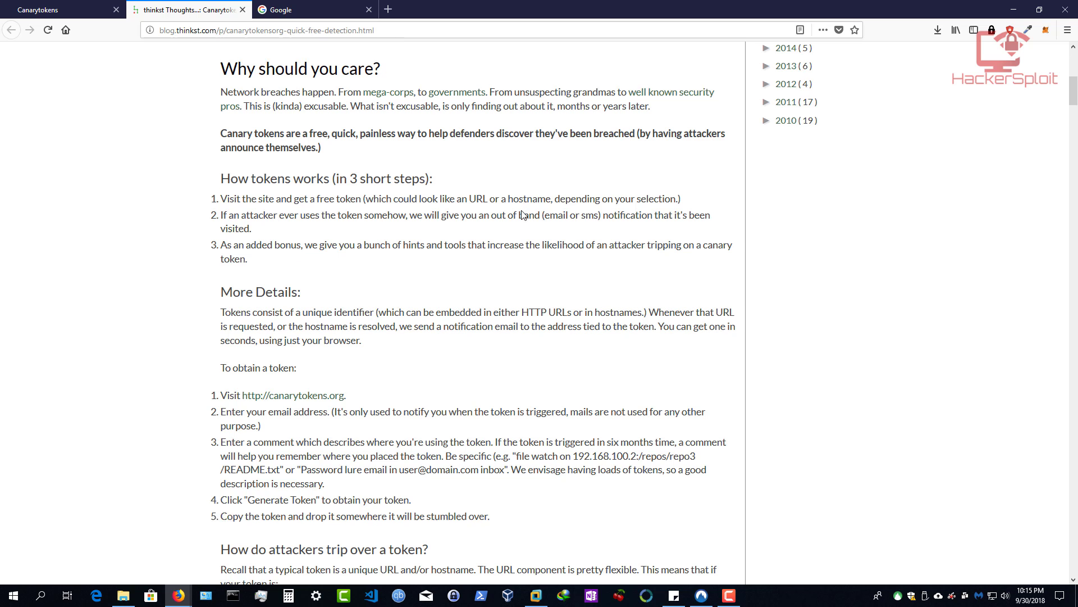
{"action": "scroll", "scroll_direction": "down", "scroll_amount": 3}
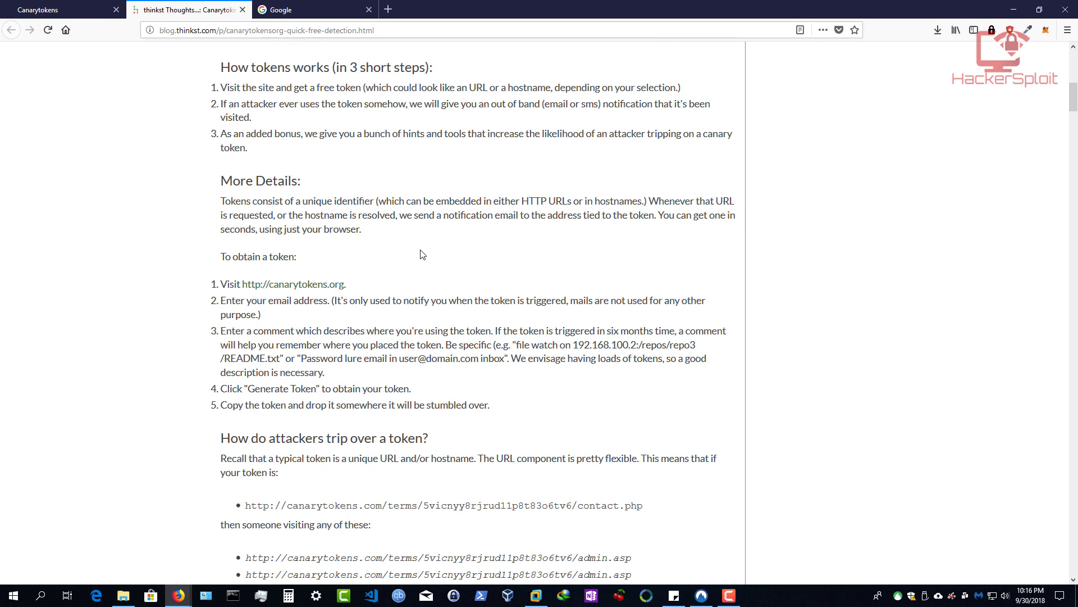
{"action": "mouse_move", "coordinate": [390, 292]}
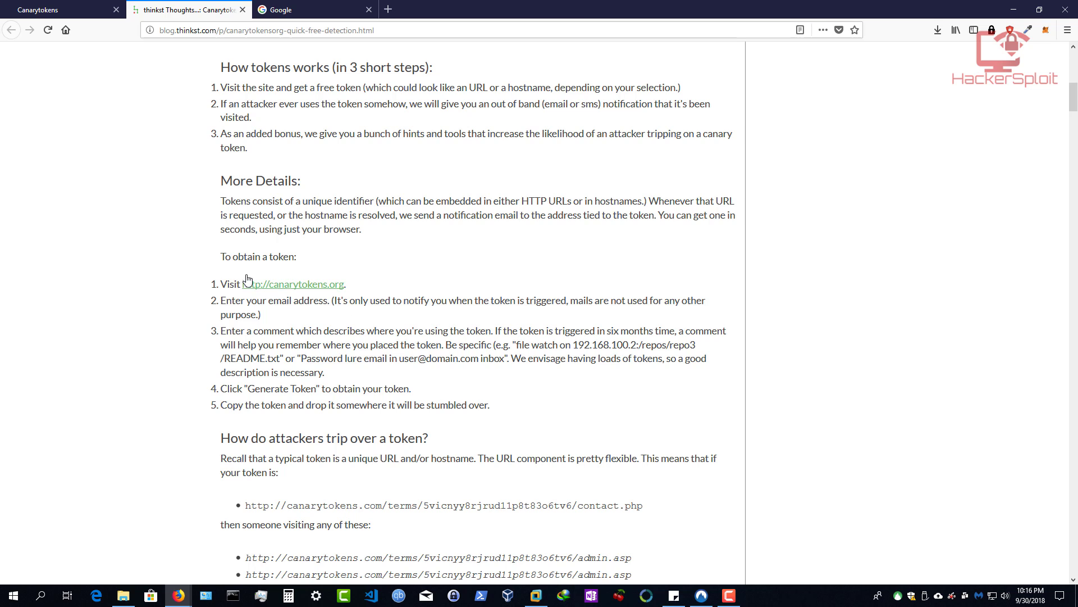
{"action": "mouse_move", "coordinate": [284, 291]}
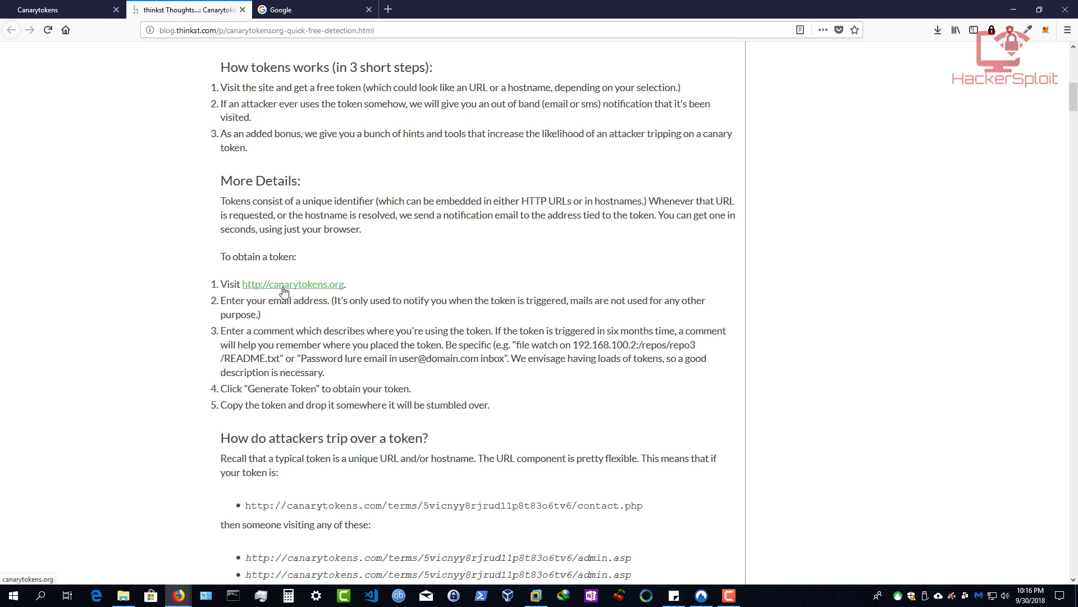
{"action": "mouse_move", "coordinate": [422, 304]}
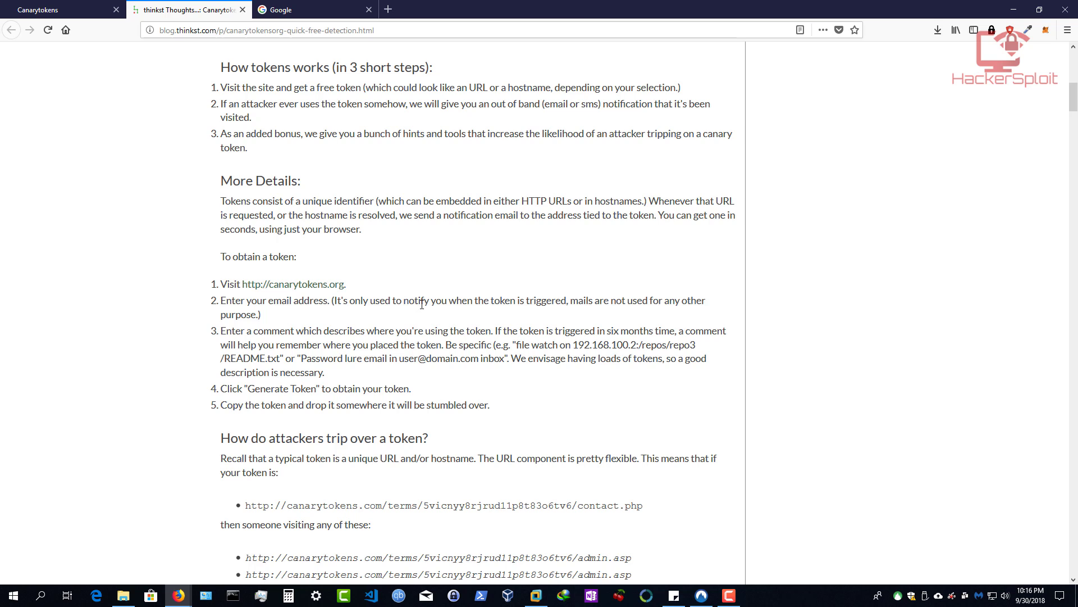
{"action": "mouse_move", "coordinate": [472, 303]}
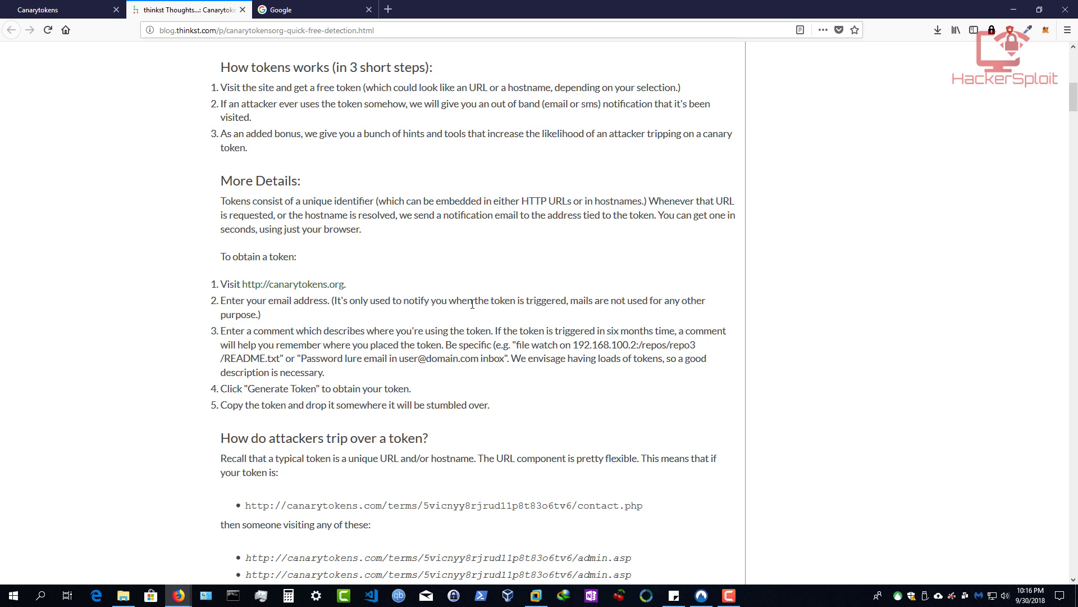
{"action": "mouse_move", "coordinate": [558, 302]}
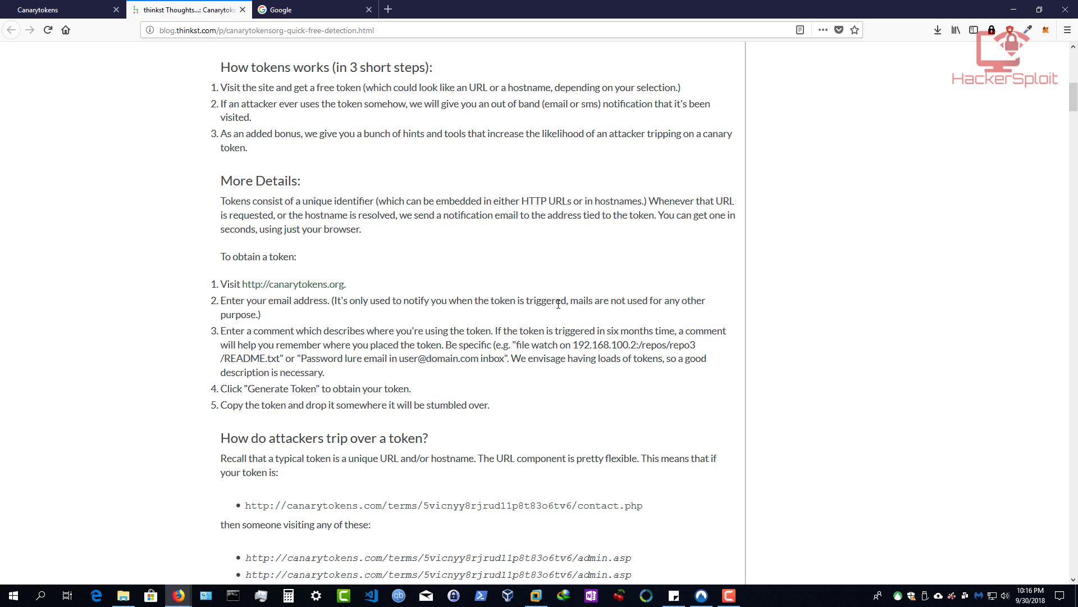
{"action": "mouse_move", "coordinate": [657, 300]}
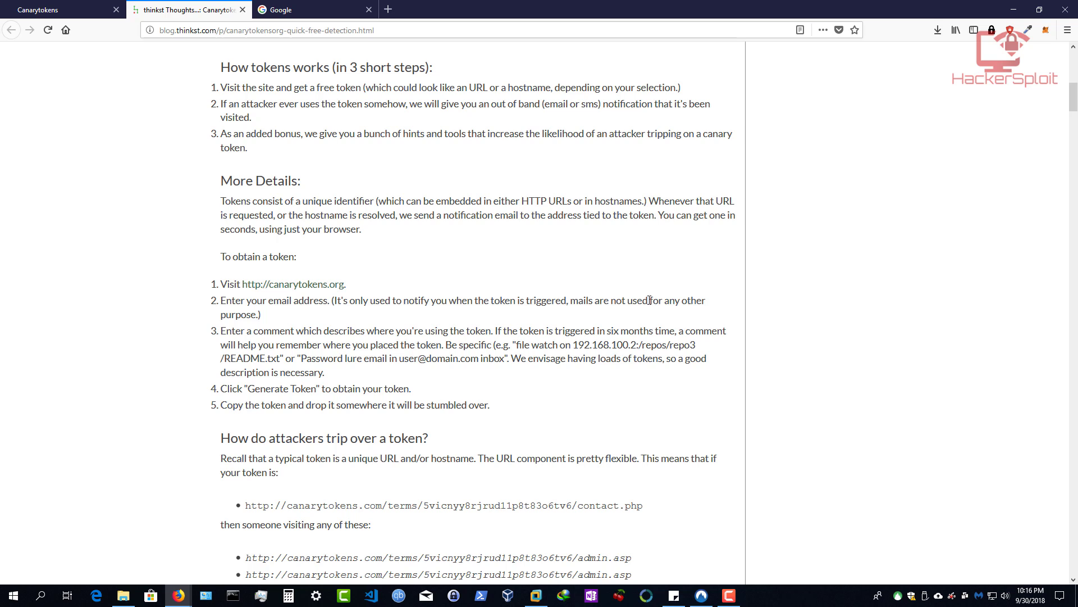
{"action": "mouse_move", "coordinate": [637, 292]}
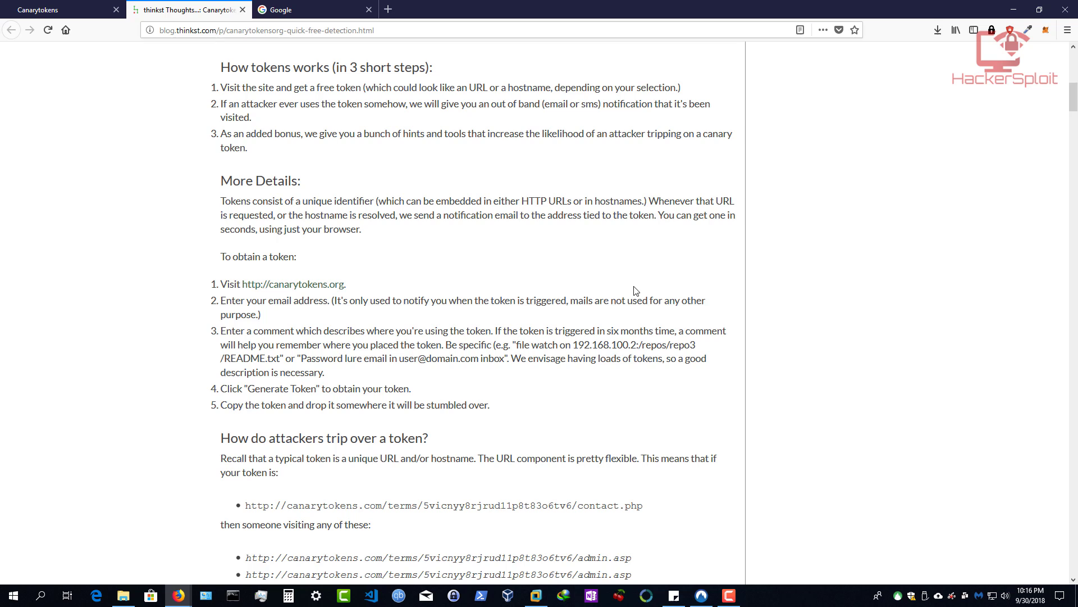
{"action": "mouse_move", "coordinate": [568, 276]}
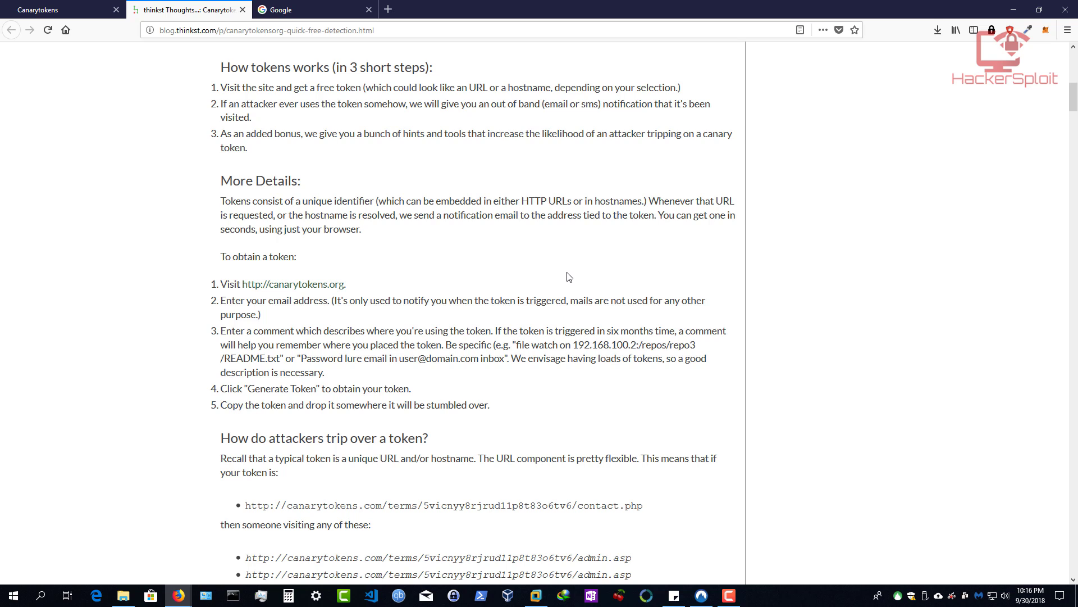
{"action": "mouse_move", "coordinate": [518, 292]}
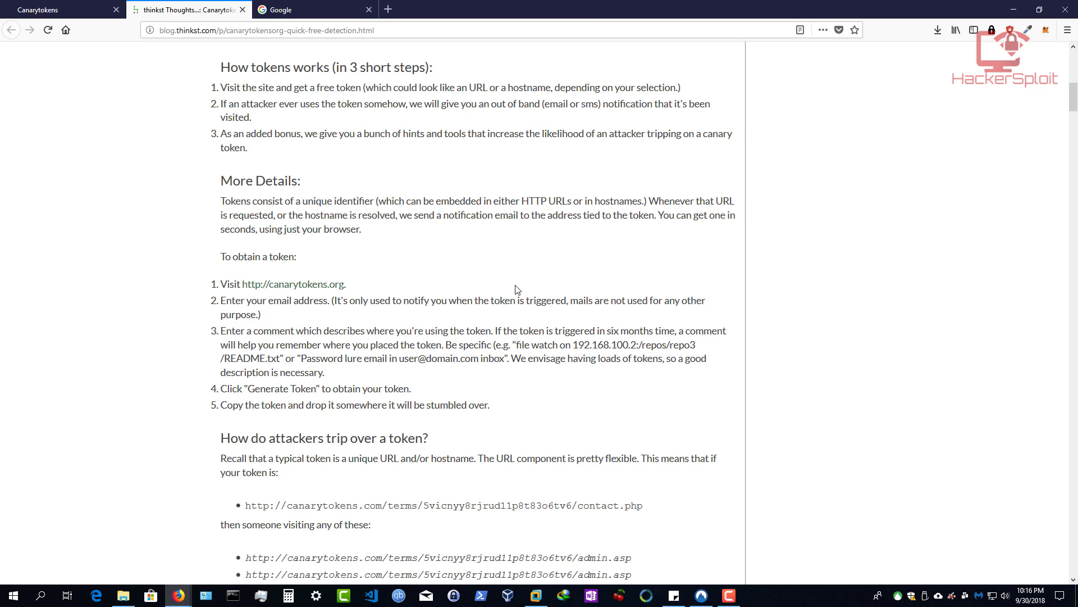
{"action": "mouse_move", "coordinate": [303, 402]}
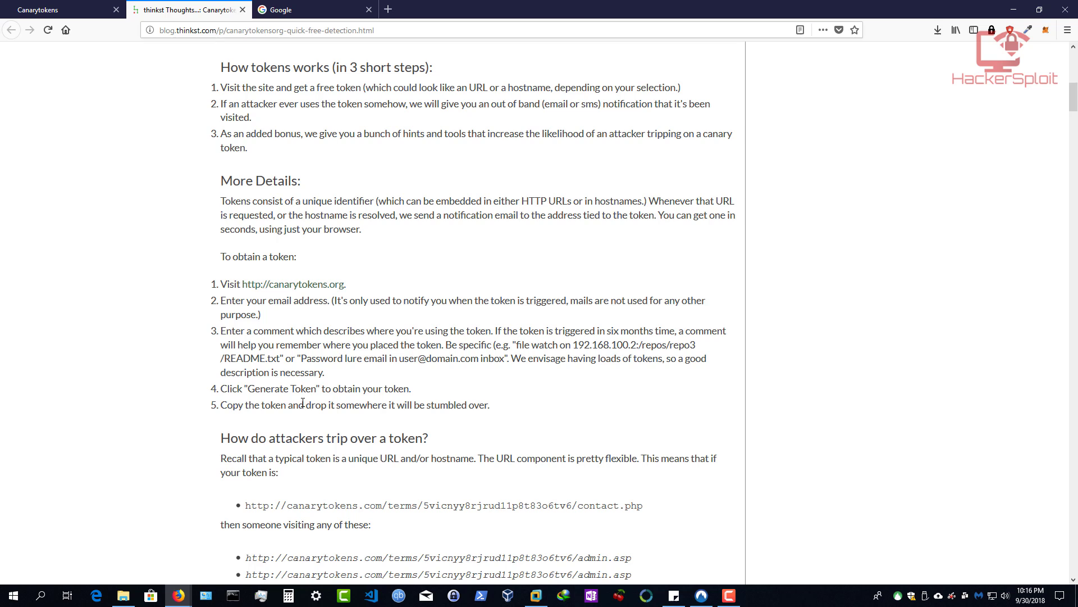
{"action": "mouse_move", "coordinate": [383, 405]}
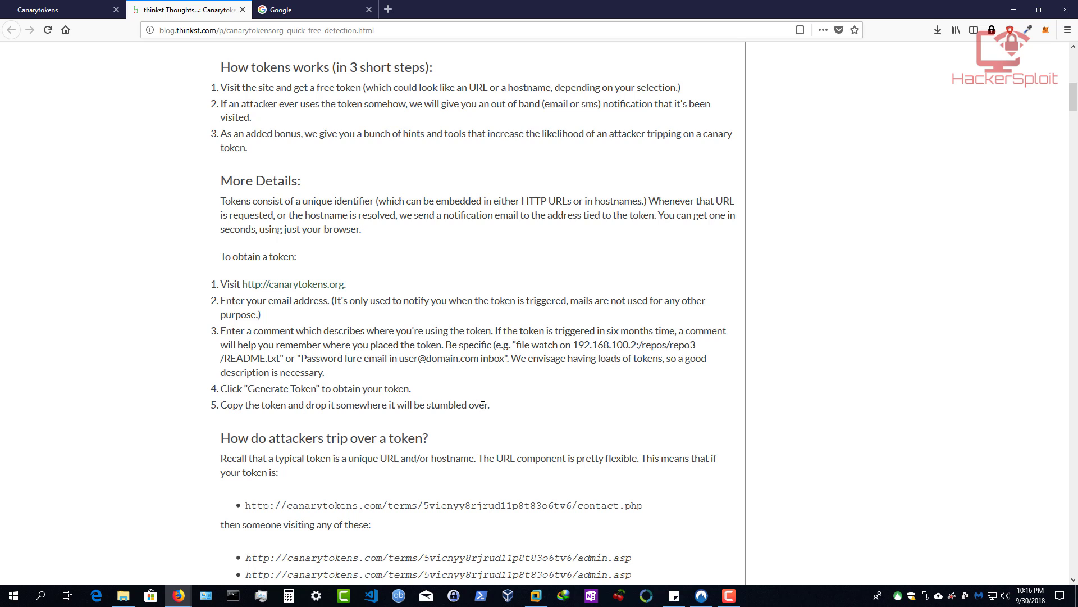
{"action": "mouse_move", "coordinate": [554, 378]}
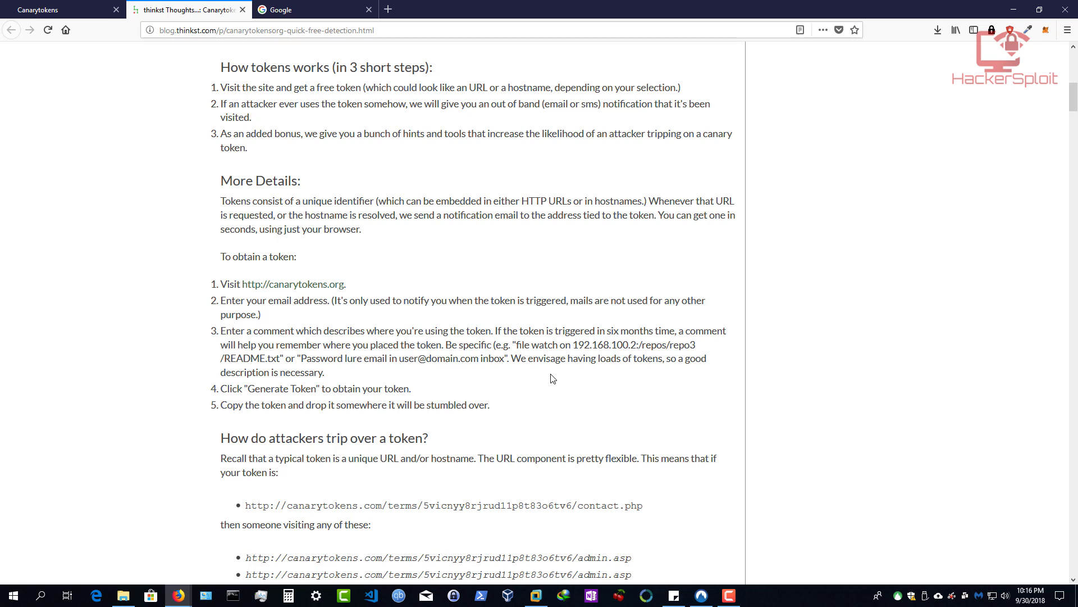
{"action": "scroll", "scroll_direction": "down", "scroll_amount": 3}
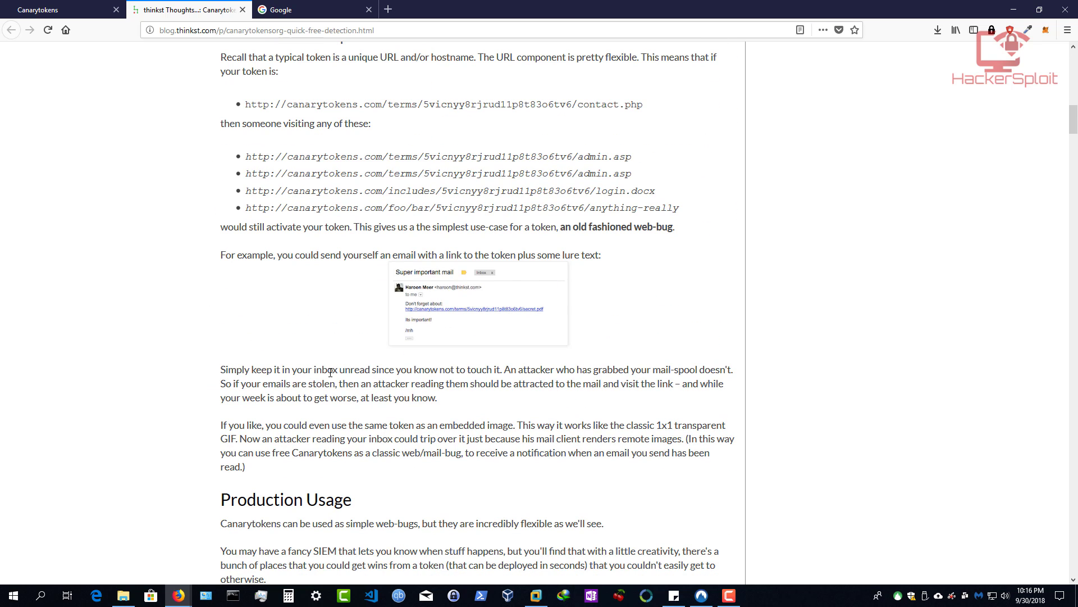
{"action": "scroll", "scroll_direction": "down", "scroll_amount": 3}
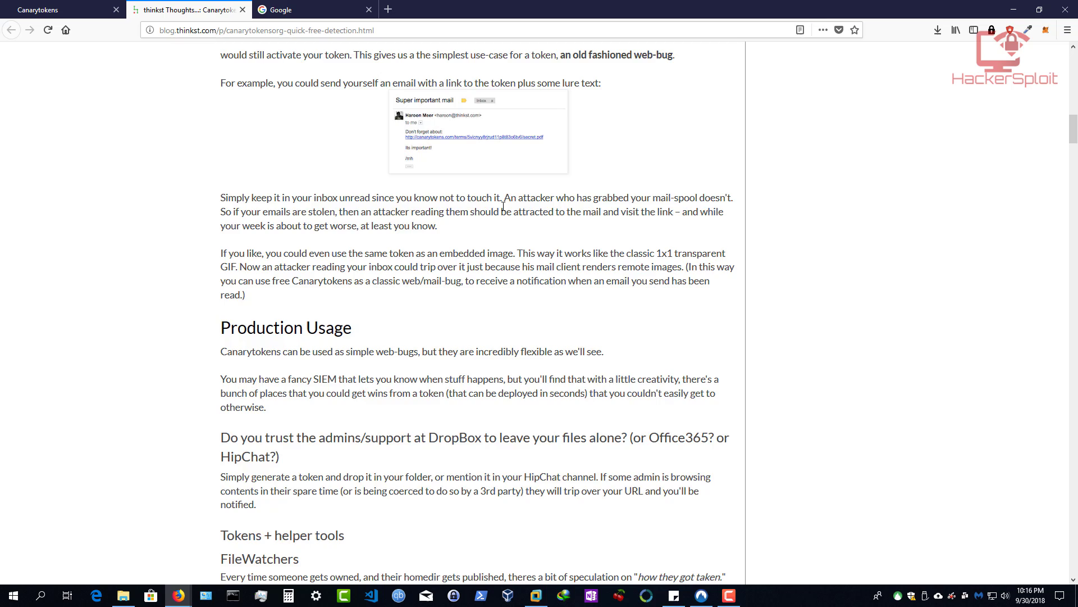
{"action": "scroll", "scroll_direction": "down", "scroll_amount": 3}
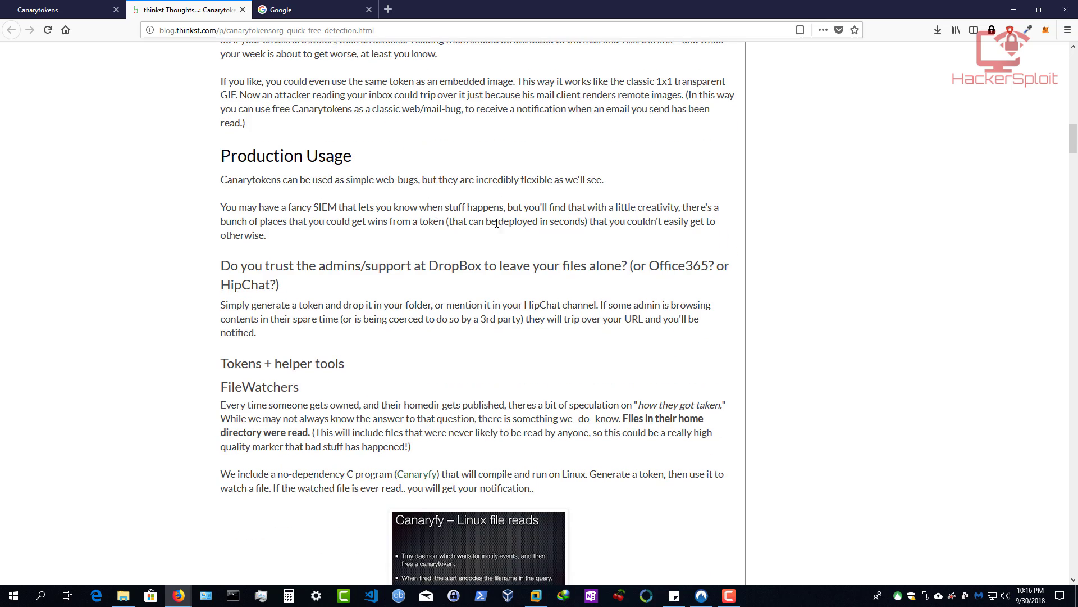
{"action": "scroll", "scroll_direction": "down", "scroll_amount": 3}
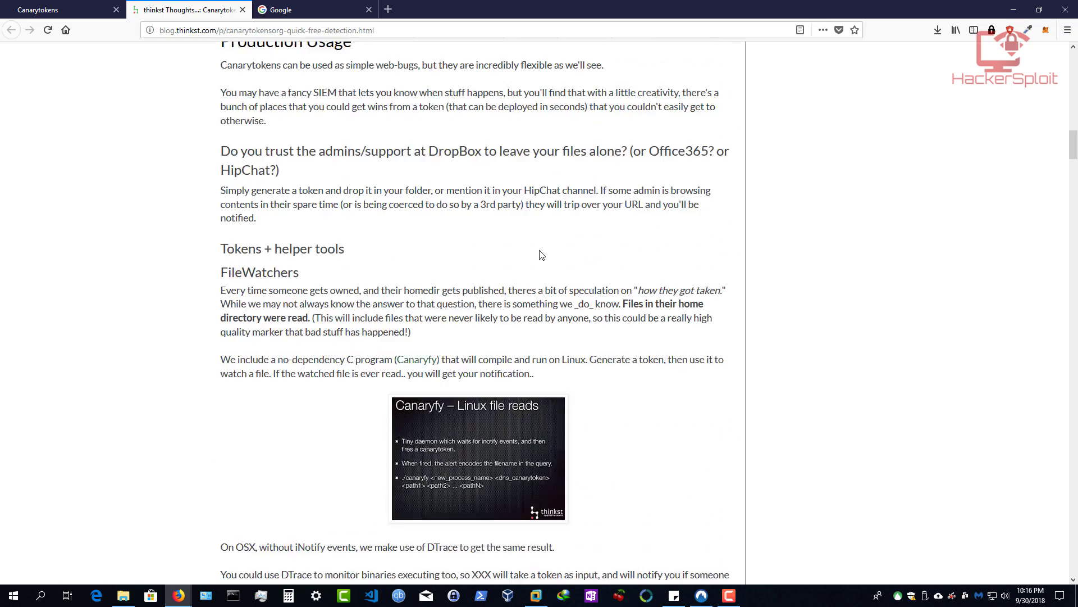
{"action": "scroll", "scroll_direction": "down", "scroll_amount": 3}
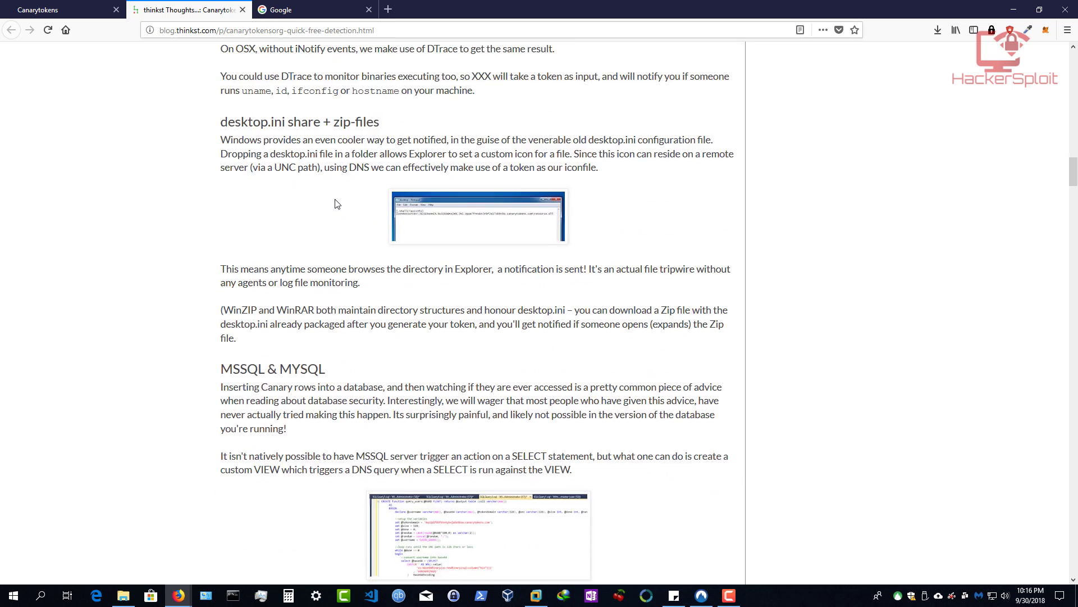
{"action": "scroll", "scroll_direction": "down", "scroll_amount": 3}
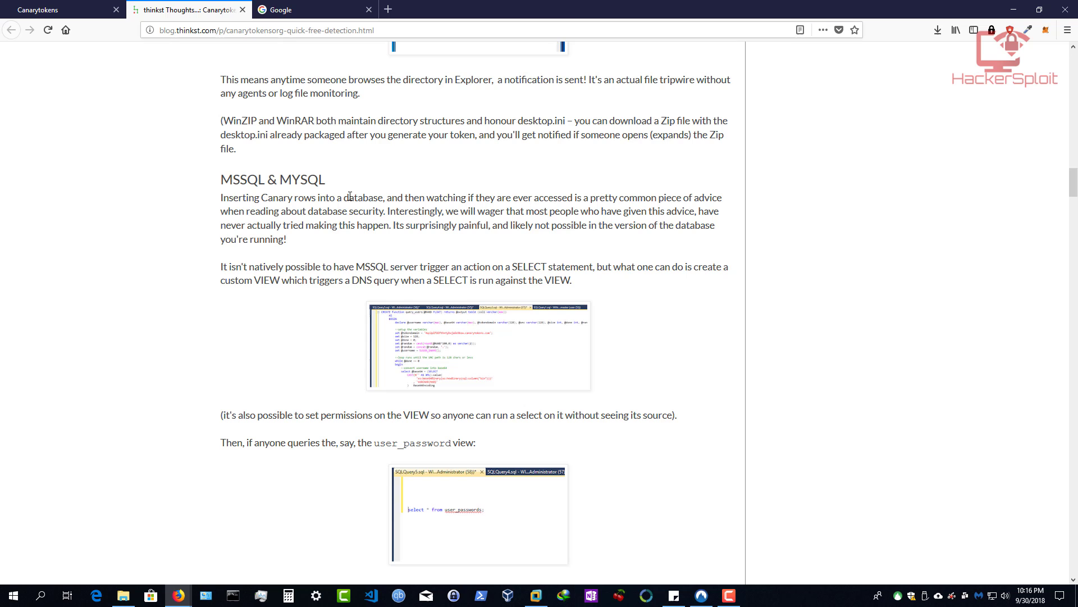
{"action": "mouse_move", "coordinate": [368, 171]}
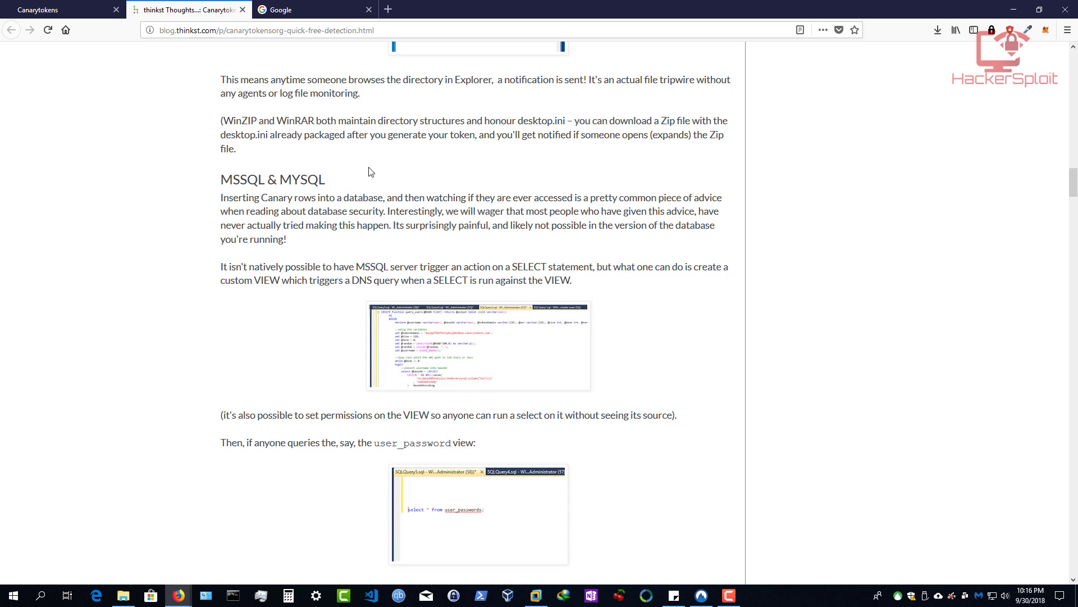
{"action": "mouse_move", "coordinate": [360, 174]}
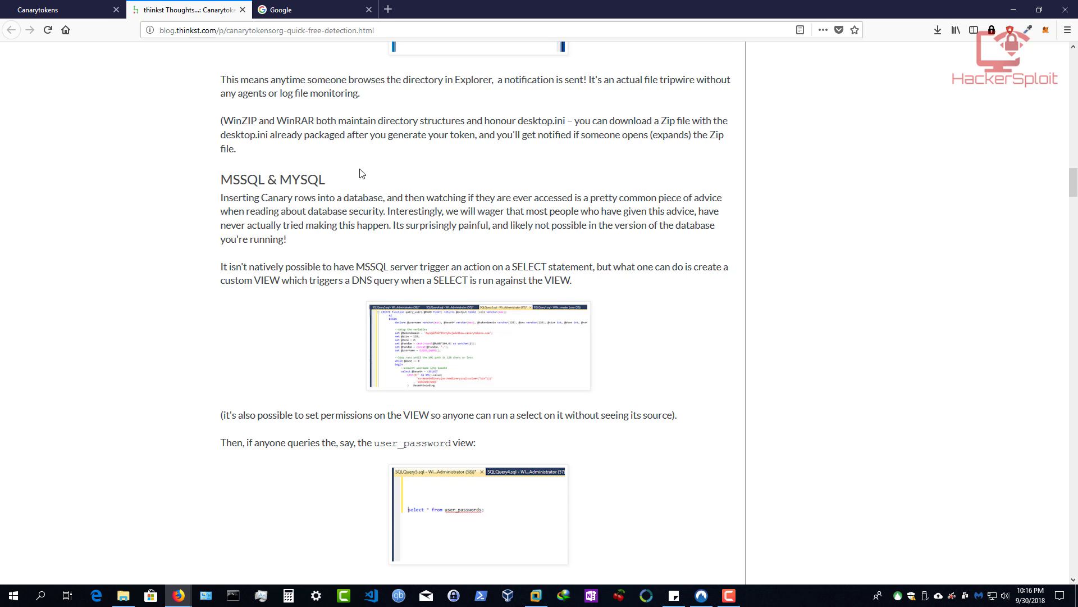
{"action": "scroll", "scroll_direction": "down", "scroll_amount": 3}
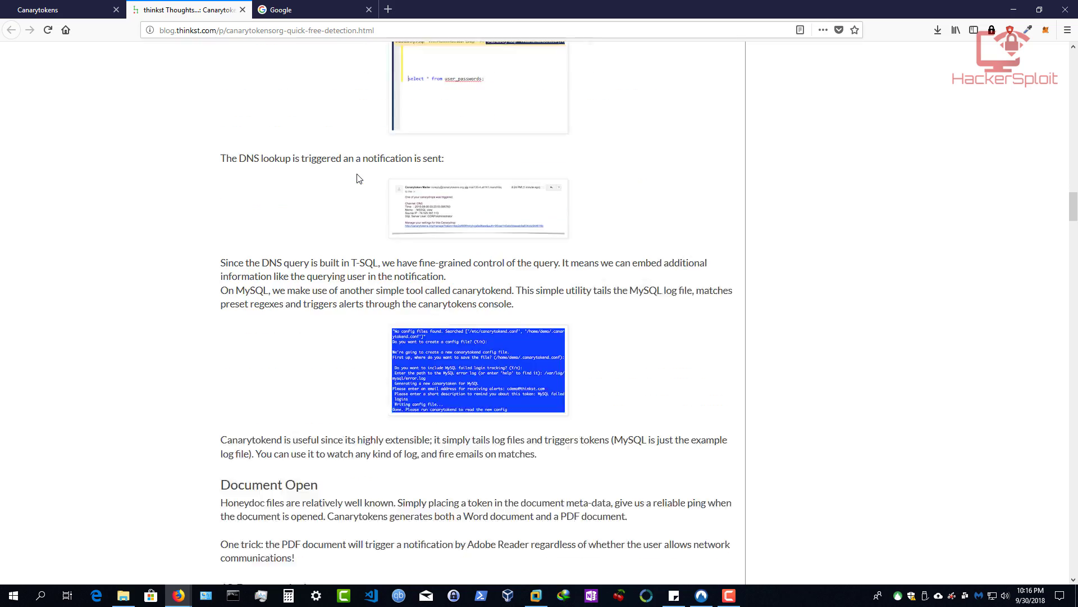
{"action": "scroll", "scroll_direction": "down", "scroll_amount": 3}
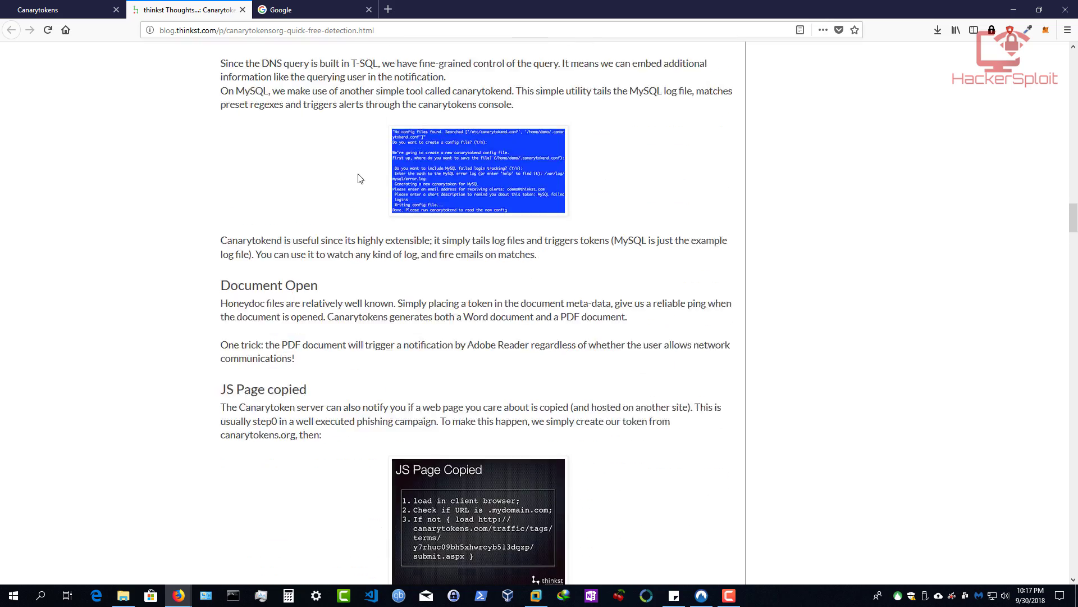
{"action": "scroll", "scroll_direction": "down", "scroll_amount": 3}
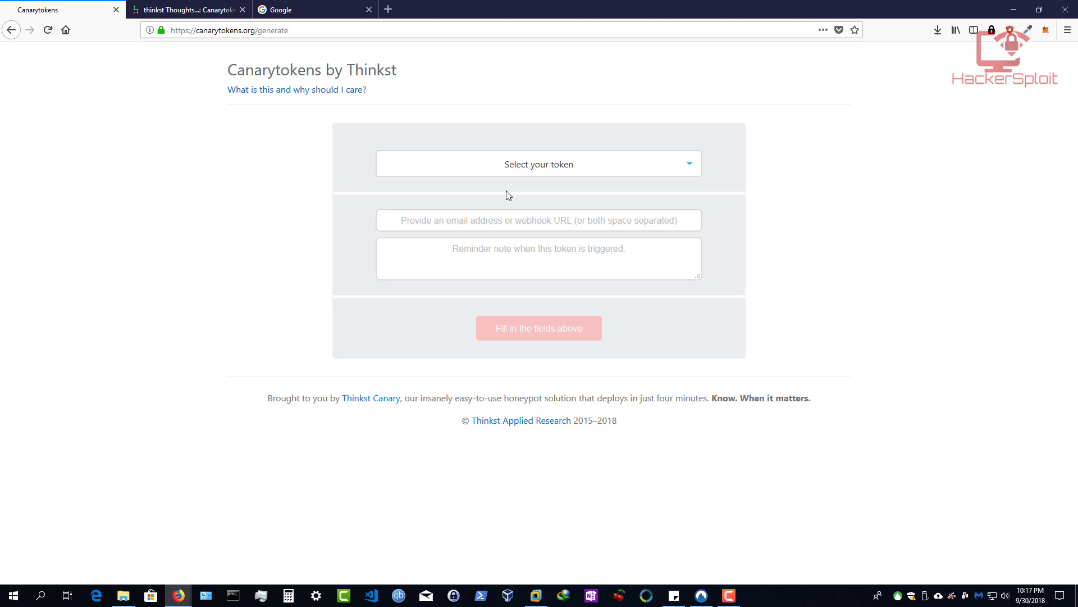
Step: Open the token type list and scroll down to Windows Folder and Custom exe / binary
{"action": "left_click", "coordinate": [539, 164]}
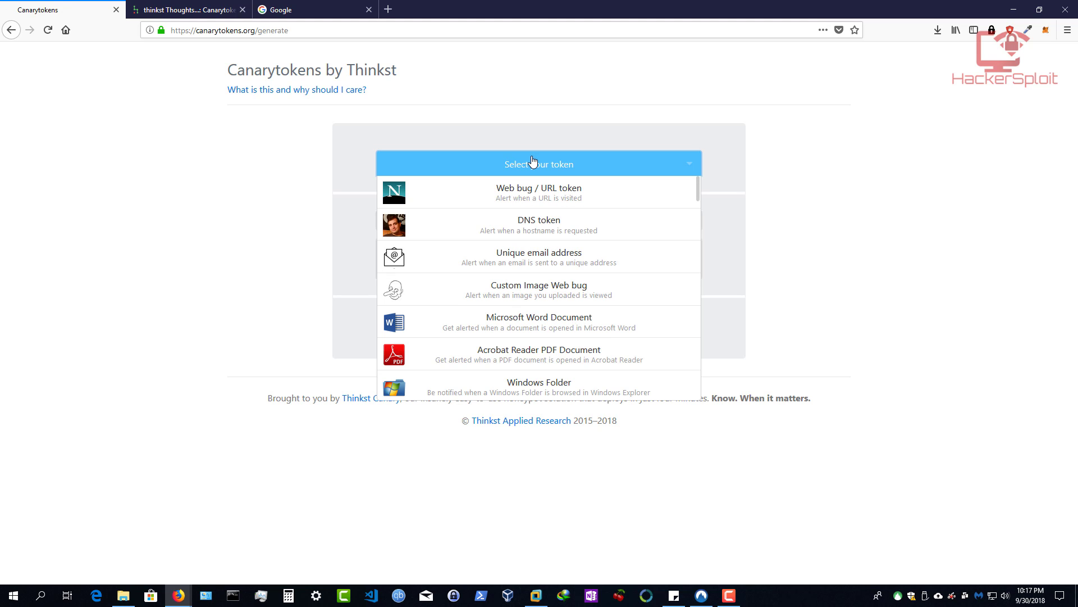
{"action": "mouse_move", "coordinate": [560, 168]}
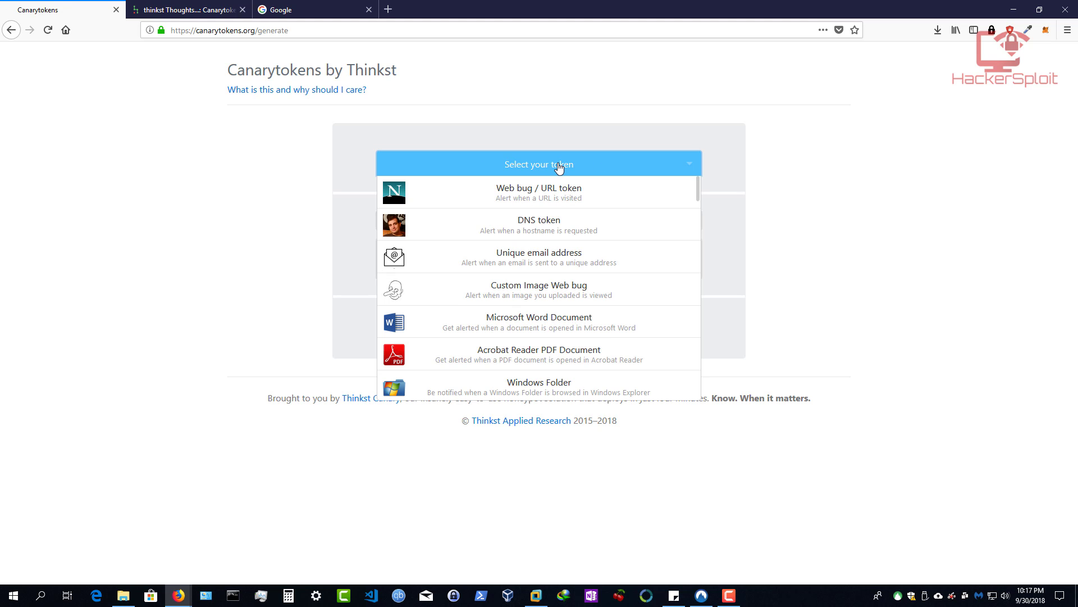
{"action": "mouse_move", "coordinate": [555, 174]}
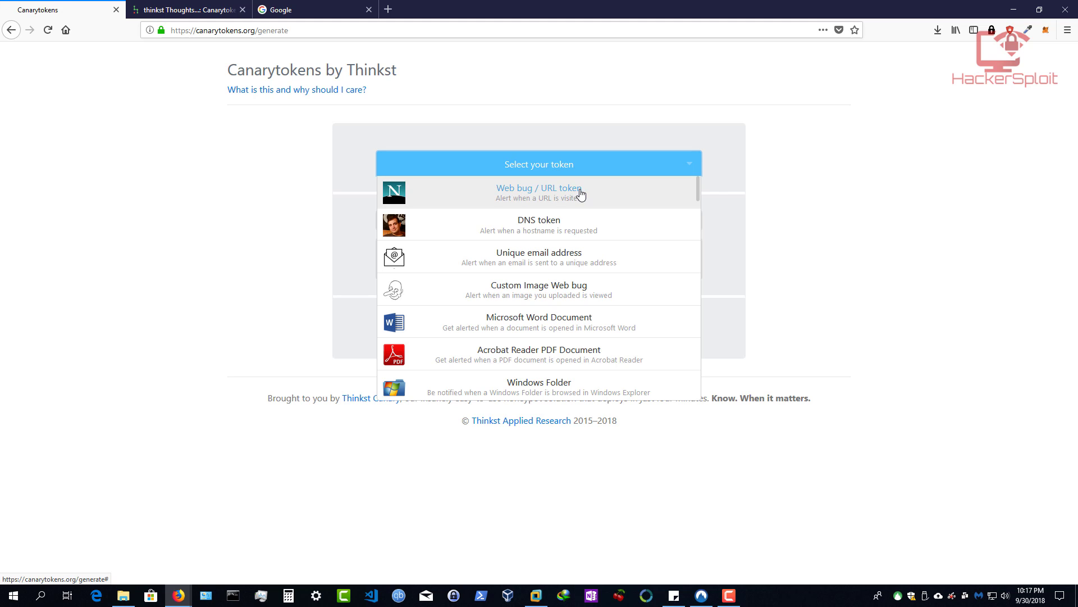
{"action": "mouse_move", "coordinate": [530, 208]}
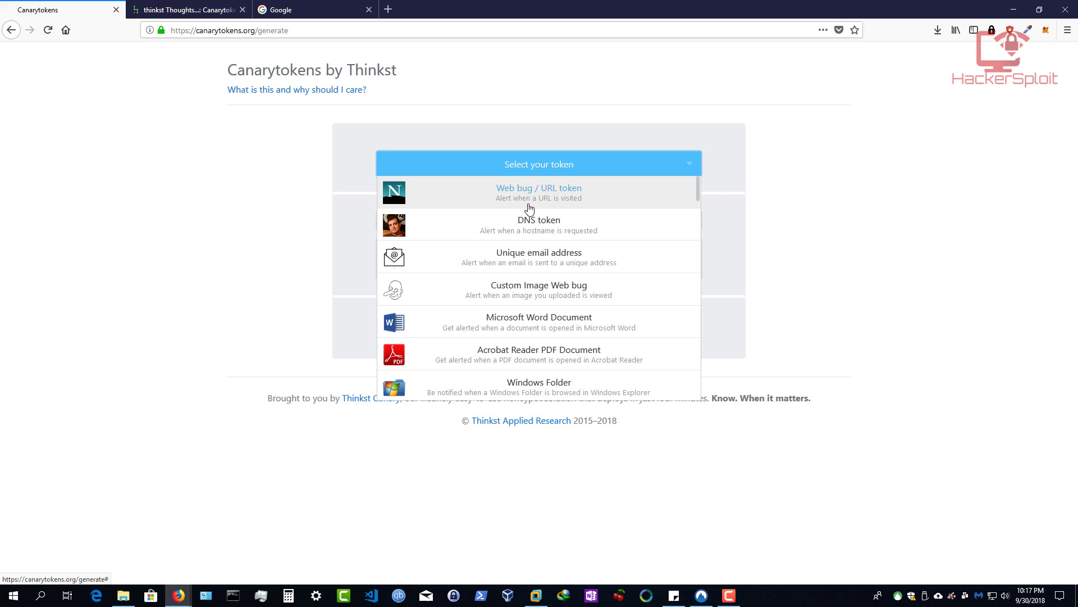
{"action": "mouse_move", "coordinate": [583, 205]}
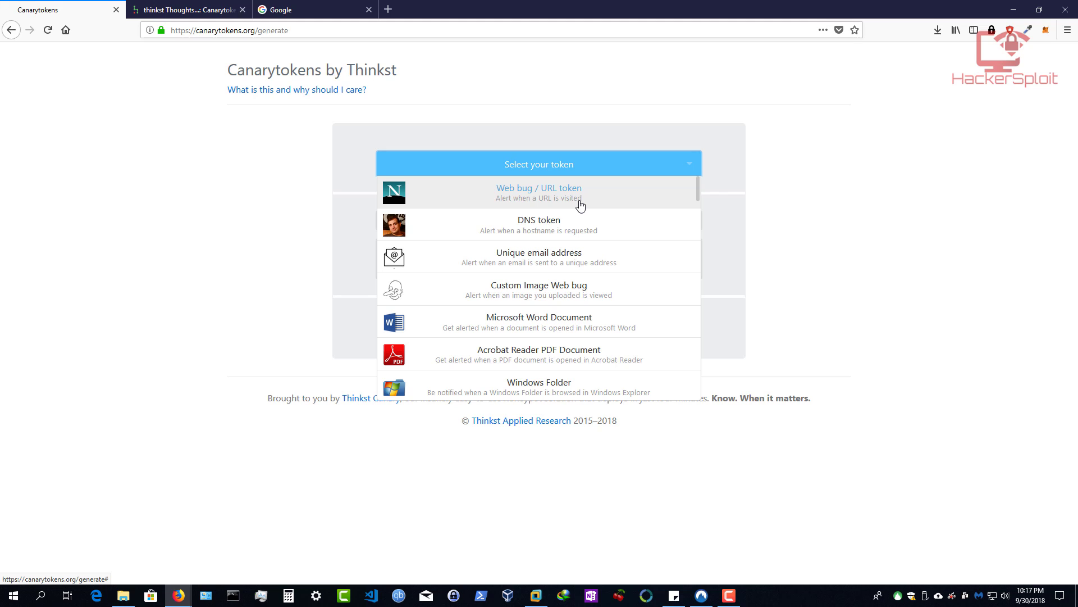
{"action": "mouse_move", "coordinate": [573, 237]}
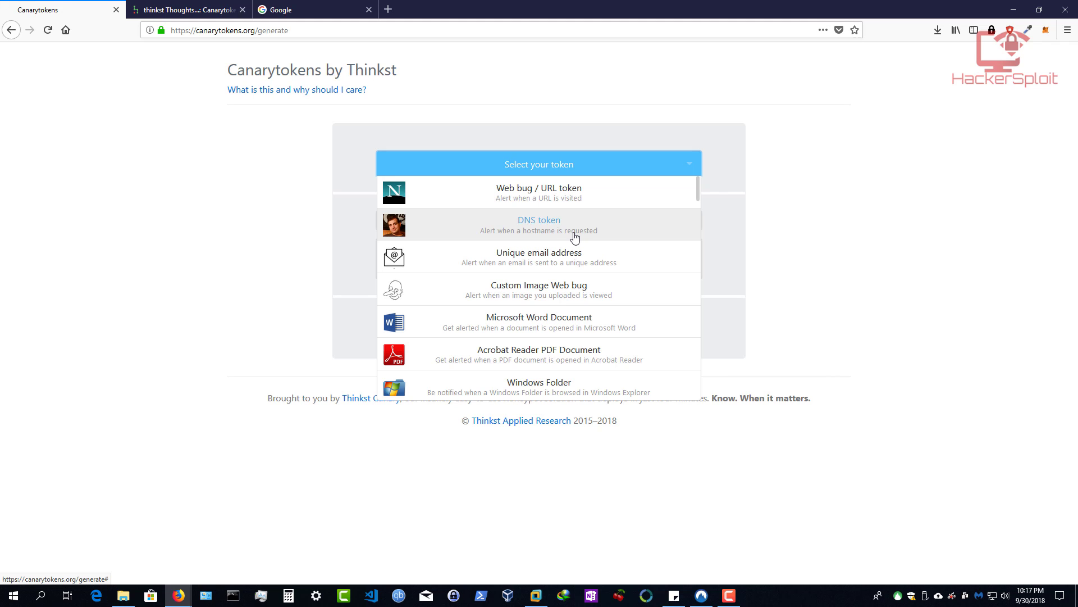
{"action": "mouse_move", "coordinate": [565, 233]}
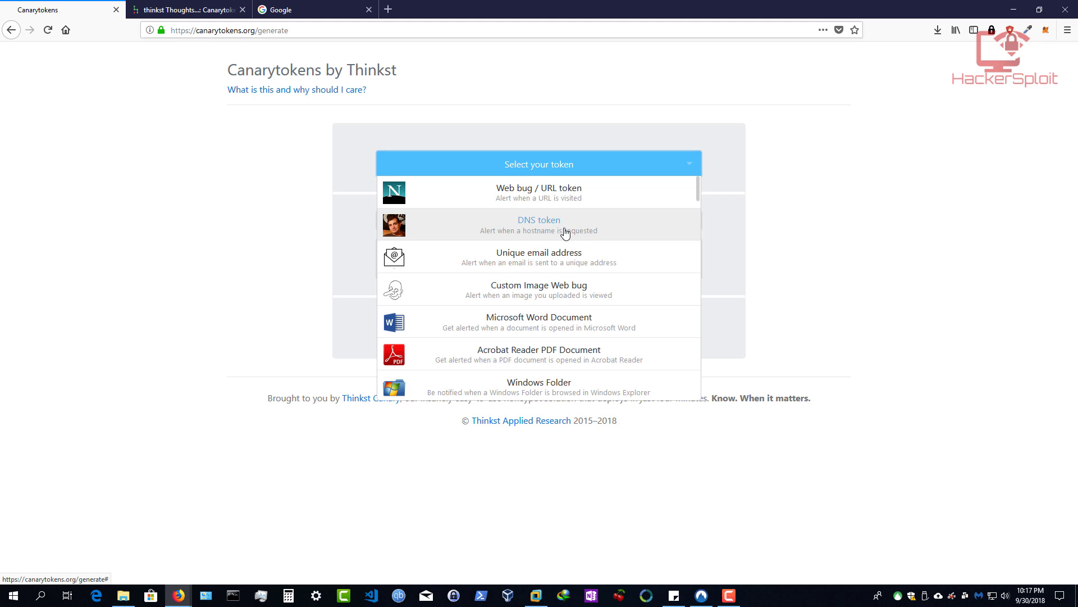
{"action": "mouse_move", "coordinate": [573, 233]}
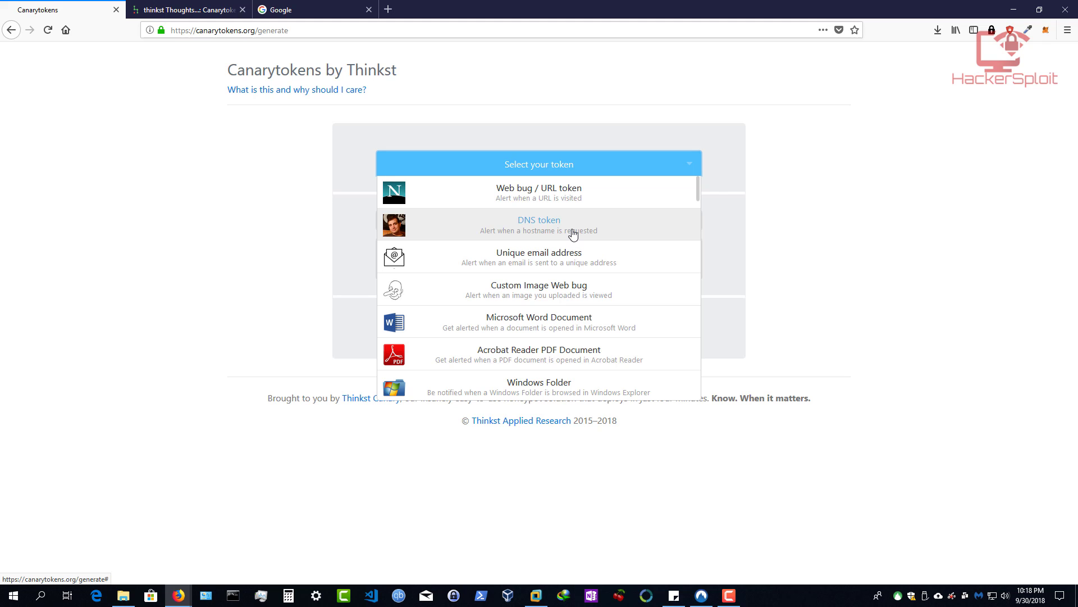
{"action": "mouse_move", "coordinate": [576, 237]}
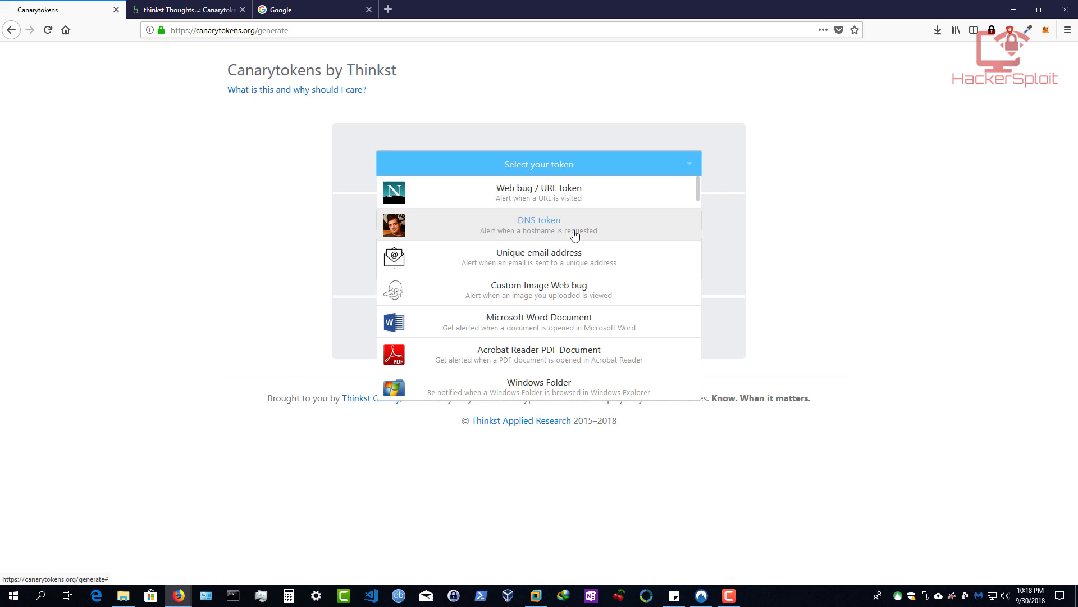
{"action": "mouse_move", "coordinate": [500, 275]}
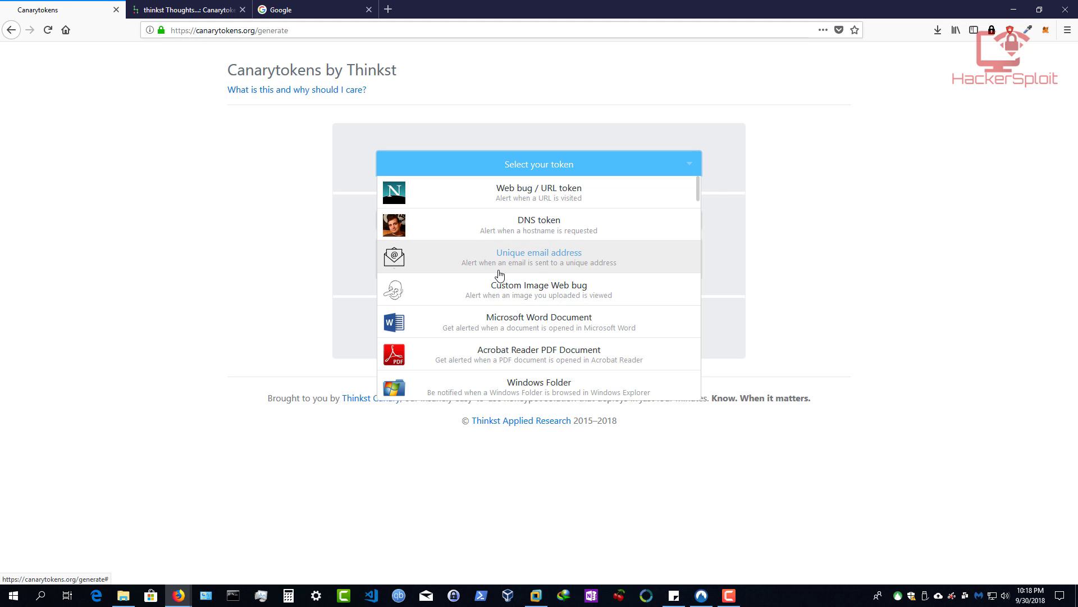
{"action": "mouse_move", "coordinate": [597, 277]}
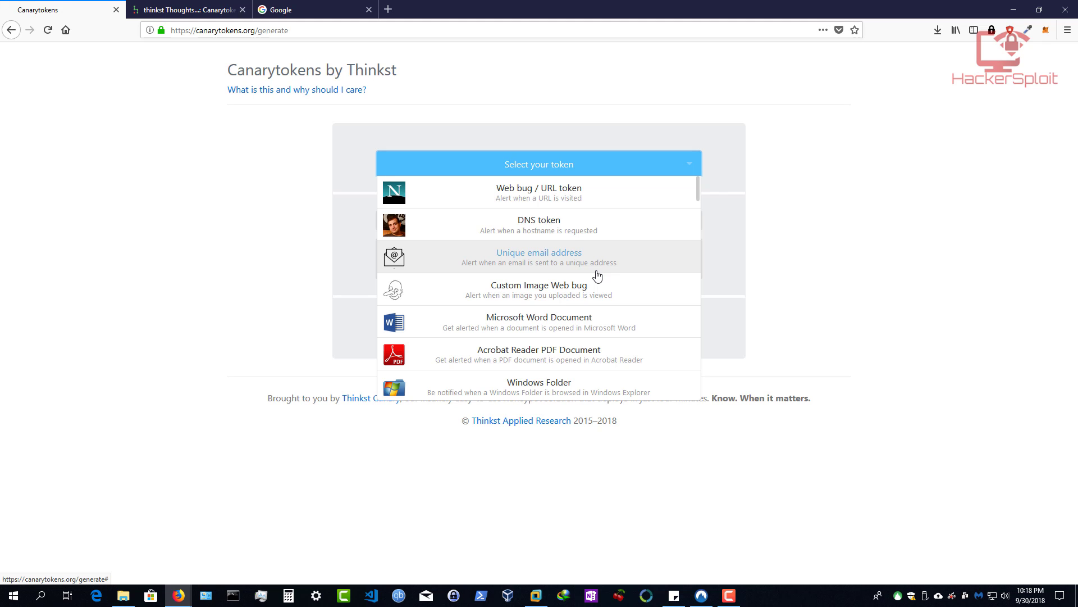
{"action": "mouse_move", "coordinate": [581, 298]}
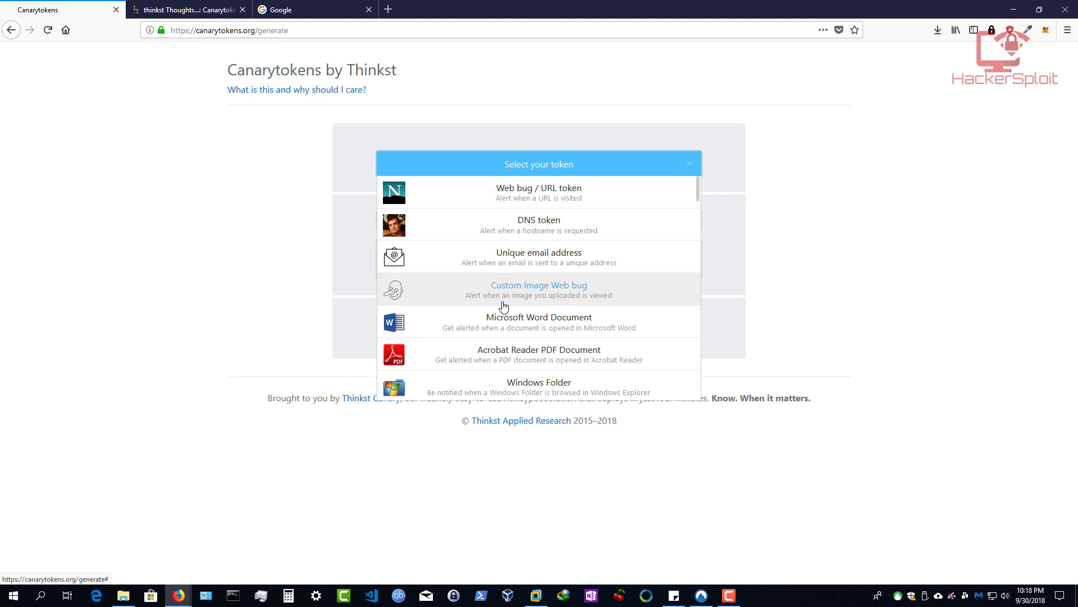
{"action": "mouse_move", "coordinate": [529, 307]}
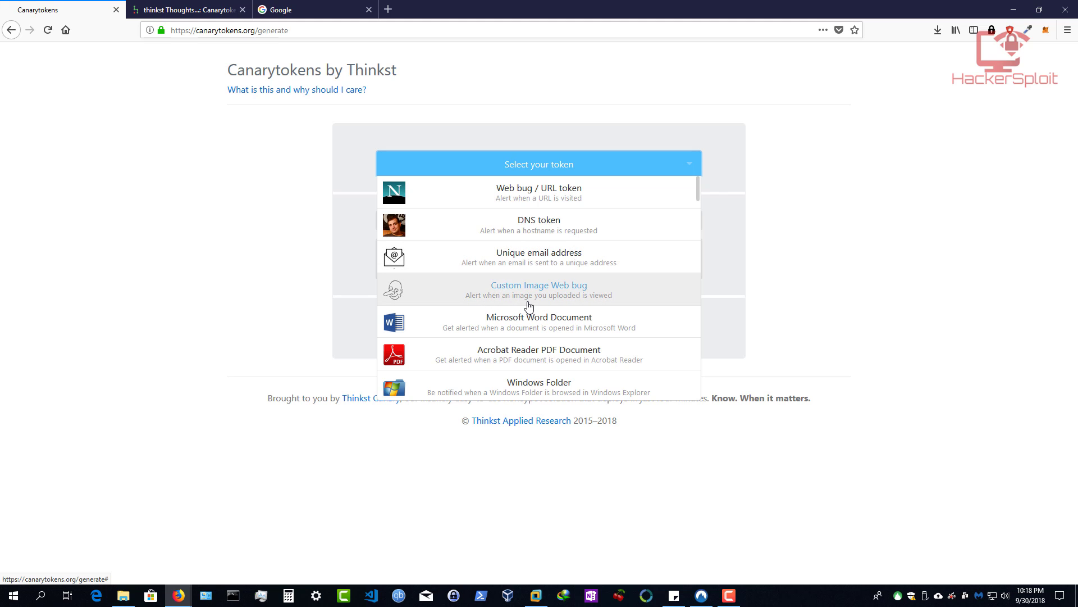
{"action": "mouse_move", "coordinate": [531, 306]}
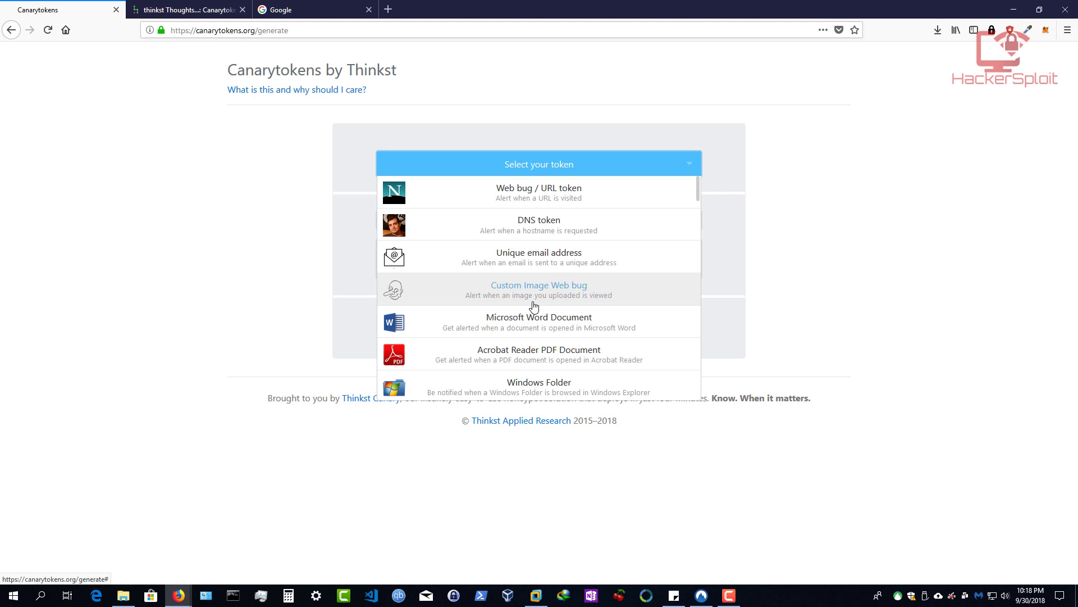
{"action": "scroll", "scroll_direction": "down", "scroll_amount": 3}
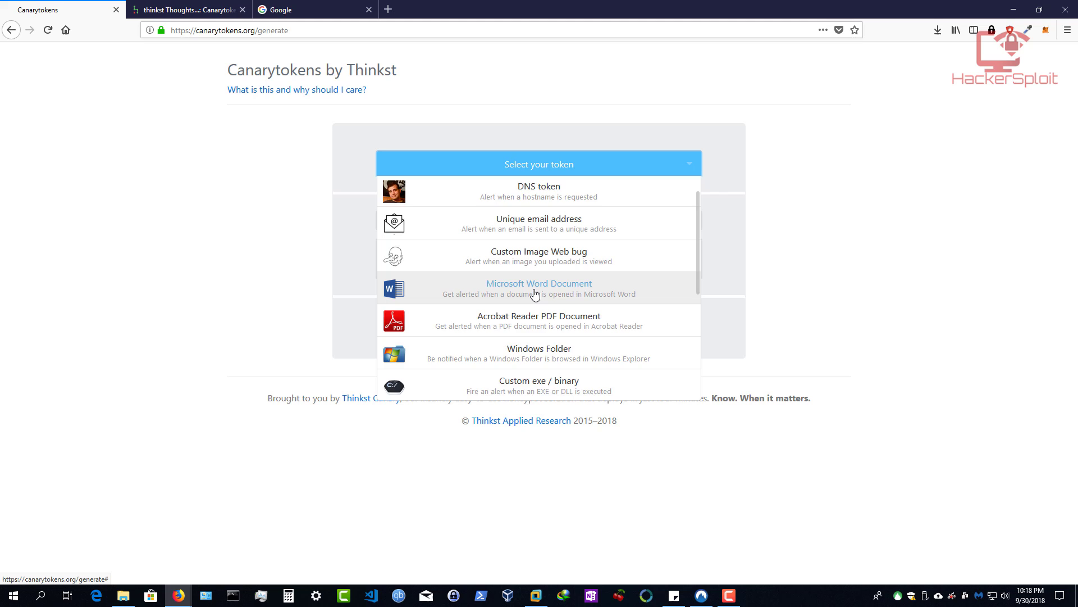
{"action": "scroll", "scroll_direction": "down", "scroll_amount": 3}
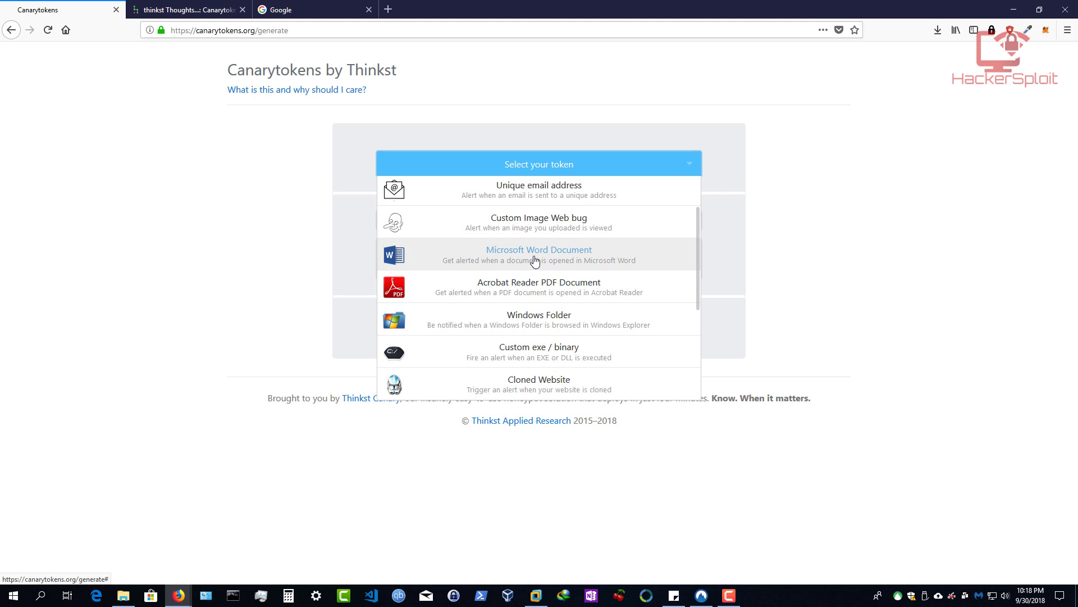
{"action": "mouse_move", "coordinate": [449, 274]}
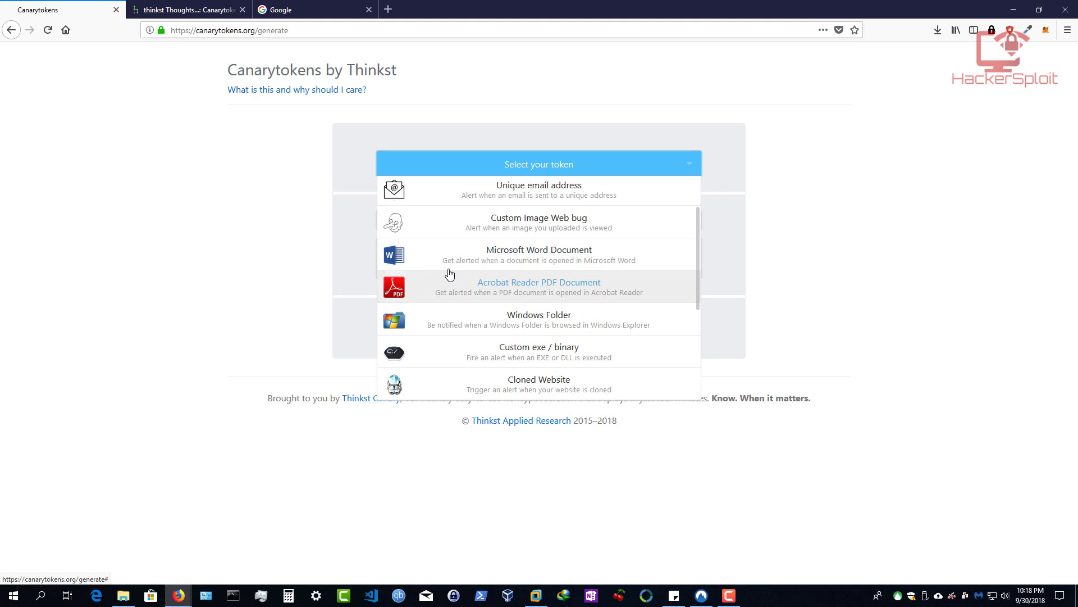
{"action": "mouse_move", "coordinate": [579, 255]}
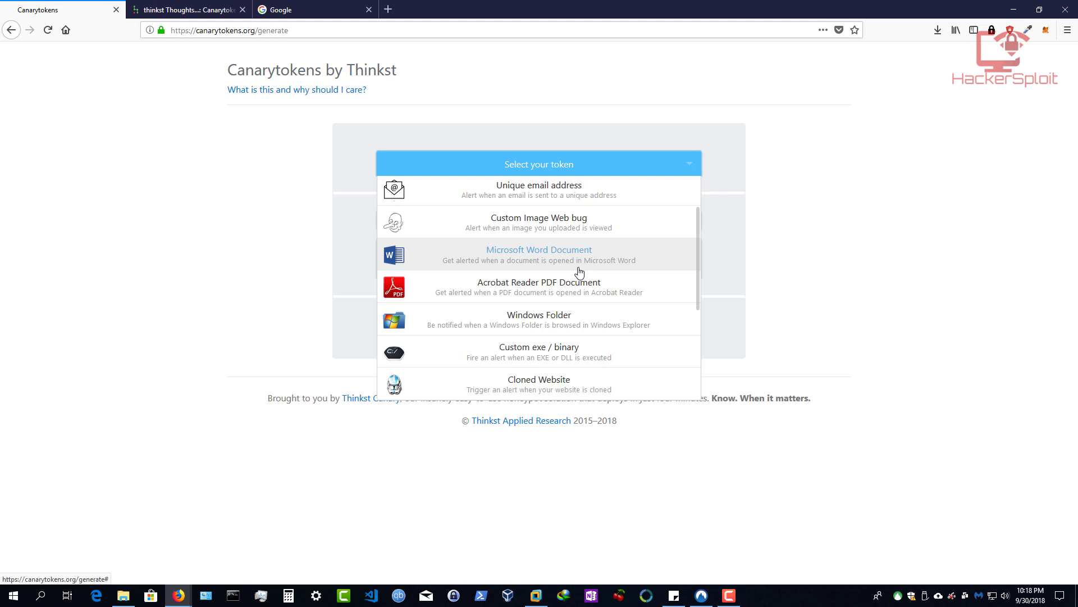
{"action": "mouse_move", "coordinate": [493, 294]}
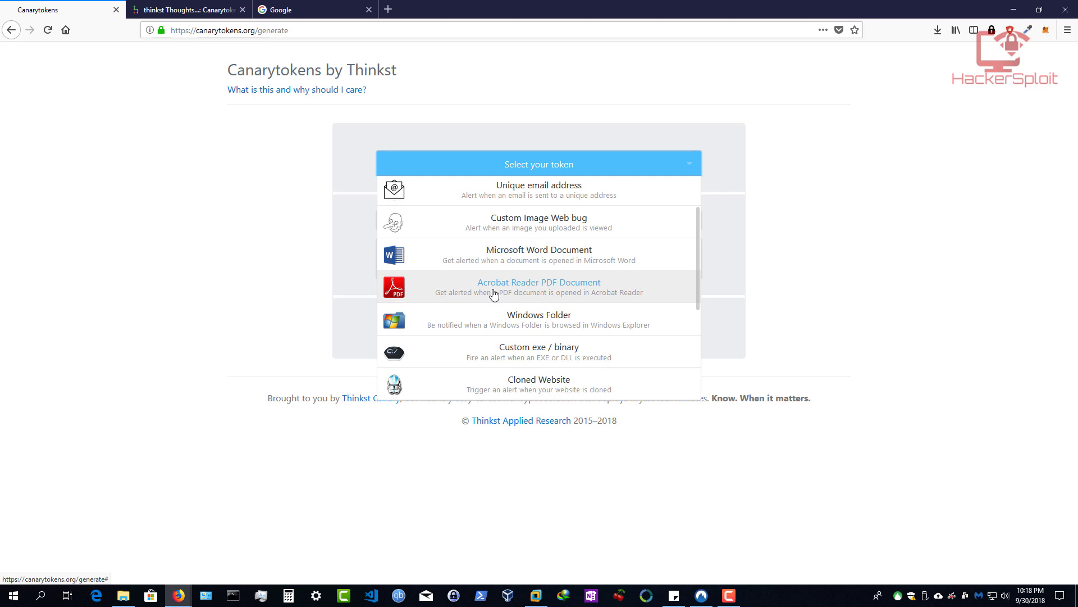
{"action": "mouse_move", "coordinate": [534, 304]}
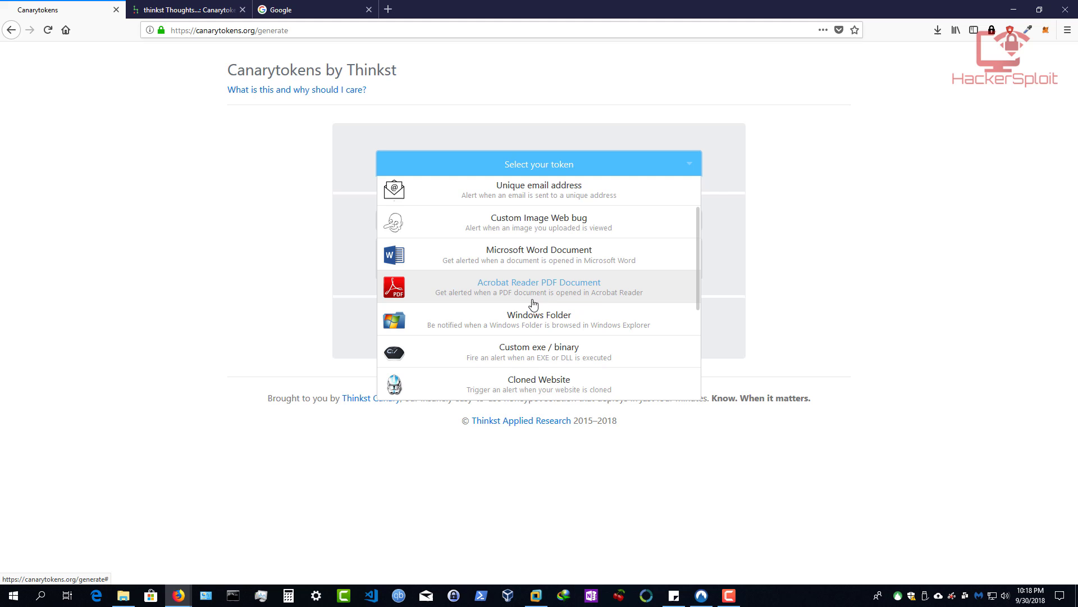
{"action": "mouse_move", "coordinate": [620, 303]}
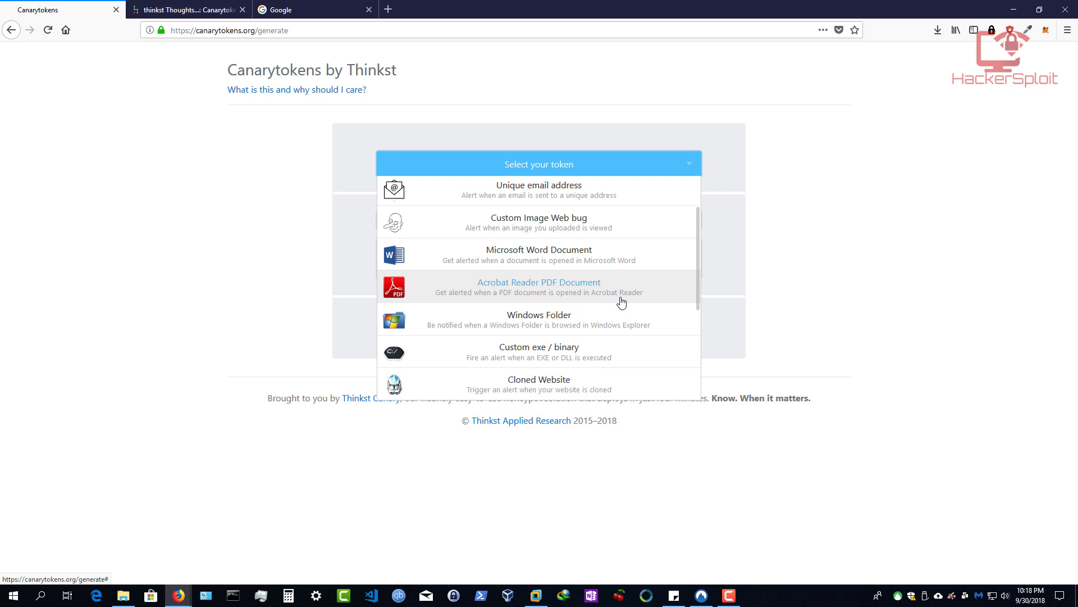
{"action": "scroll", "scroll_direction": "down", "scroll_amount": 3}
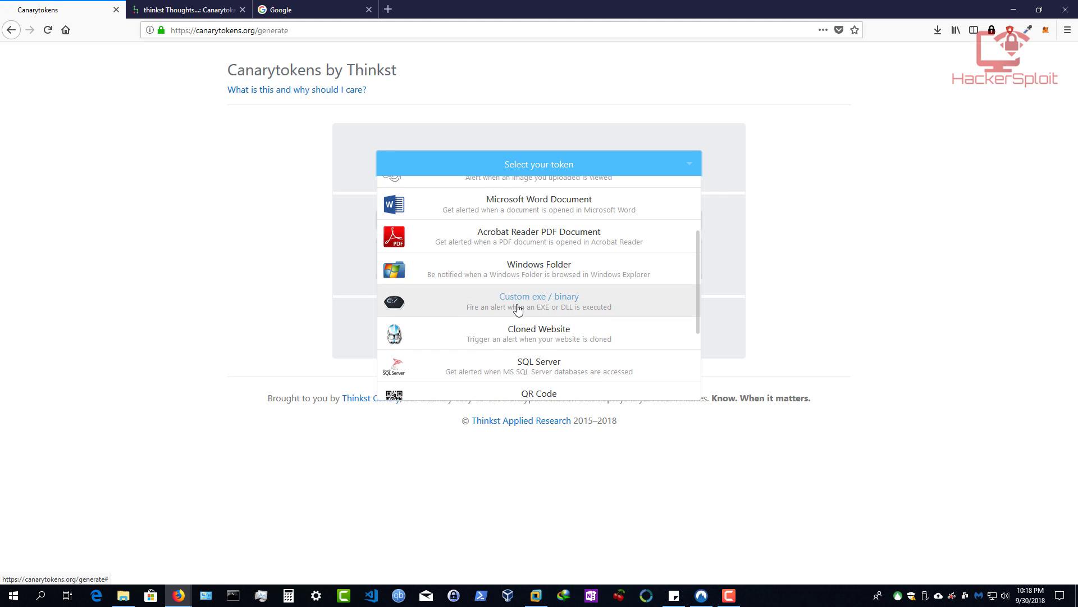
{"action": "mouse_move", "coordinate": [569, 315]}
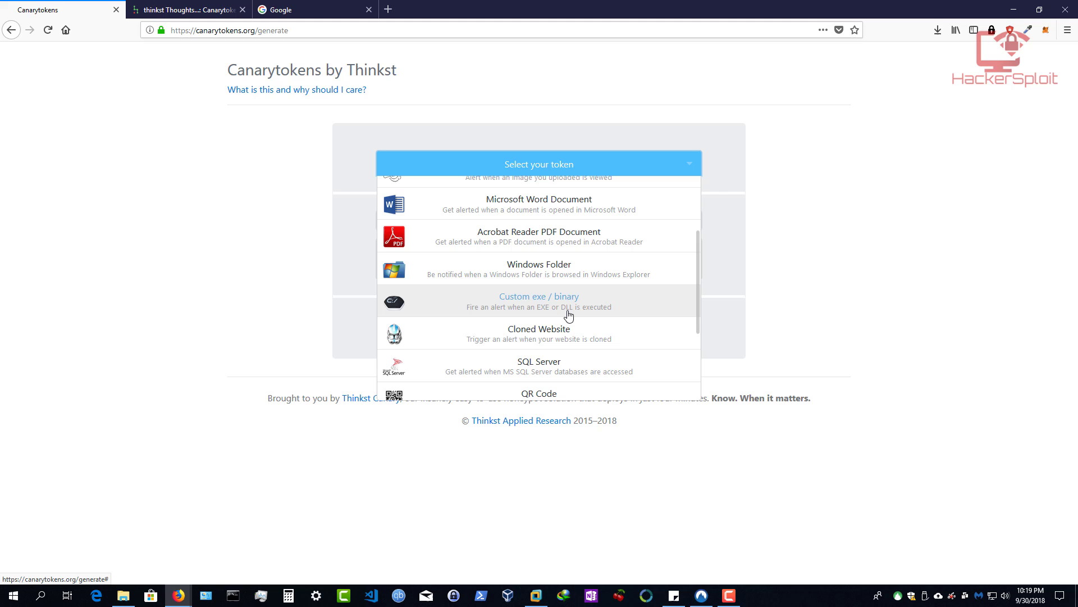
{"action": "scroll", "scroll_direction": "down", "scroll_amount": 3}
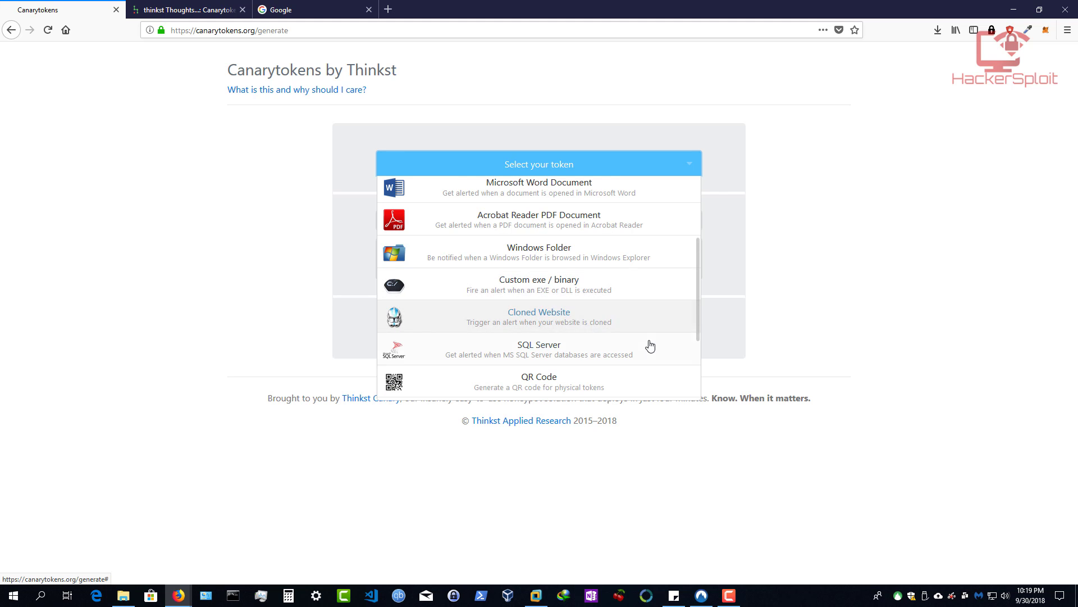
{"action": "mouse_move", "coordinate": [631, 338]}
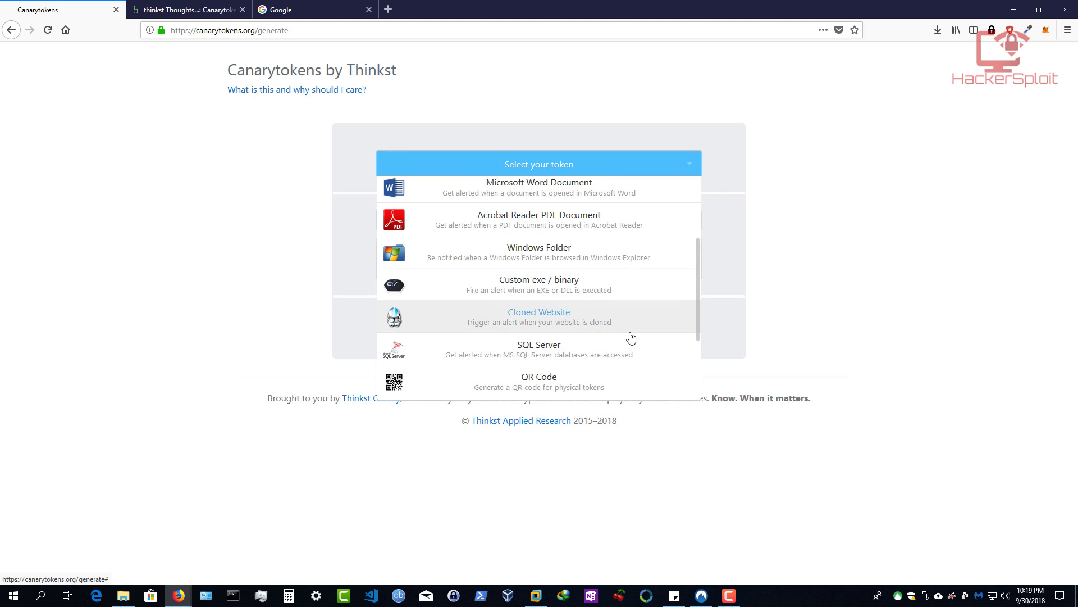
{"action": "mouse_move", "coordinate": [554, 363]}
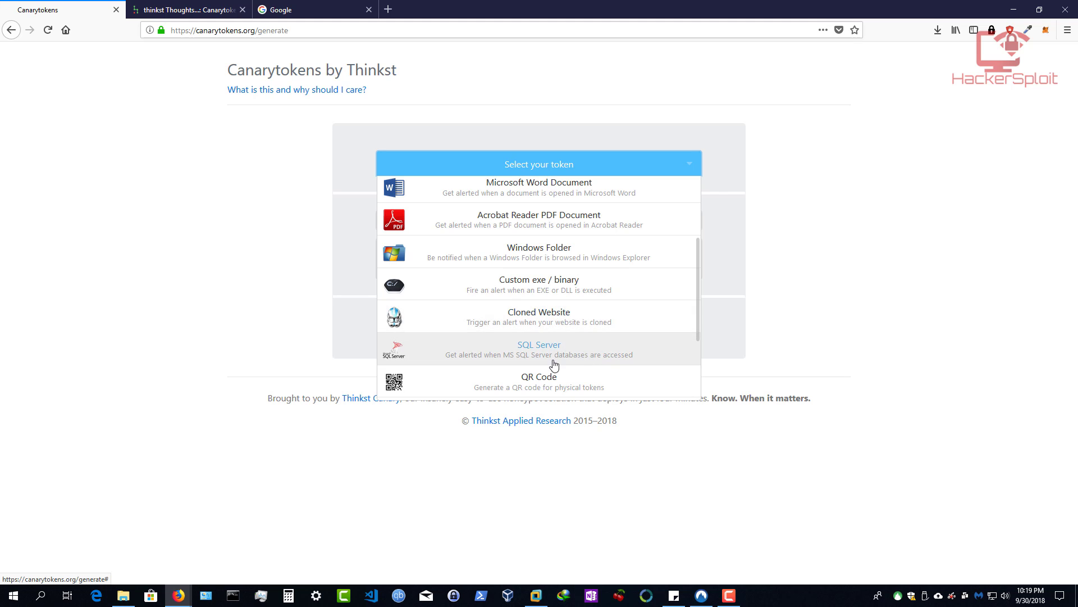
{"action": "mouse_move", "coordinate": [538, 358]}
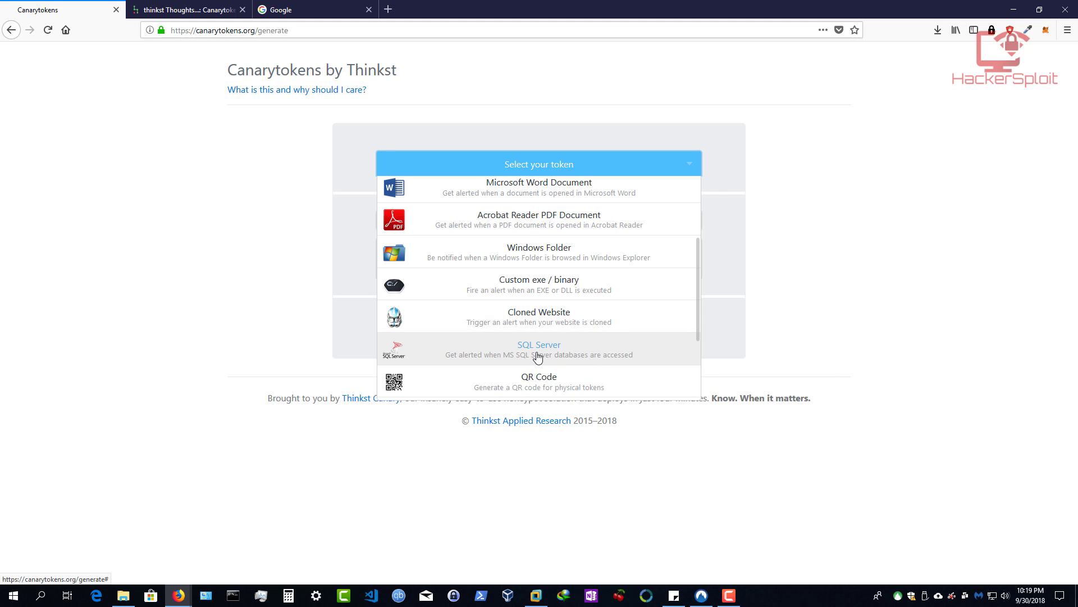
{"action": "scroll", "scroll_direction": "down", "scroll_amount": 3}
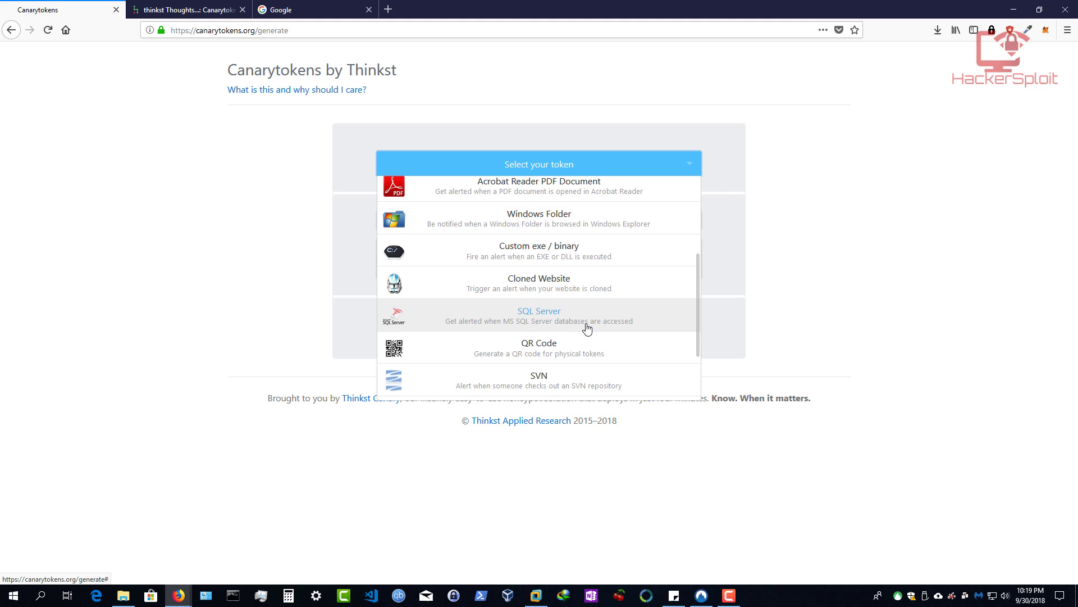
{"action": "scroll", "scroll_direction": "down", "scroll_amount": 3}
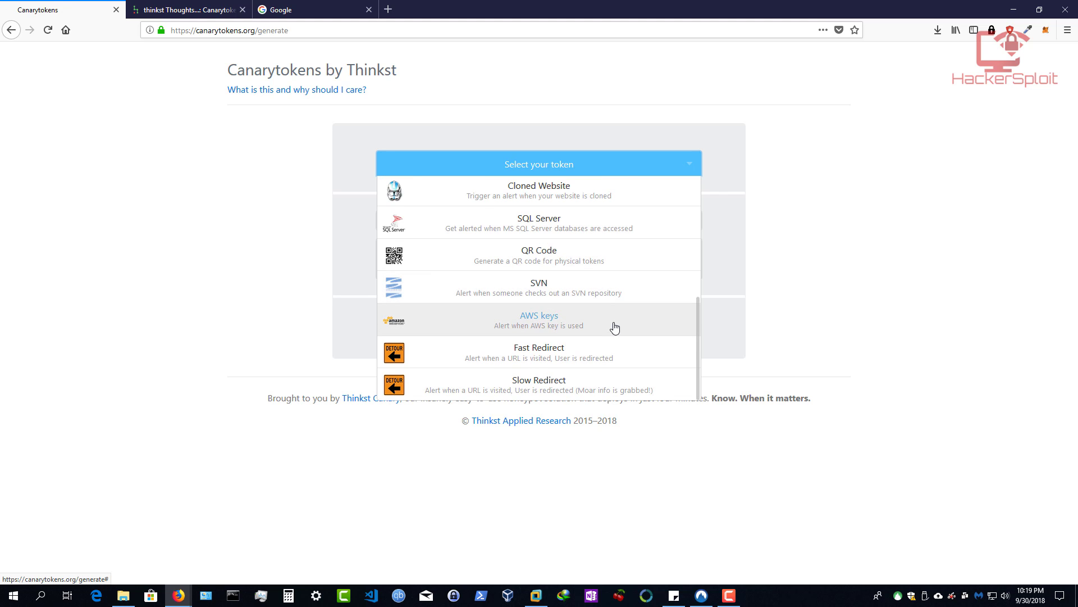
{"action": "scroll", "scroll_direction": "up", "scroll_amount": 3}
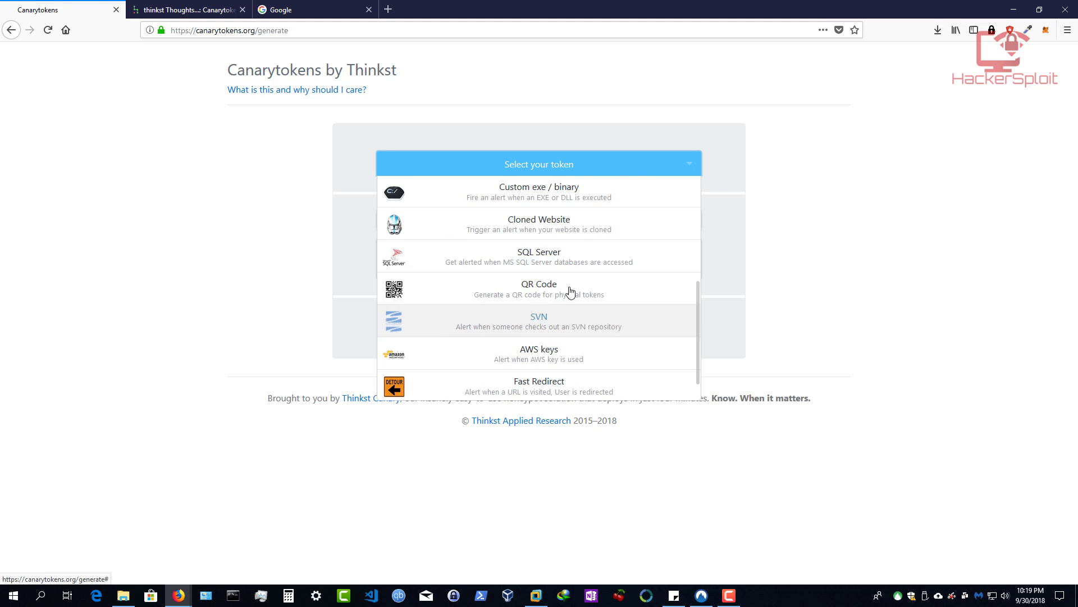
{"action": "scroll", "scroll_direction": "up", "scroll_amount": 3}
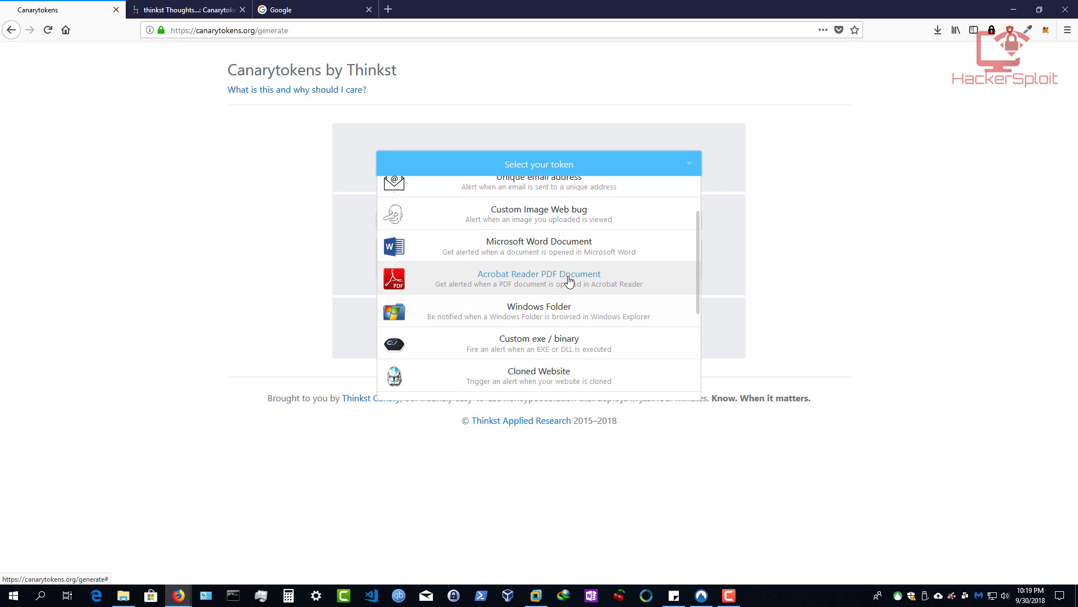
{"action": "mouse_move", "coordinate": [512, 312]}
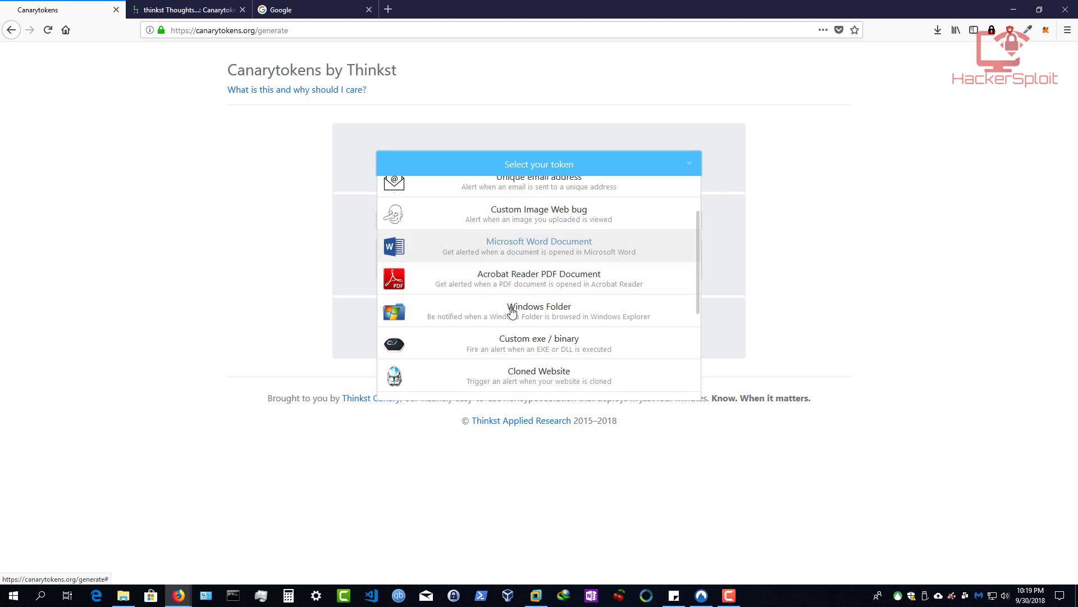
{"action": "mouse_move", "coordinate": [580, 304]}
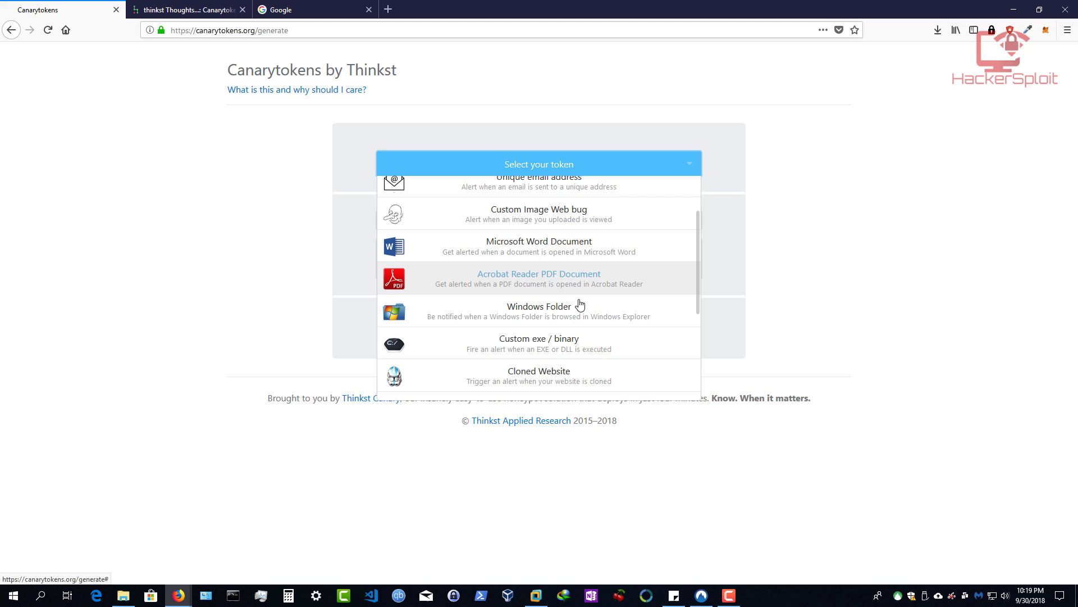
{"action": "mouse_move", "coordinate": [557, 311]}
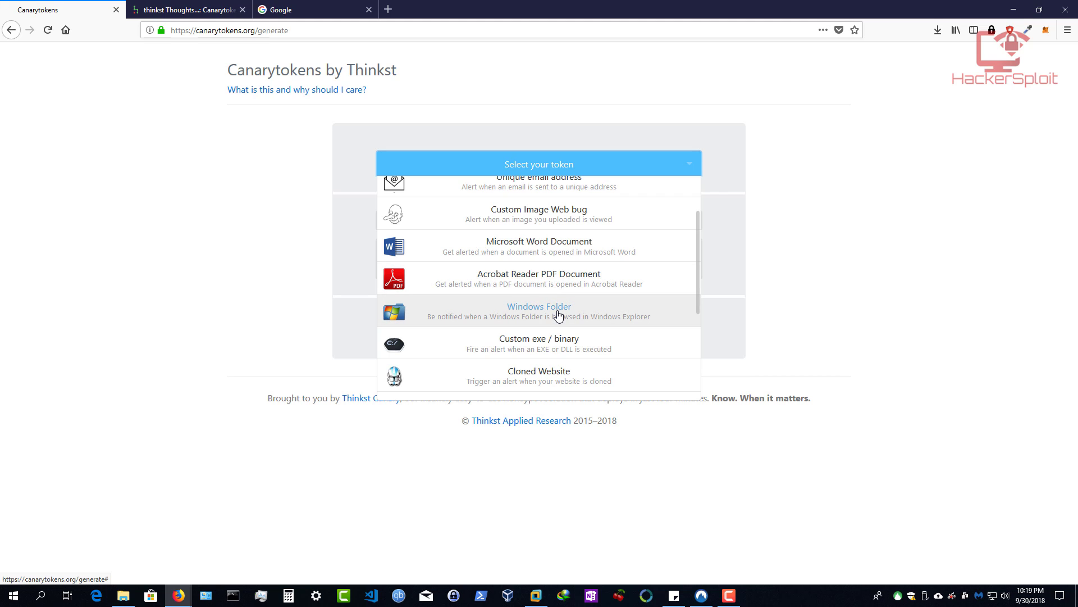
{"action": "mouse_move", "coordinate": [565, 281]}
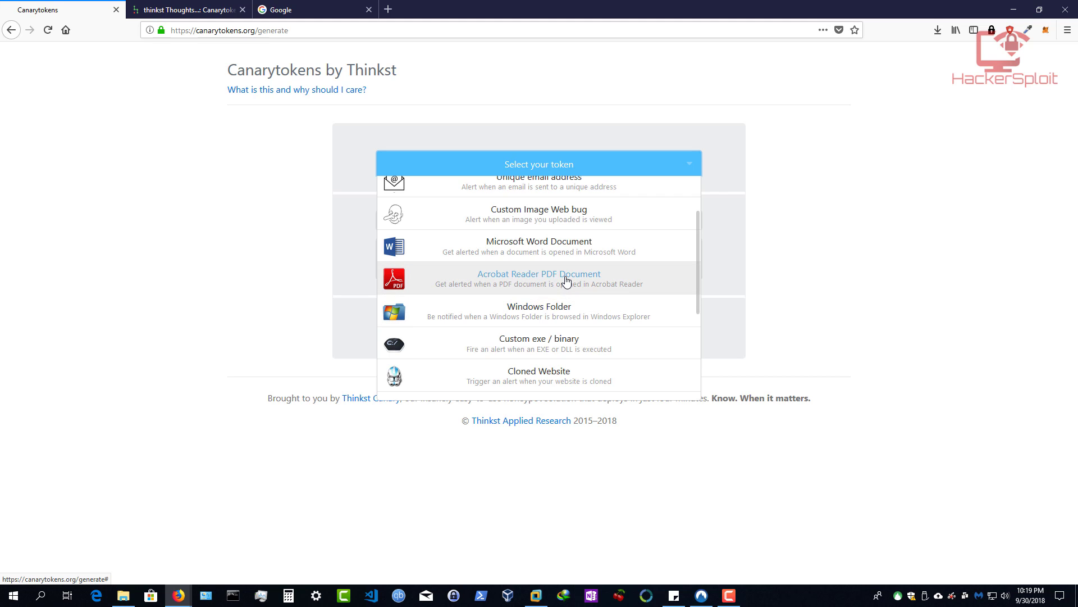
{"action": "mouse_move", "coordinate": [565, 264]}
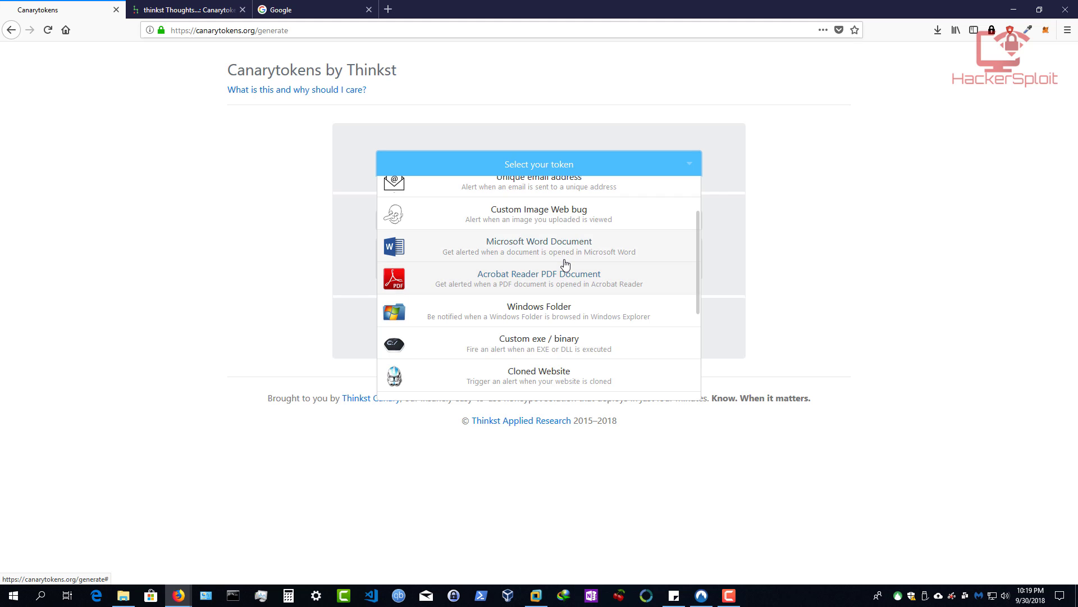
{"action": "mouse_move", "coordinate": [538, 245]}
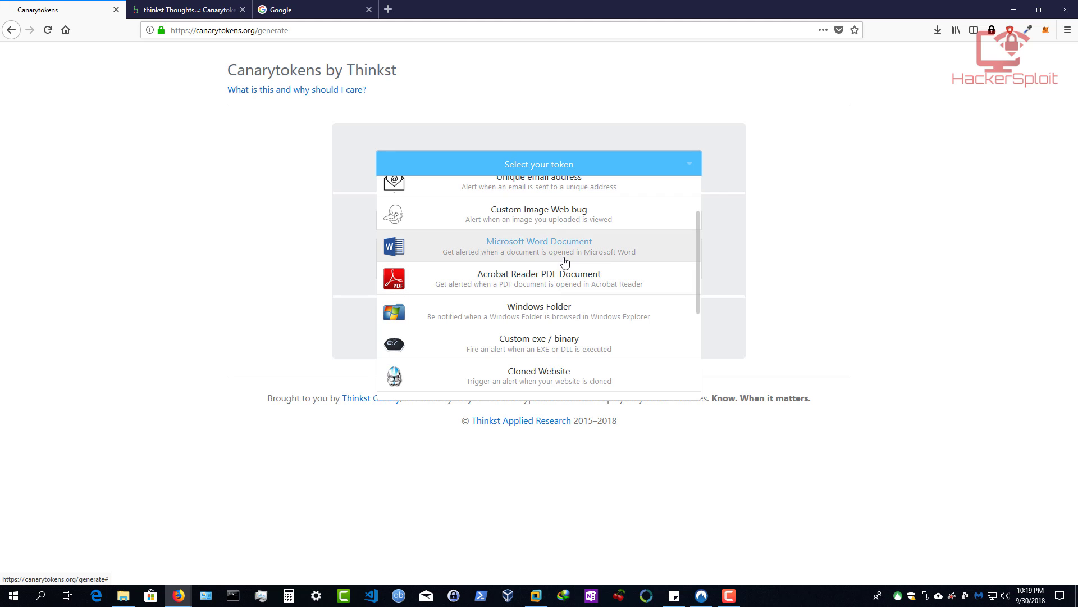
Step: Pick Microsoft Word Document as the token type and focus the reminder note field
{"action": "left_click", "coordinate": [538, 245]}
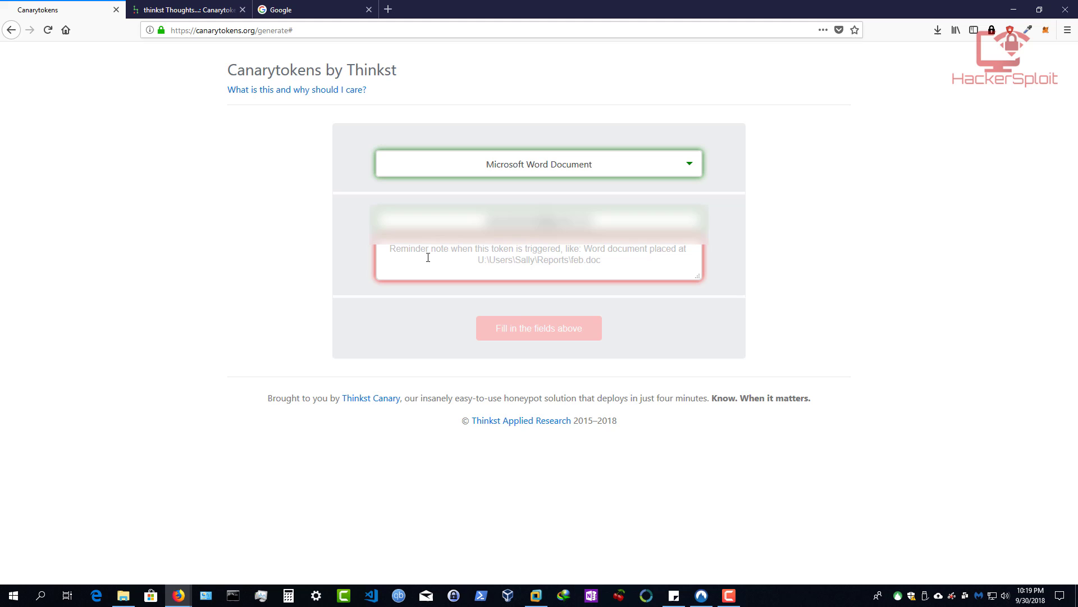
{"action": "mouse_move", "coordinate": [496, 249]}
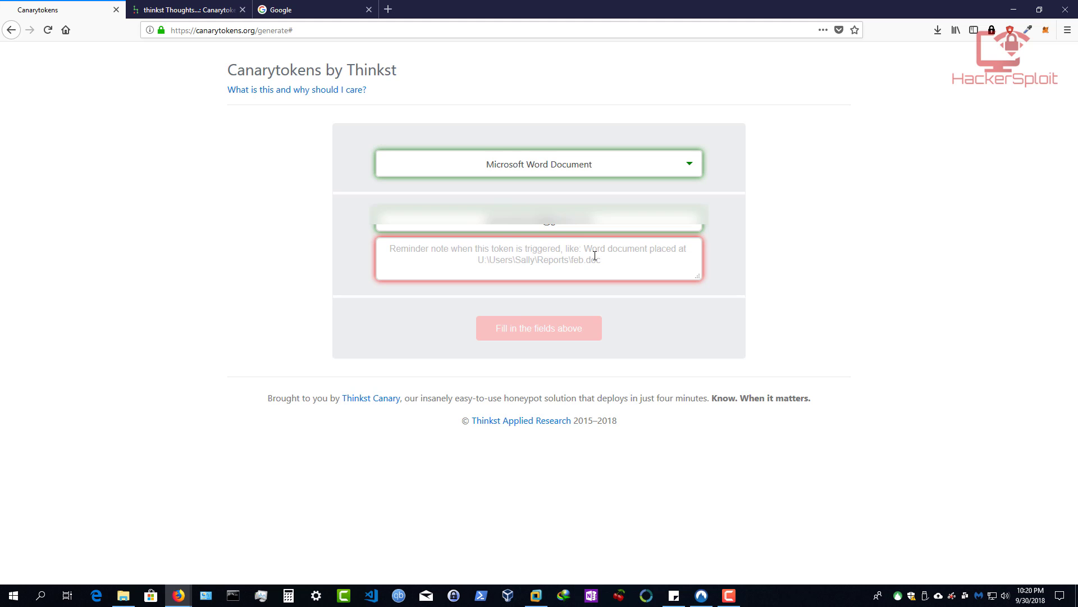
{"action": "left_click", "coordinate": [539, 258]}
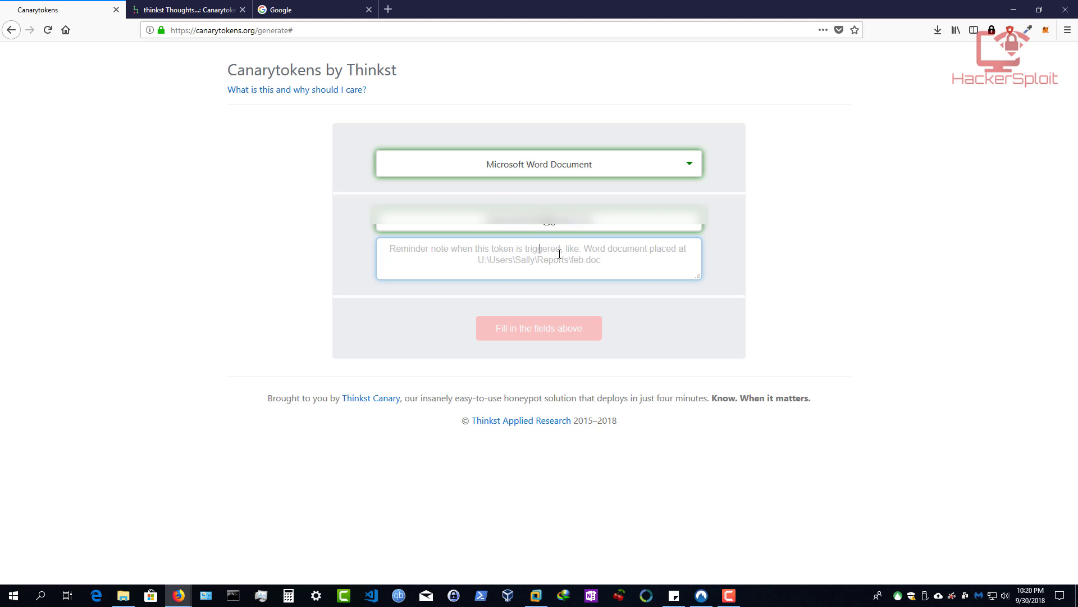
Step: Note that the following location has been breached: \Users\Alexis\Desktop, then create the Word token
{"action": "type", "text": "Yo"}
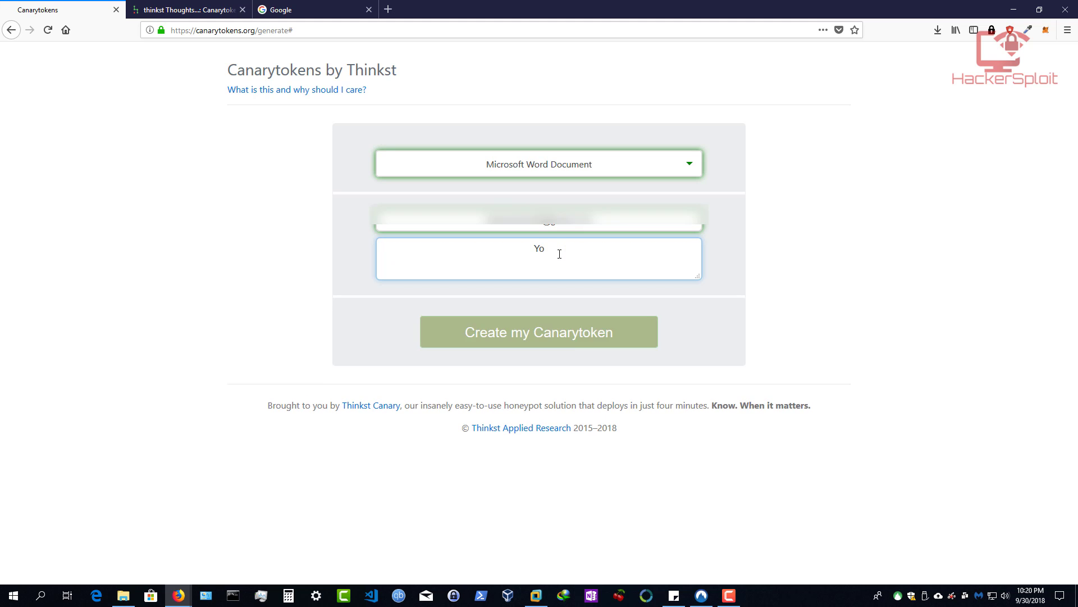
{"action": "key", "text": "Backspace"}
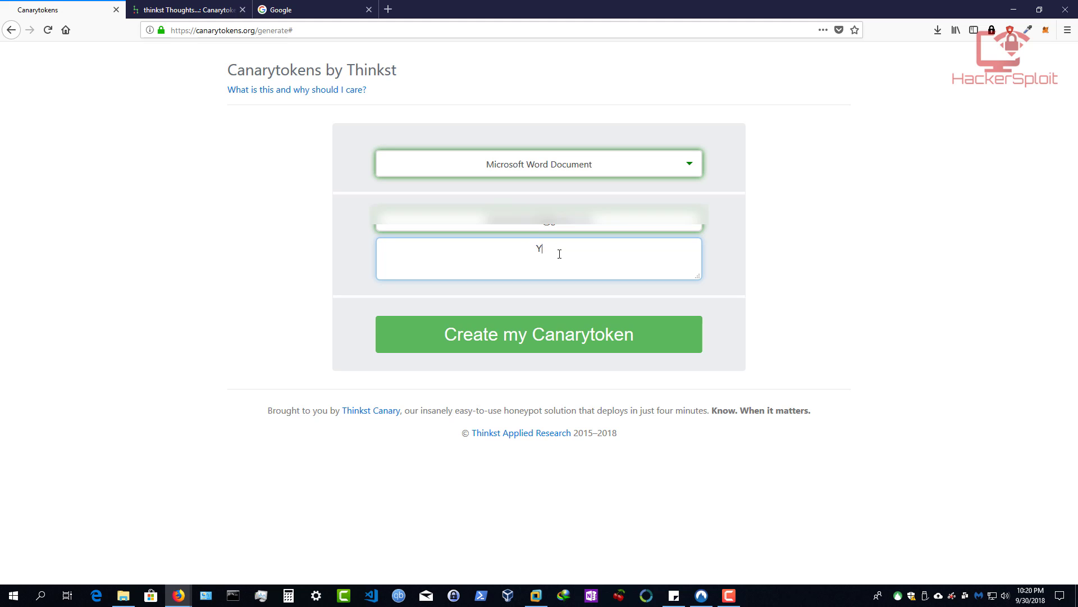
{"action": "type", "text": "The"}
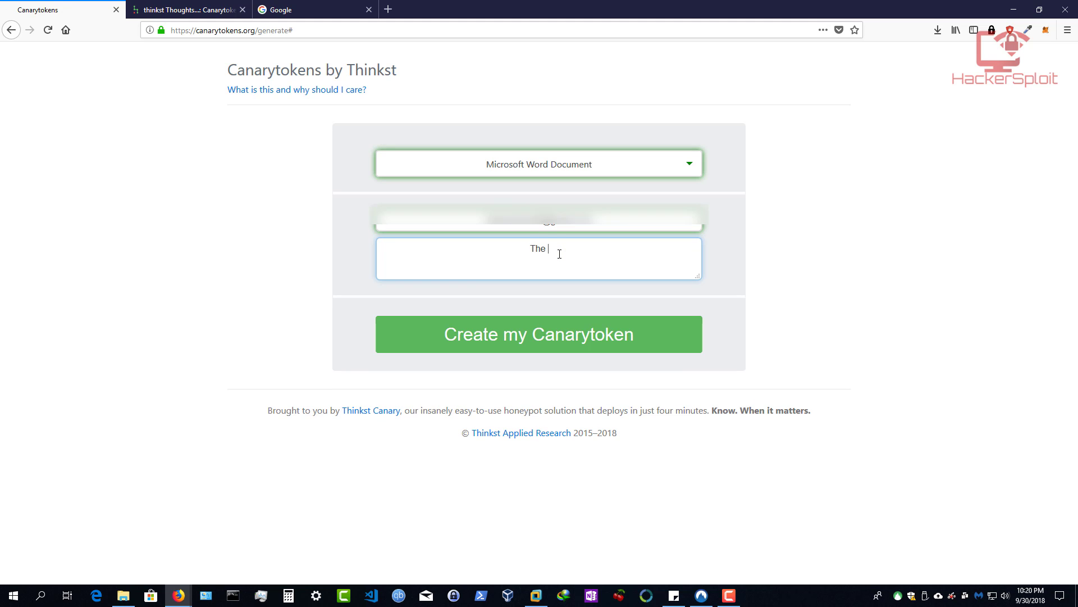
{"action": "type", "text": "following"}
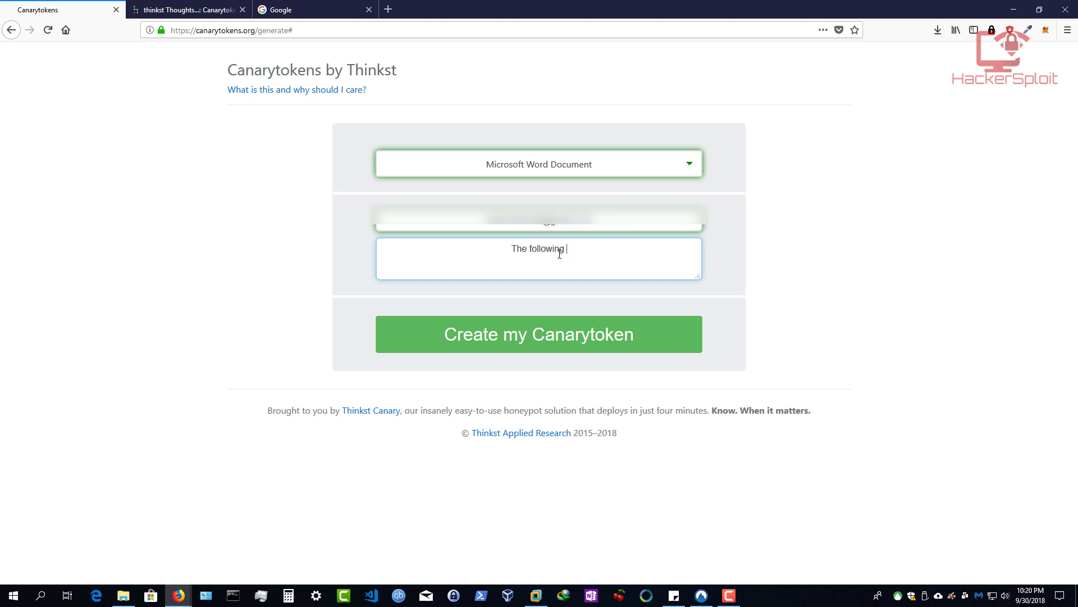
{"action": "type", "text": "location has been breached C"}
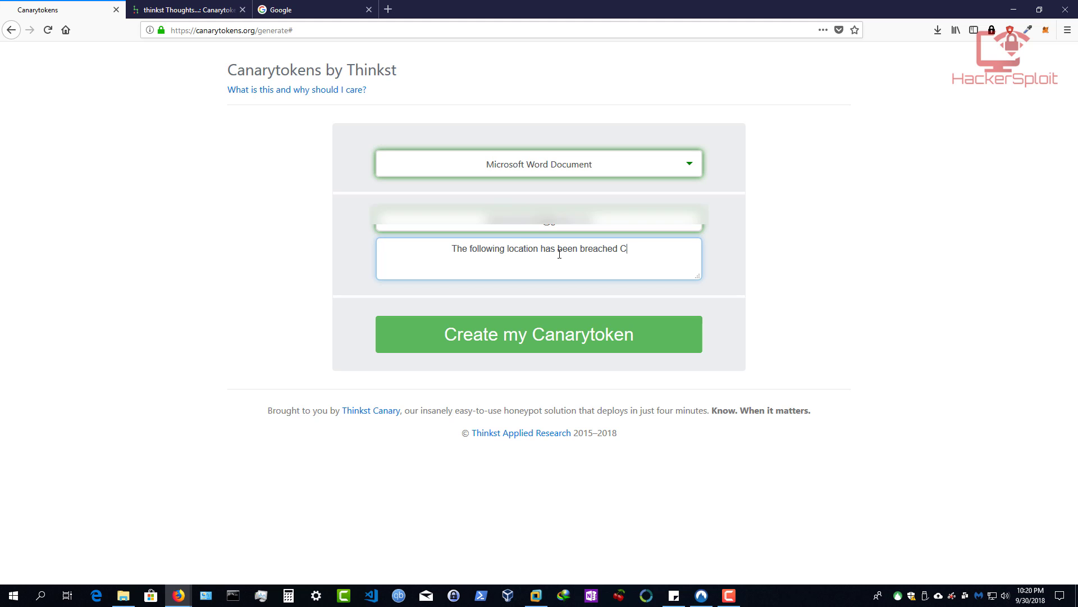
{"action": "type", "text": "\\"}
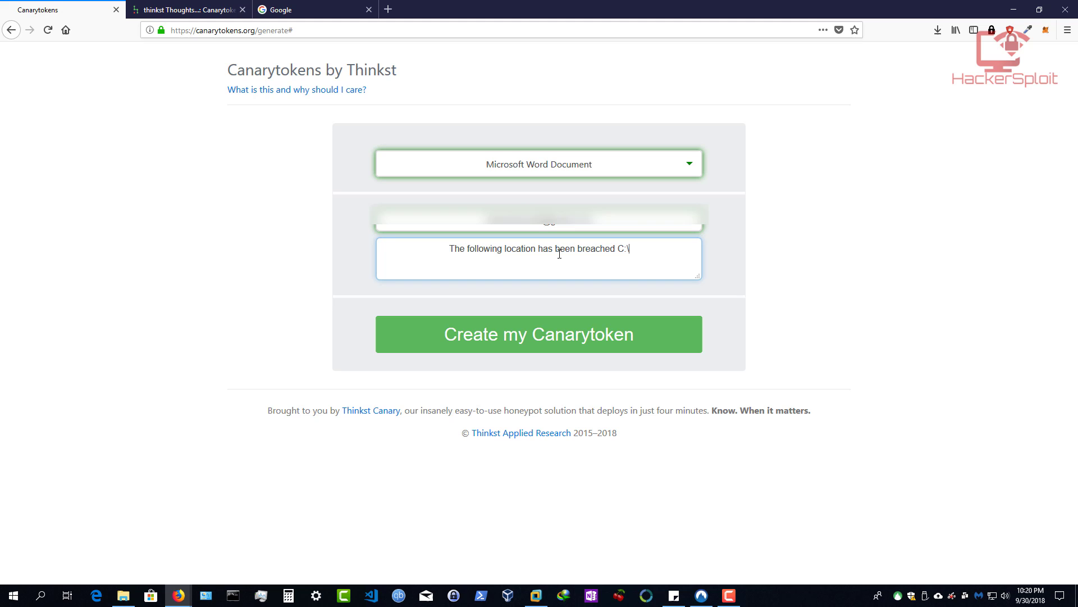
{"action": "type", "text": "Users"}
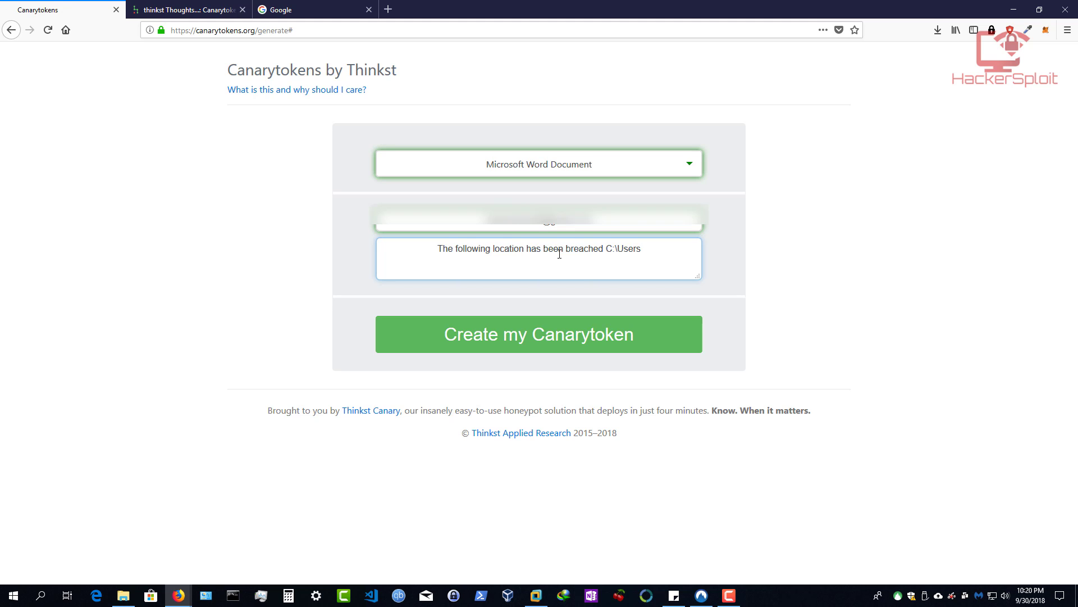
{"action": "type", "text": "Alexis\\"}
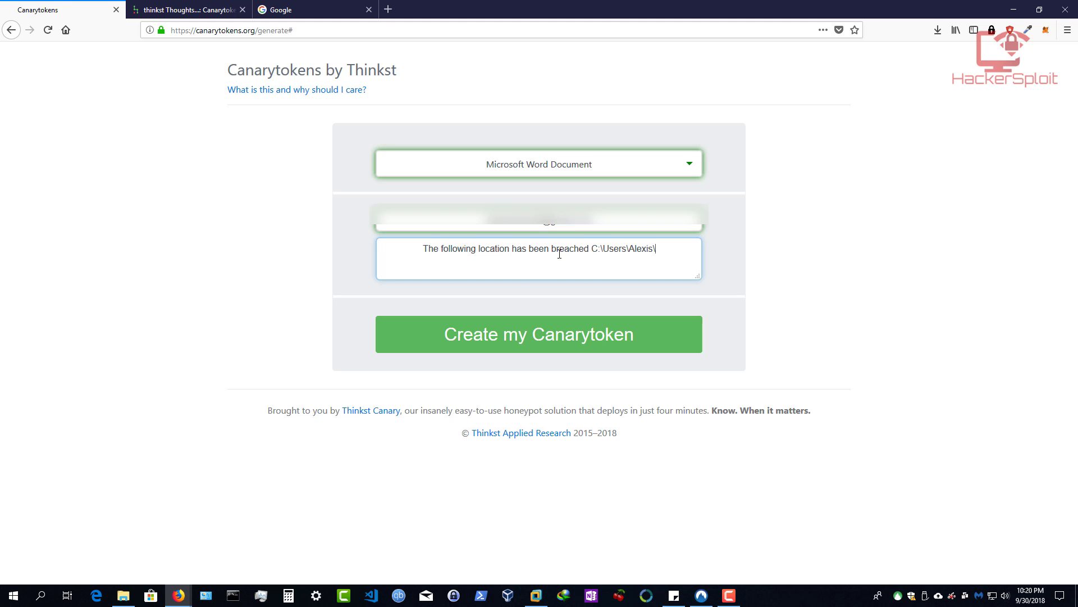
{"action": "type", "text": "Desktop"}
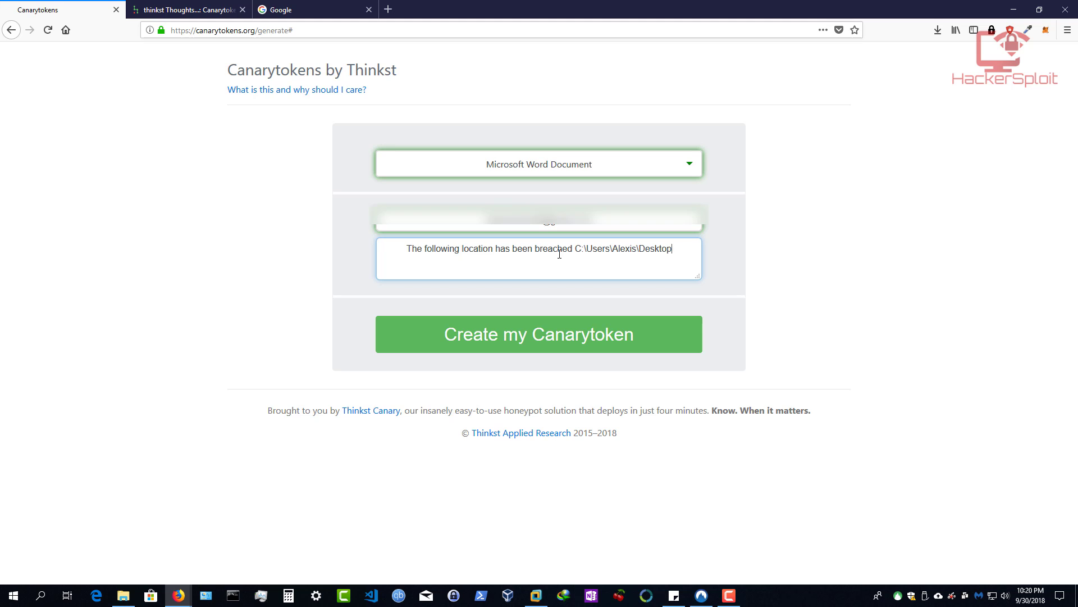
{"action": "mouse_move", "coordinate": [600, 262]}
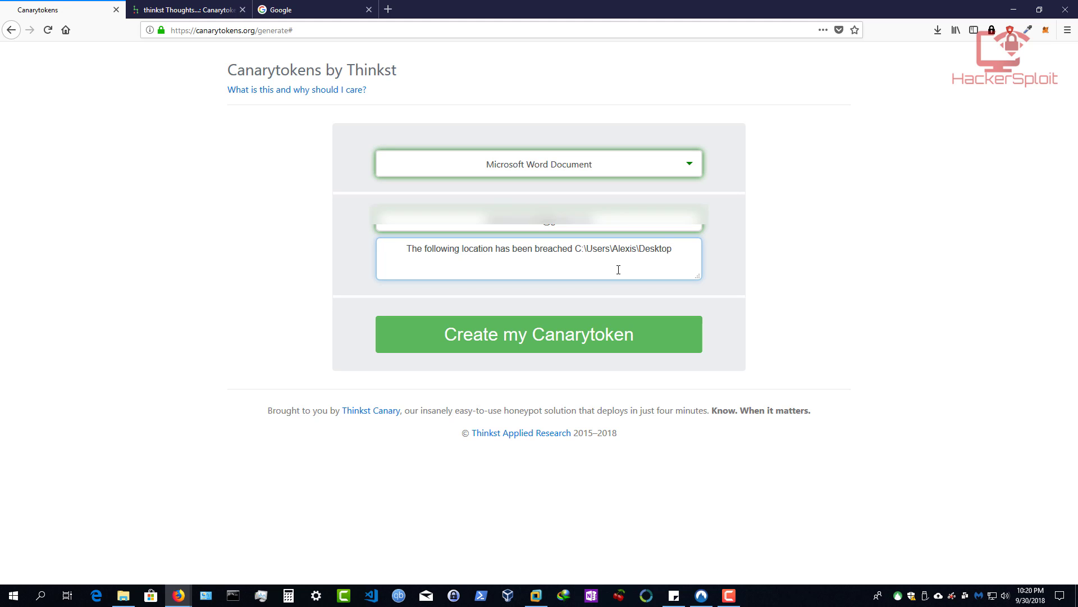
{"action": "left_click", "coordinate": [538, 334]}
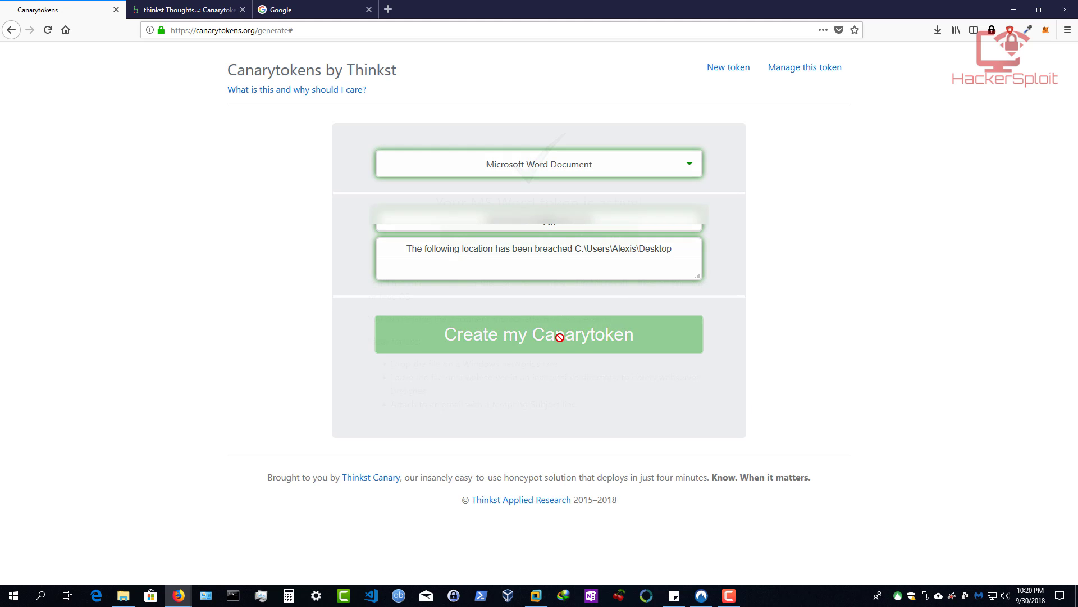
{"action": "left_click", "coordinate": [539, 334]}
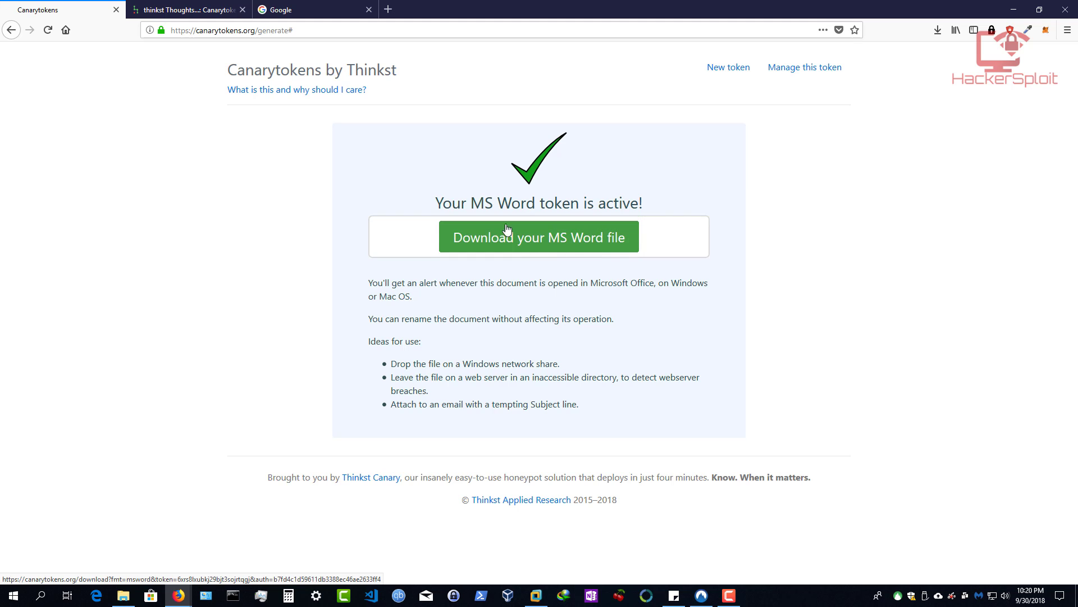
{"action": "mouse_move", "coordinate": [684, 256]}
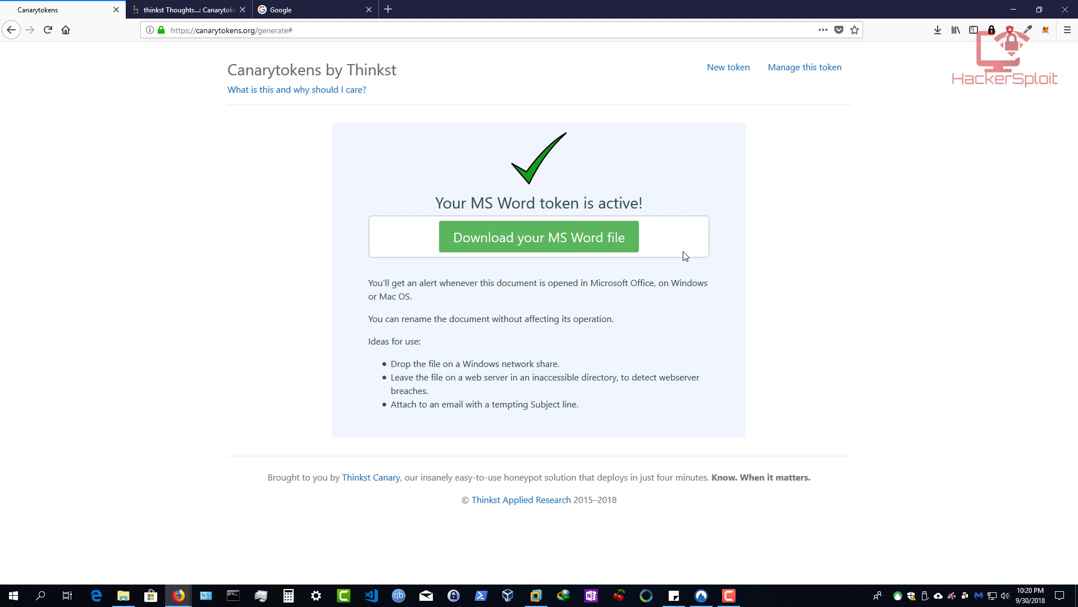
{"action": "mouse_move", "coordinate": [654, 263]}
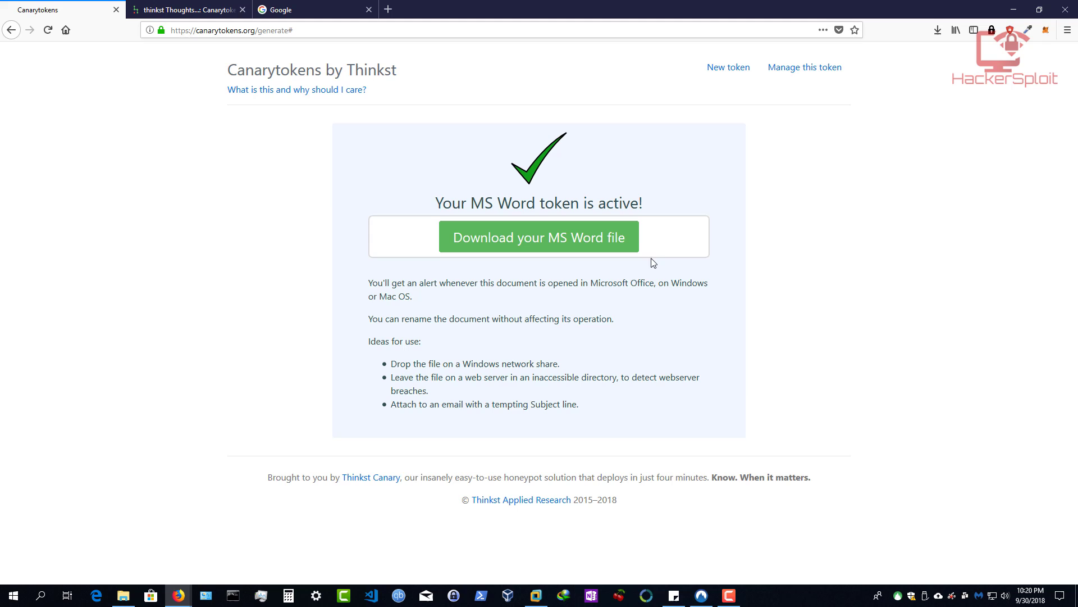
{"action": "mouse_move", "coordinate": [389, 296]}
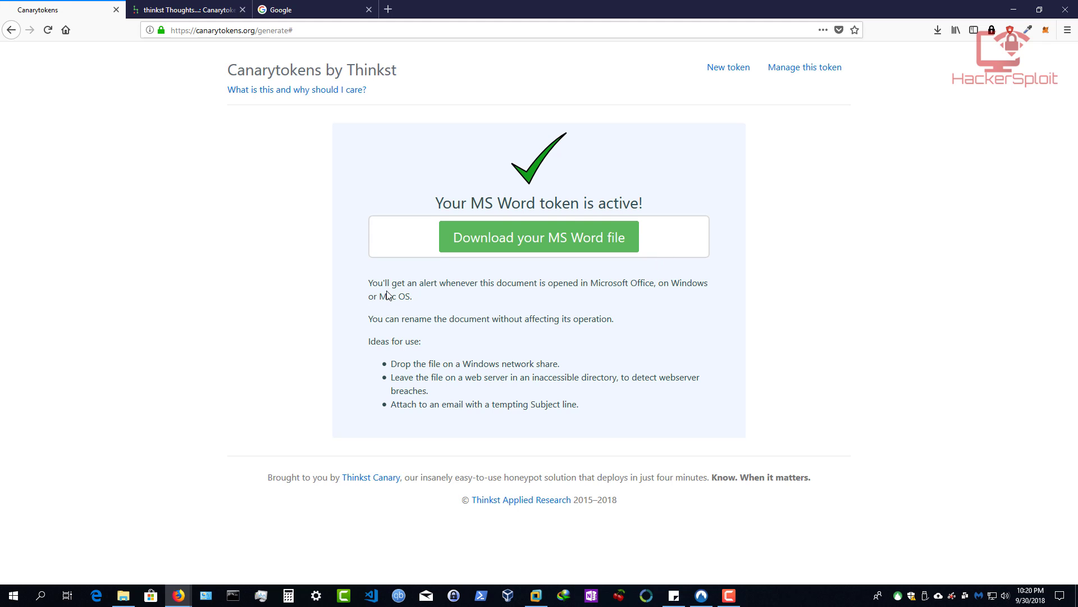
{"action": "mouse_move", "coordinate": [593, 281]}
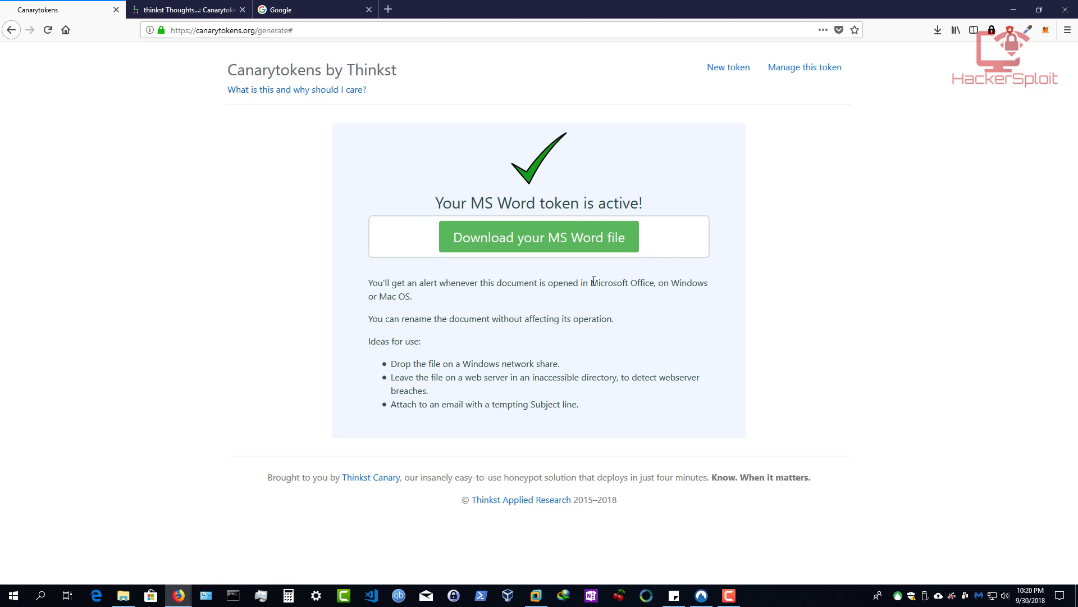
{"action": "mouse_move", "coordinate": [750, 281]}
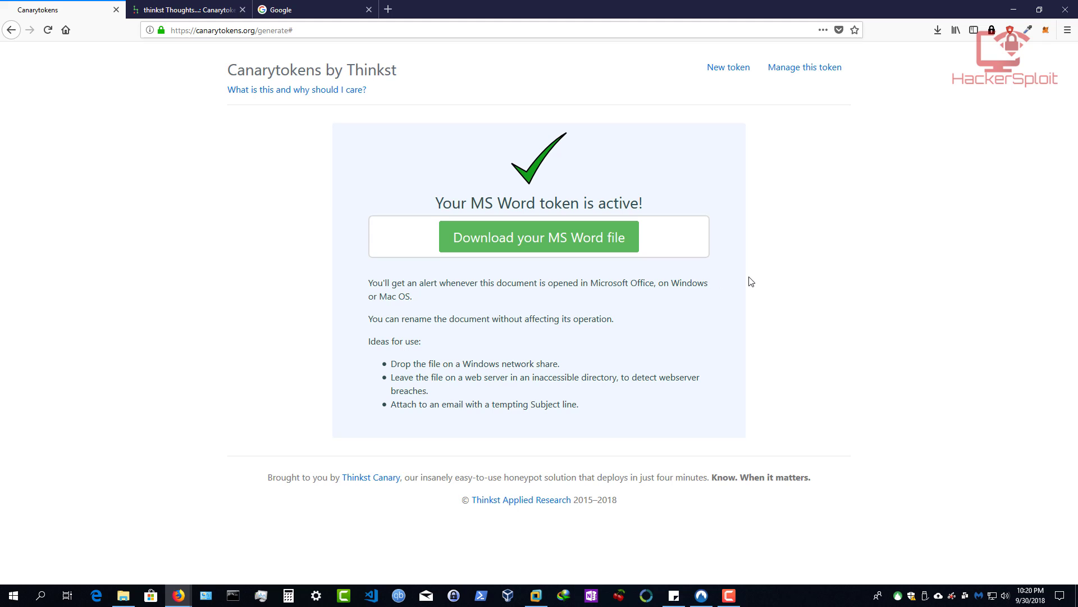
{"action": "mouse_move", "coordinate": [524, 319]}
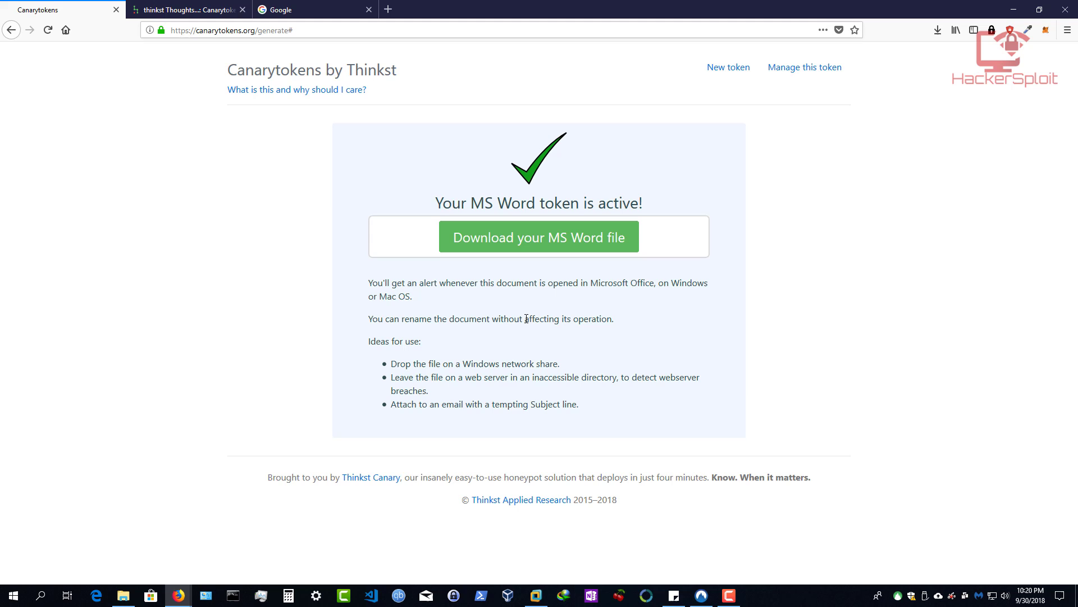
{"action": "mouse_move", "coordinate": [370, 344]}
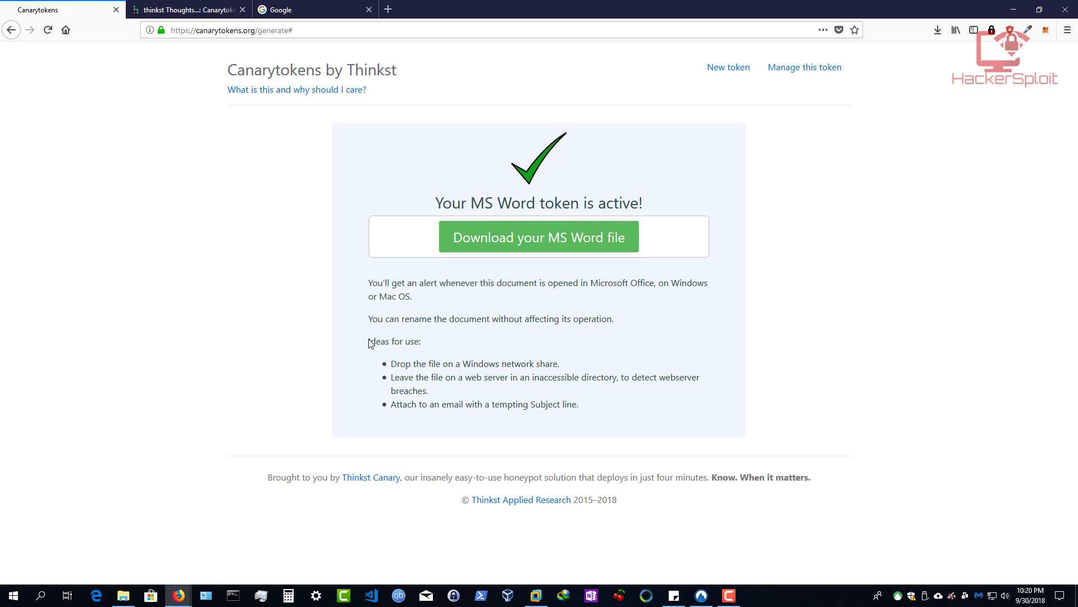
{"action": "double_click", "coordinate": [402, 363]}
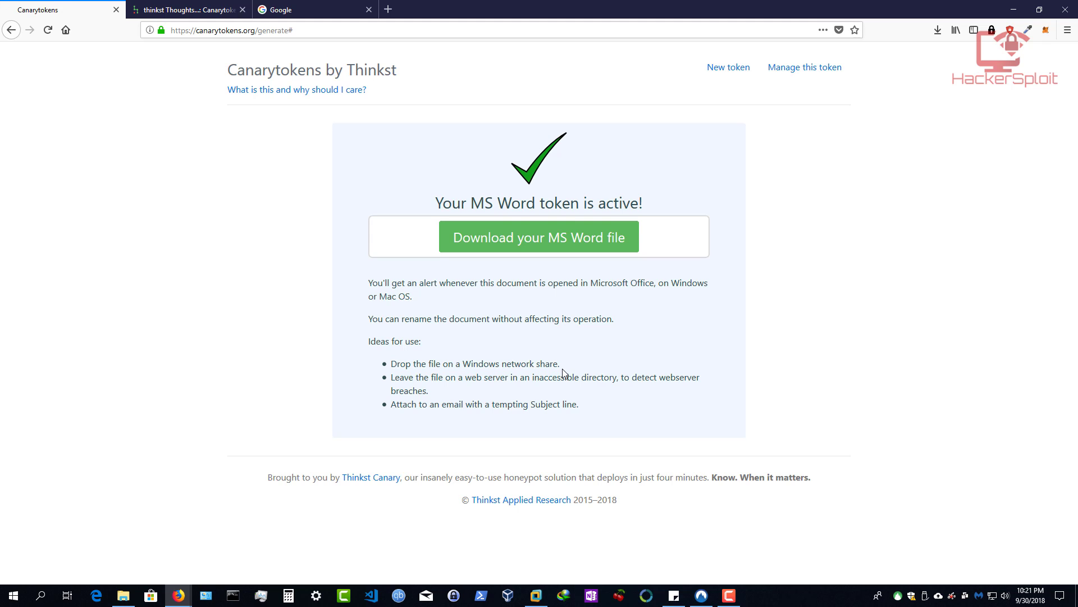
{"action": "double_click", "coordinate": [415, 389]}
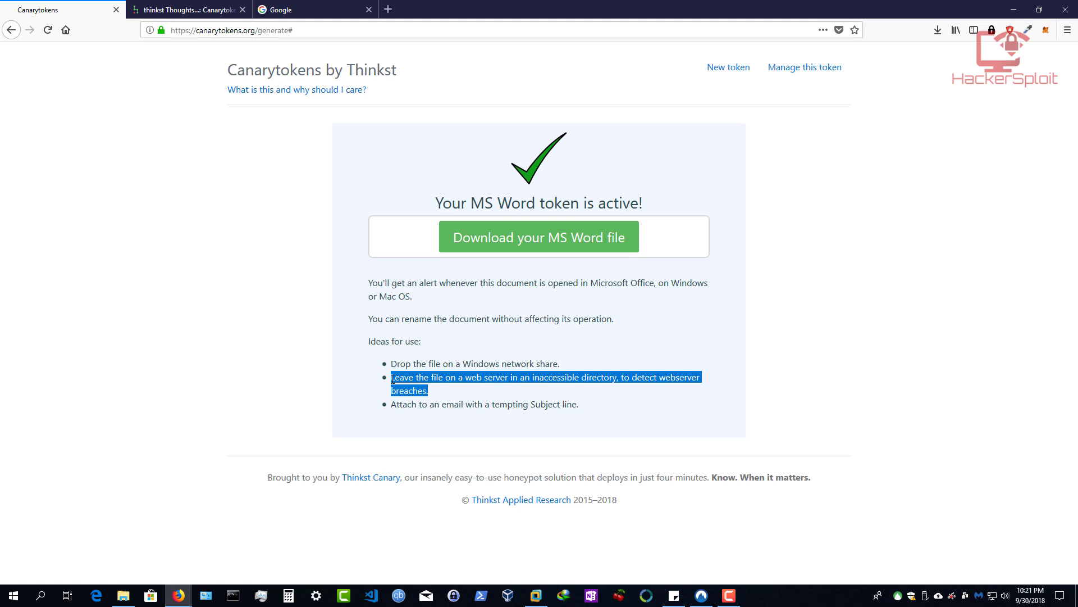
{"action": "left_click", "coordinate": [398, 380]}
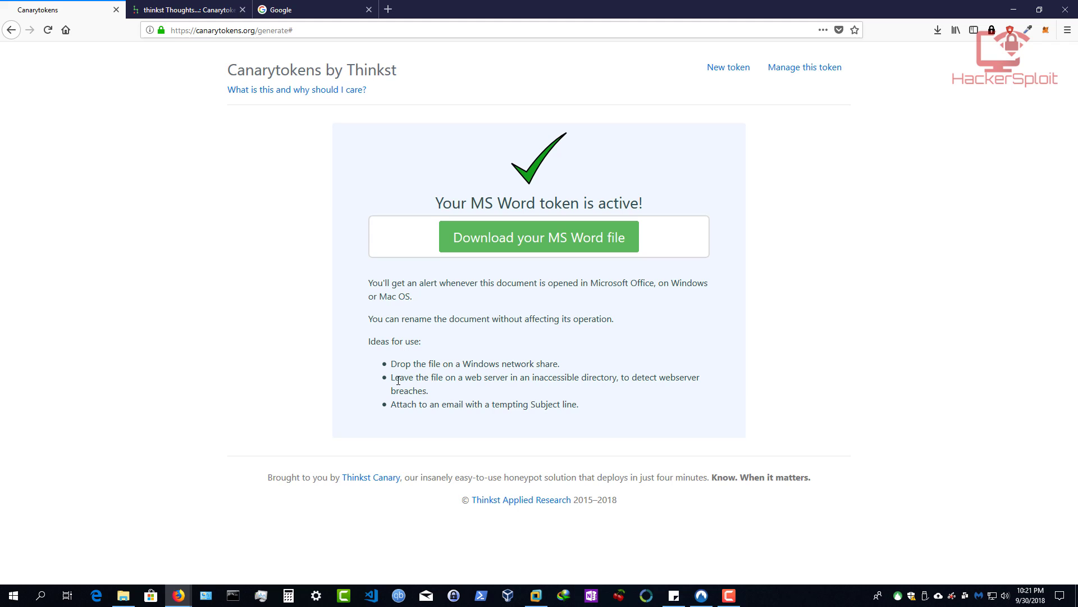
{"action": "mouse_move", "coordinate": [413, 404]}
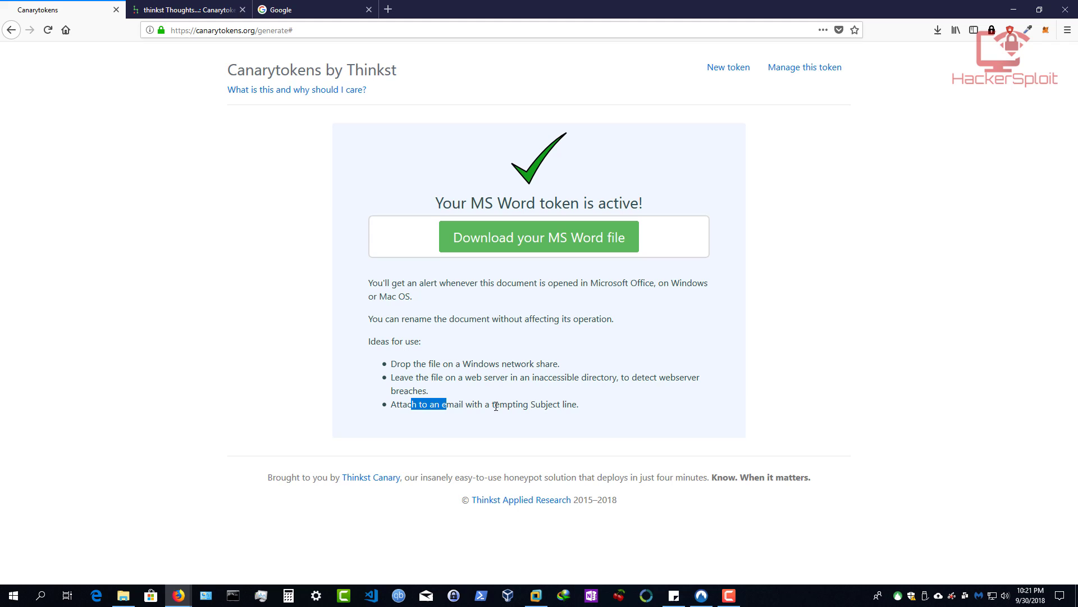
{"action": "left_click", "coordinate": [602, 410]}
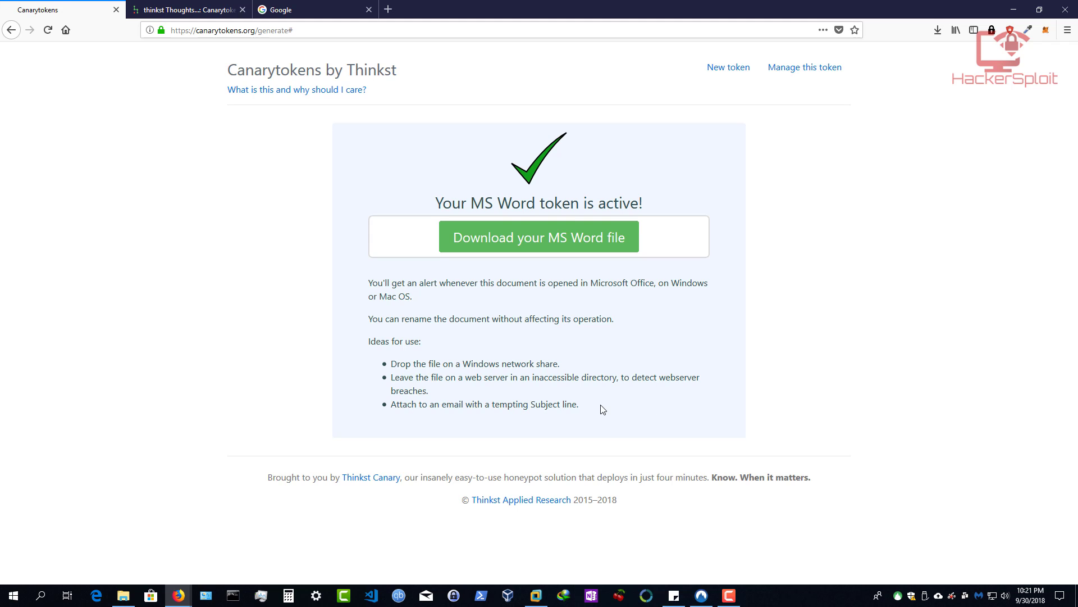
{"action": "mouse_move", "coordinate": [614, 401]}
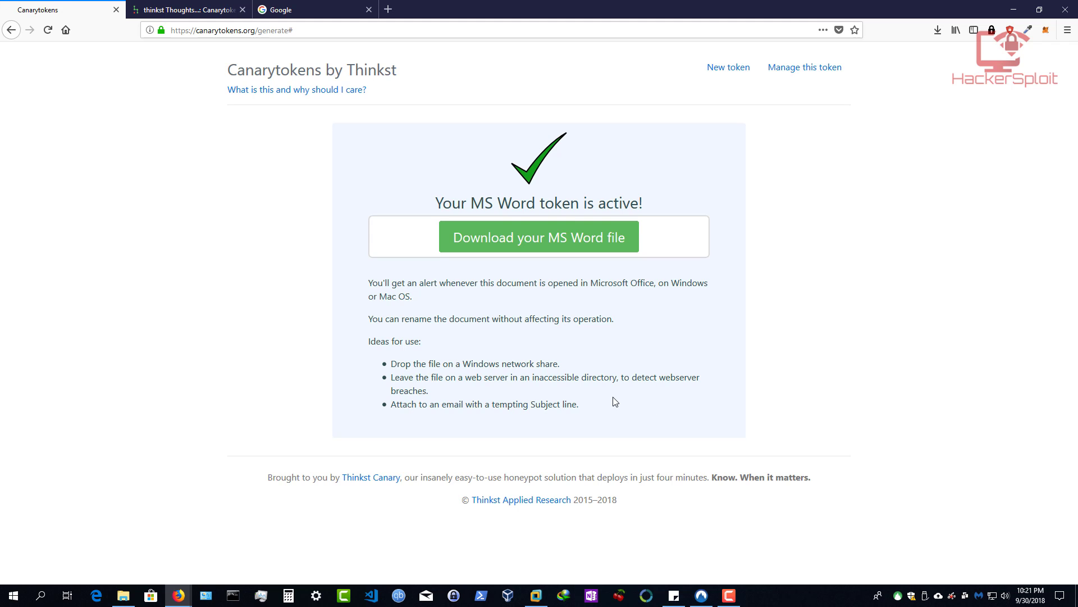
{"action": "mouse_move", "coordinate": [607, 398]}
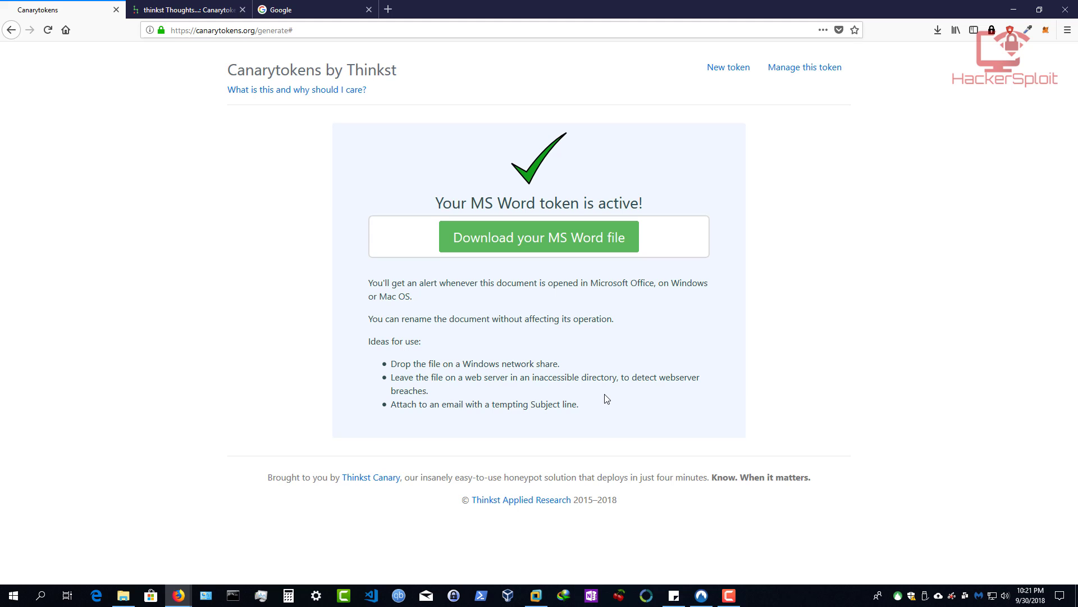
{"action": "mouse_move", "coordinate": [622, 396]}
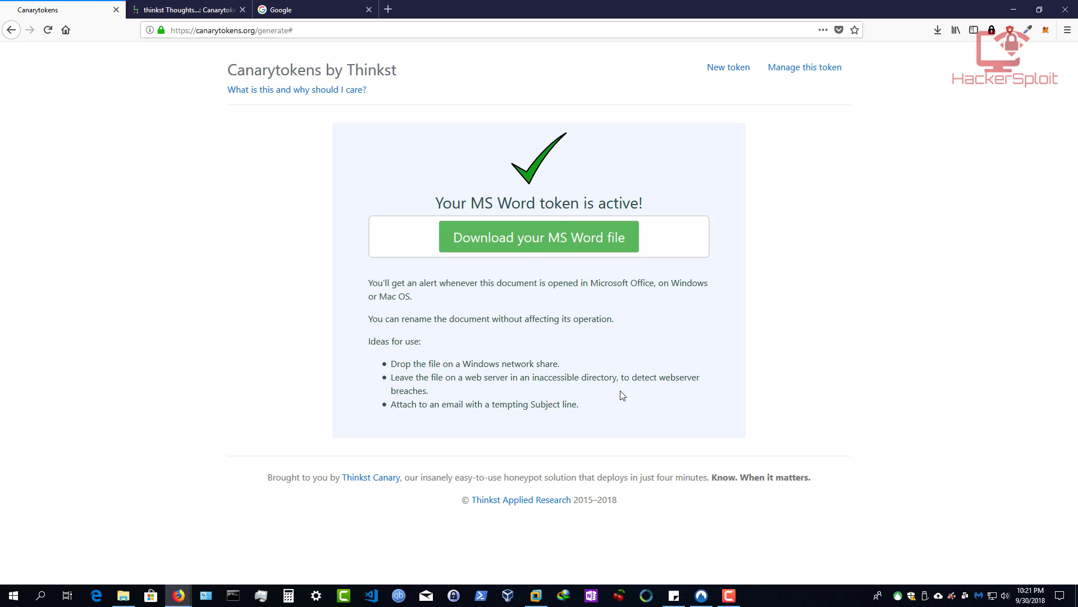
{"action": "left_click", "coordinate": [539, 237]}
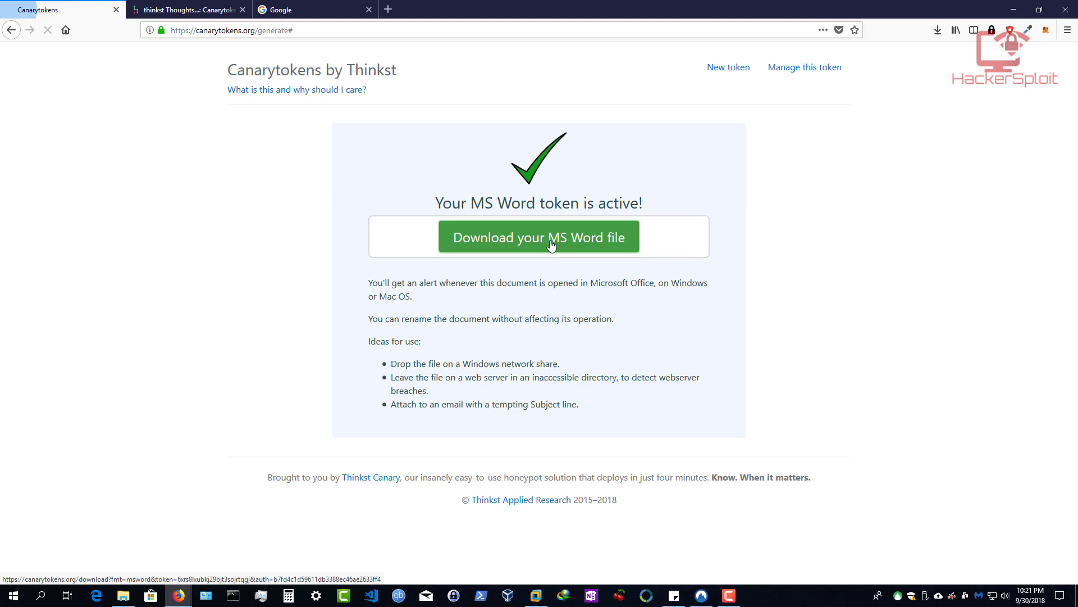
Step: Save the MS Word token .docx via Firefox's Save File prompt
{"action": "left_click", "coordinate": [539, 237]}
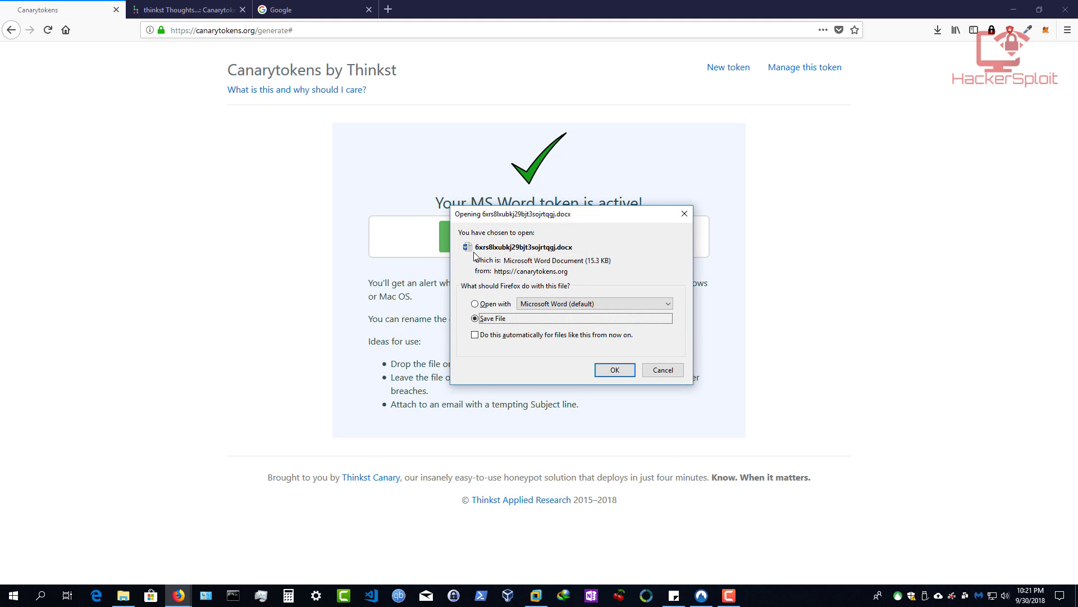
{"action": "mouse_move", "coordinate": [564, 251]}
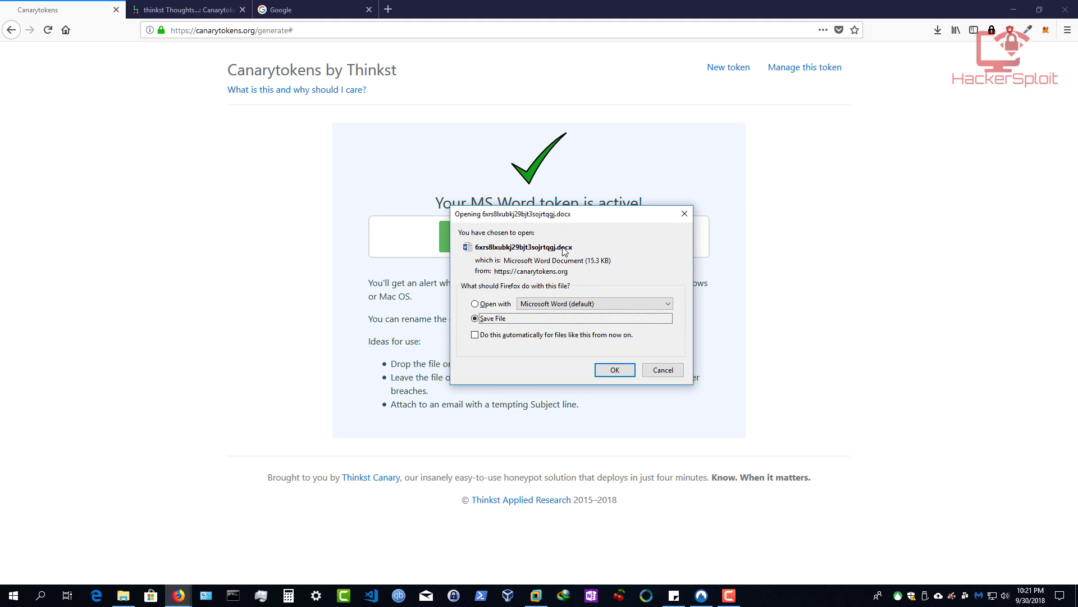
{"action": "mouse_move", "coordinate": [597, 231]}
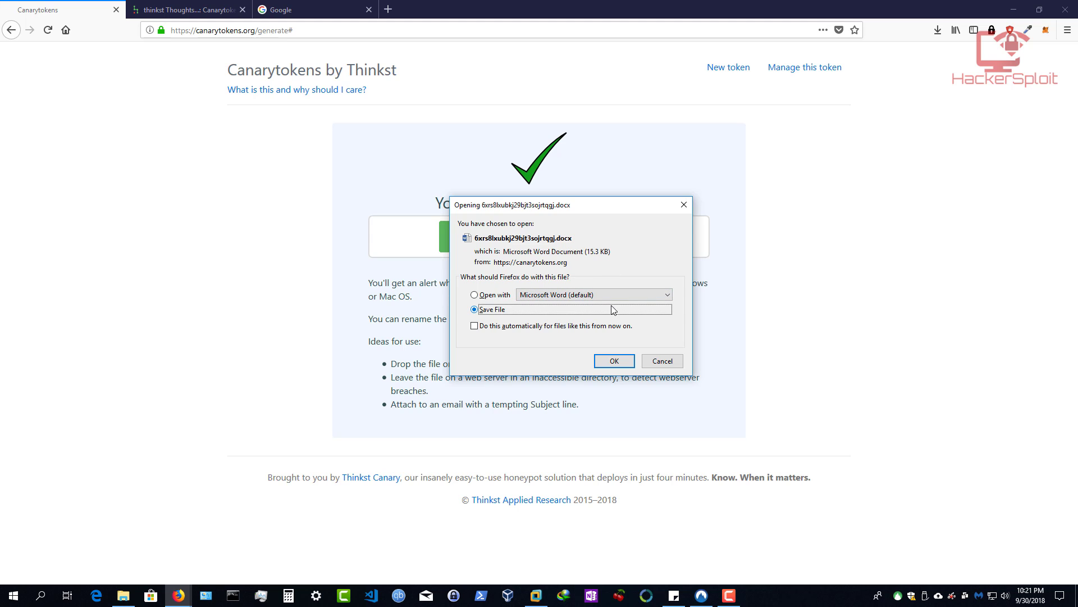
{"action": "left_click", "coordinate": [612, 361]}
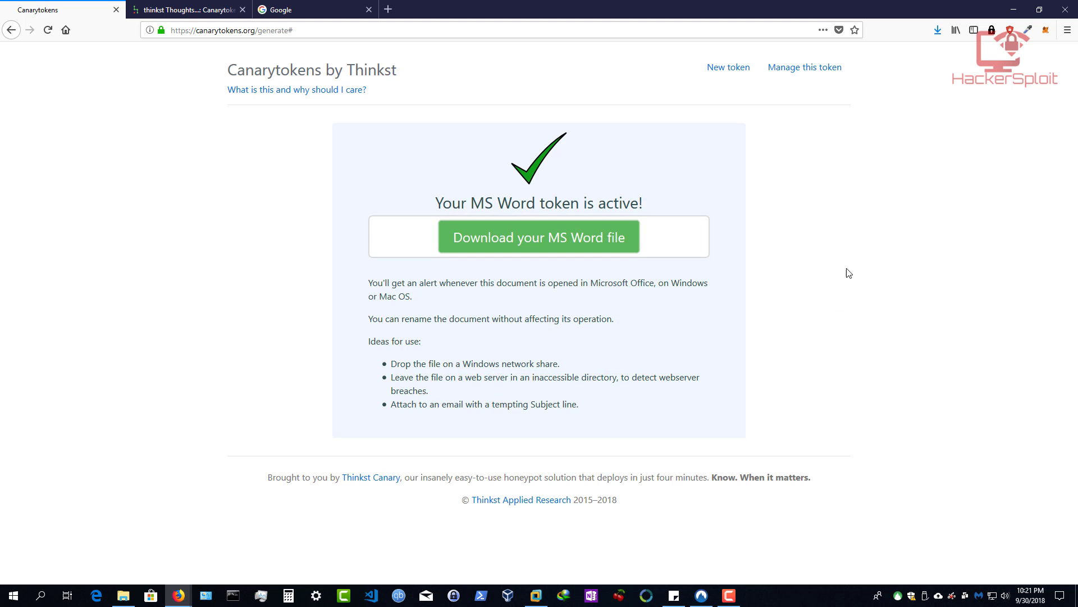
{"action": "mouse_move", "coordinate": [925, 64]}
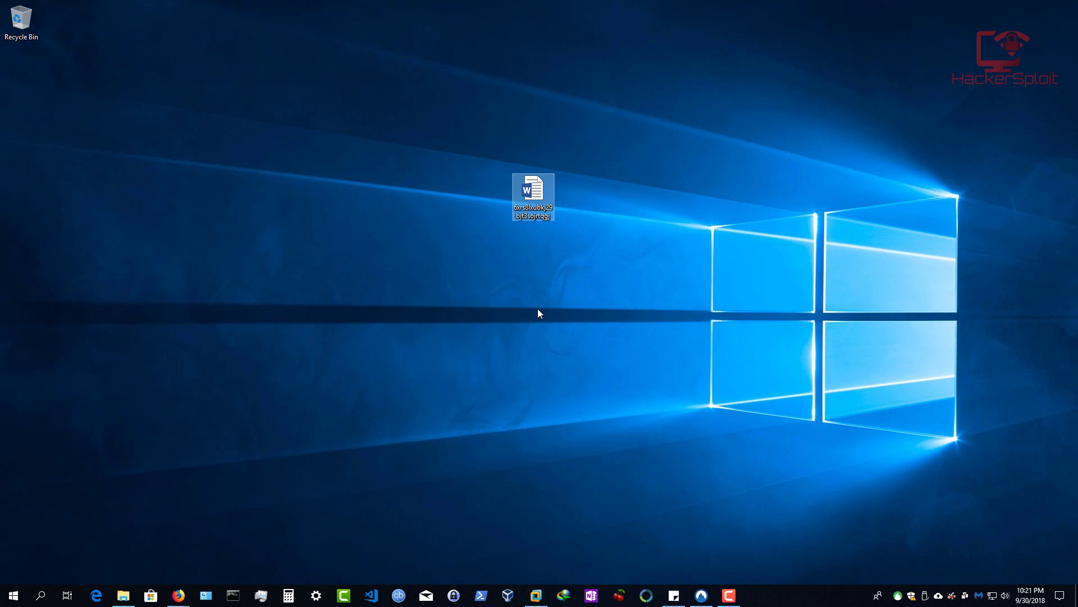
Step: Begin renaming the downloaded document, typing and correcting a 'My Passwords' name
{"action": "left_click", "coordinate": [538, 311]}
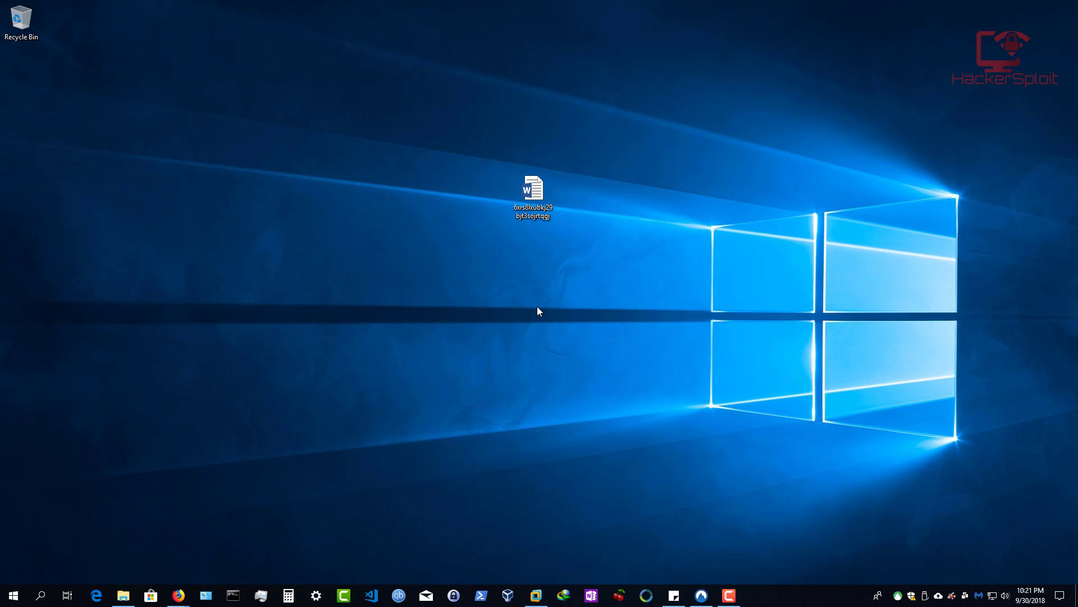
{"action": "left_click", "coordinate": [532, 191]}
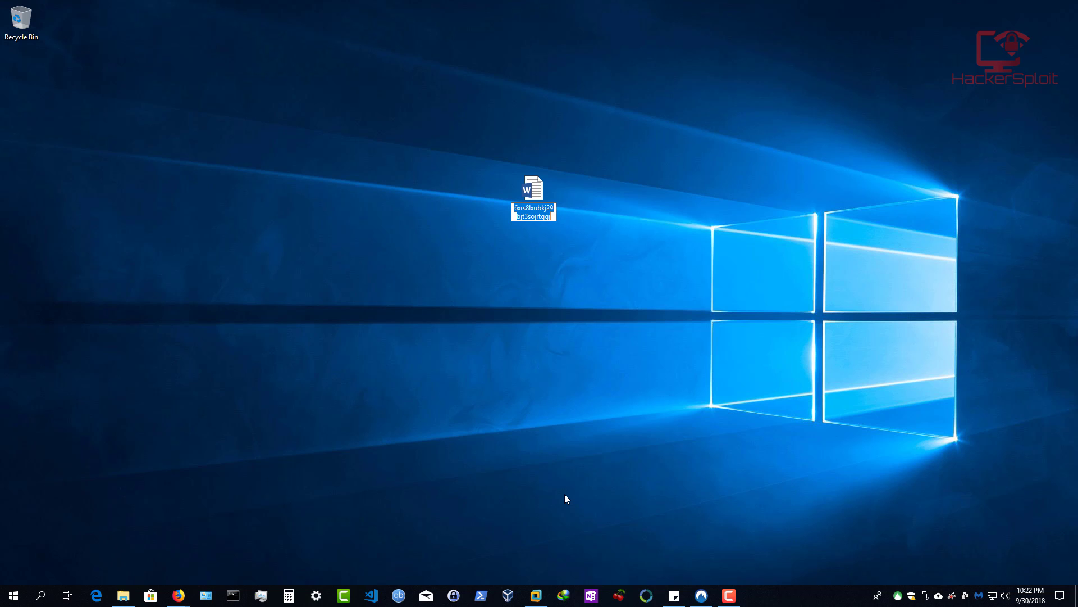
{"action": "mouse_move", "coordinate": [577, 498]}
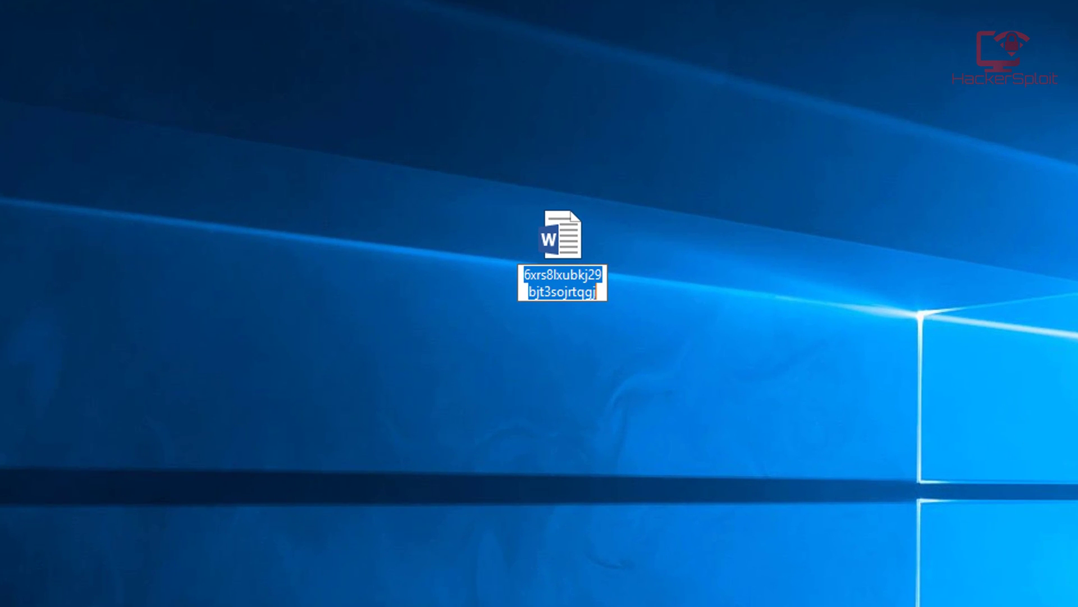
{"action": "type", "text": "My Pass"}
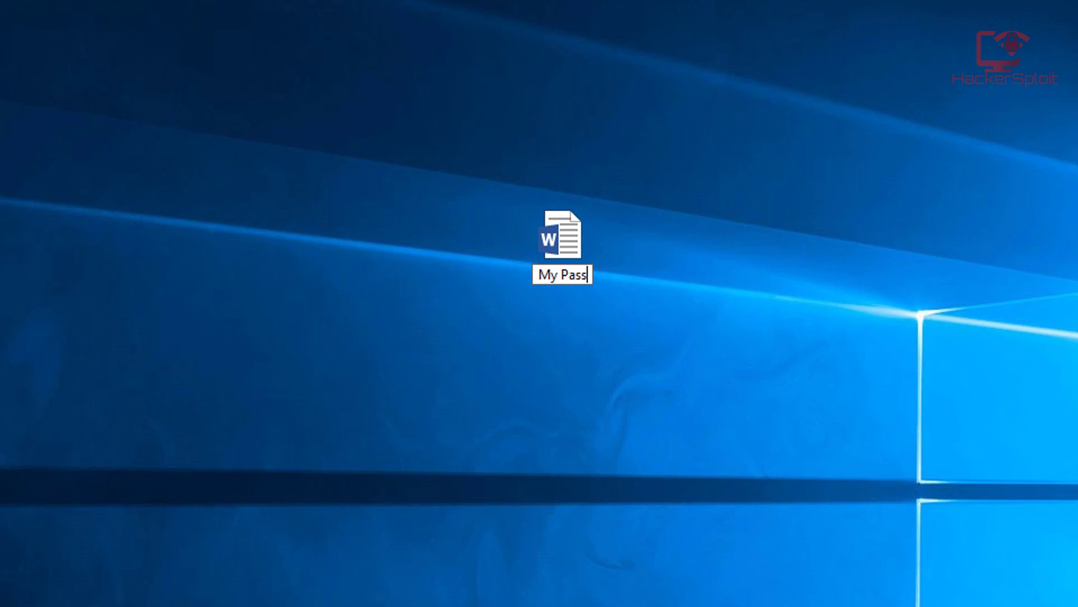
{"action": "type", "text": "oweds"}
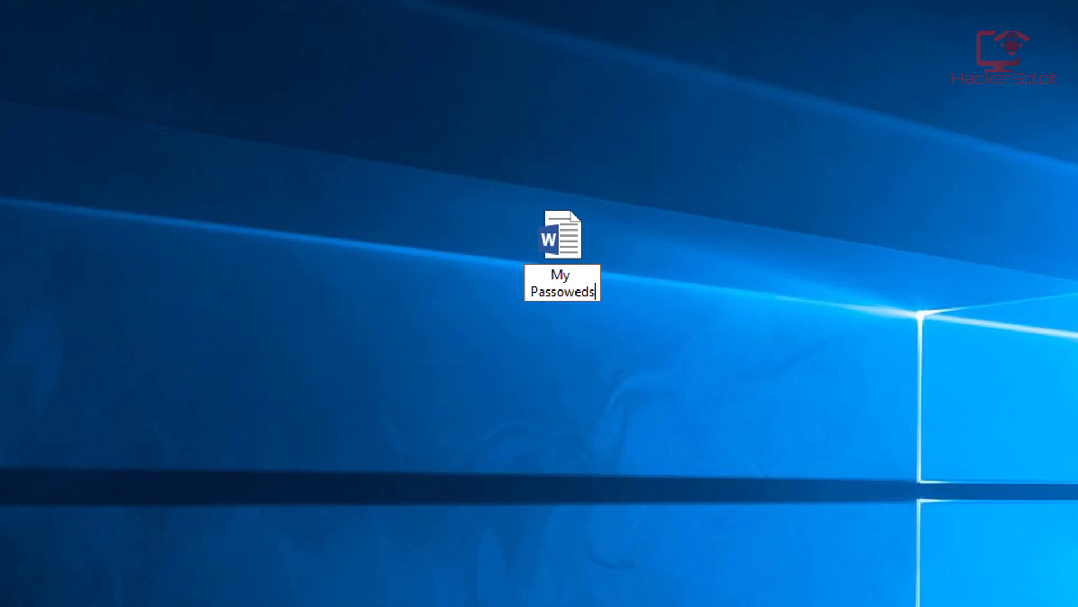
{"action": "key", "text": "Backspace"}
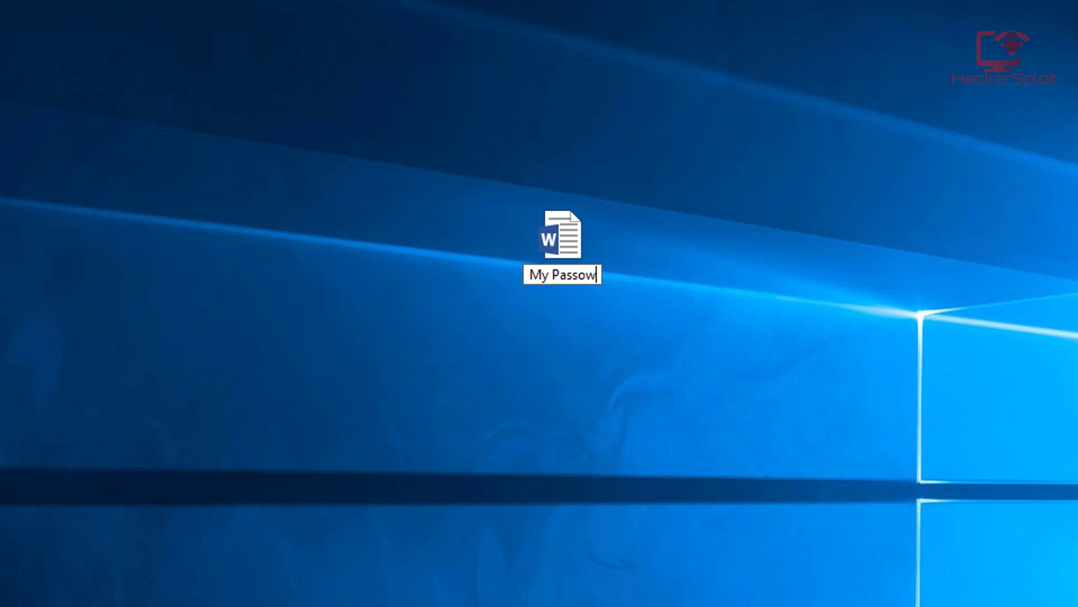
{"action": "type", "text": "rds"}
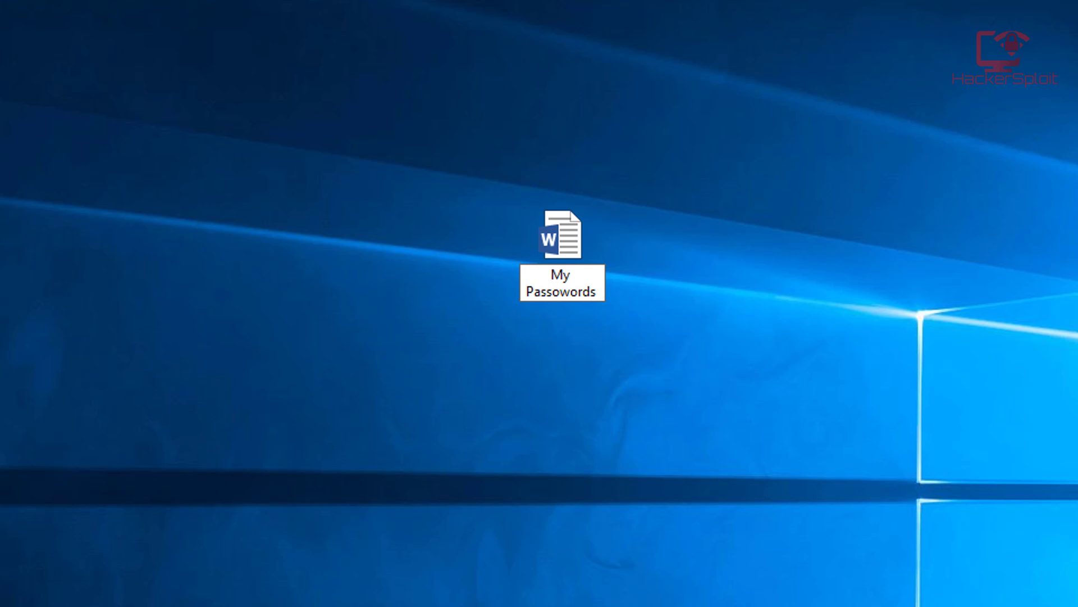
{"action": "key", "text": "Backspace"}
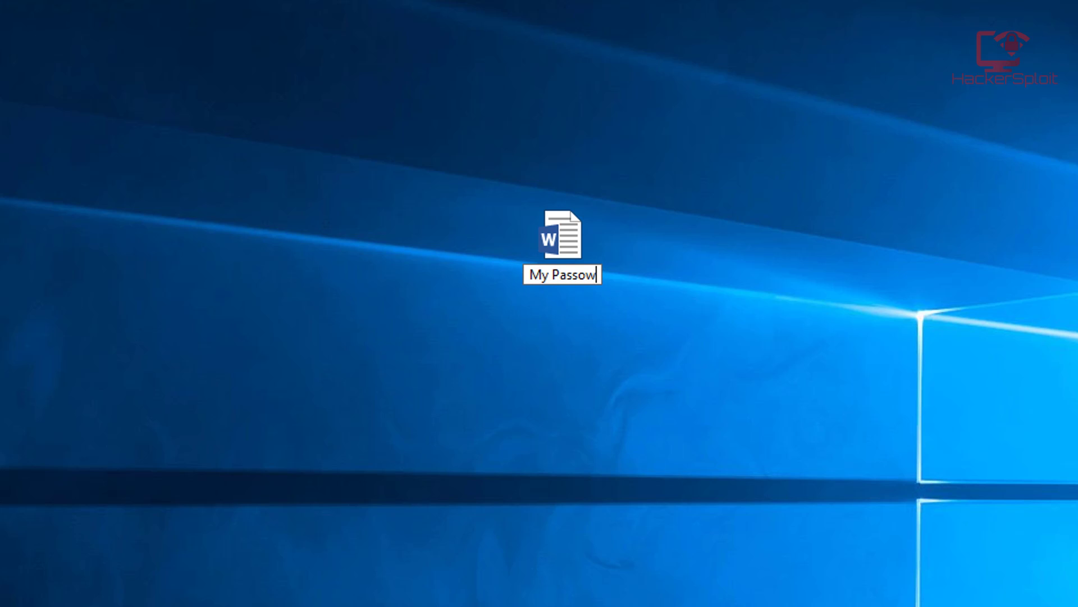
{"action": "key", "text": "Backspace"}
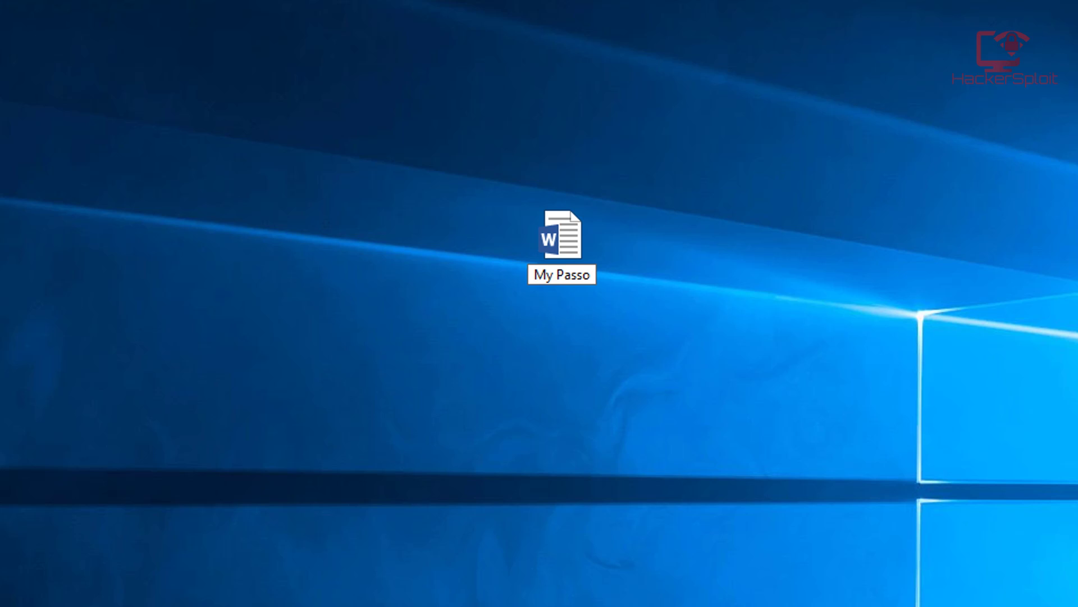
{"action": "key", "text": "Backspace"}
{"action": "type", "text": "words"}
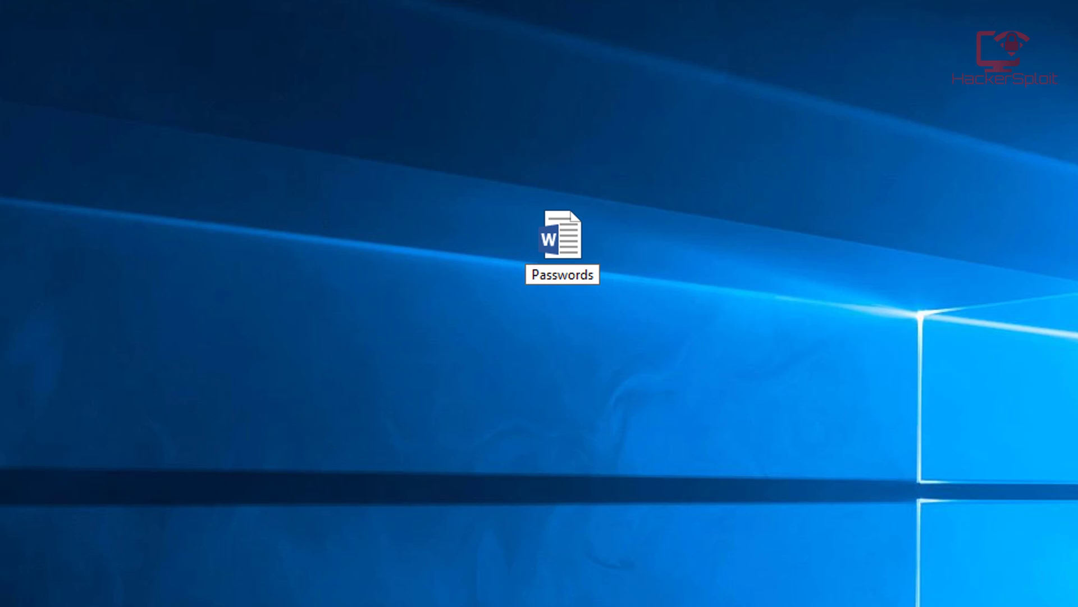
Step: Insert 'FTP' before Passwords to finish the name 'FTP Passwords'
{"action": "left_click", "coordinate": [562, 274]}
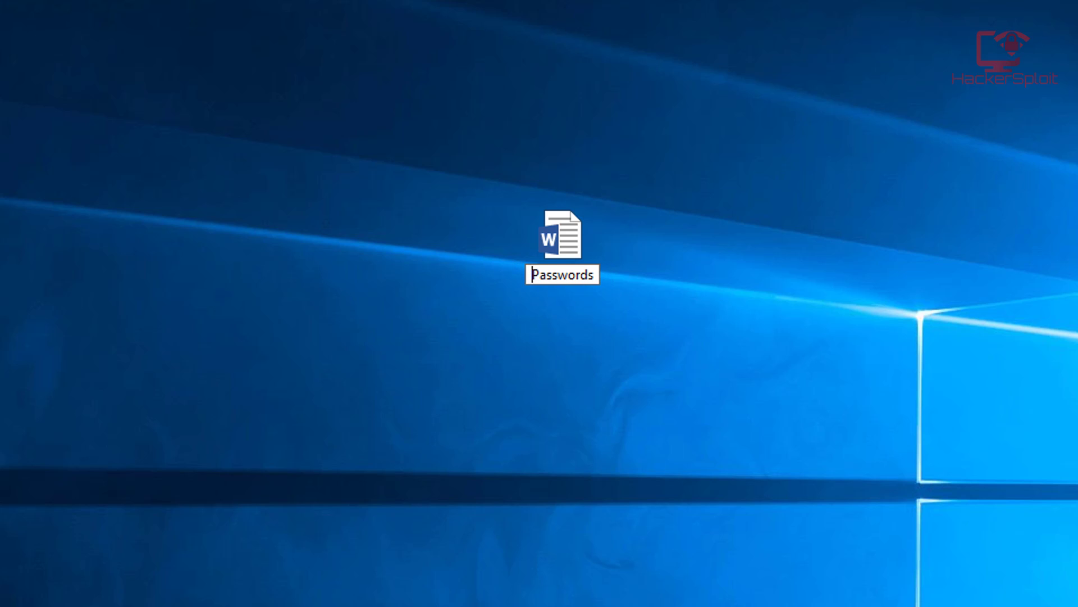
{"action": "type", "text": "FT"}
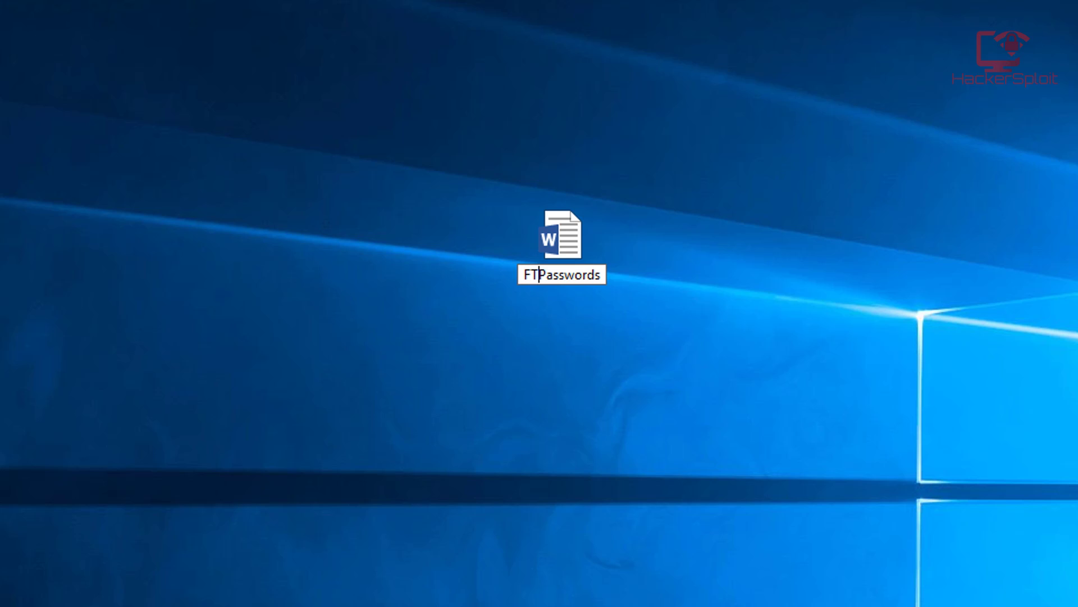
{"action": "type", "text": "P"}
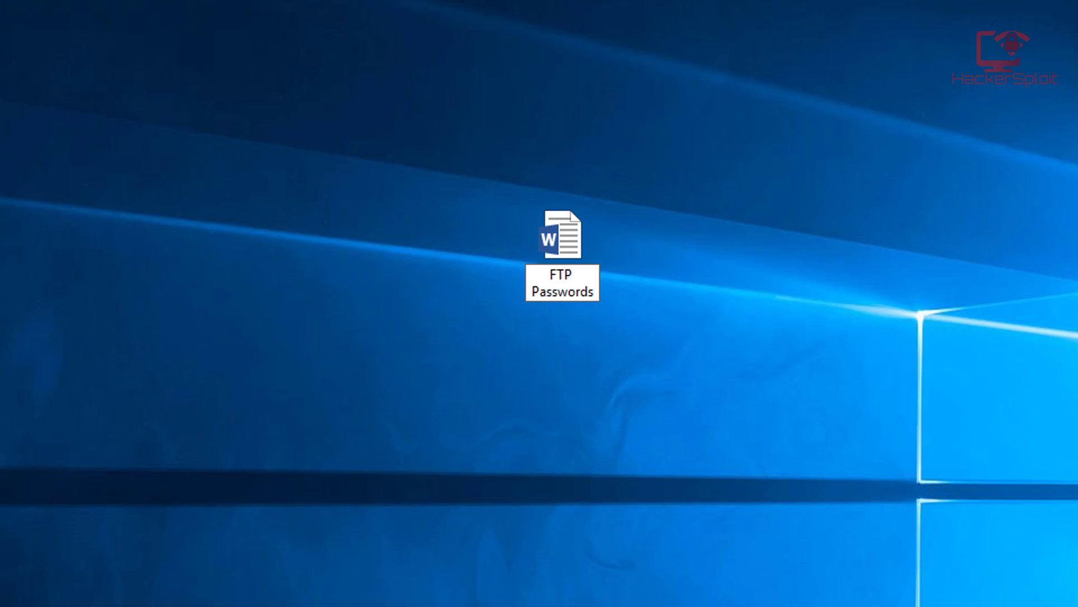
{"action": "left_click", "coordinate": [562, 237]}
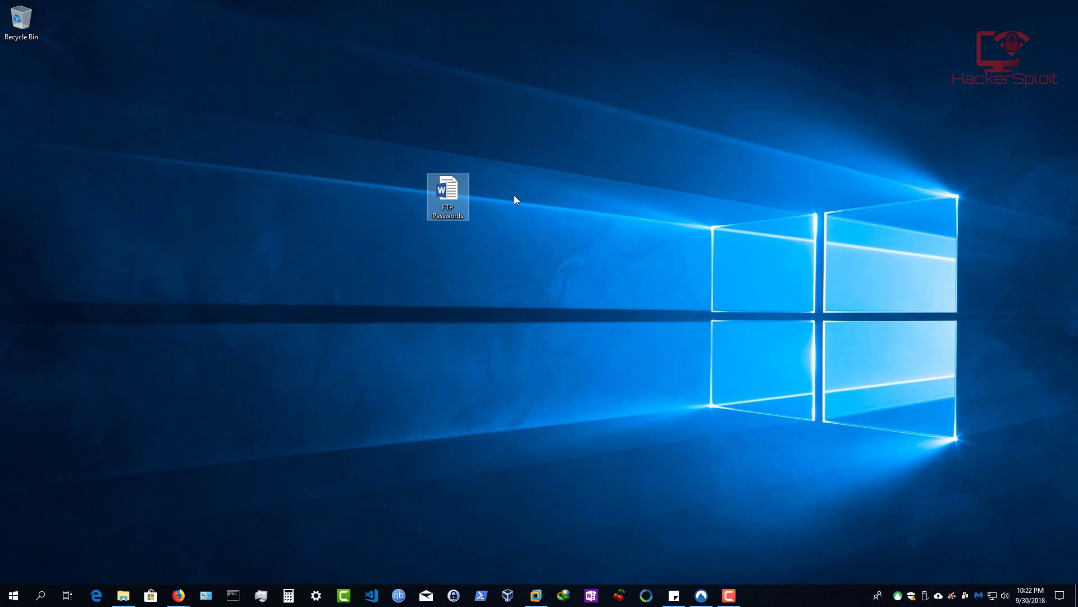
{"action": "mouse_move", "coordinate": [494, 218]}
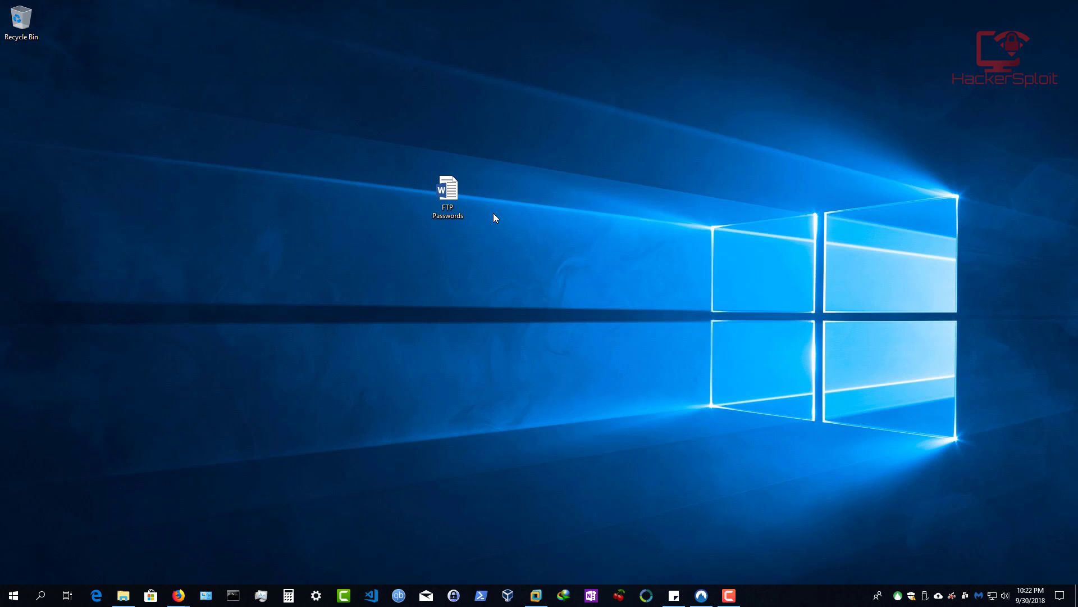
{"action": "mouse_move", "coordinate": [407, 282]}
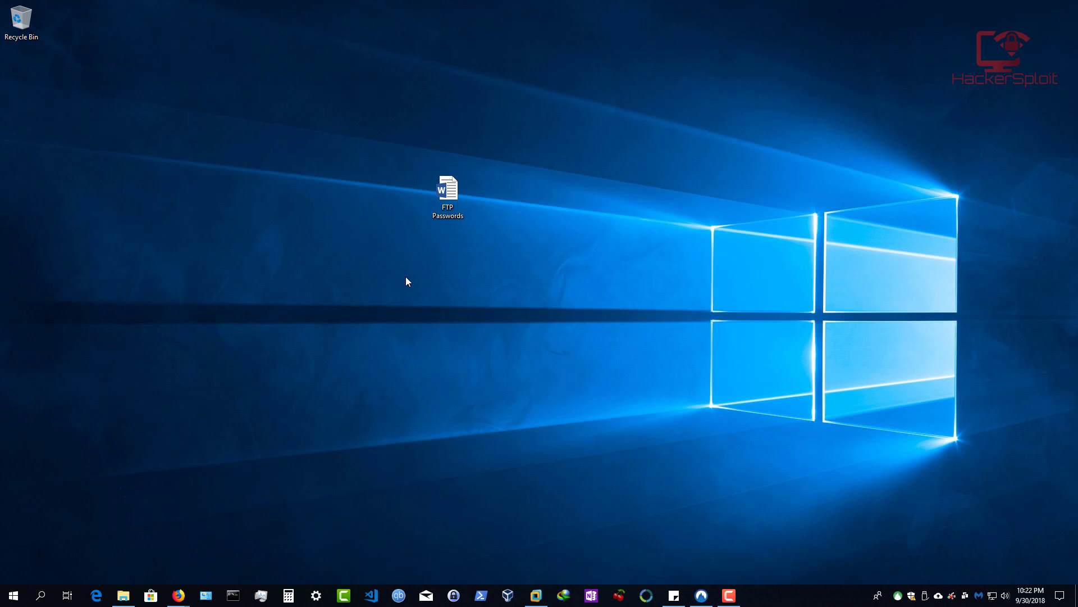
{"action": "mouse_move", "coordinate": [447, 206]}
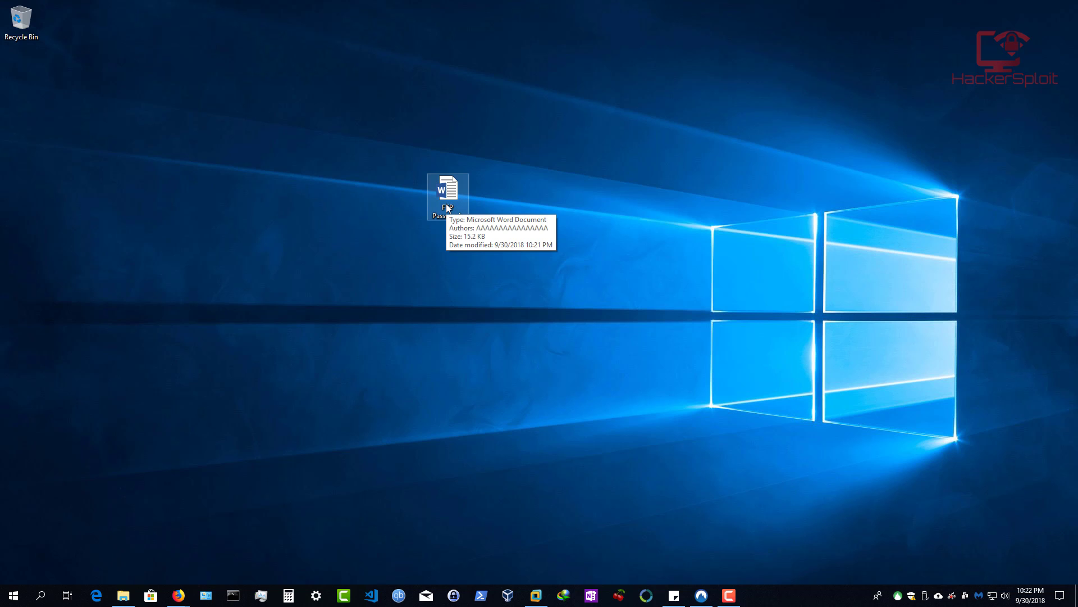
{"action": "mouse_move", "coordinate": [645, 131]}
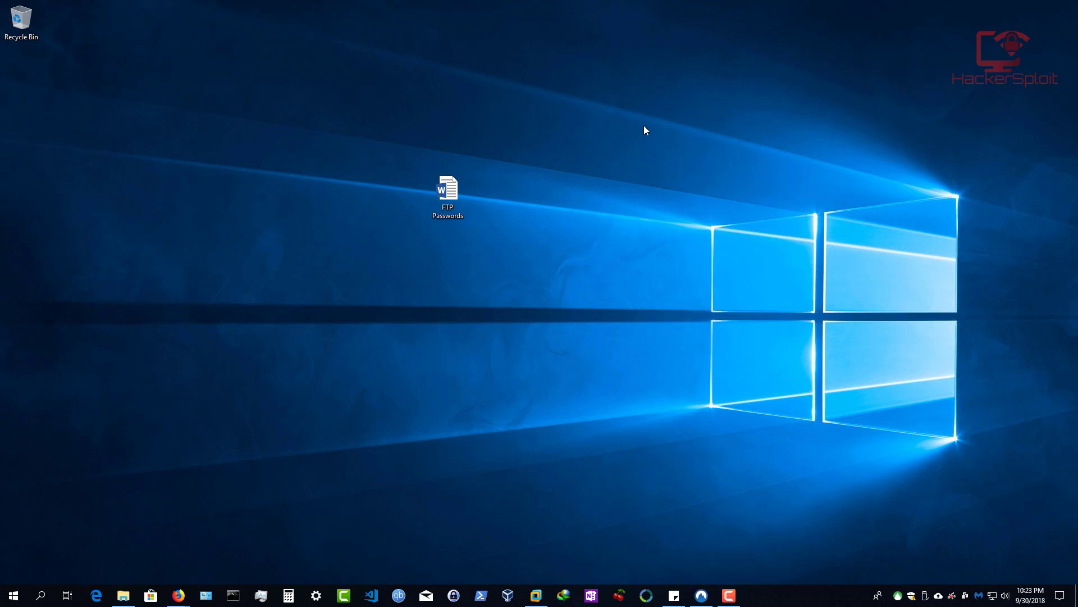
{"action": "mouse_move", "coordinate": [636, 189]}
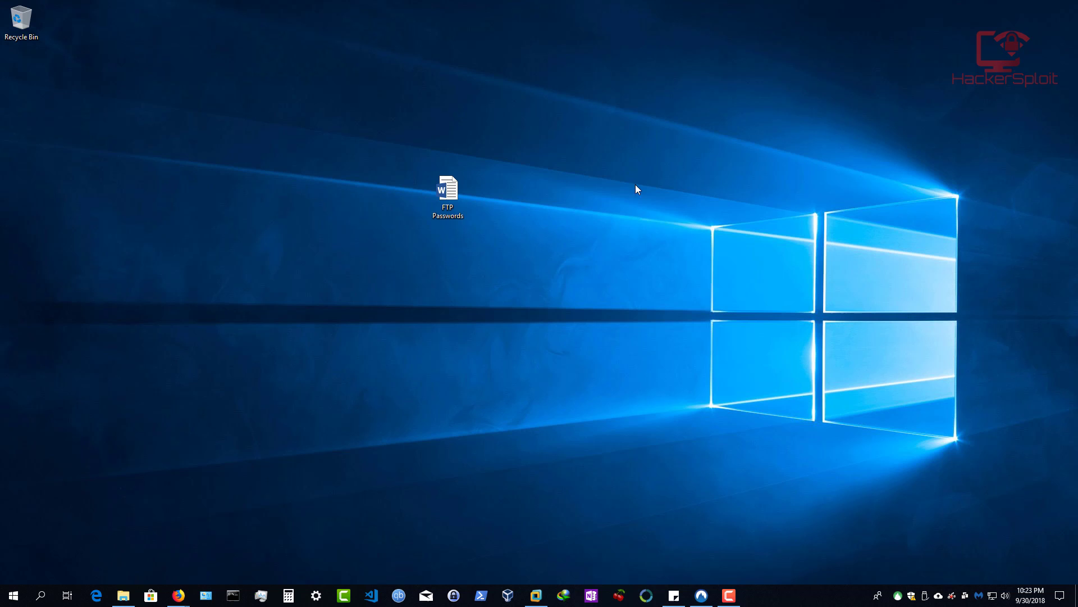
{"action": "mouse_move", "coordinate": [613, 200]}
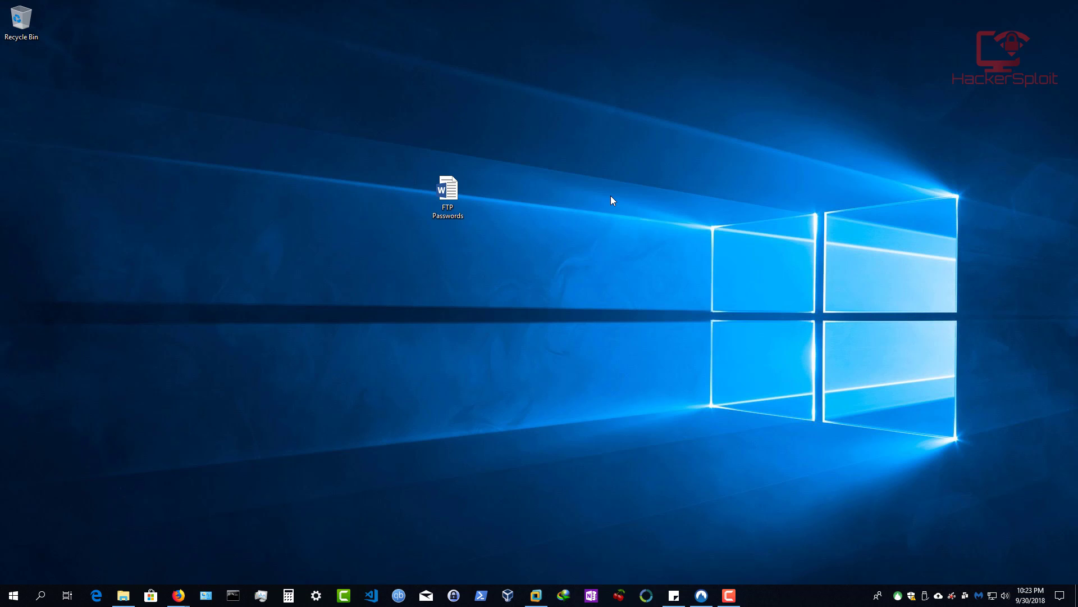
{"action": "mouse_move", "coordinate": [216, 564]}
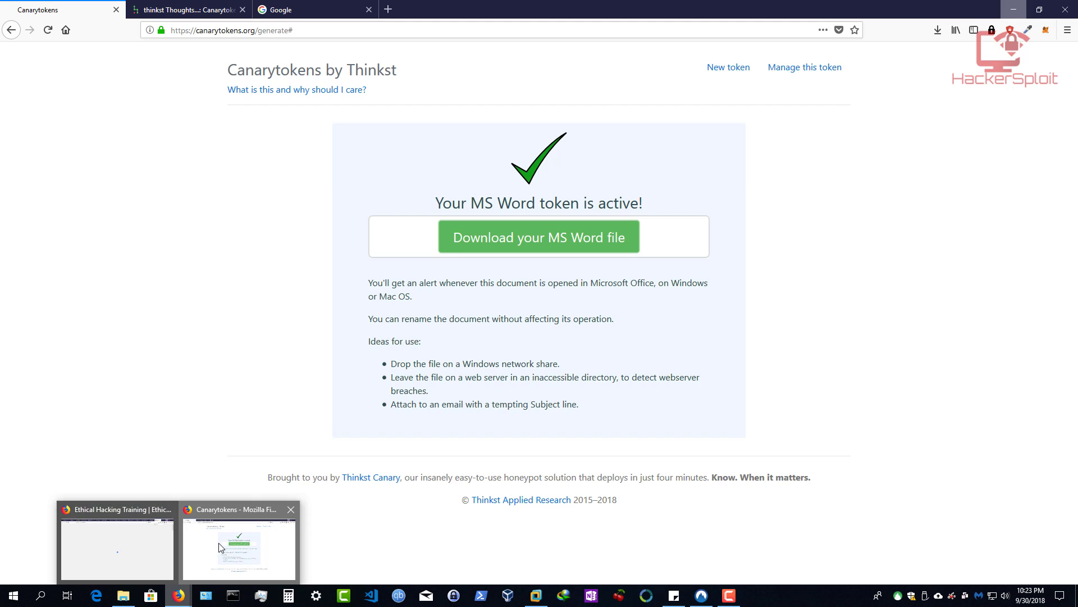
Step: Restore the browser, switch to the Google page and open Gmail
{"action": "left_click", "coordinate": [315, 10]}
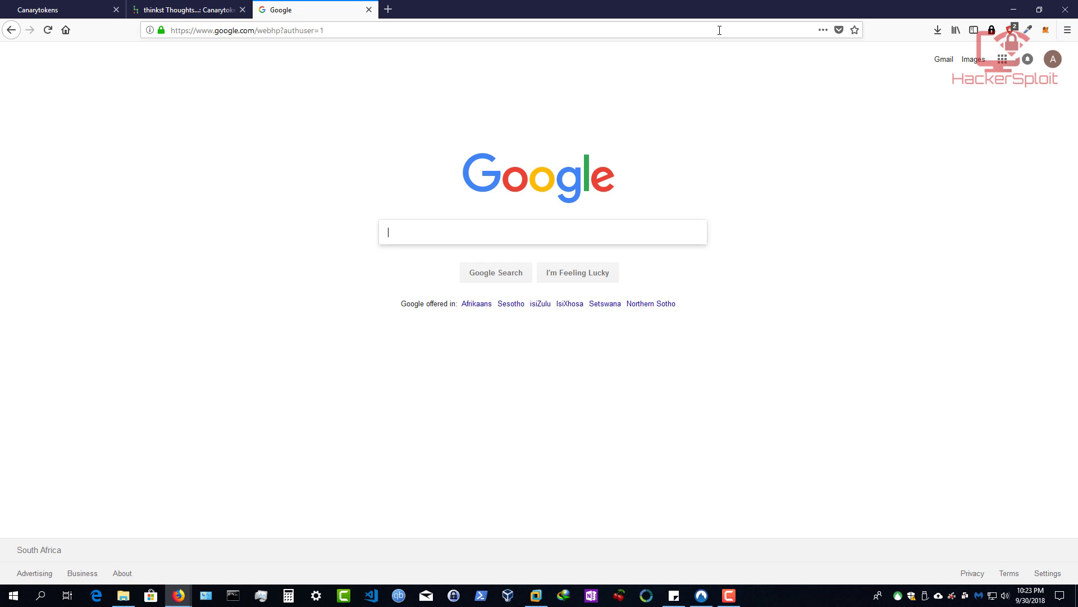
{"action": "left_click", "coordinate": [943, 59]}
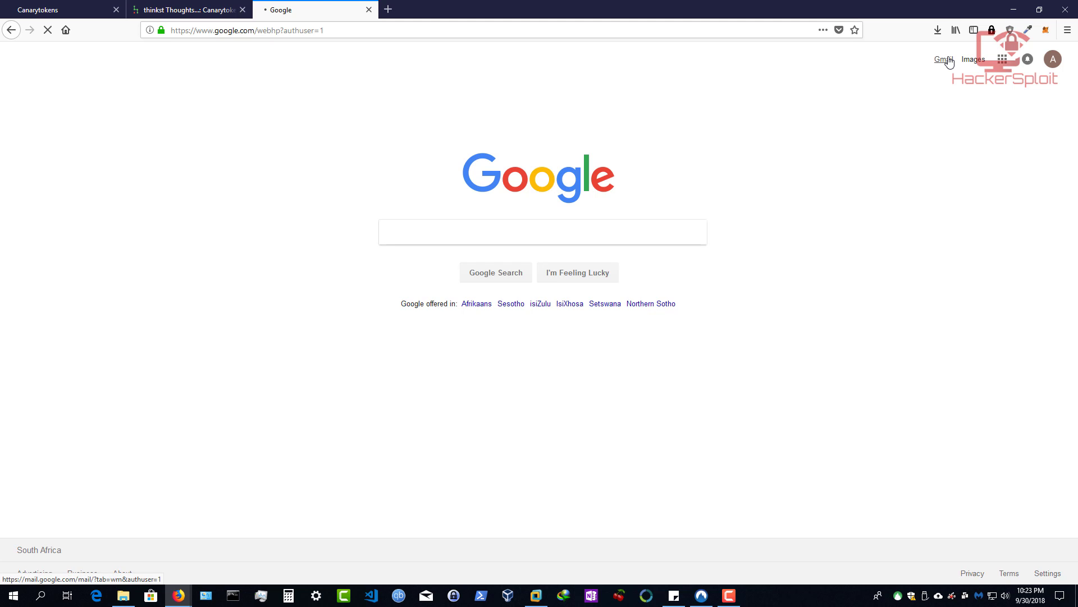
{"action": "left_click", "coordinate": [942, 59]}
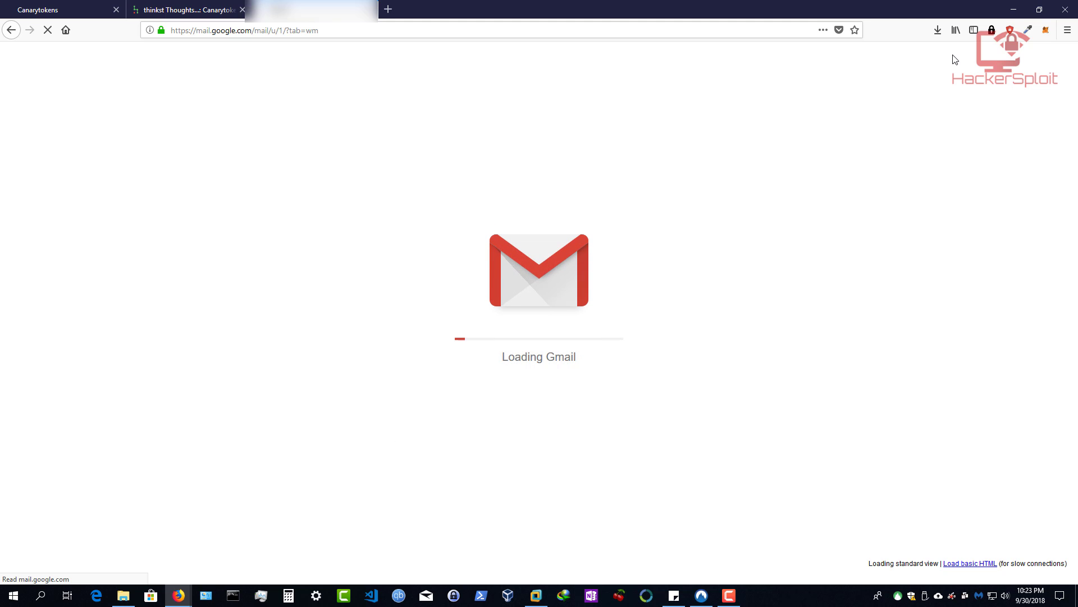
{"action": "mouse_move", "coordinate": [673, 82]}
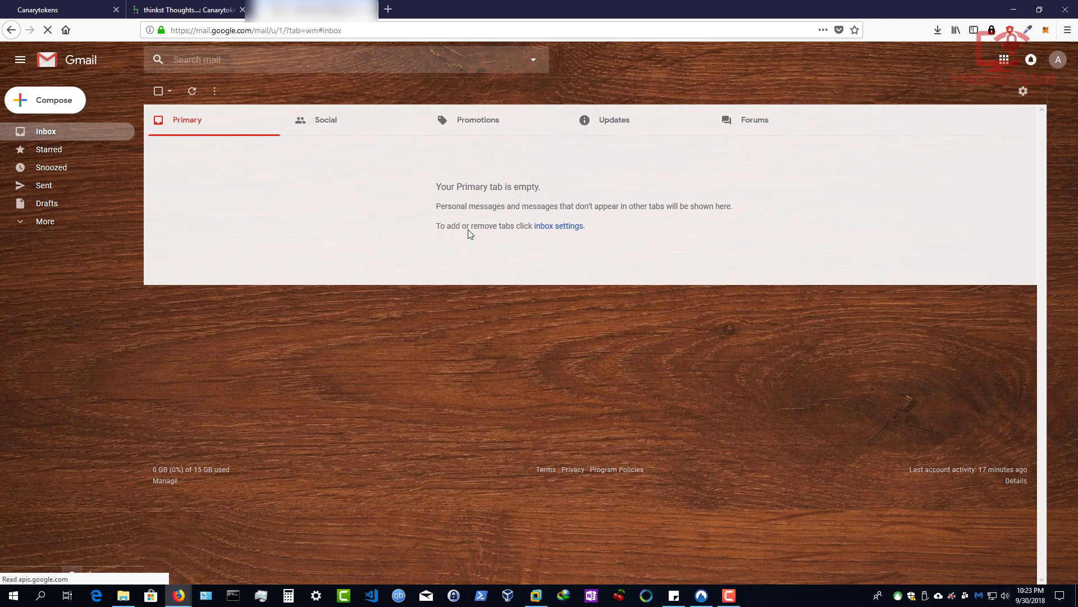
{"action": "mouse_move", "coordinate": [465, 229]}
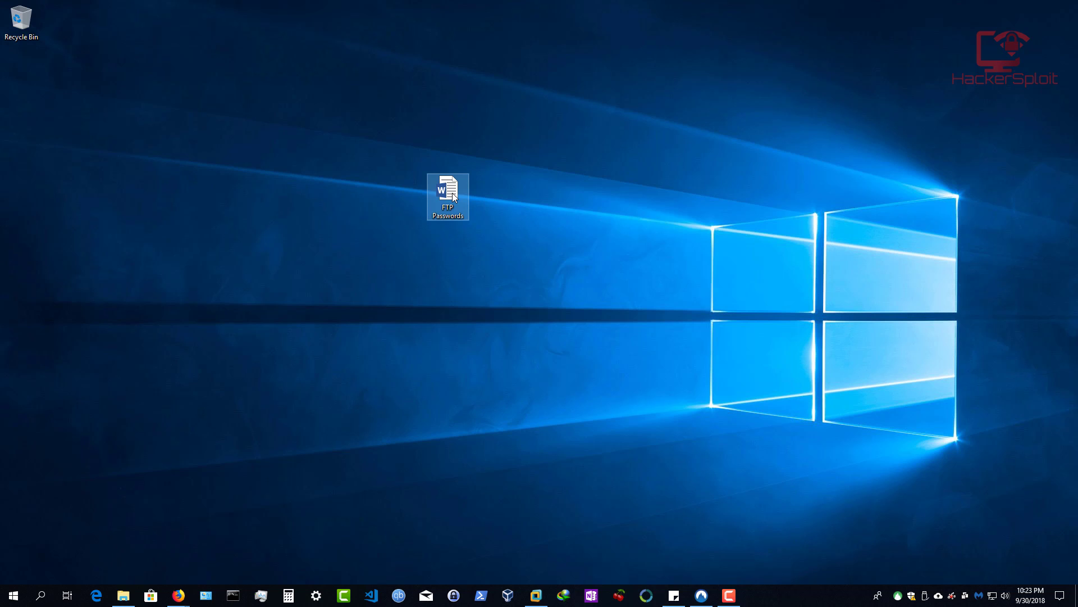
Step: Open 'FTP Passwords' in Word, showing a blank page, then return to Gmail
{"action": "double_click", "coordinate": [447, 190]}
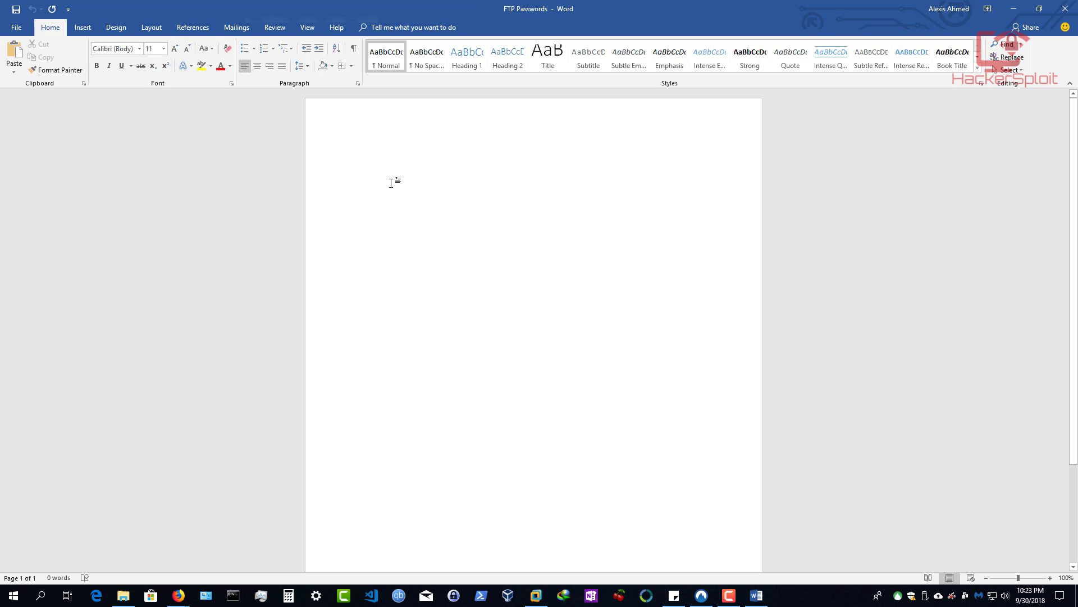
{"action": "left_click", "coordinate": [359, 156]}
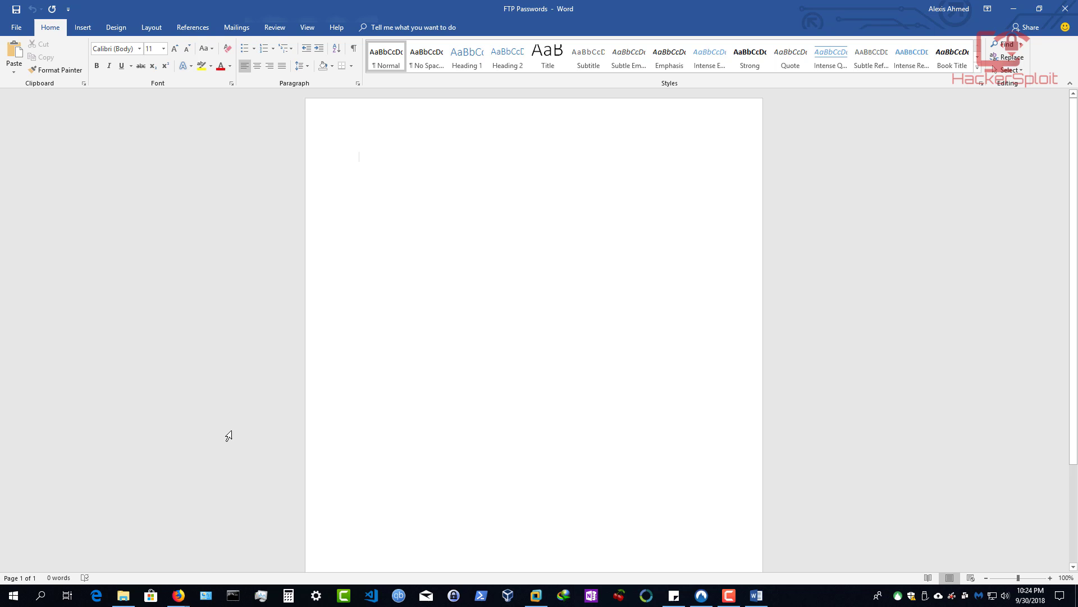
{"action": "mouse_move", "coordinate": [187, 564]}
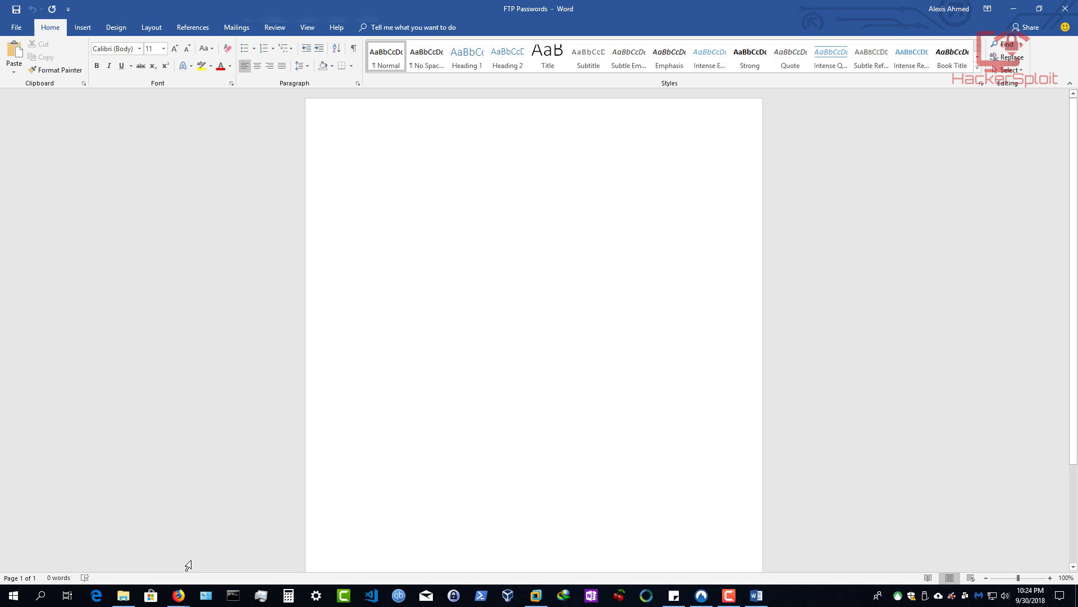
{"action": "left_click", "coordinate": [178, 595]}
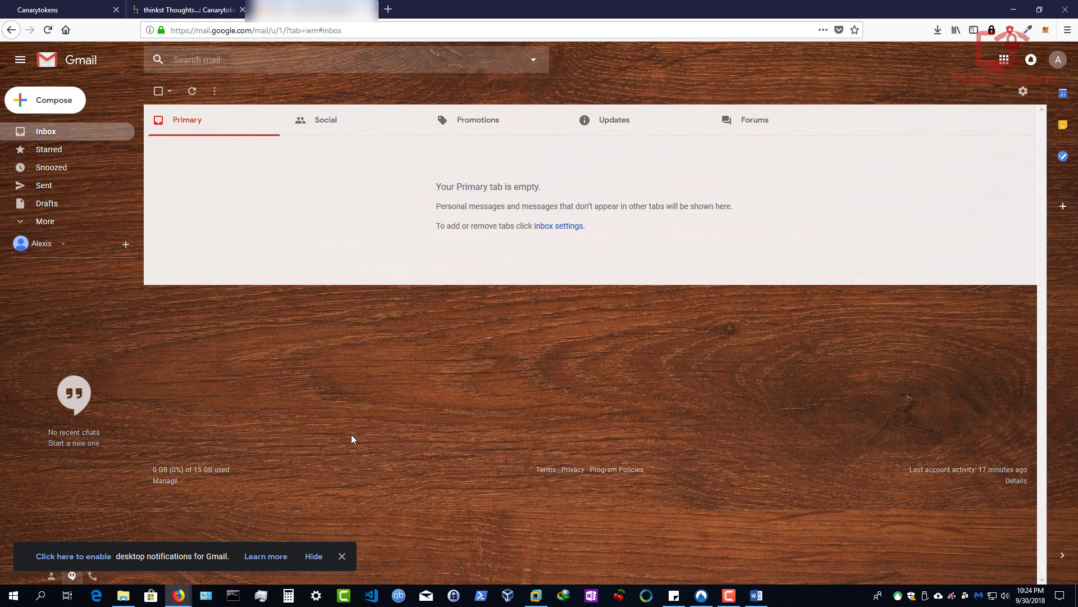
{"action": "mouse_move", "coordinate": [342, 555]}
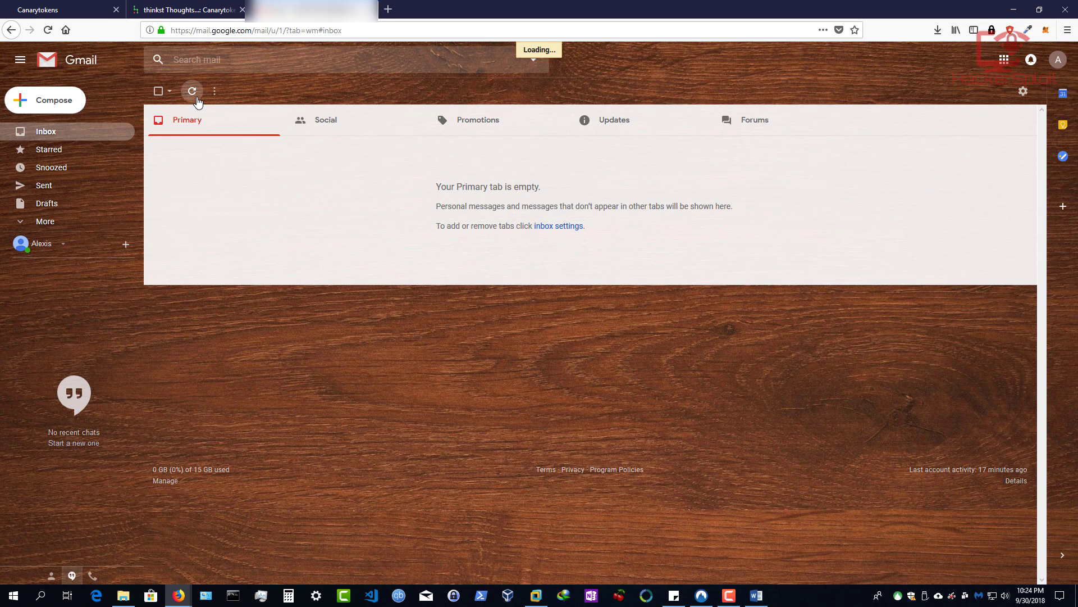
Step: Refresh the Gmail inbox to bring in the 'Your Canarytoken was Triggered' alert
{"action": "left_click", "coordinate": [193, 91]}
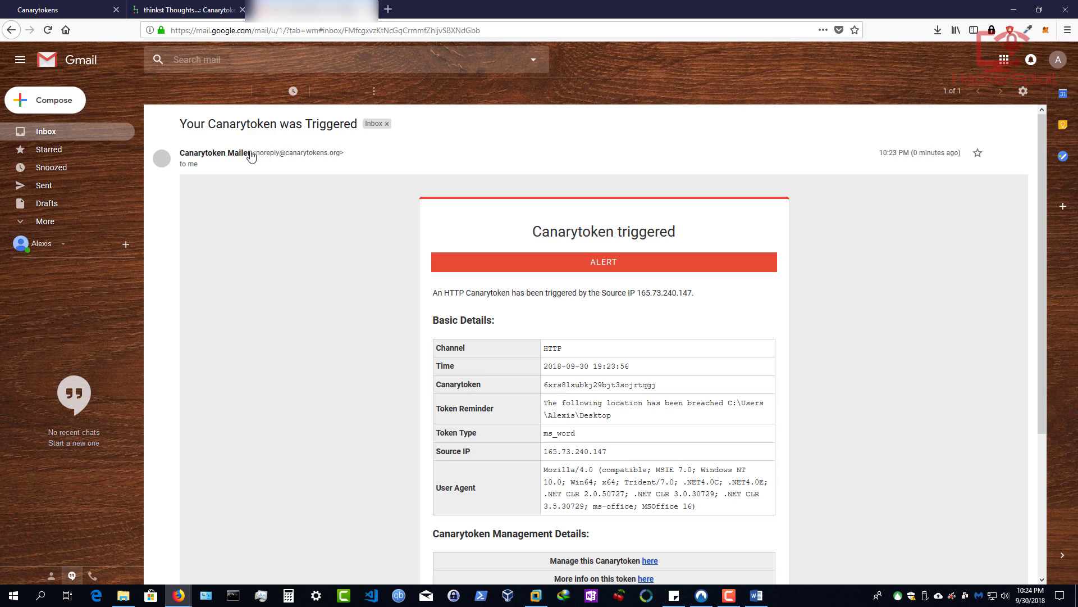
{"action": "scroll", "scroll_direction": "down", "scroll_amount": 3}
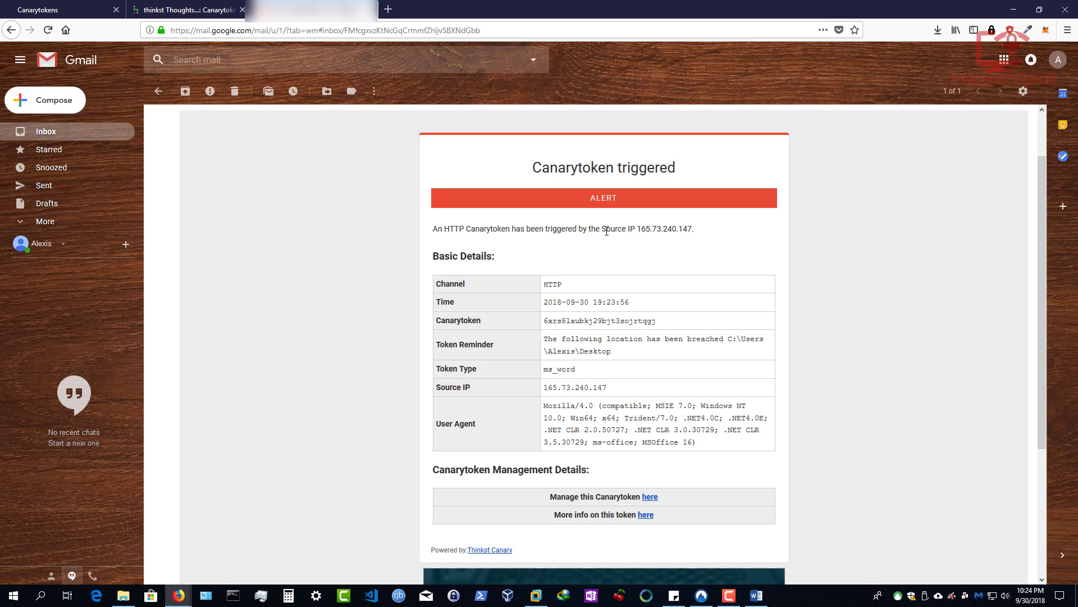
{"action": "mouse_move", "coordinate": [665, 228]}
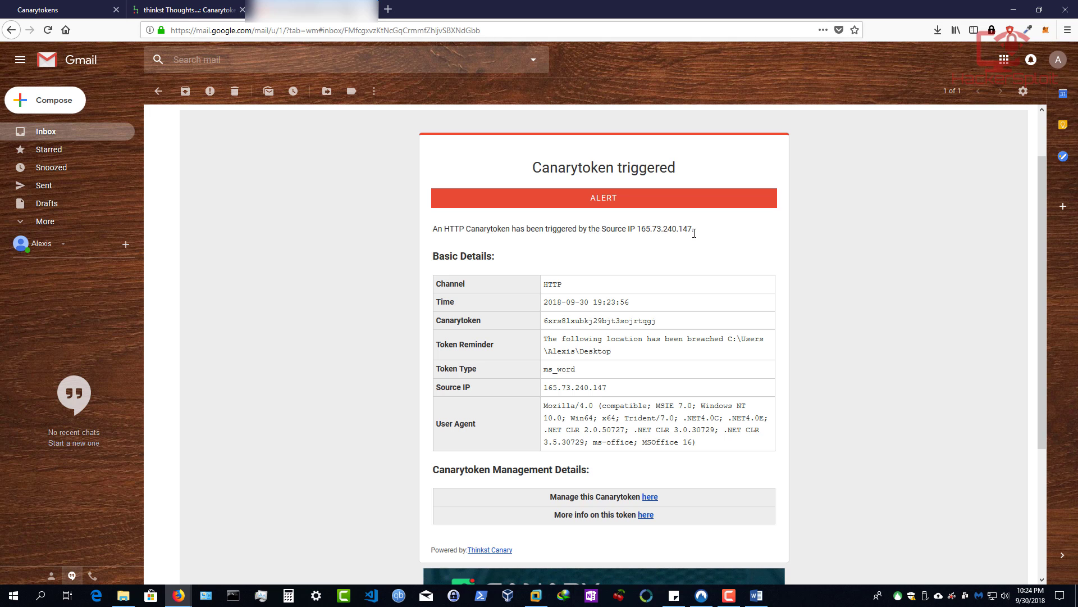
{"action": "mouse_move", "coordinate": [659, 239]}
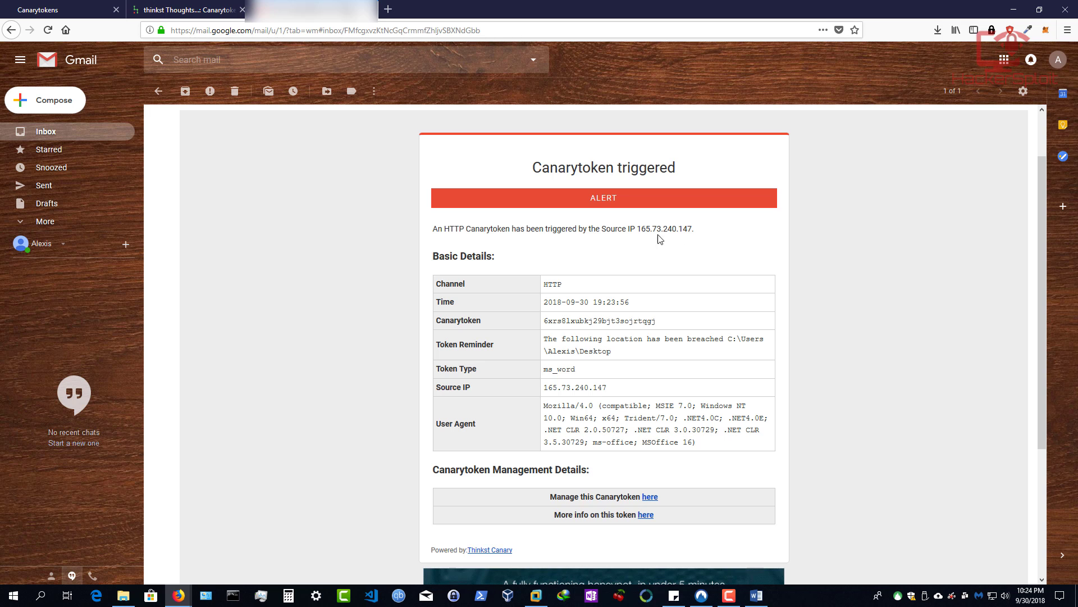
{"action": "mouse_move", "coordinate": [640, 233]}
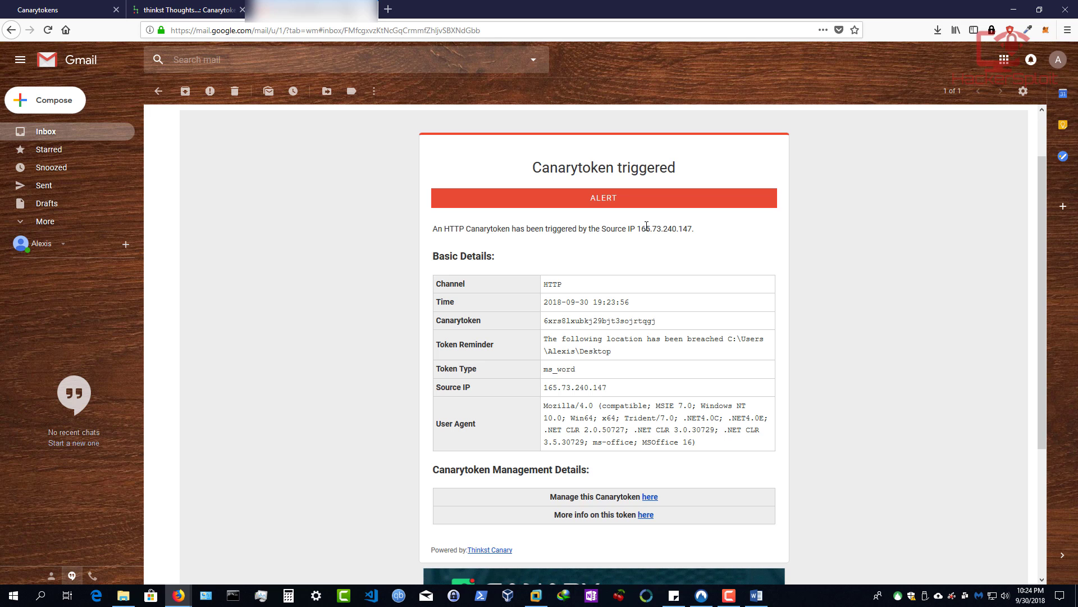
{"action": "mouse_move", "coordinate": [457, 294]}
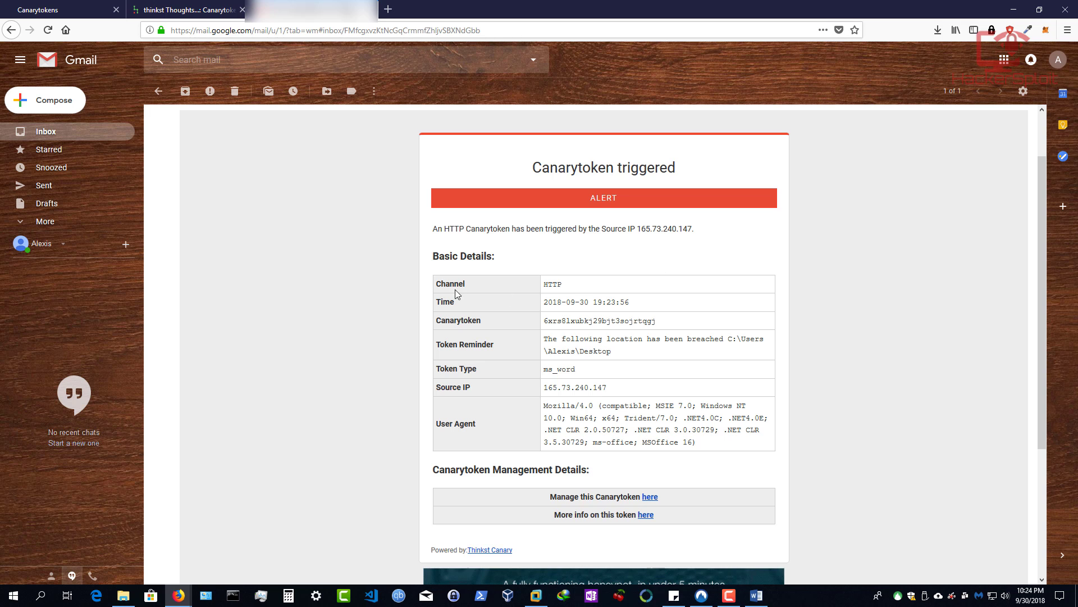
{"action": "mouse_move", "coordinate": [653, 288]}
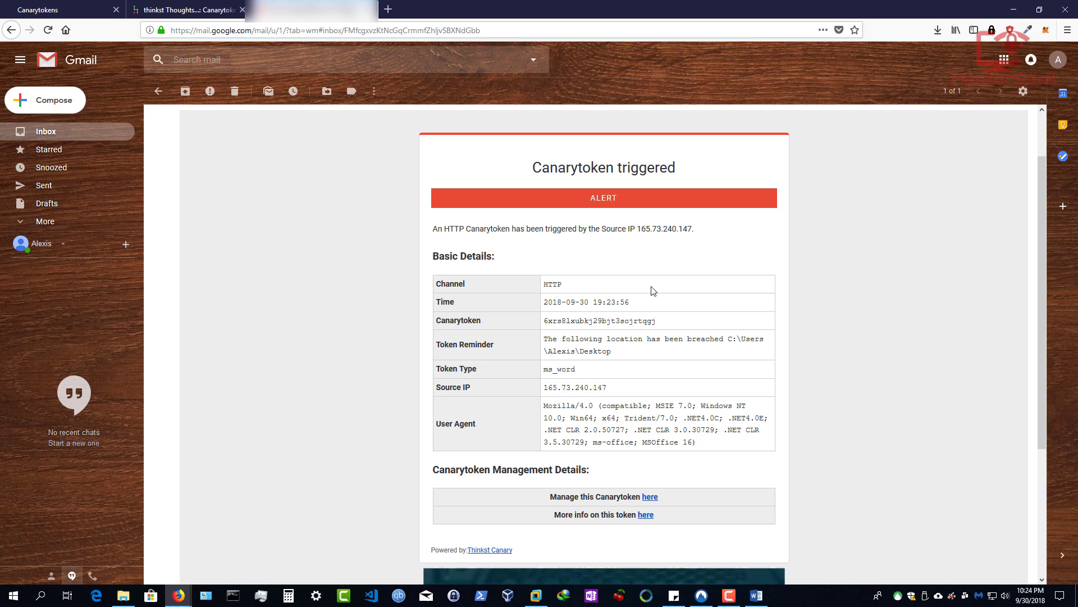
{"action": "mouse_move", "coordinate": [557, 342]}
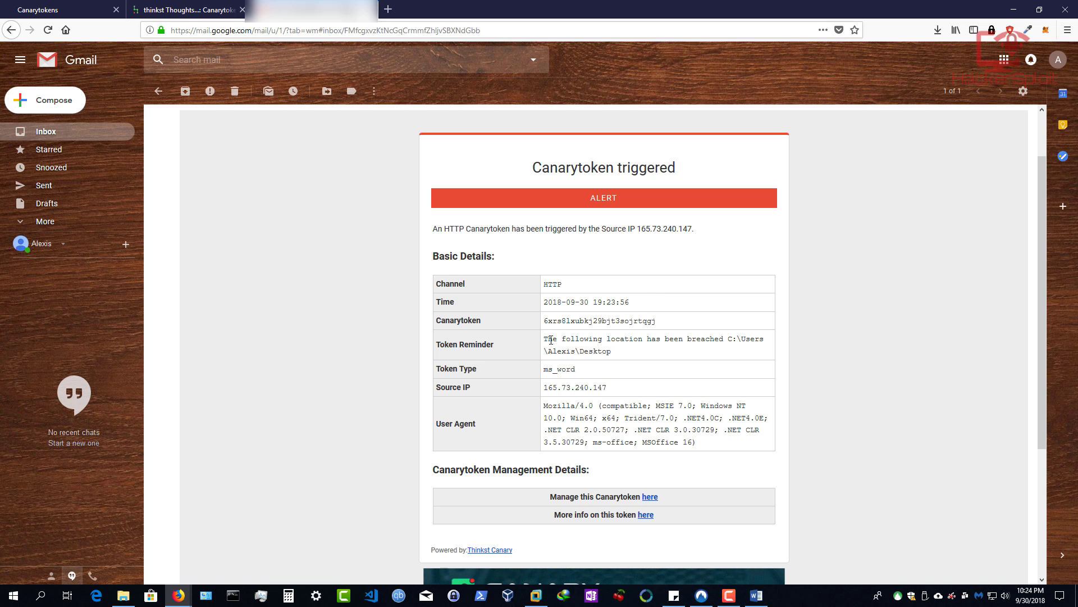
{"action": "mouse_move", "coordinate": [751, 339]}
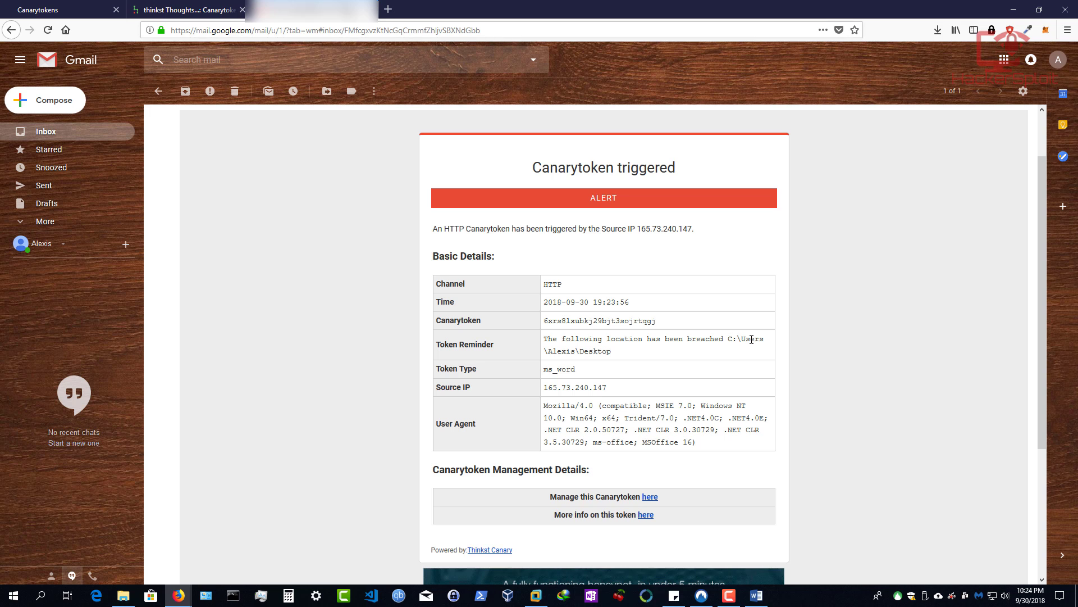
{"action": "mouse_move", "coordinate": [593, 374]}
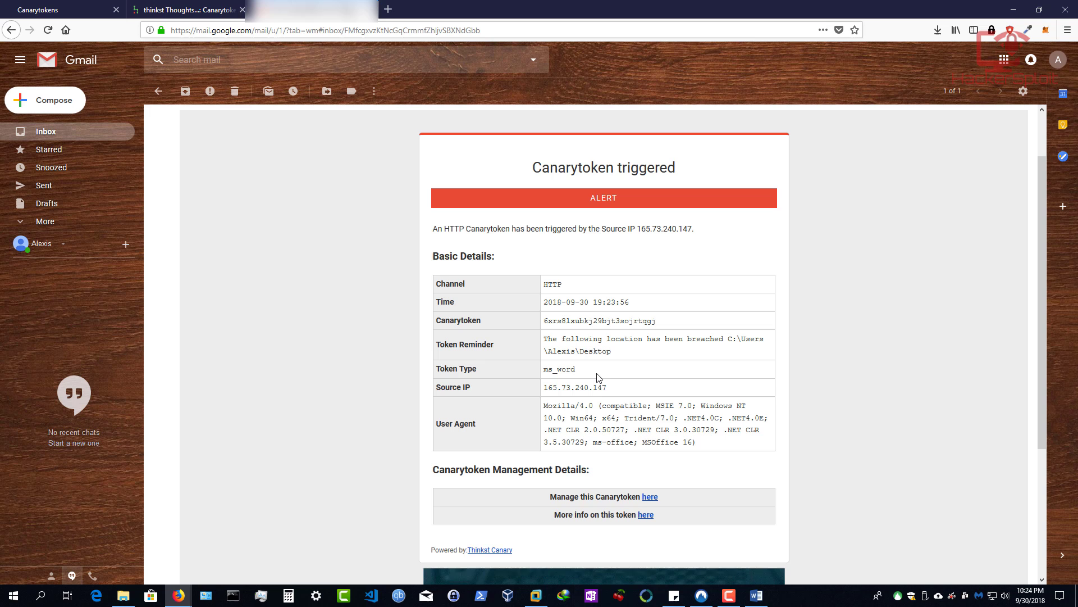
{"action": "mouse_move", "coordinate": [547, 408]}
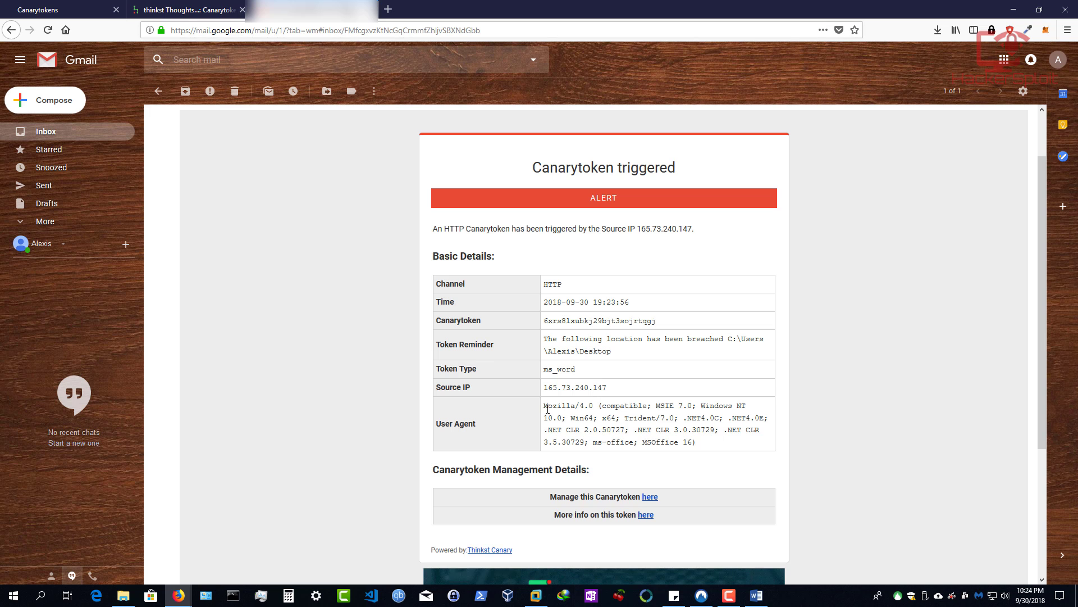
{"action": "mouse_move", "coordinate": [542, 393]}
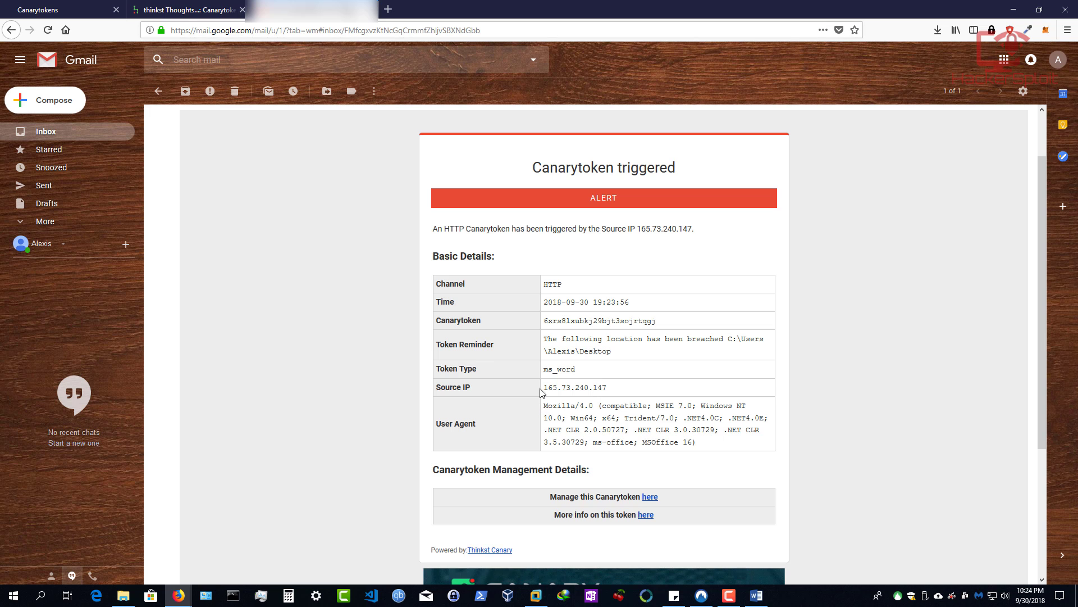
{"action": "right_click", "coordinate": [413, 337]}
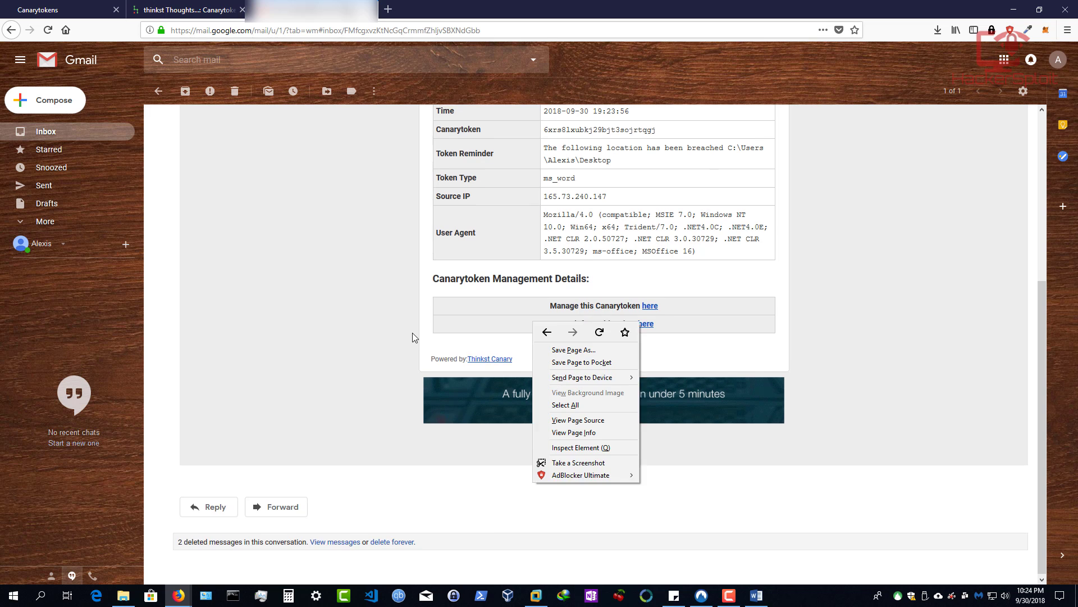
{"action": "scroll", "scroll_direction": "up", "scroll_amount": 3}
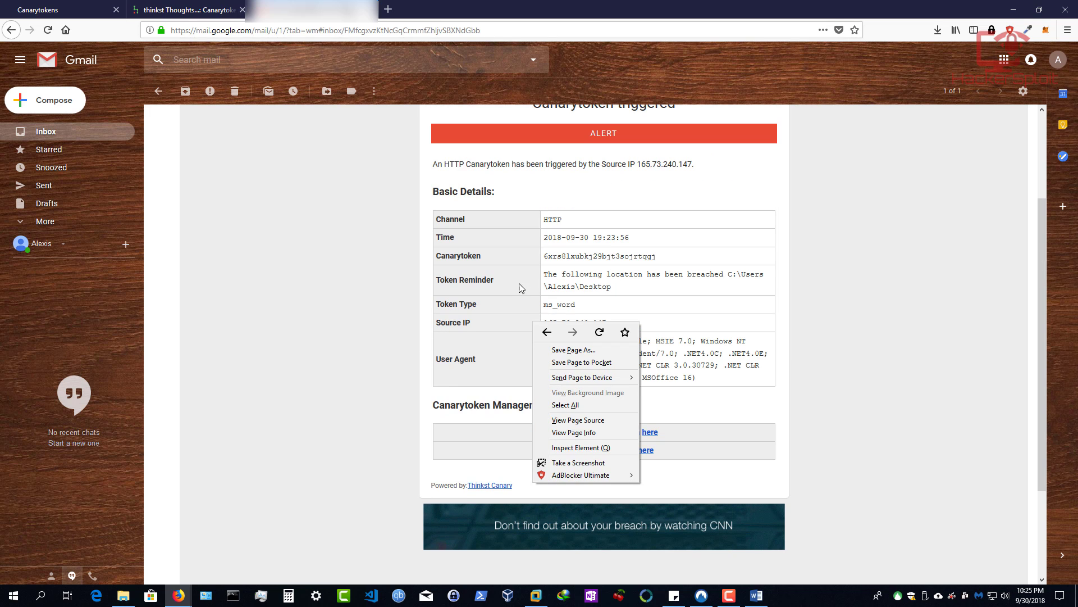
{"action": "left_click", "coordinate": [881, 254]}
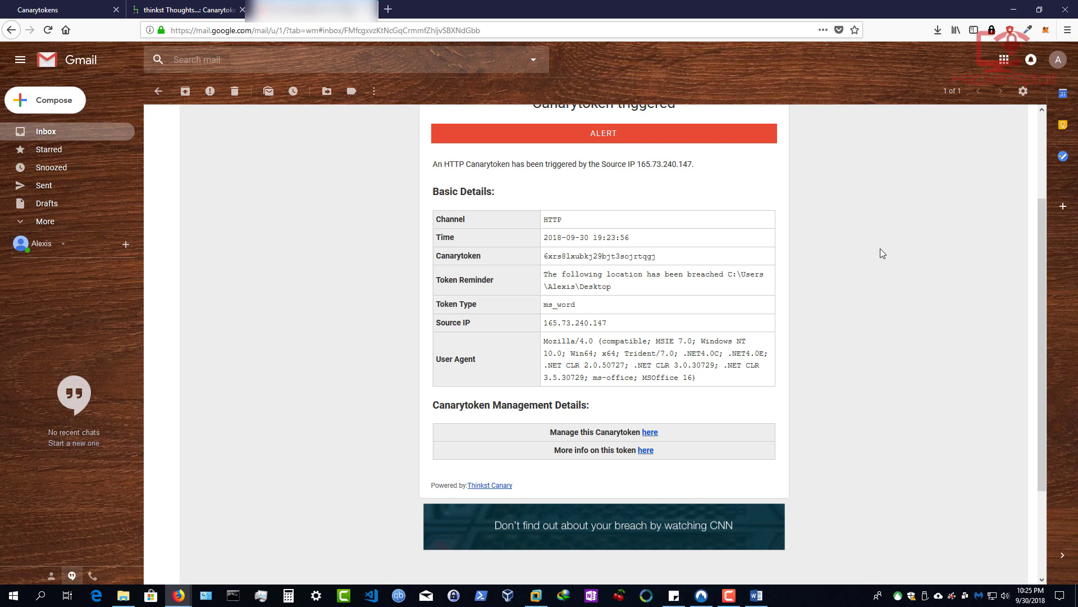